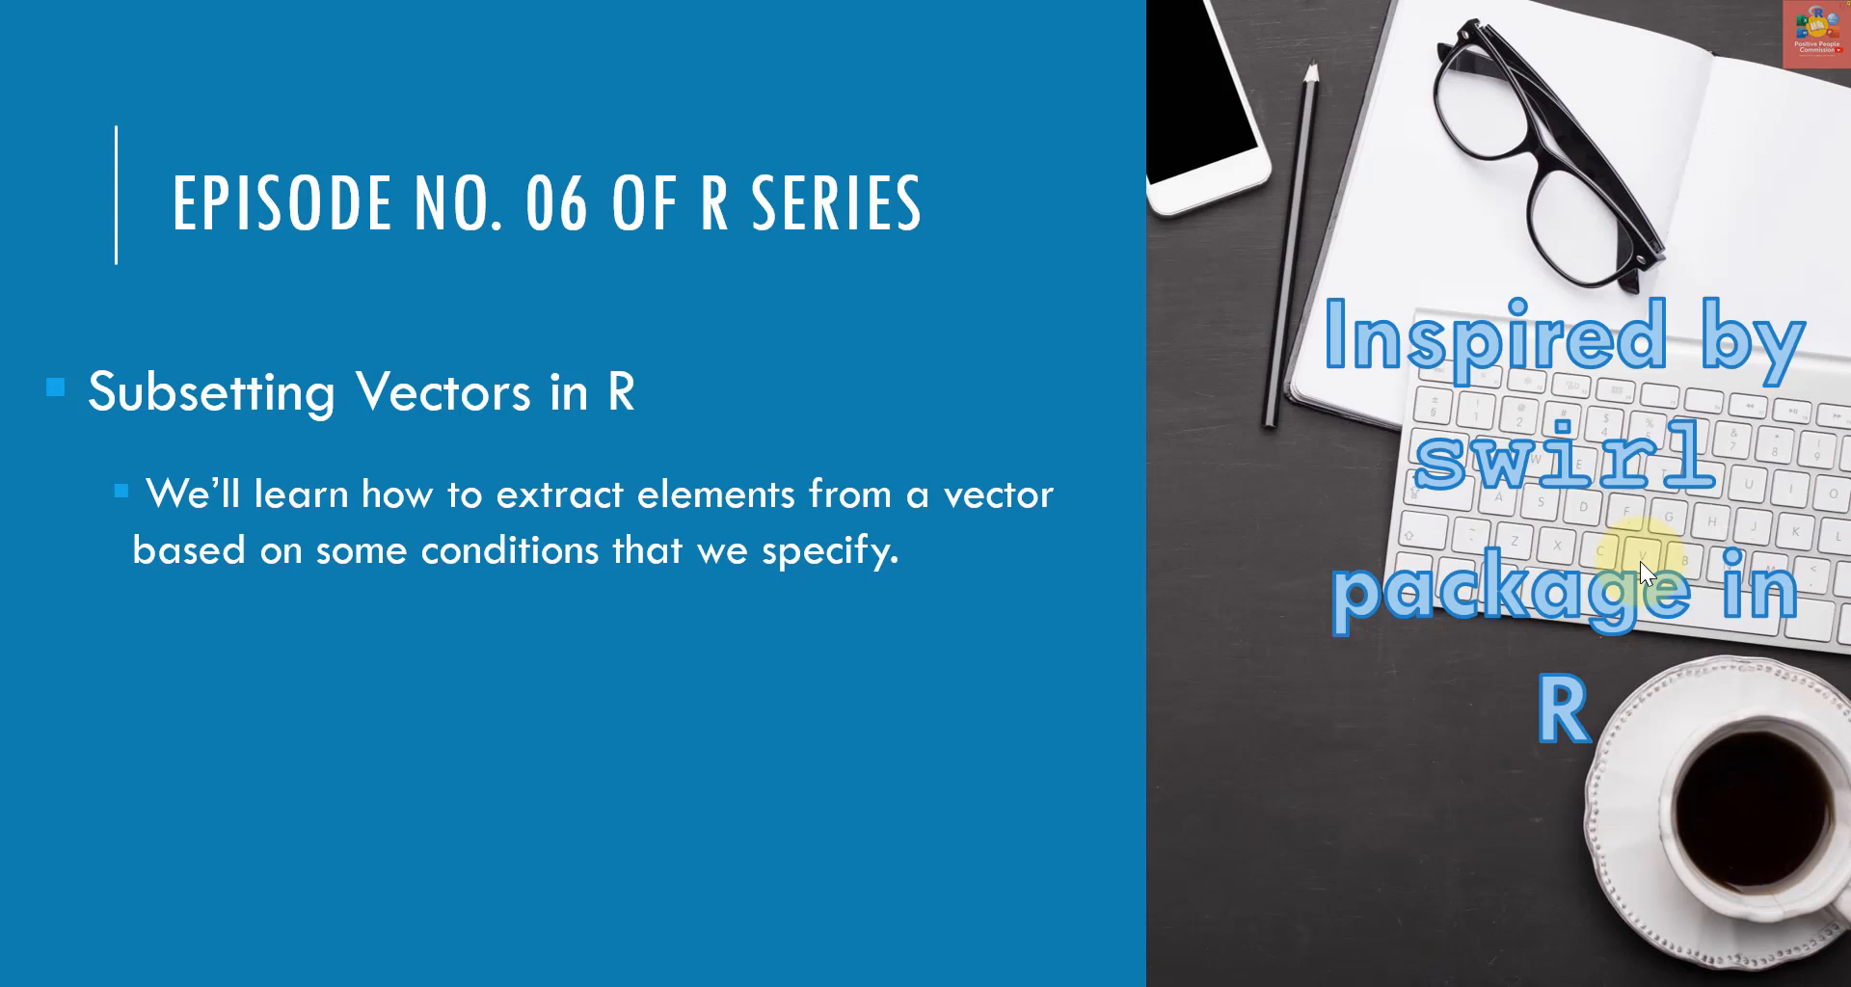
Run x <- c(NA,0.1,99,NA,12,-1,NA,0.98,0.10,91,NA) to create an eleven-element vector with NAs
key("Right")
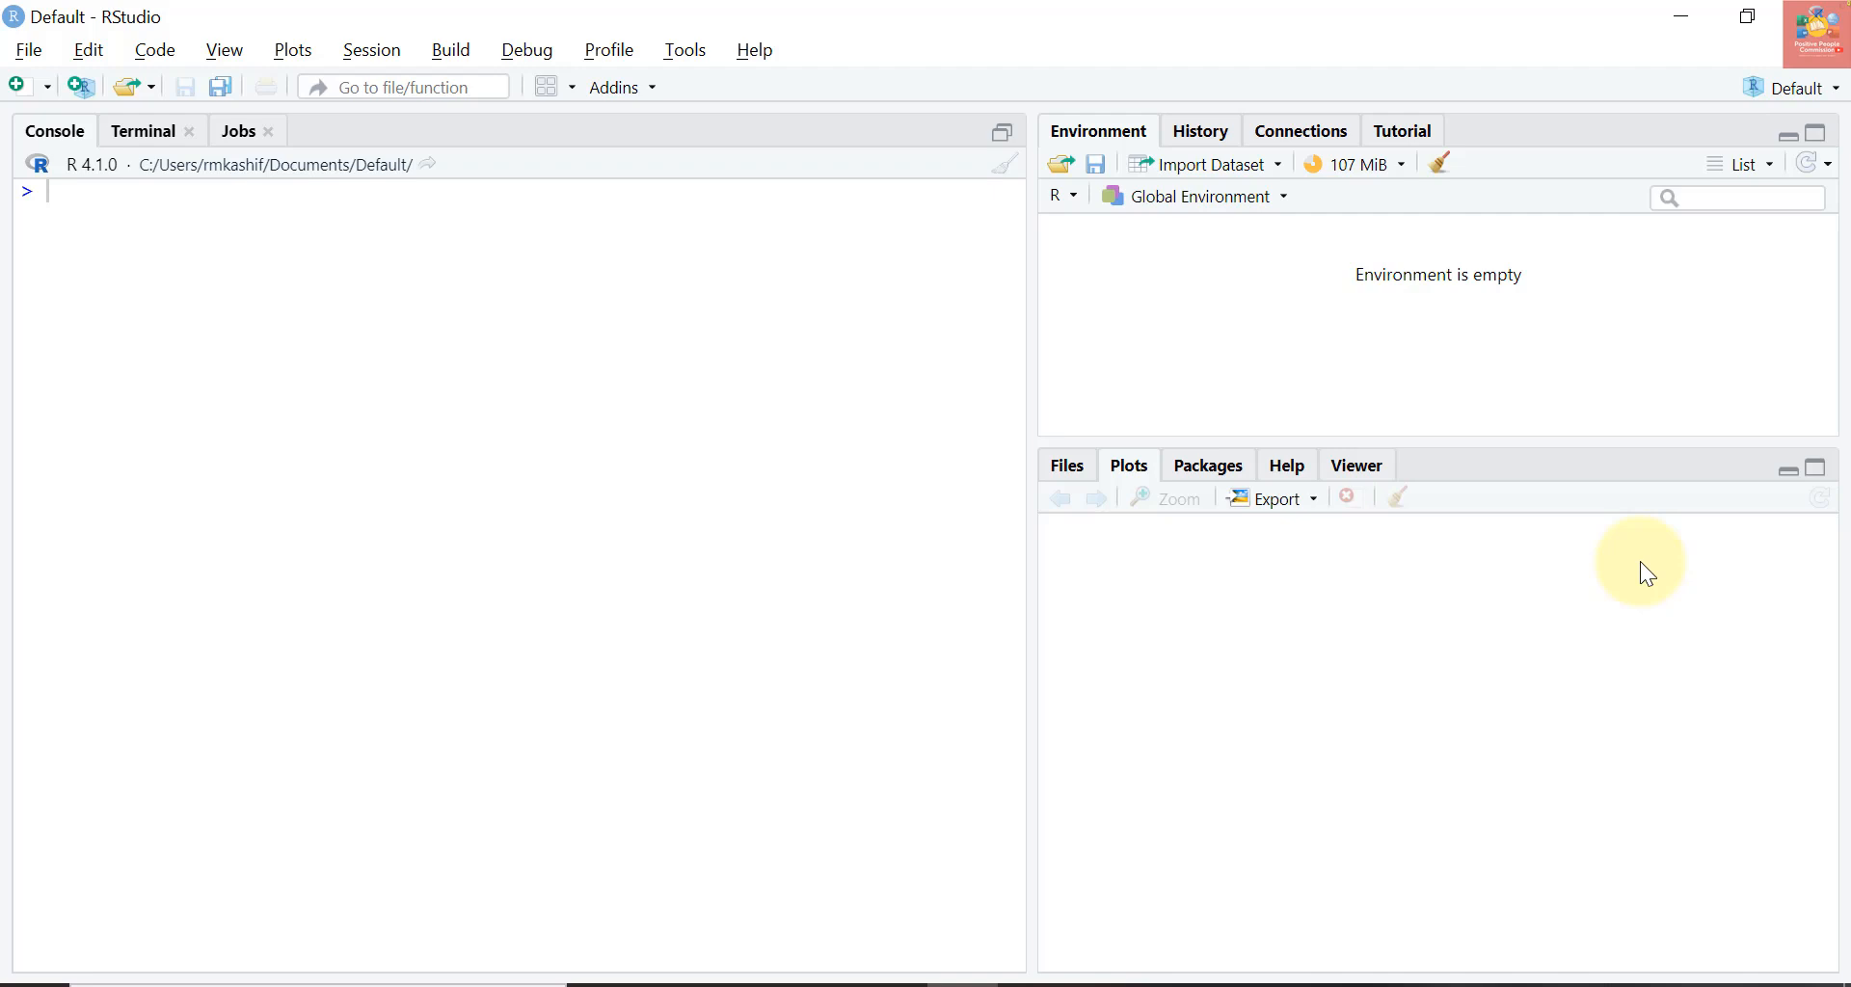
type("x <-")
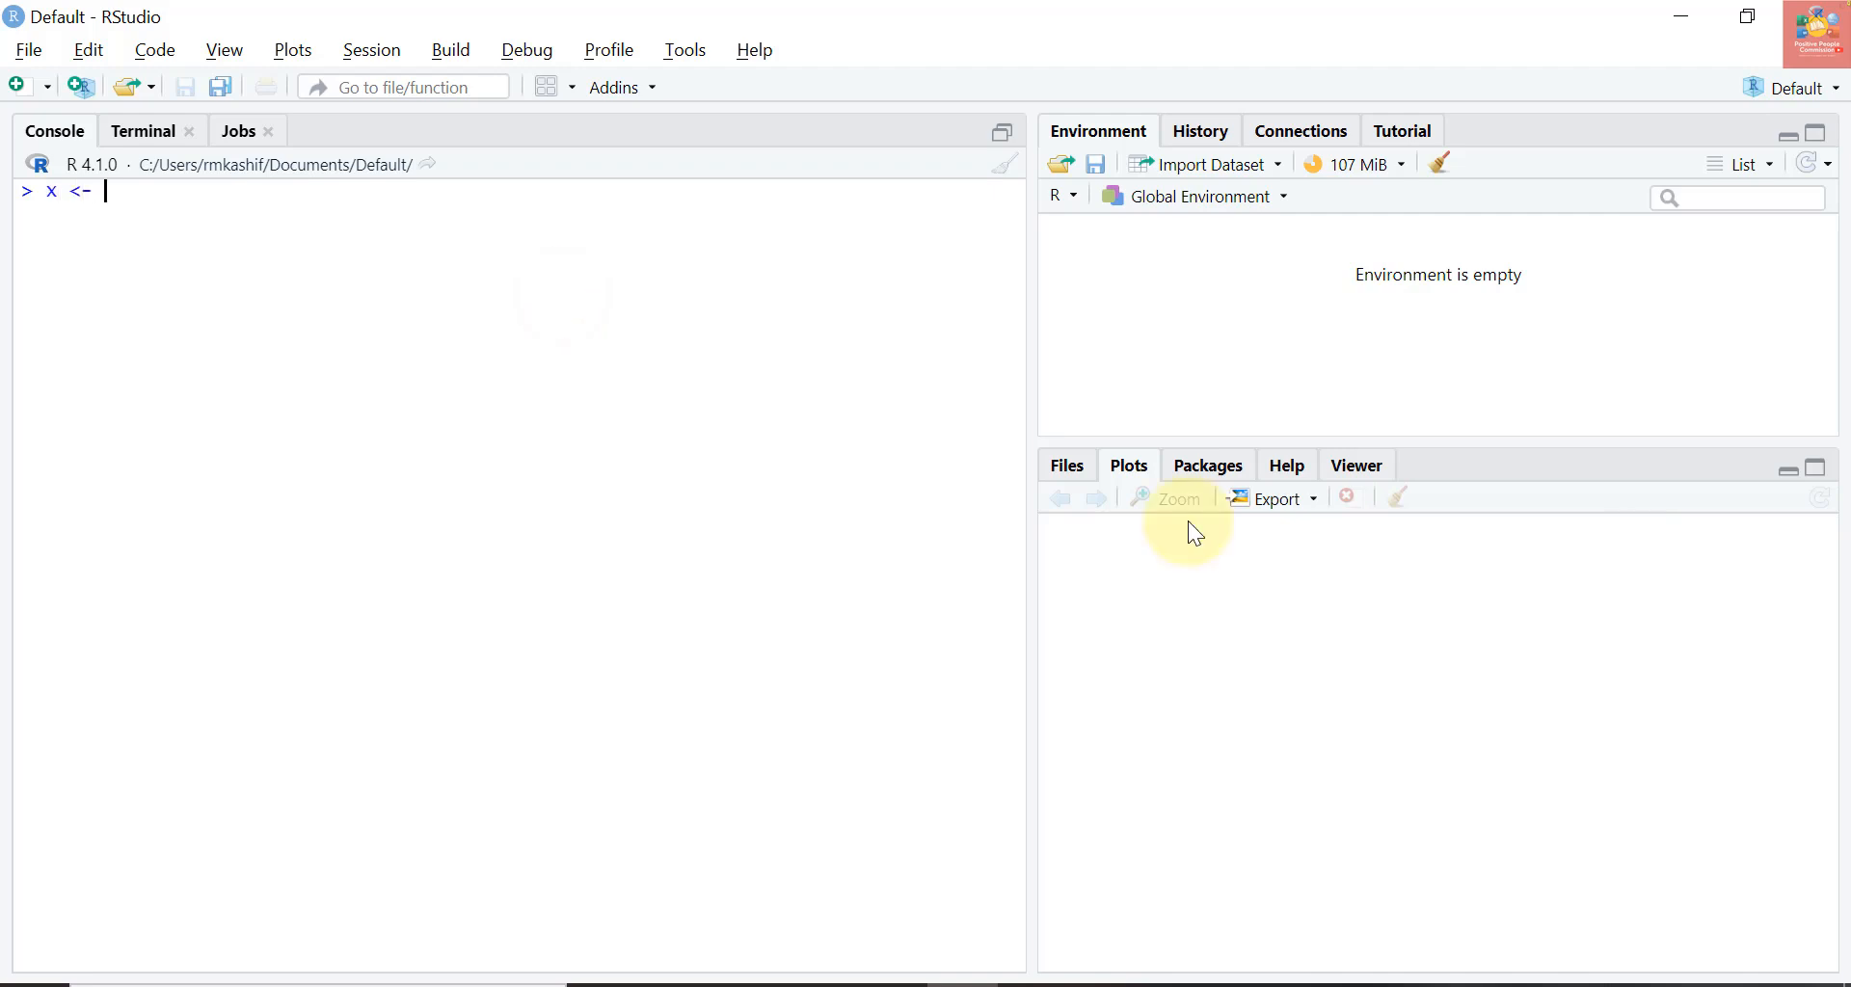
type("c(NA,0.1,")
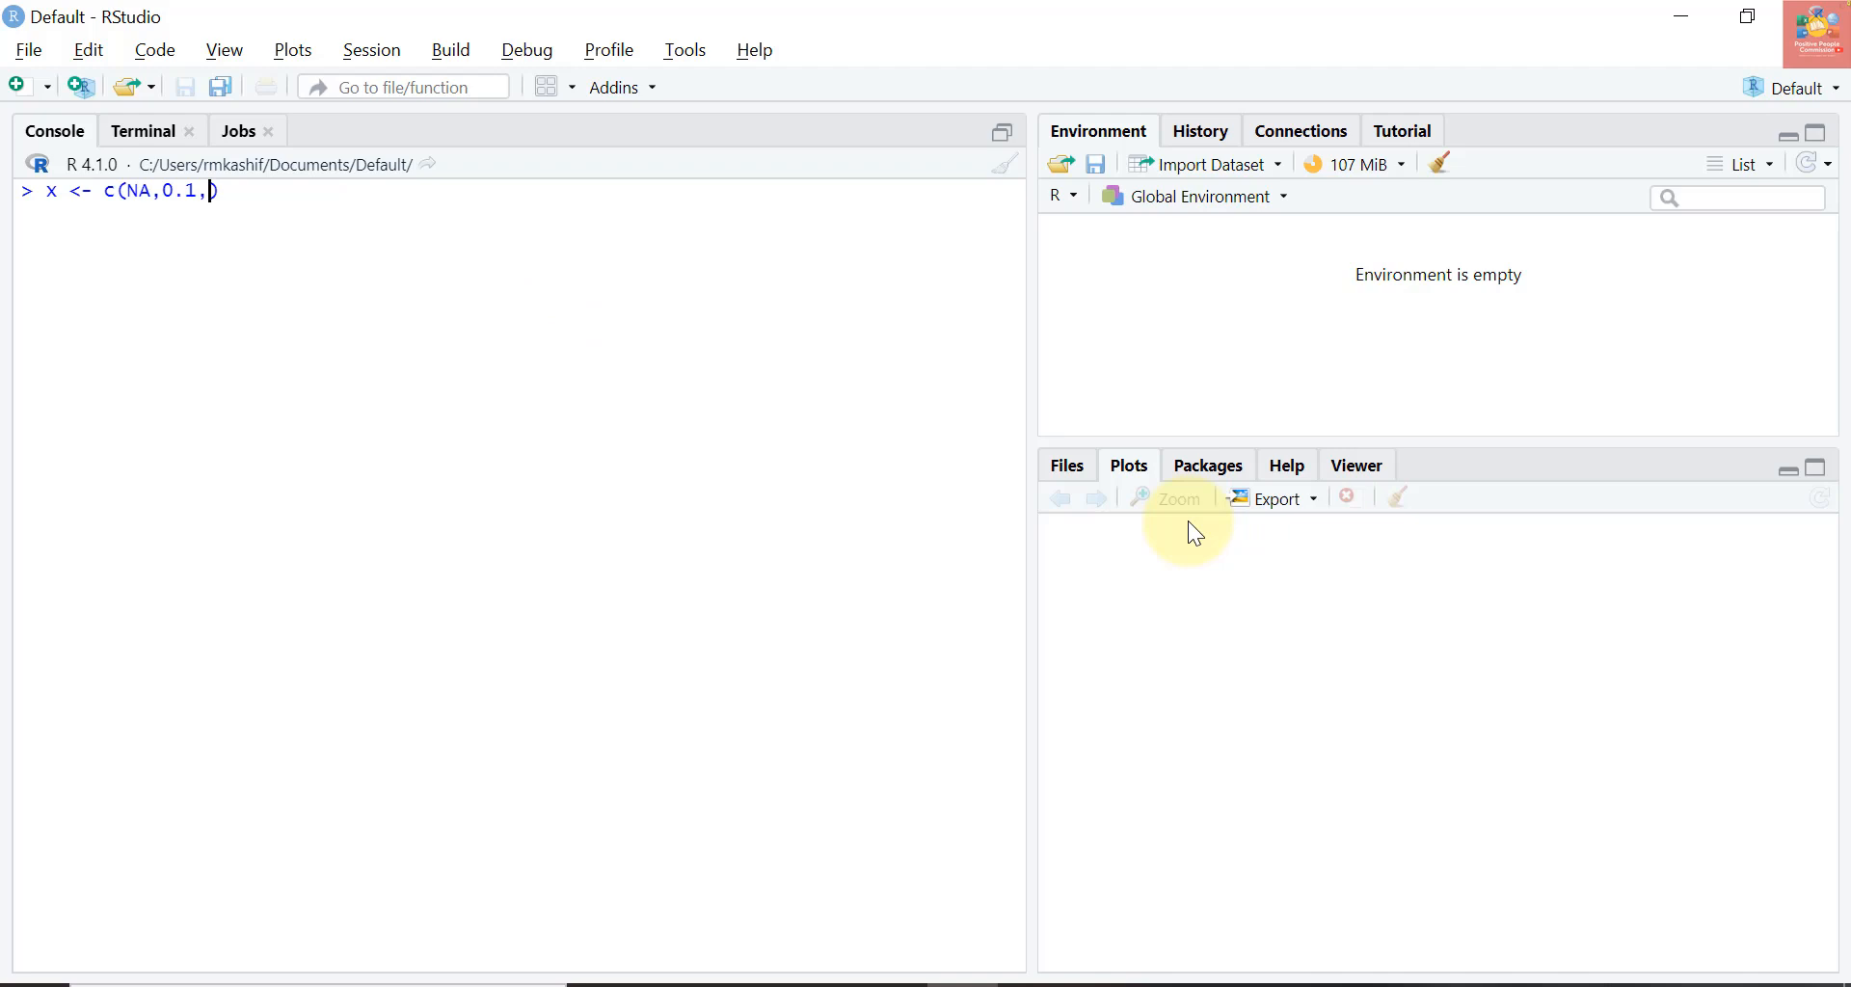
type("99,NA,12,-1,NA,0.98,")
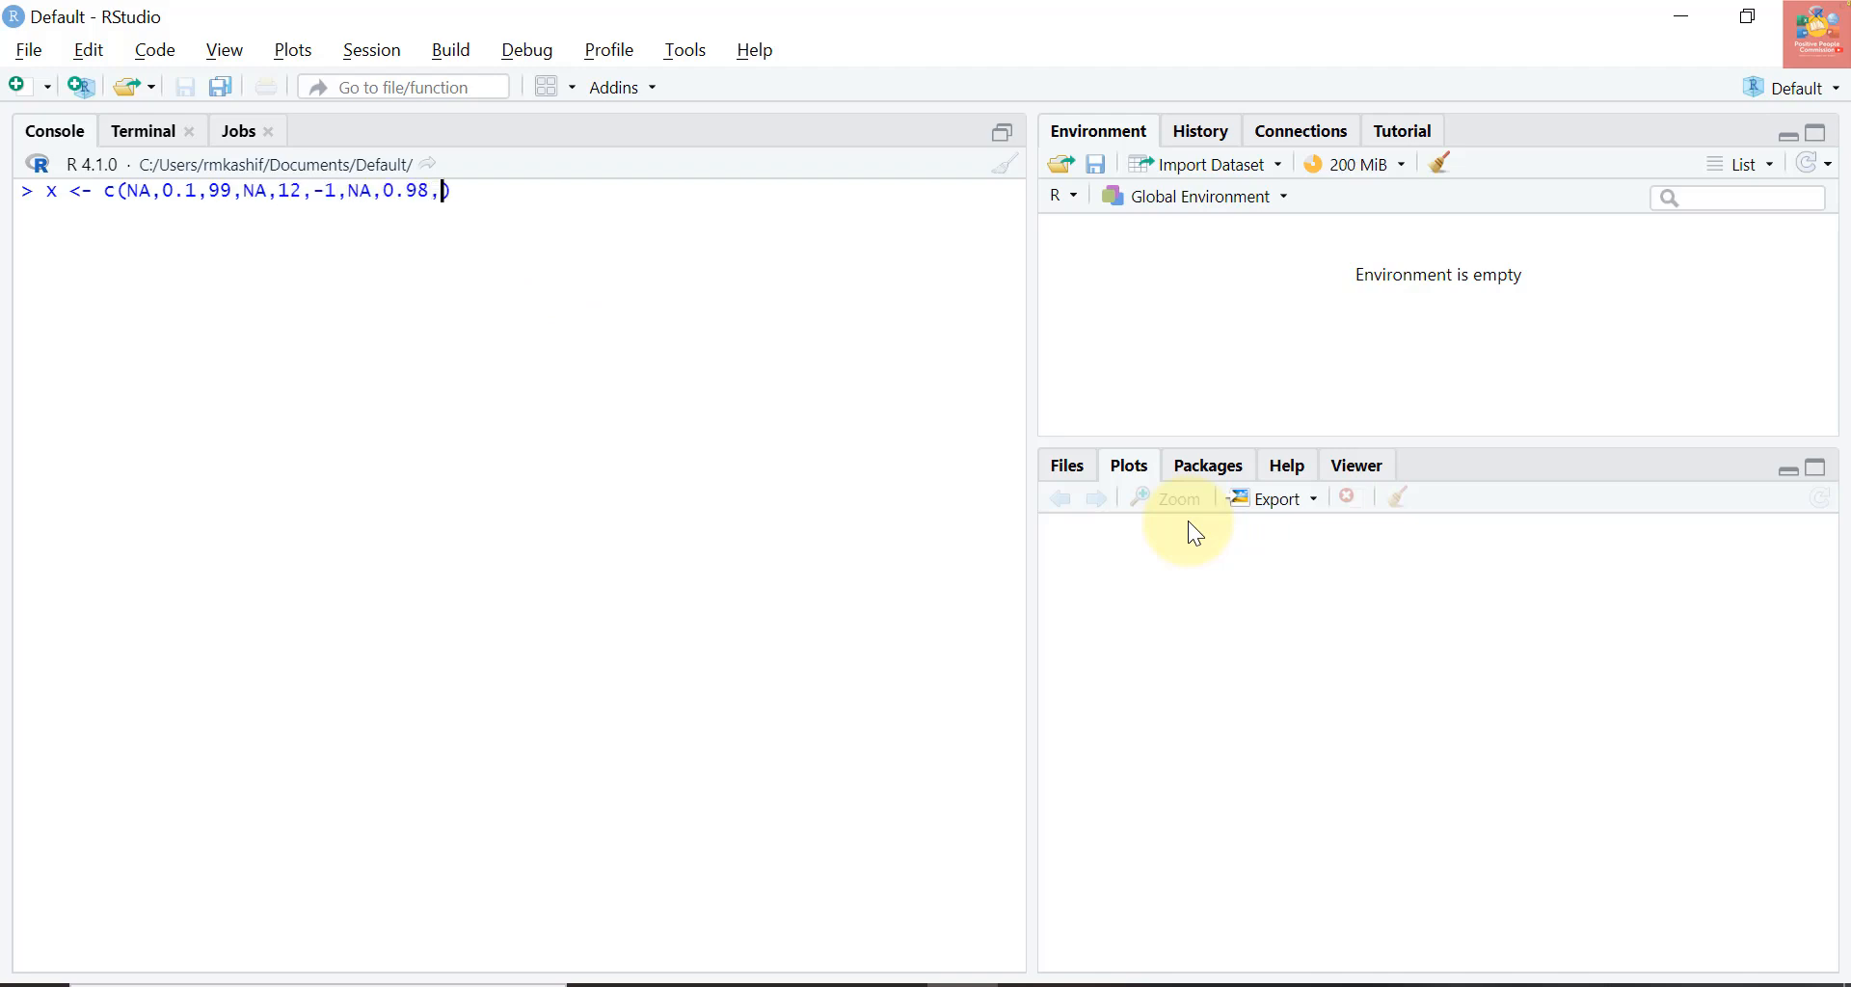
type("0.10,91,NA")
key("enter")
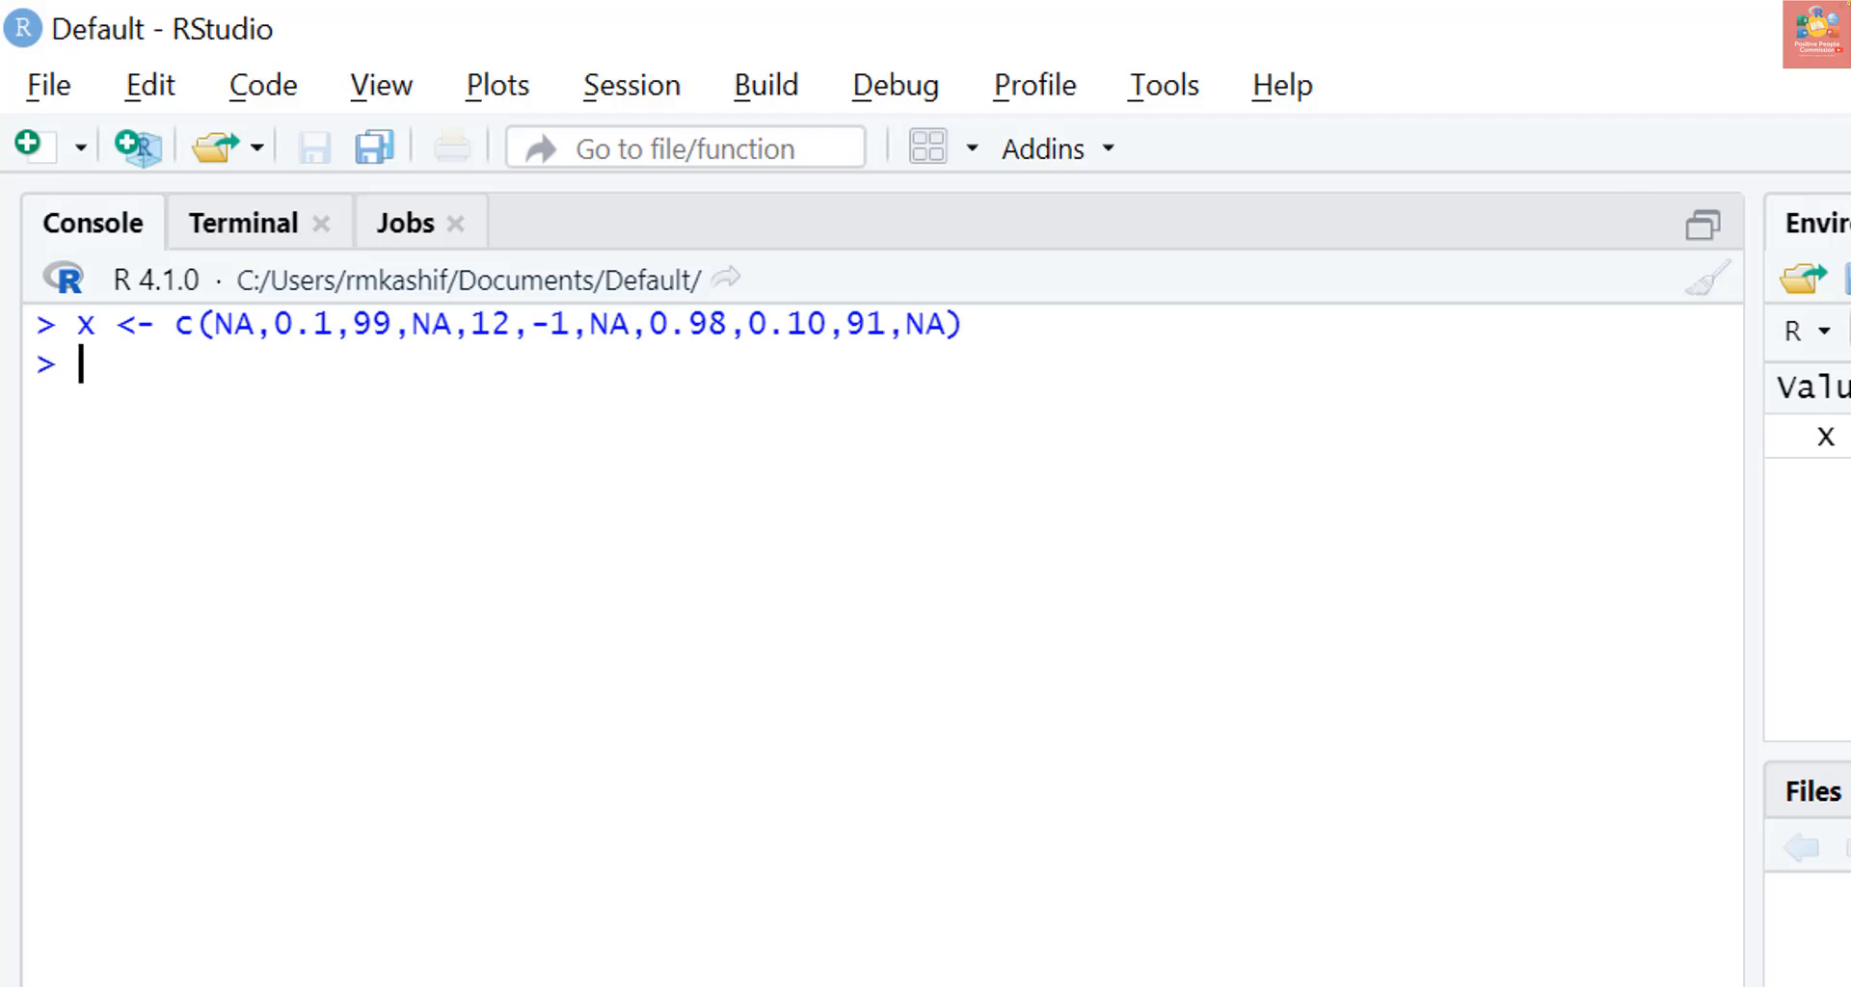
Subset x[1:5], returning NA 0.1 99.0 NA 12.0, and begin another x[] subset
type("x")
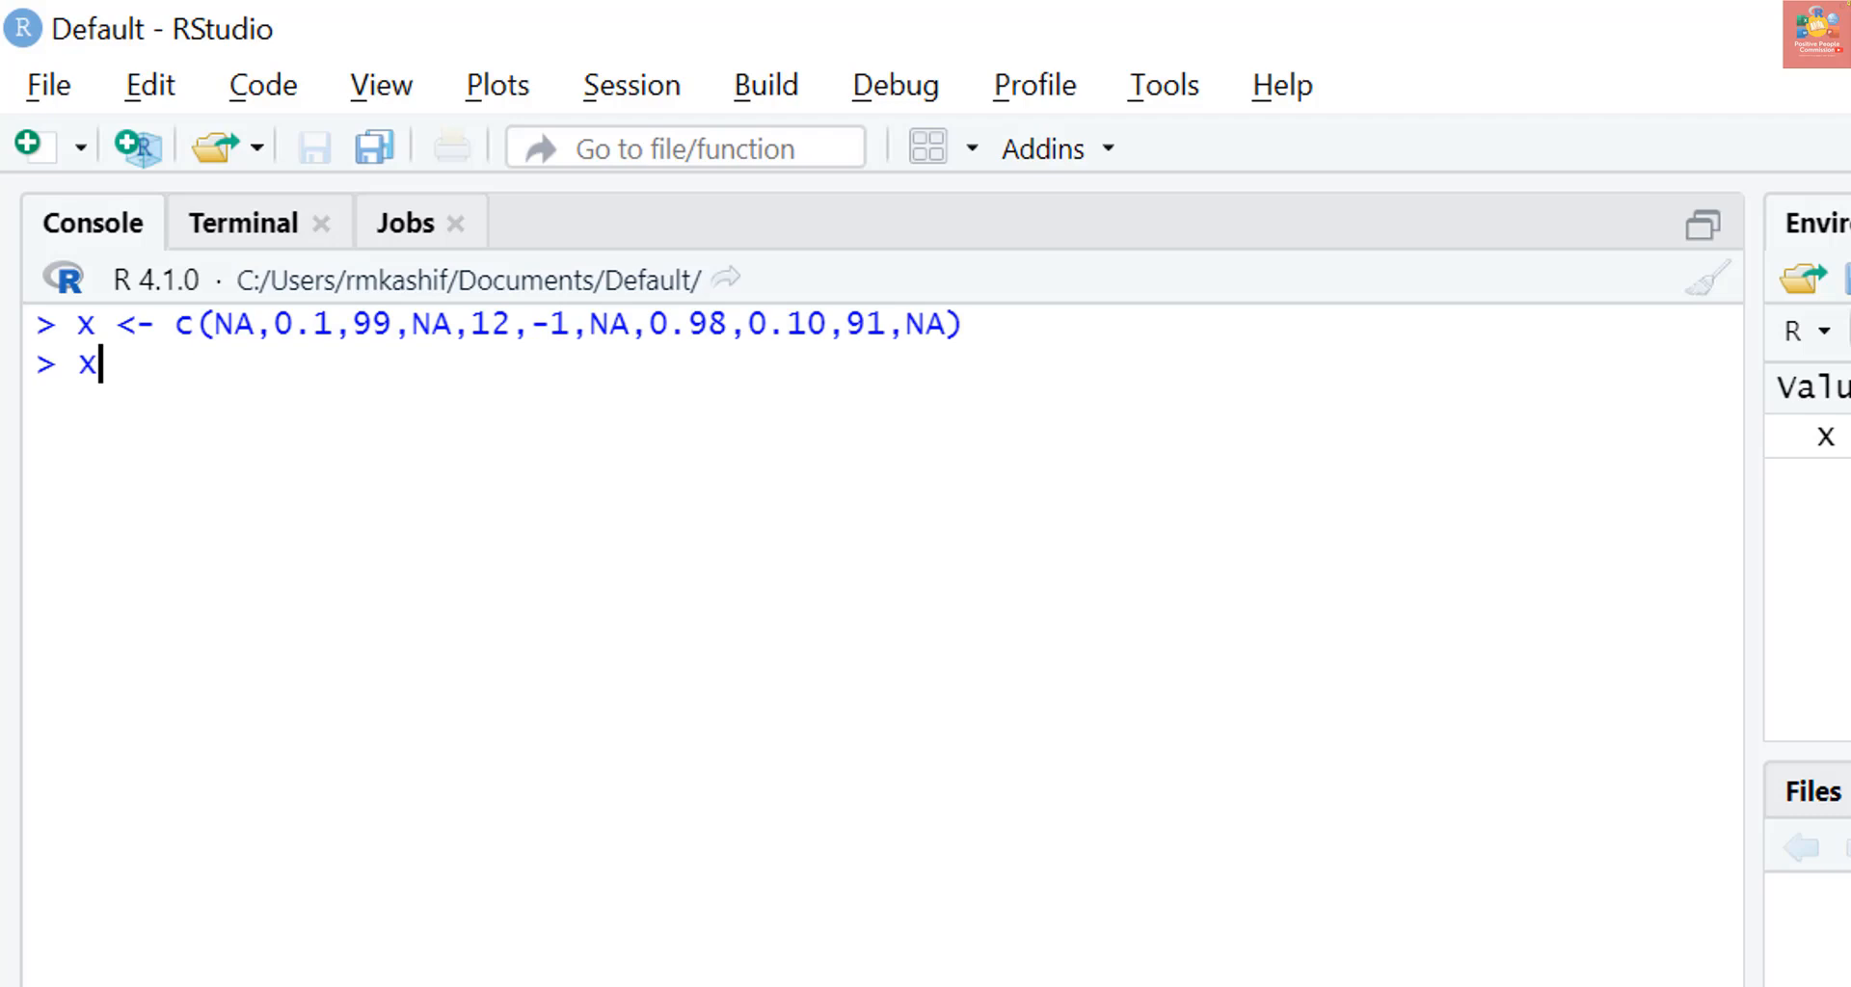
type("[")
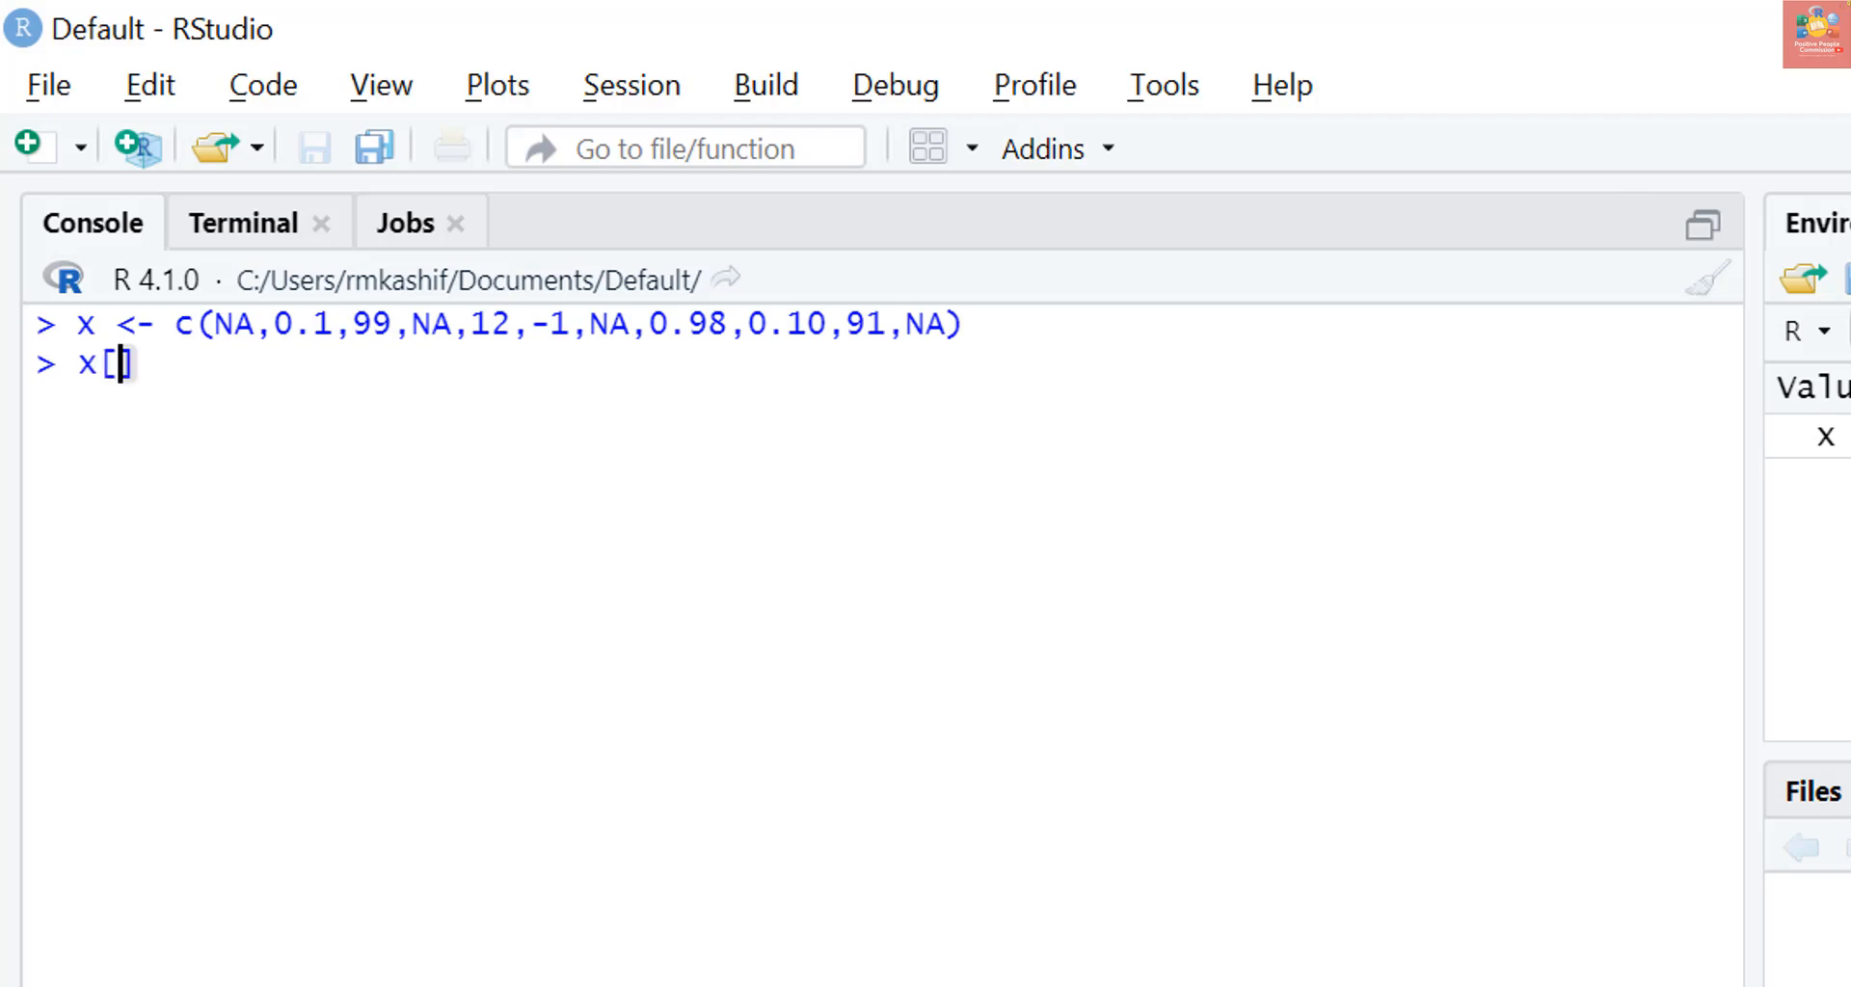
type("1:5")
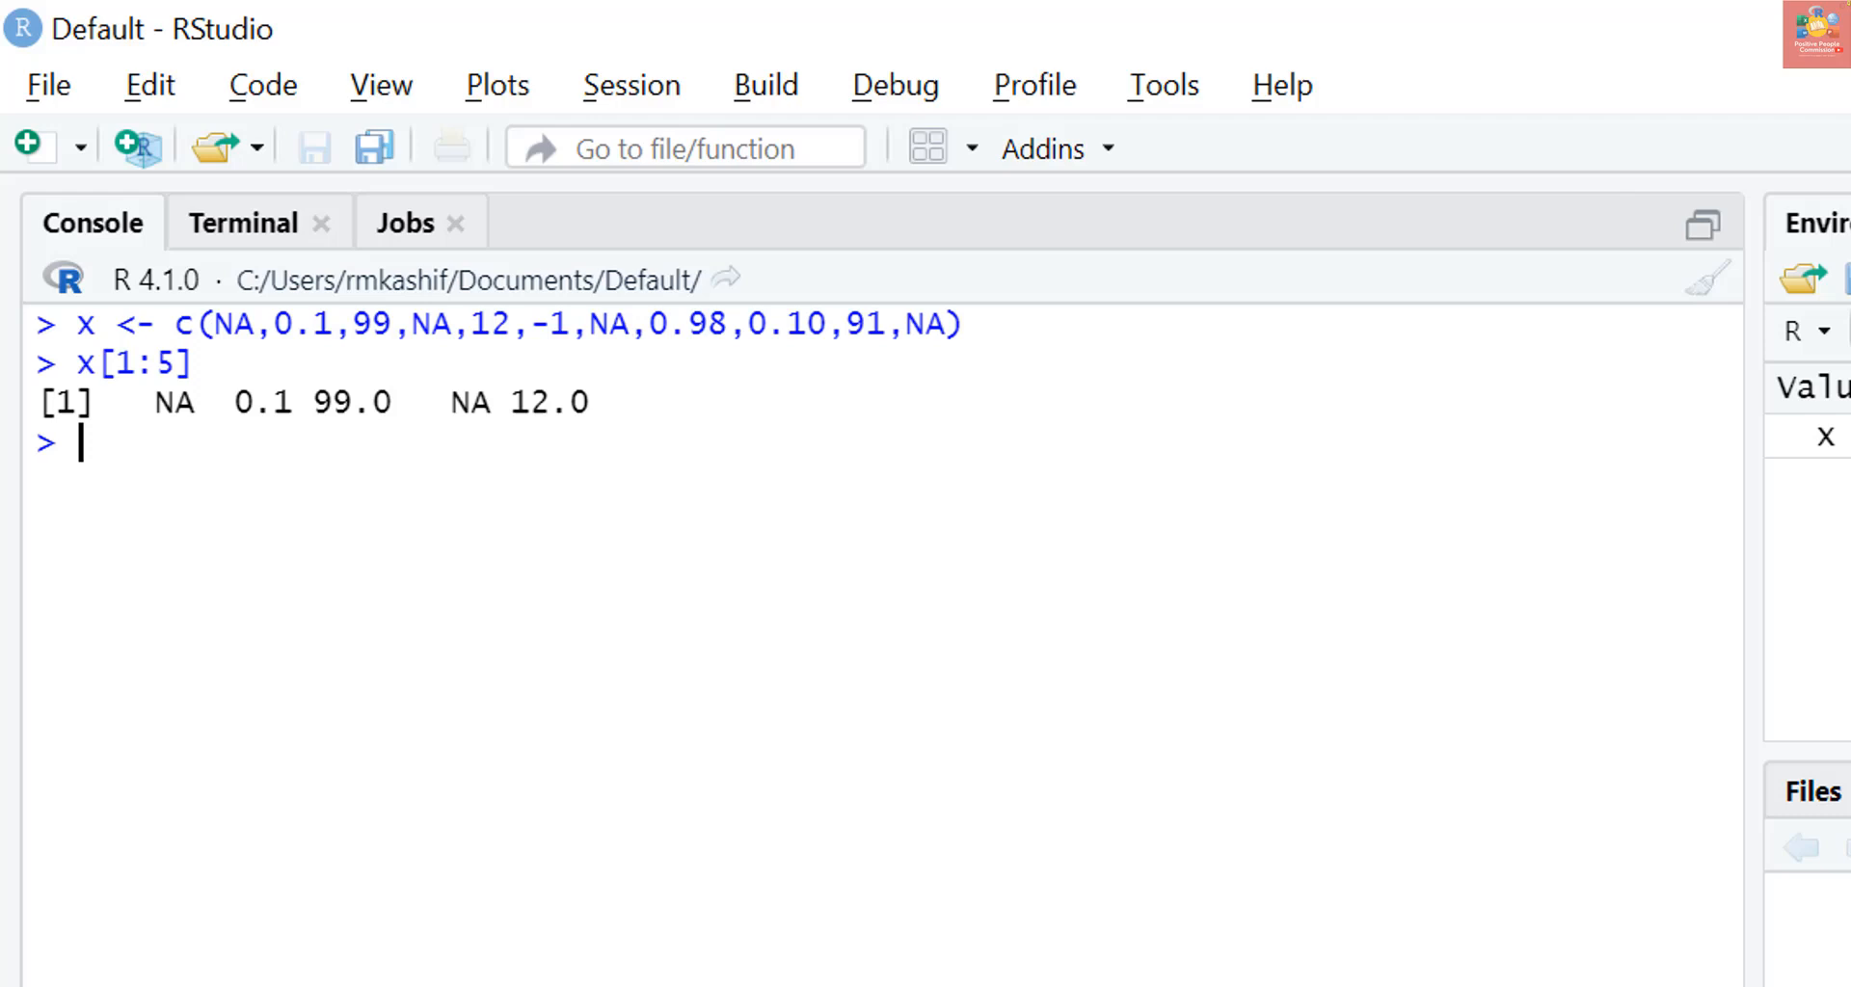
type("x[]")
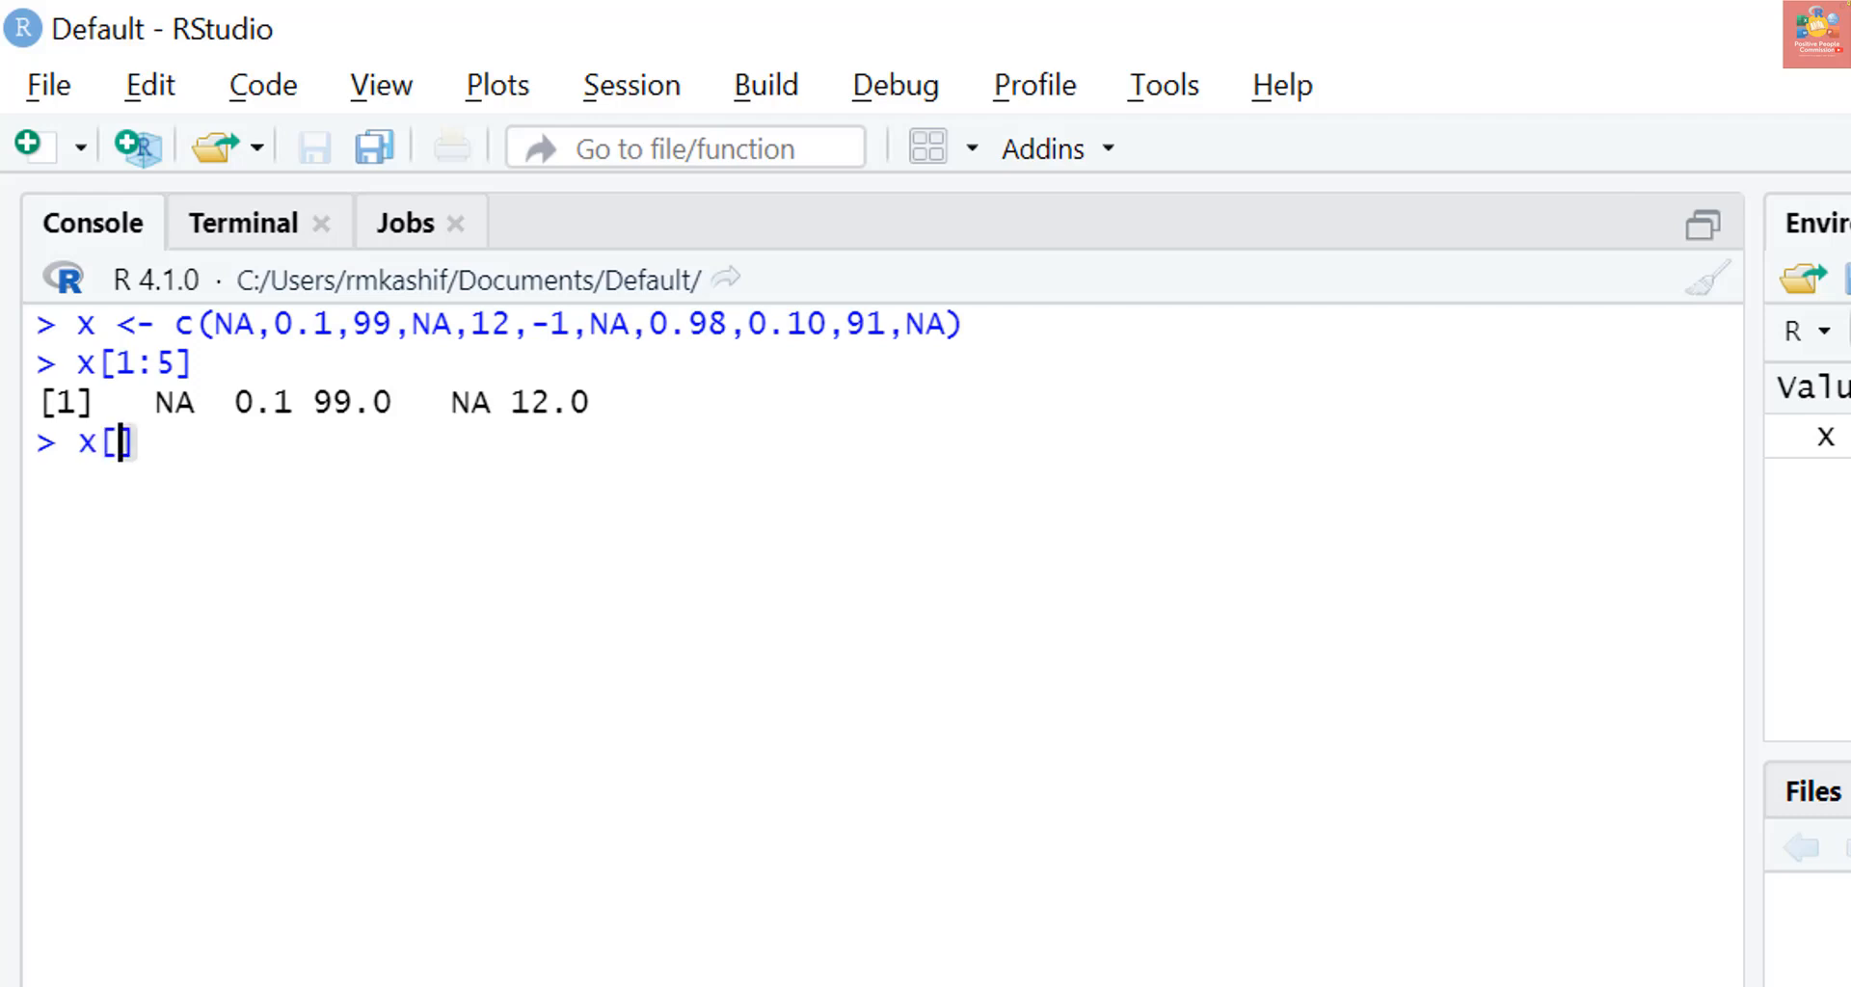
Subset x[is.na(x)] to return its four NA values, then start a command with y
type("is.na")
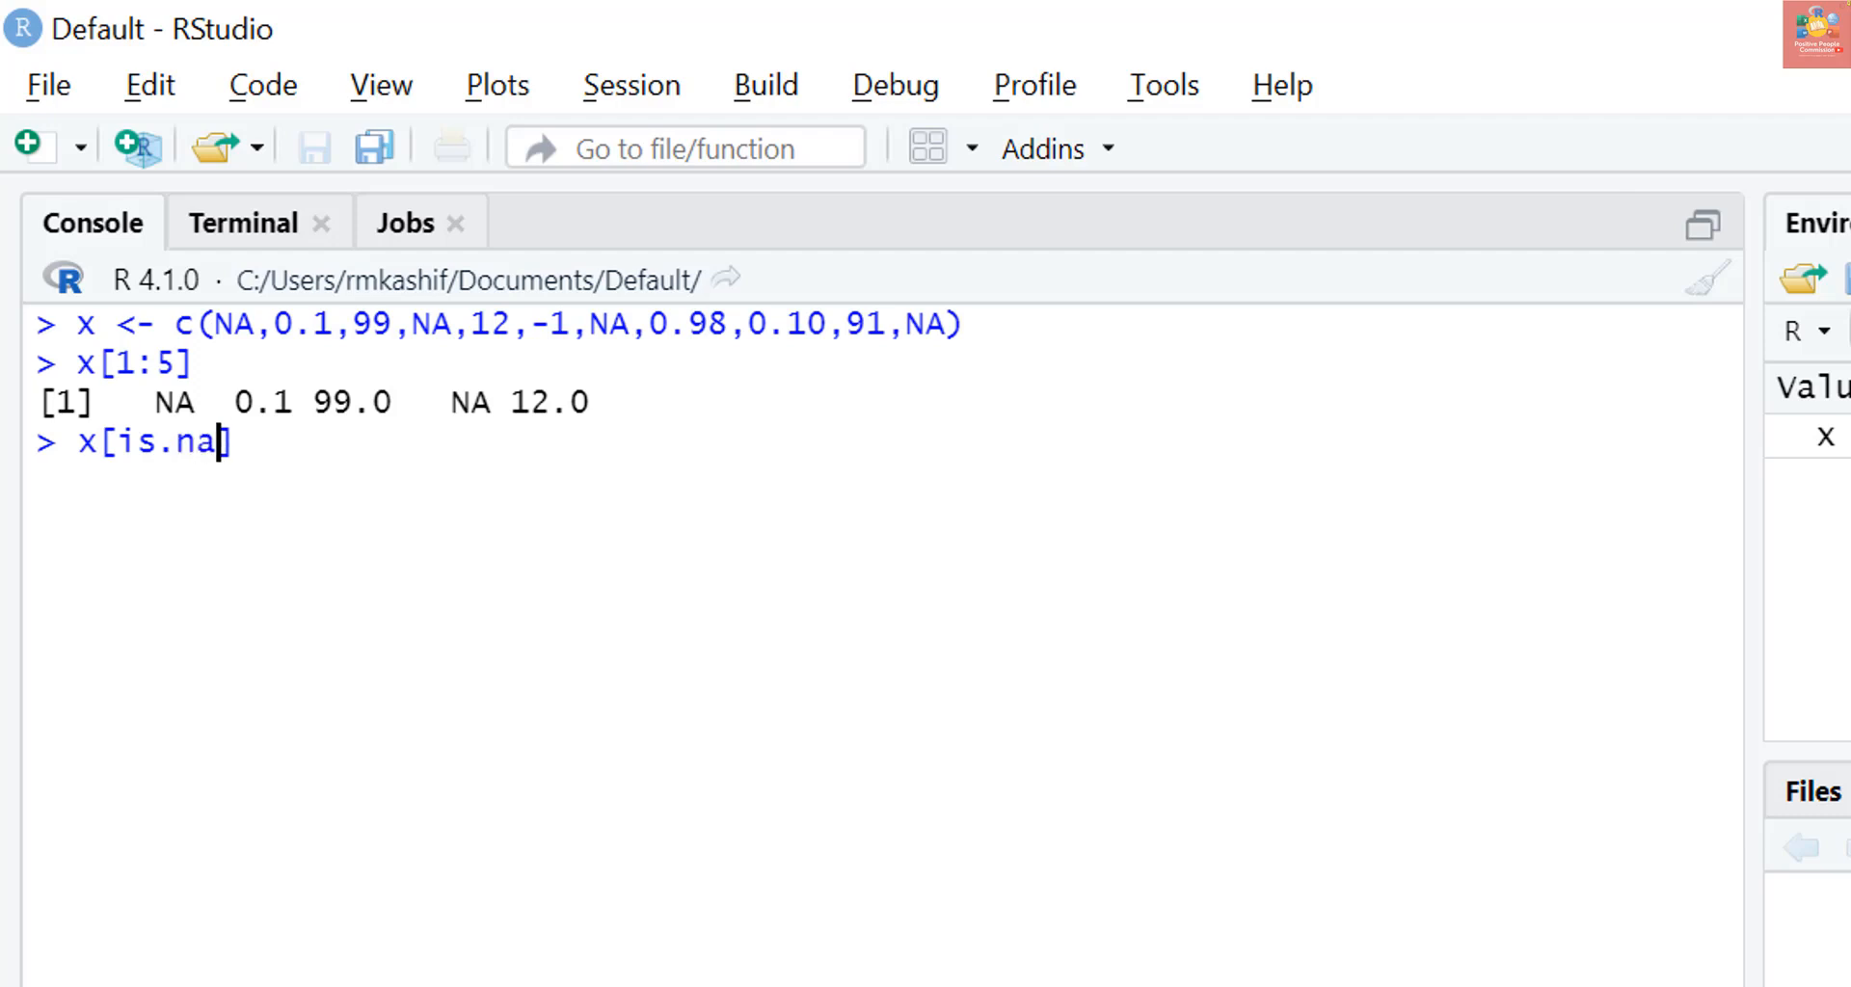
type("(x)]")
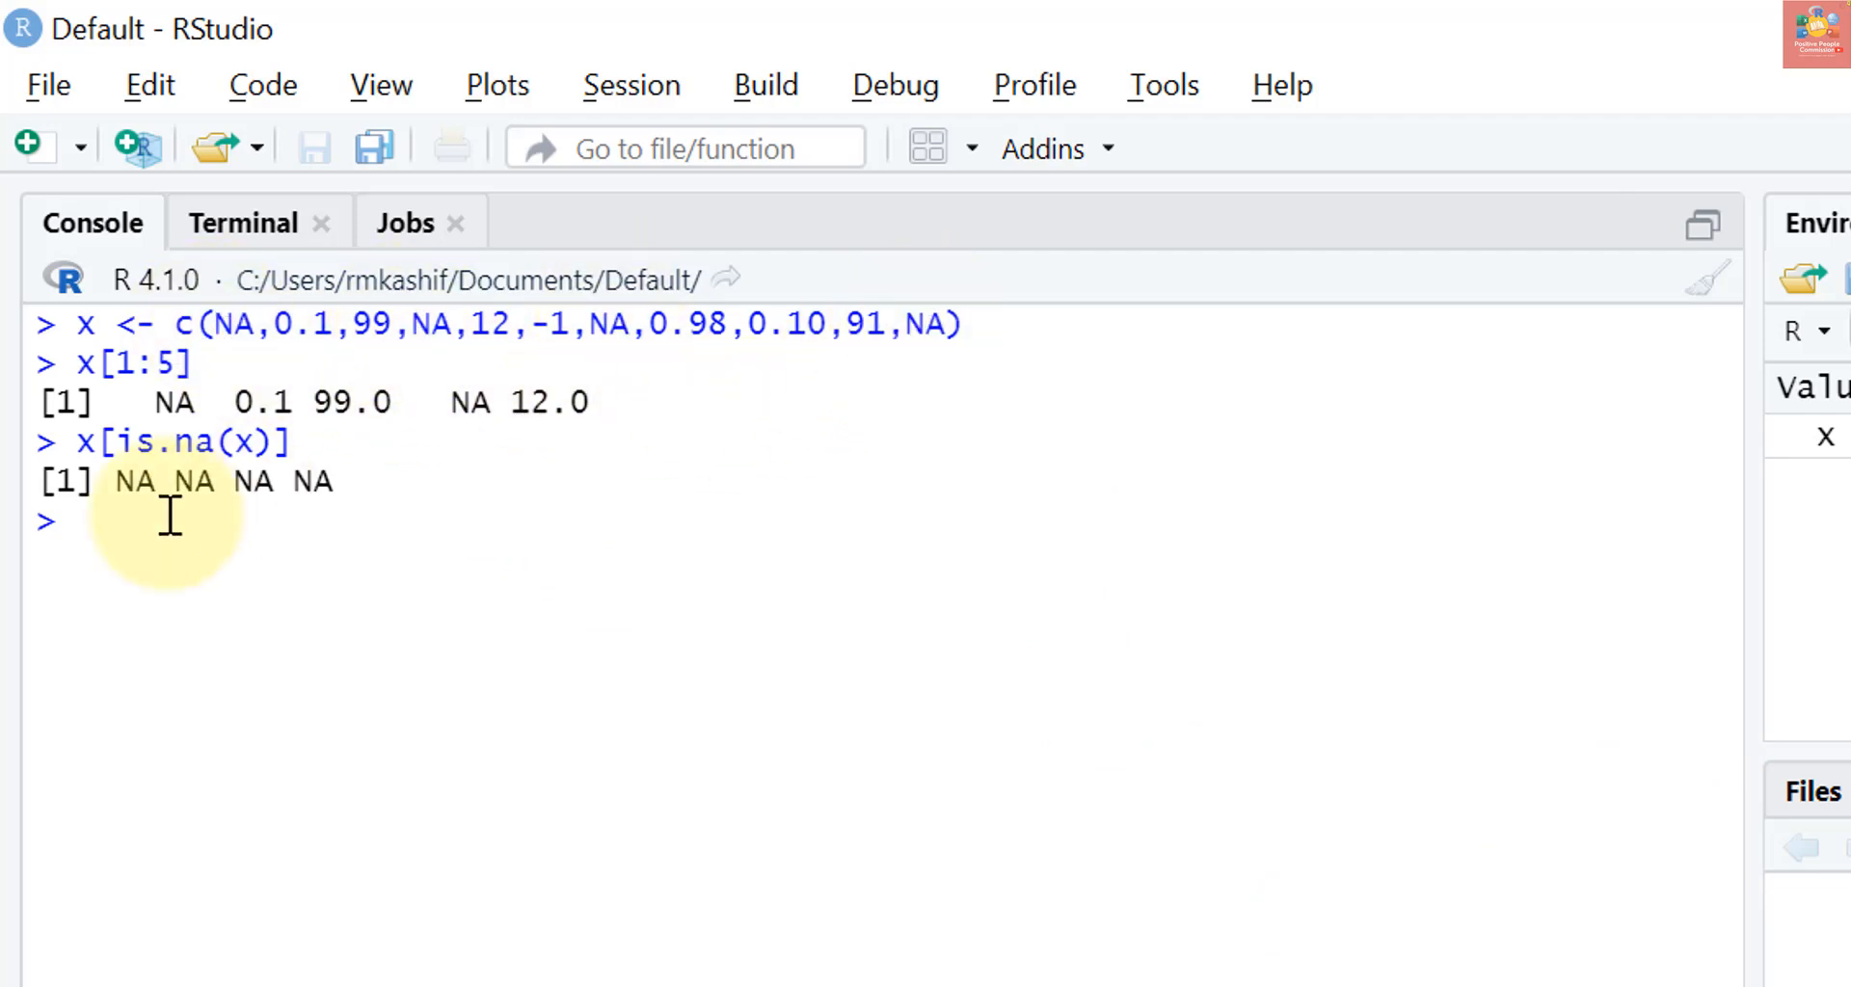
mouse_move(385, 499)
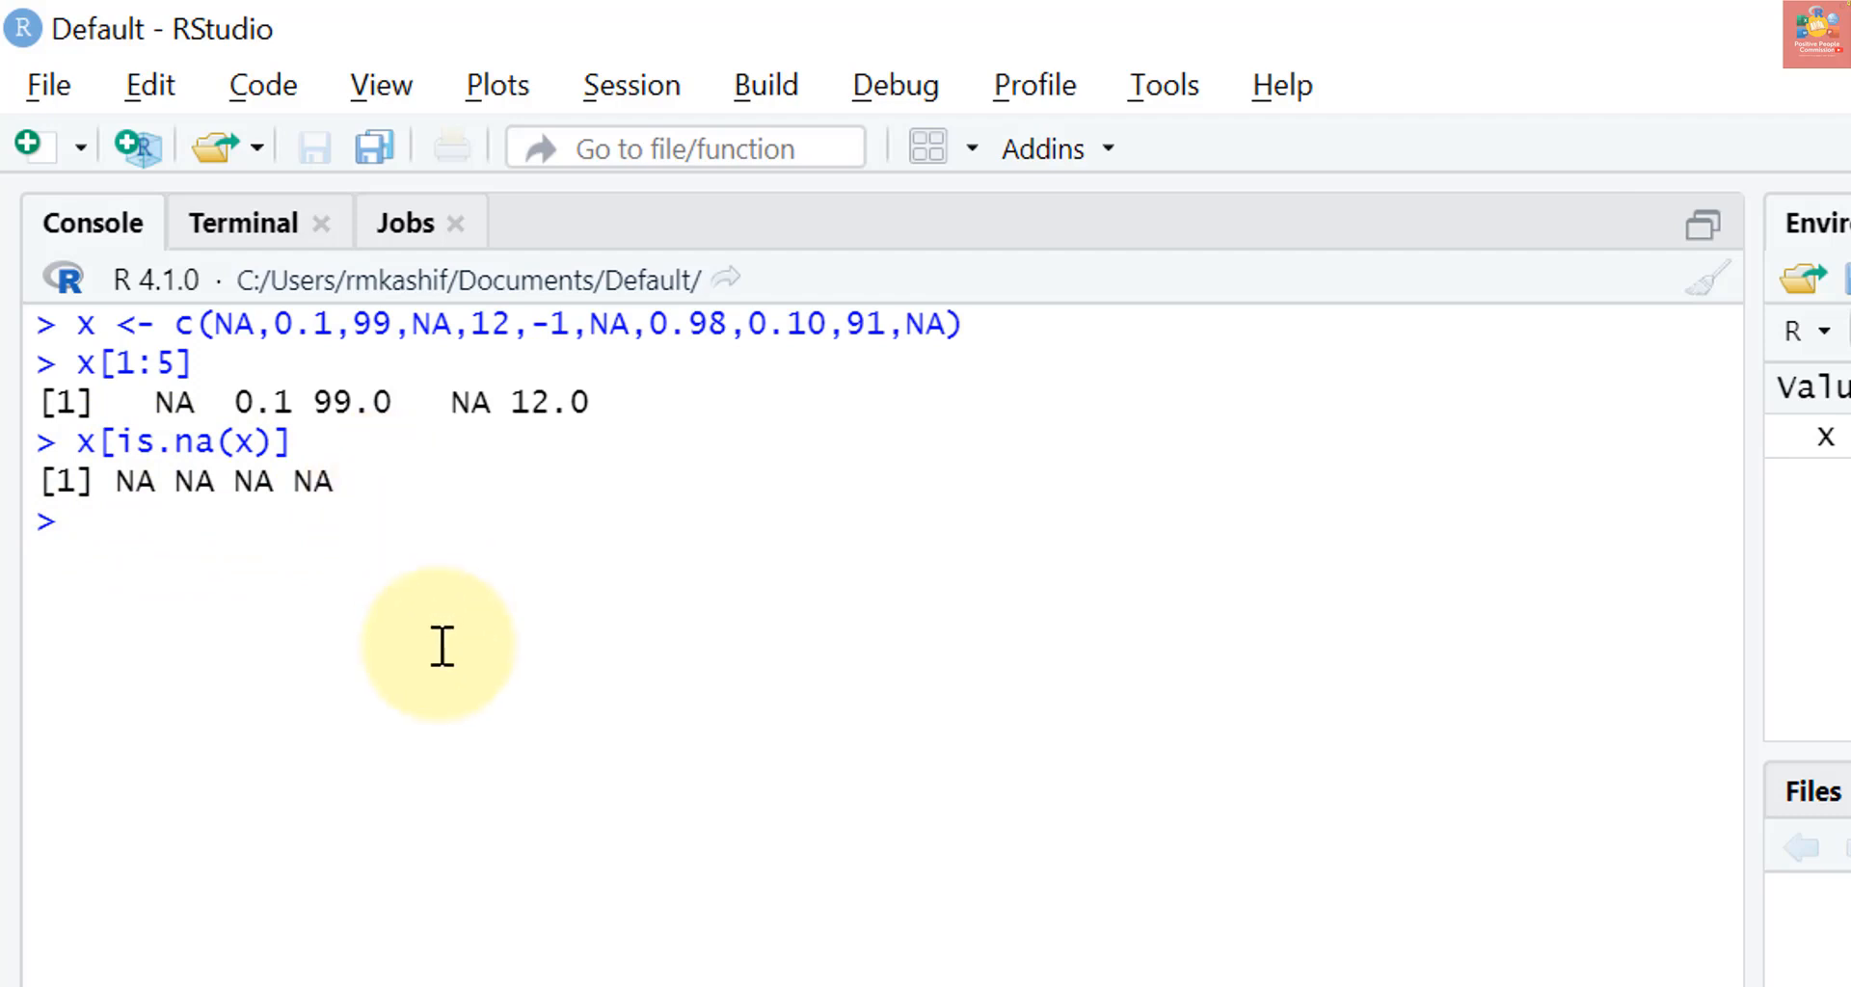
type("y")
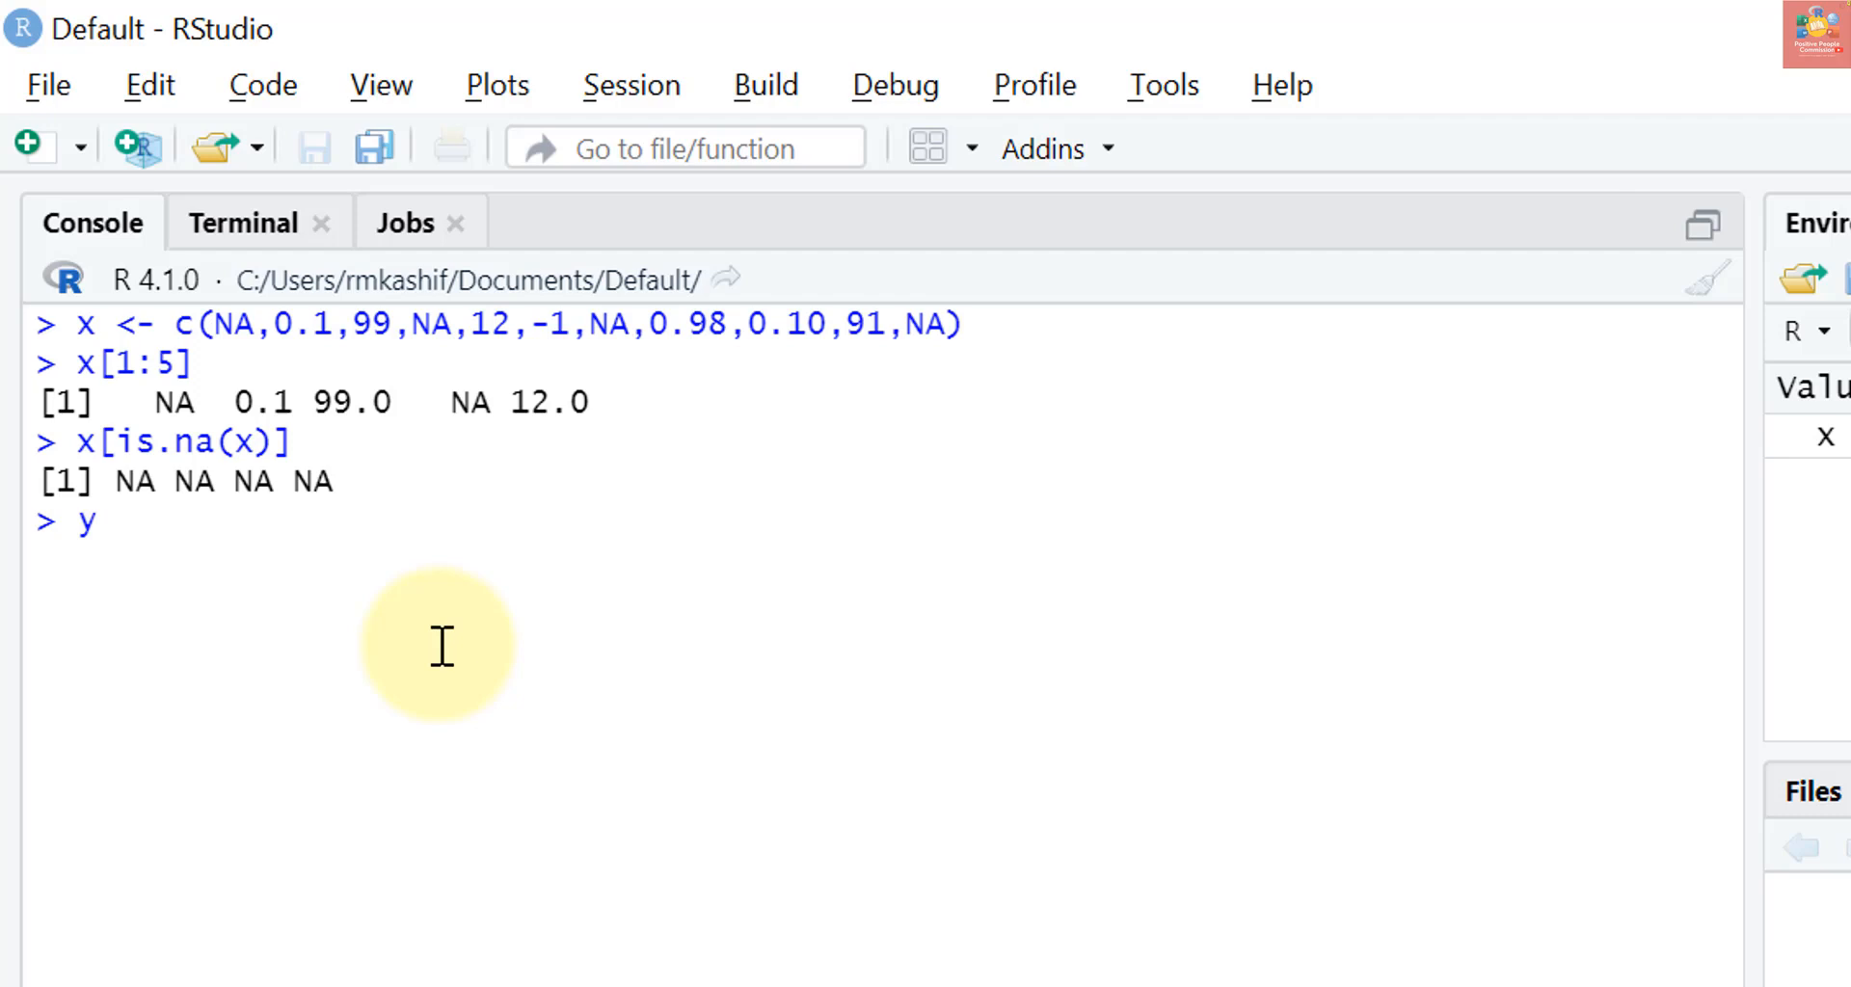
Assign y <- x[!is.na(x)] to keep the non-missing values, then enter y > 0
type("<-")
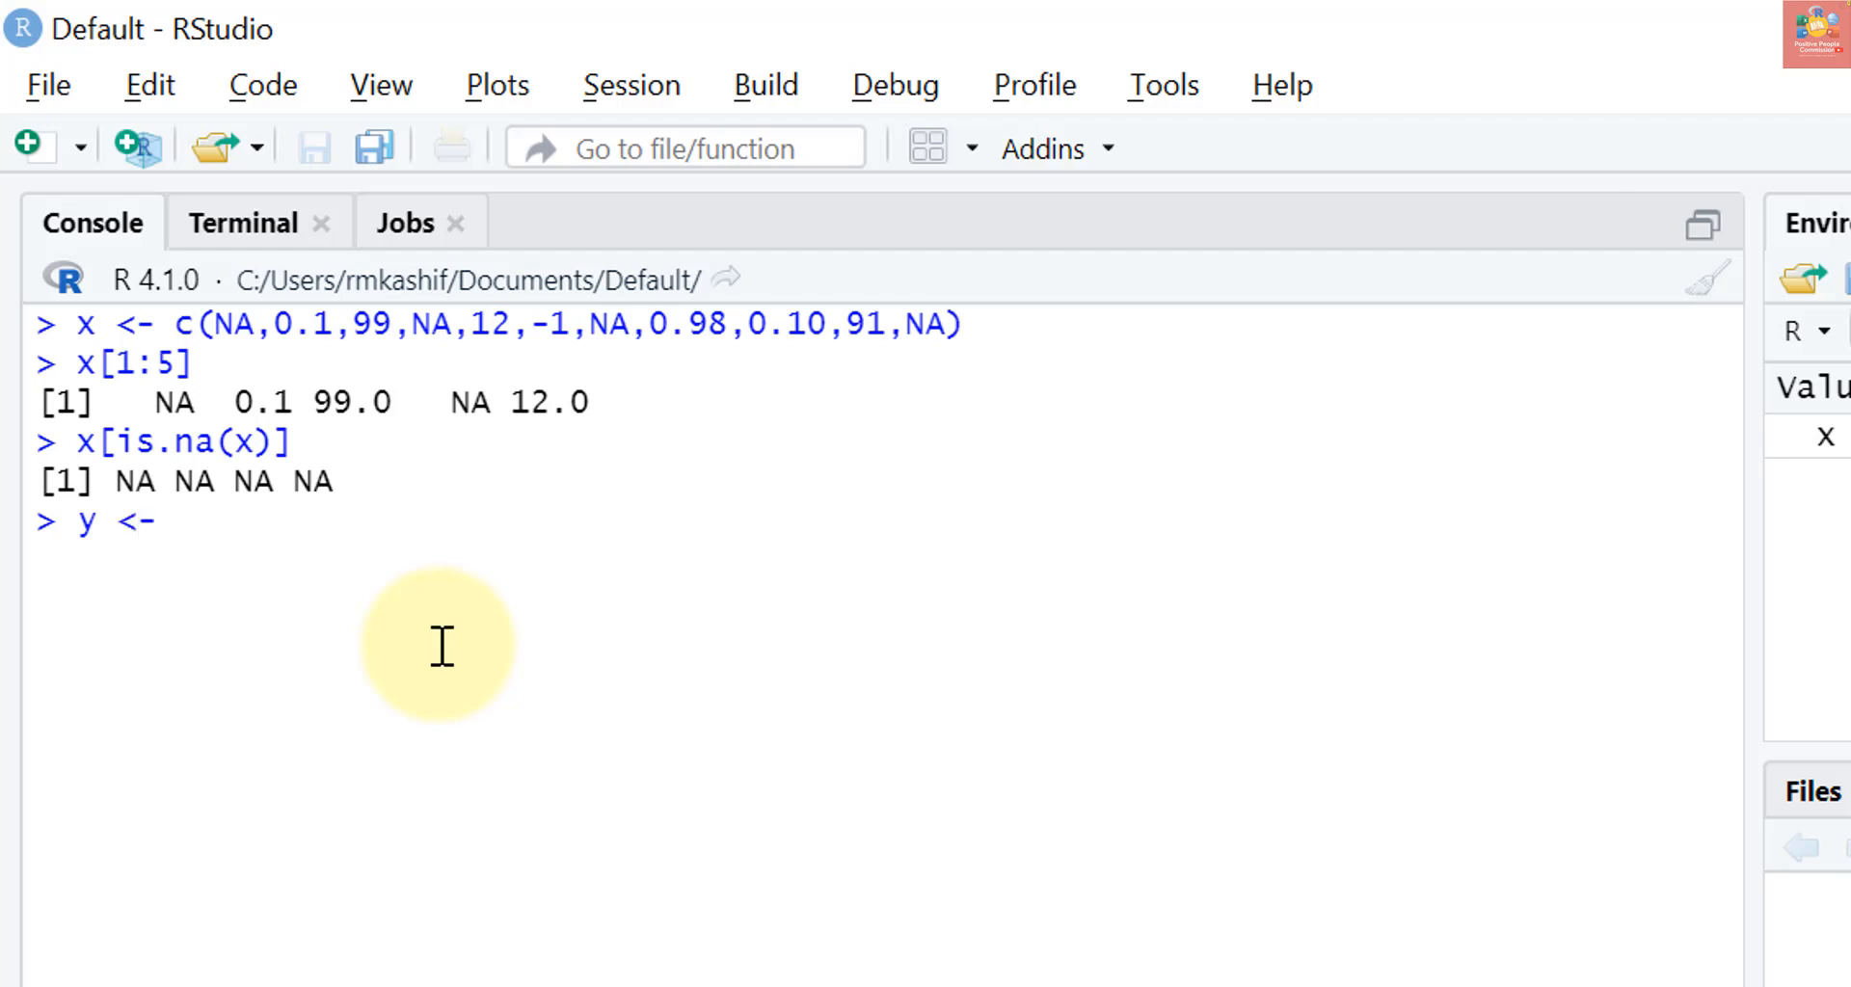
type("x[]")
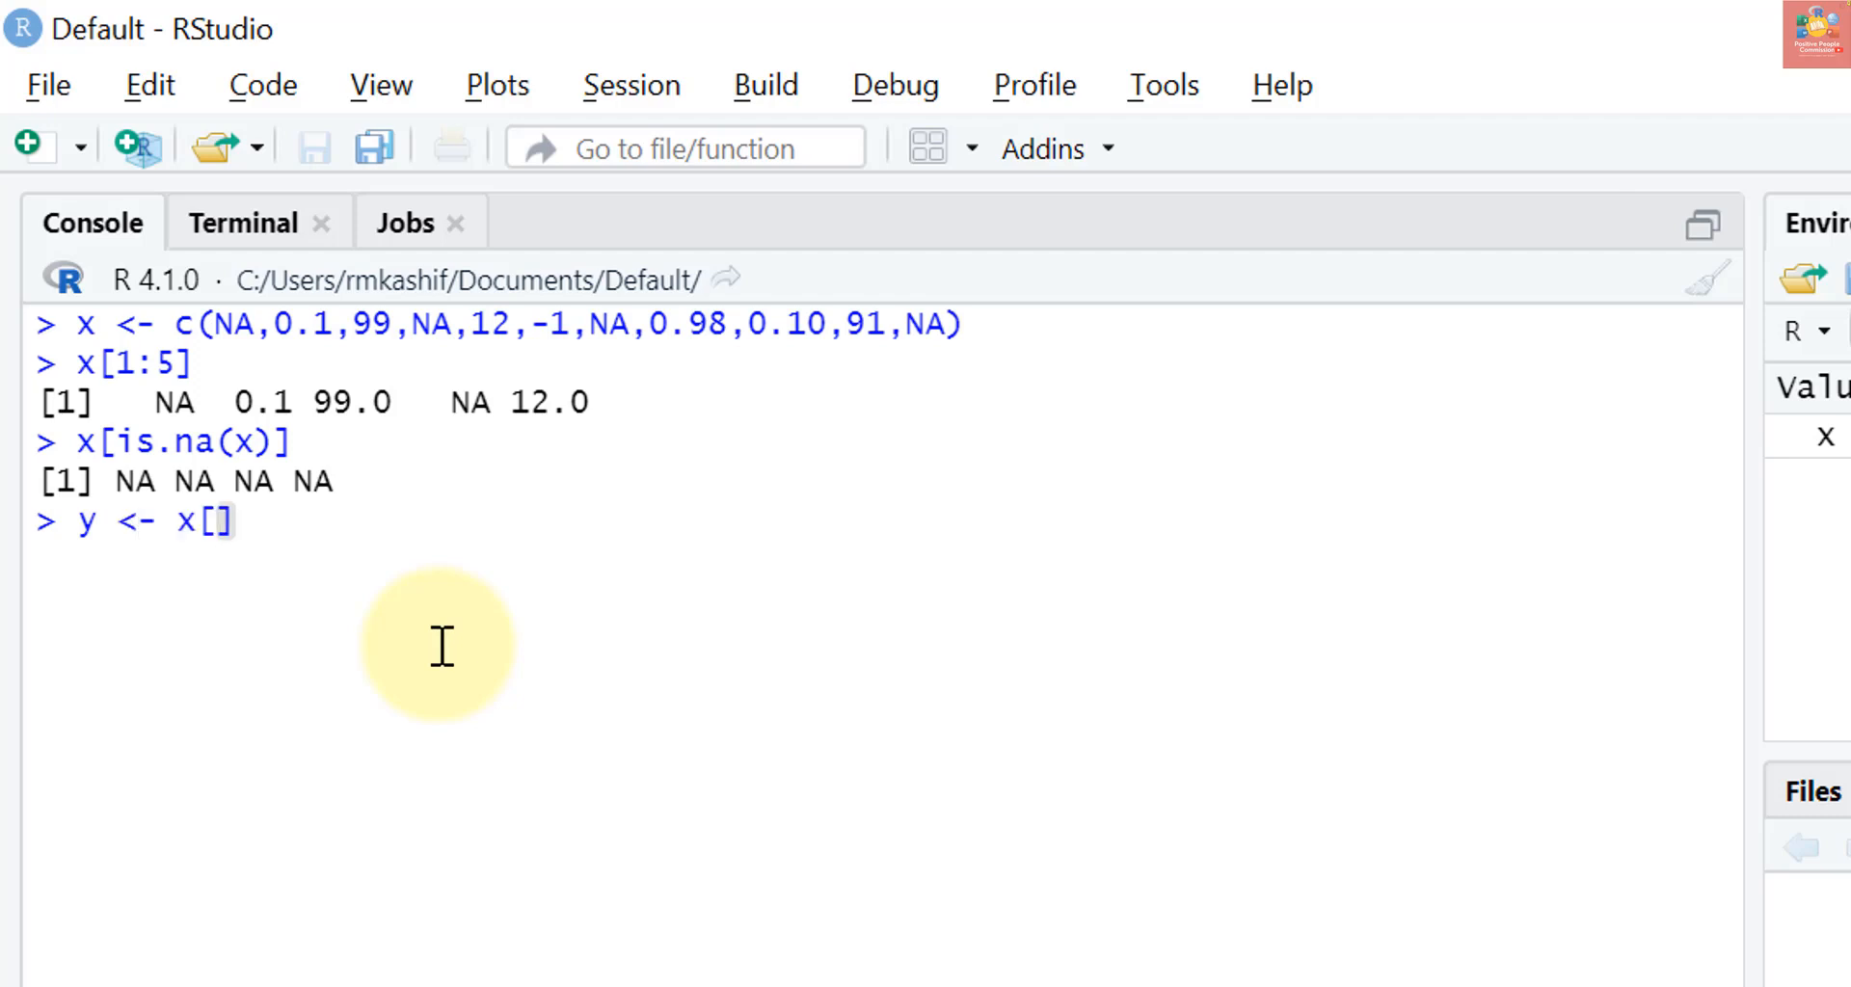
type("!")
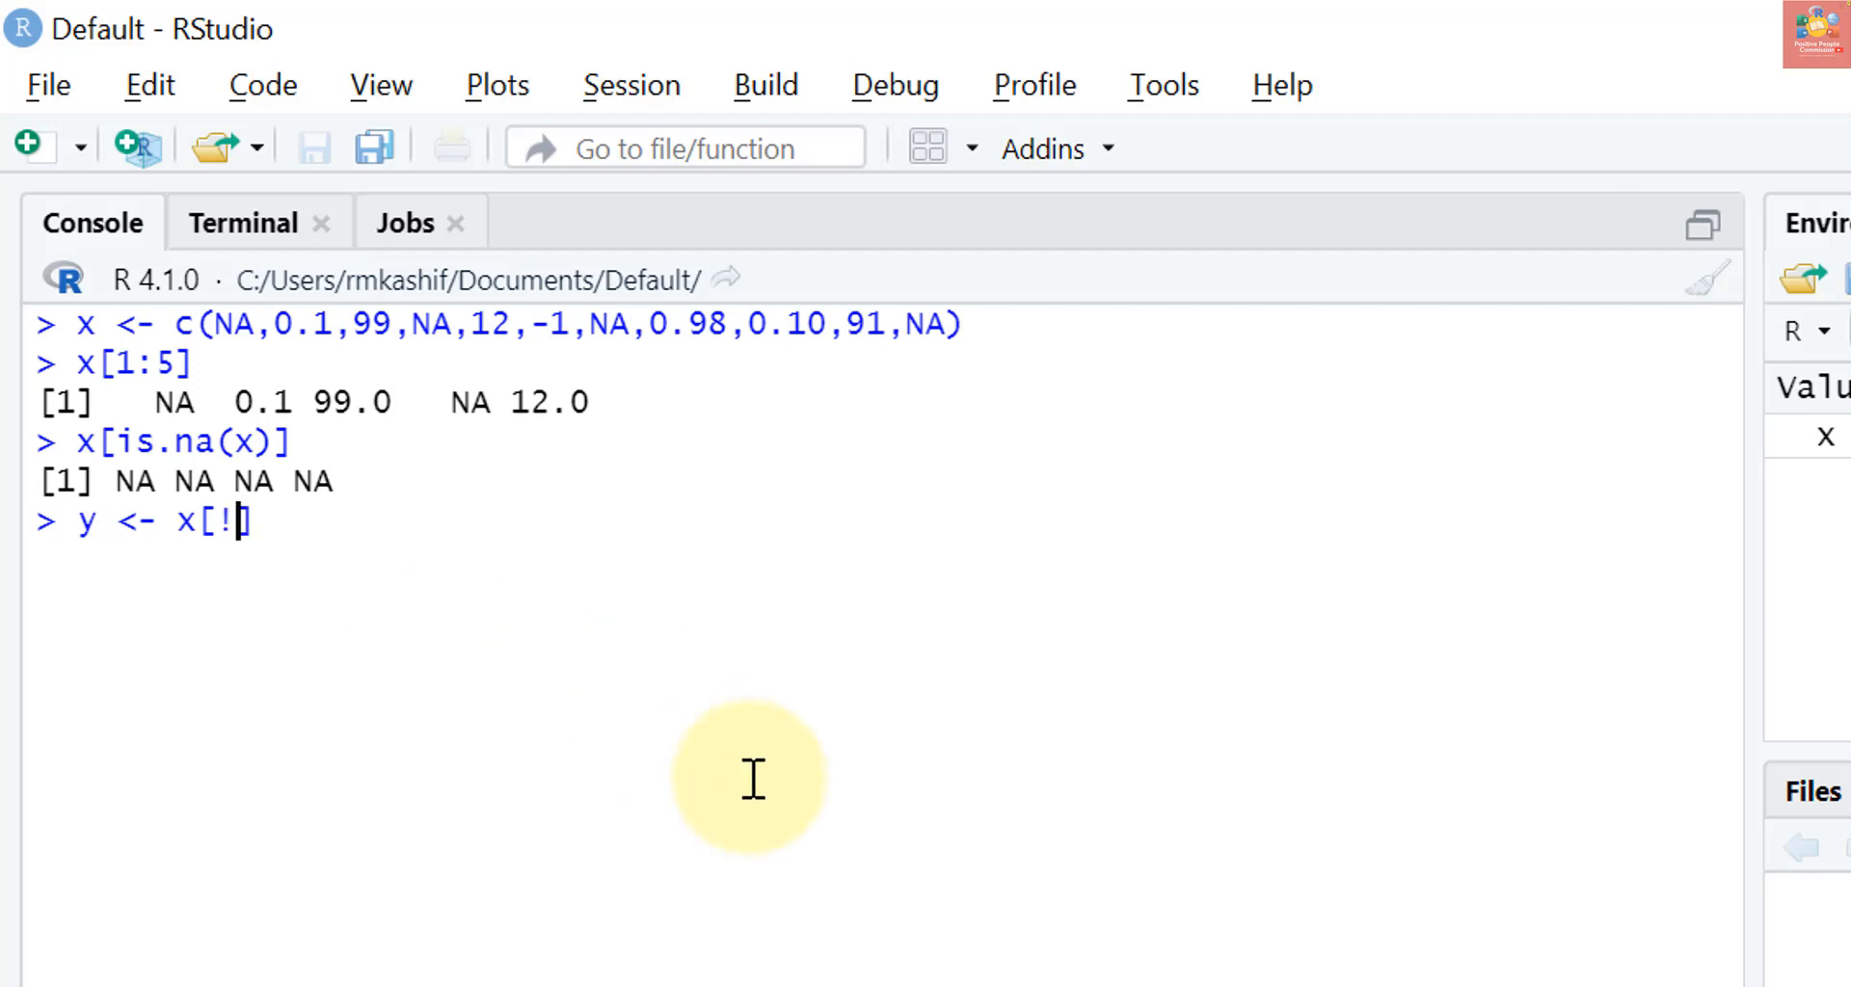
type("is.na(x")
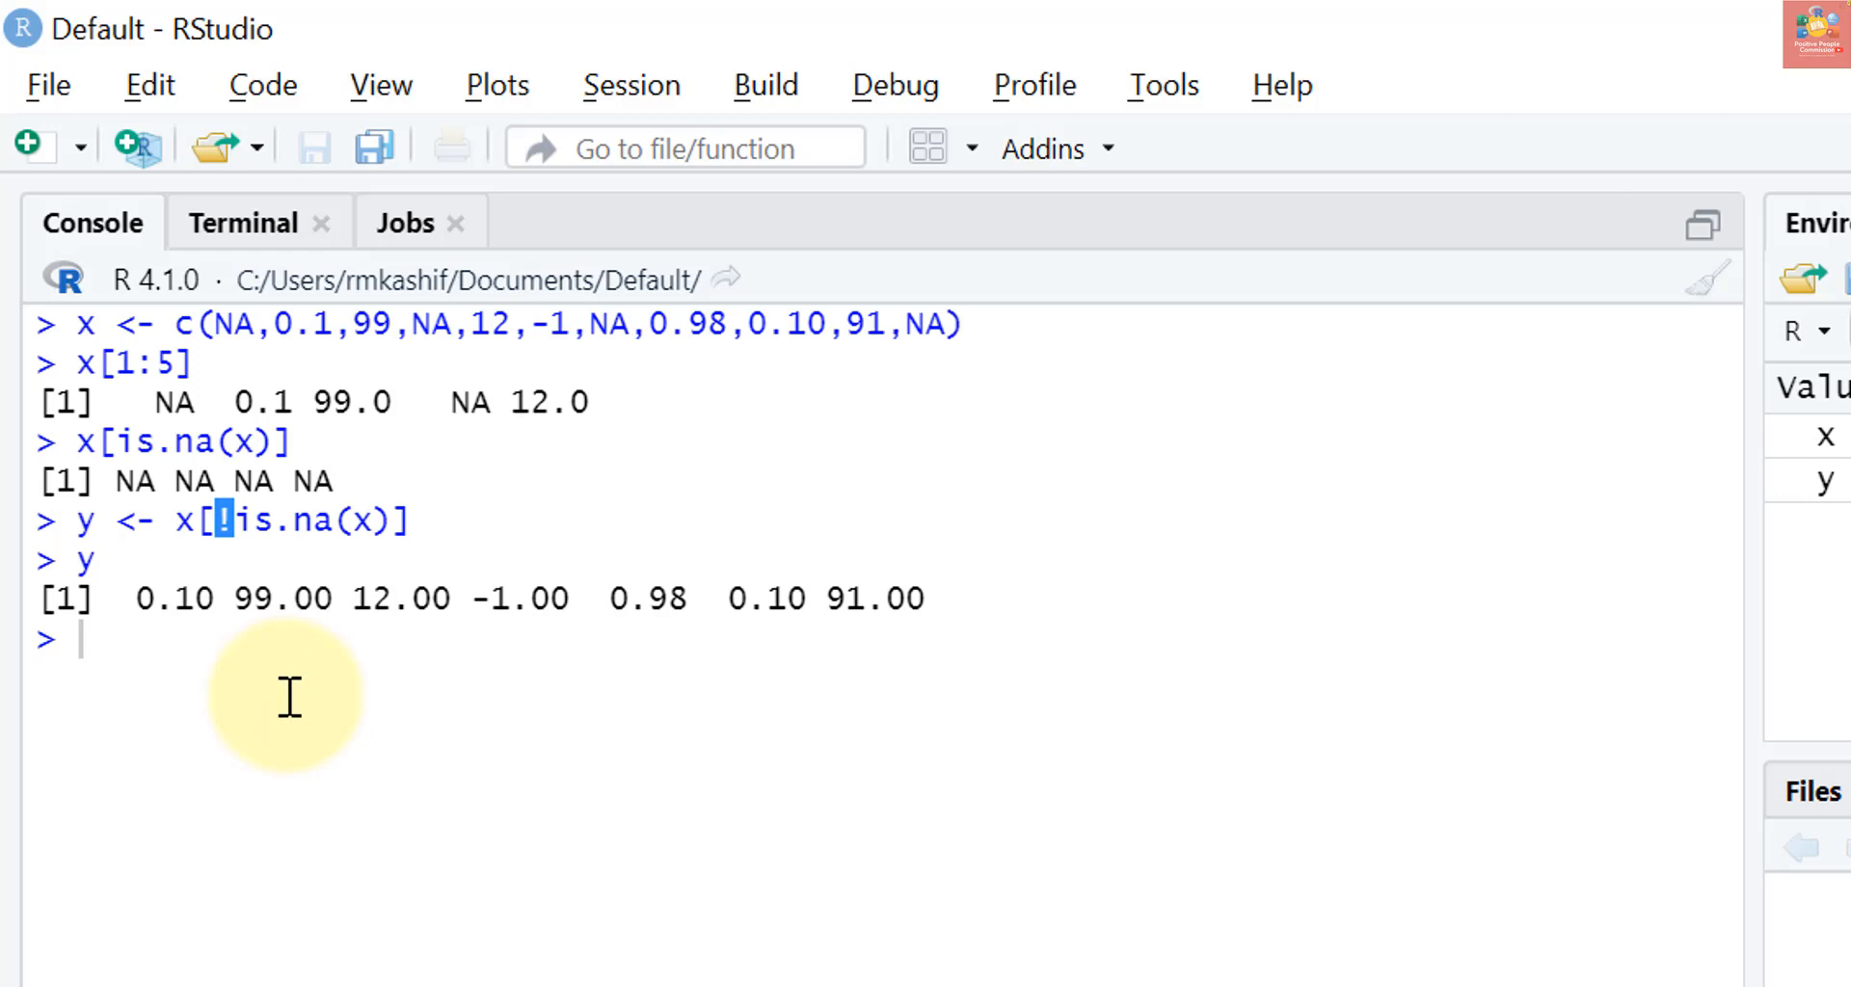
type("y")
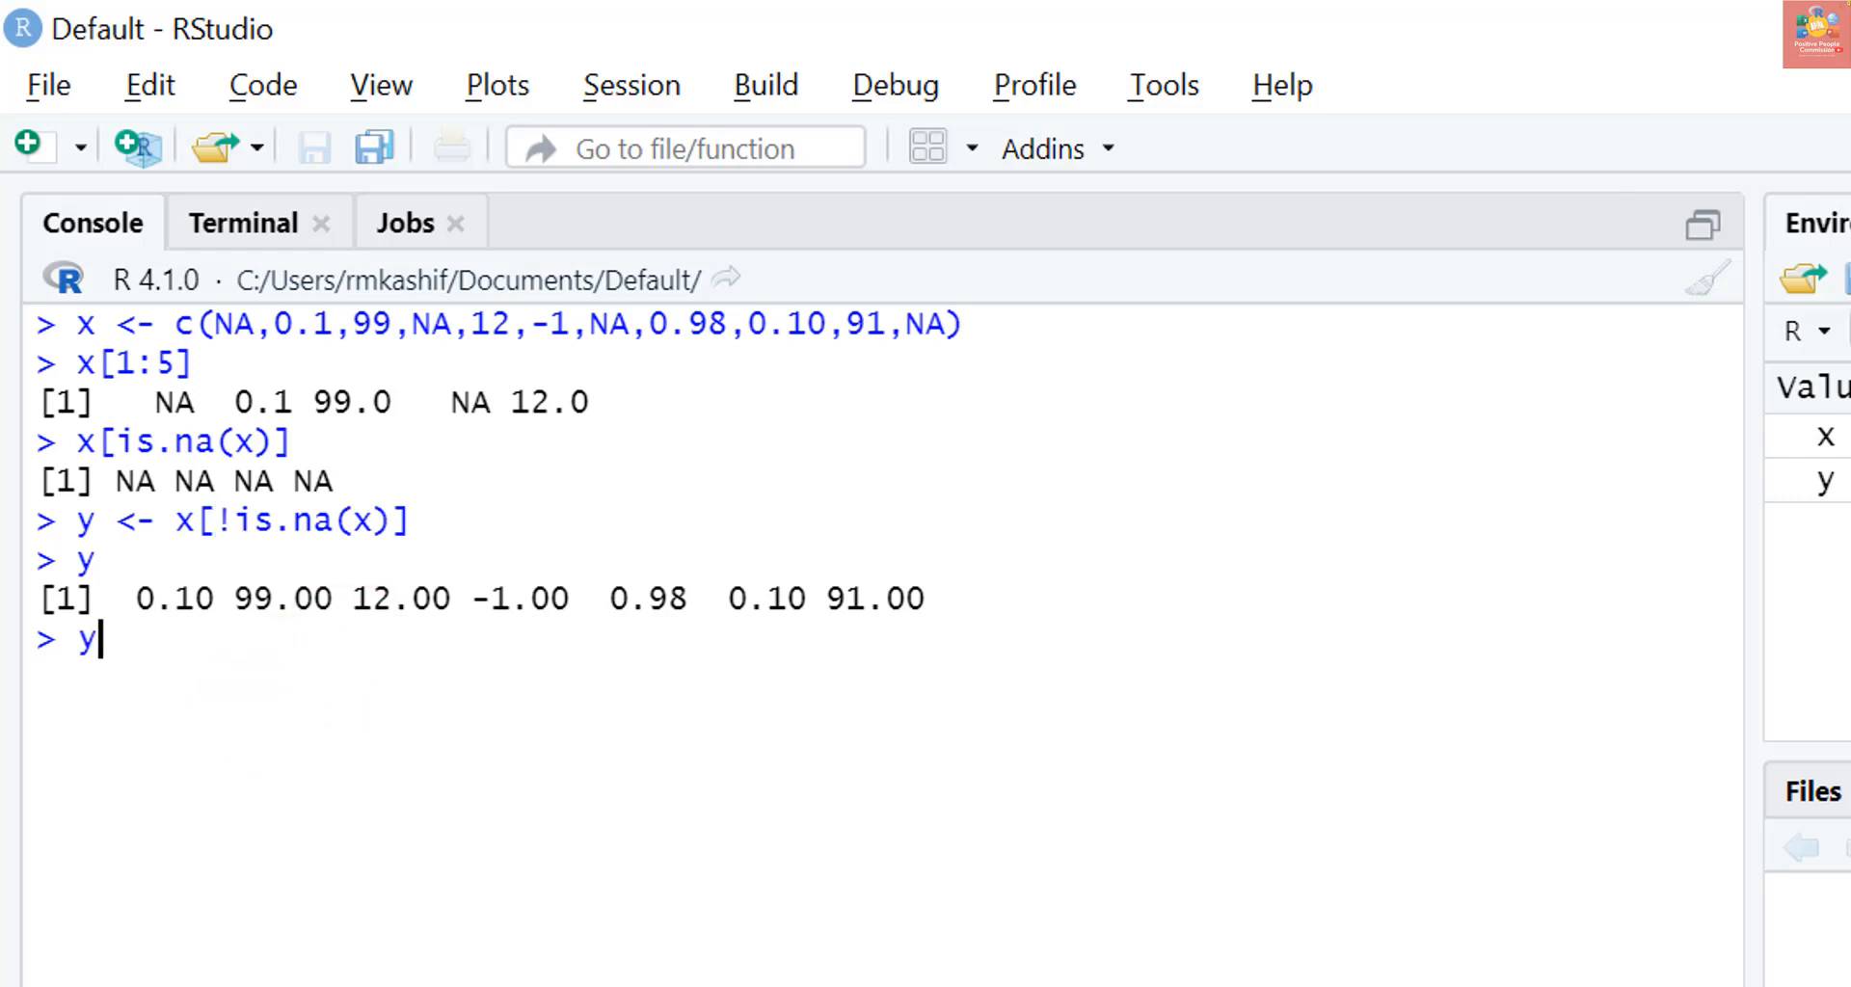
type(">0")
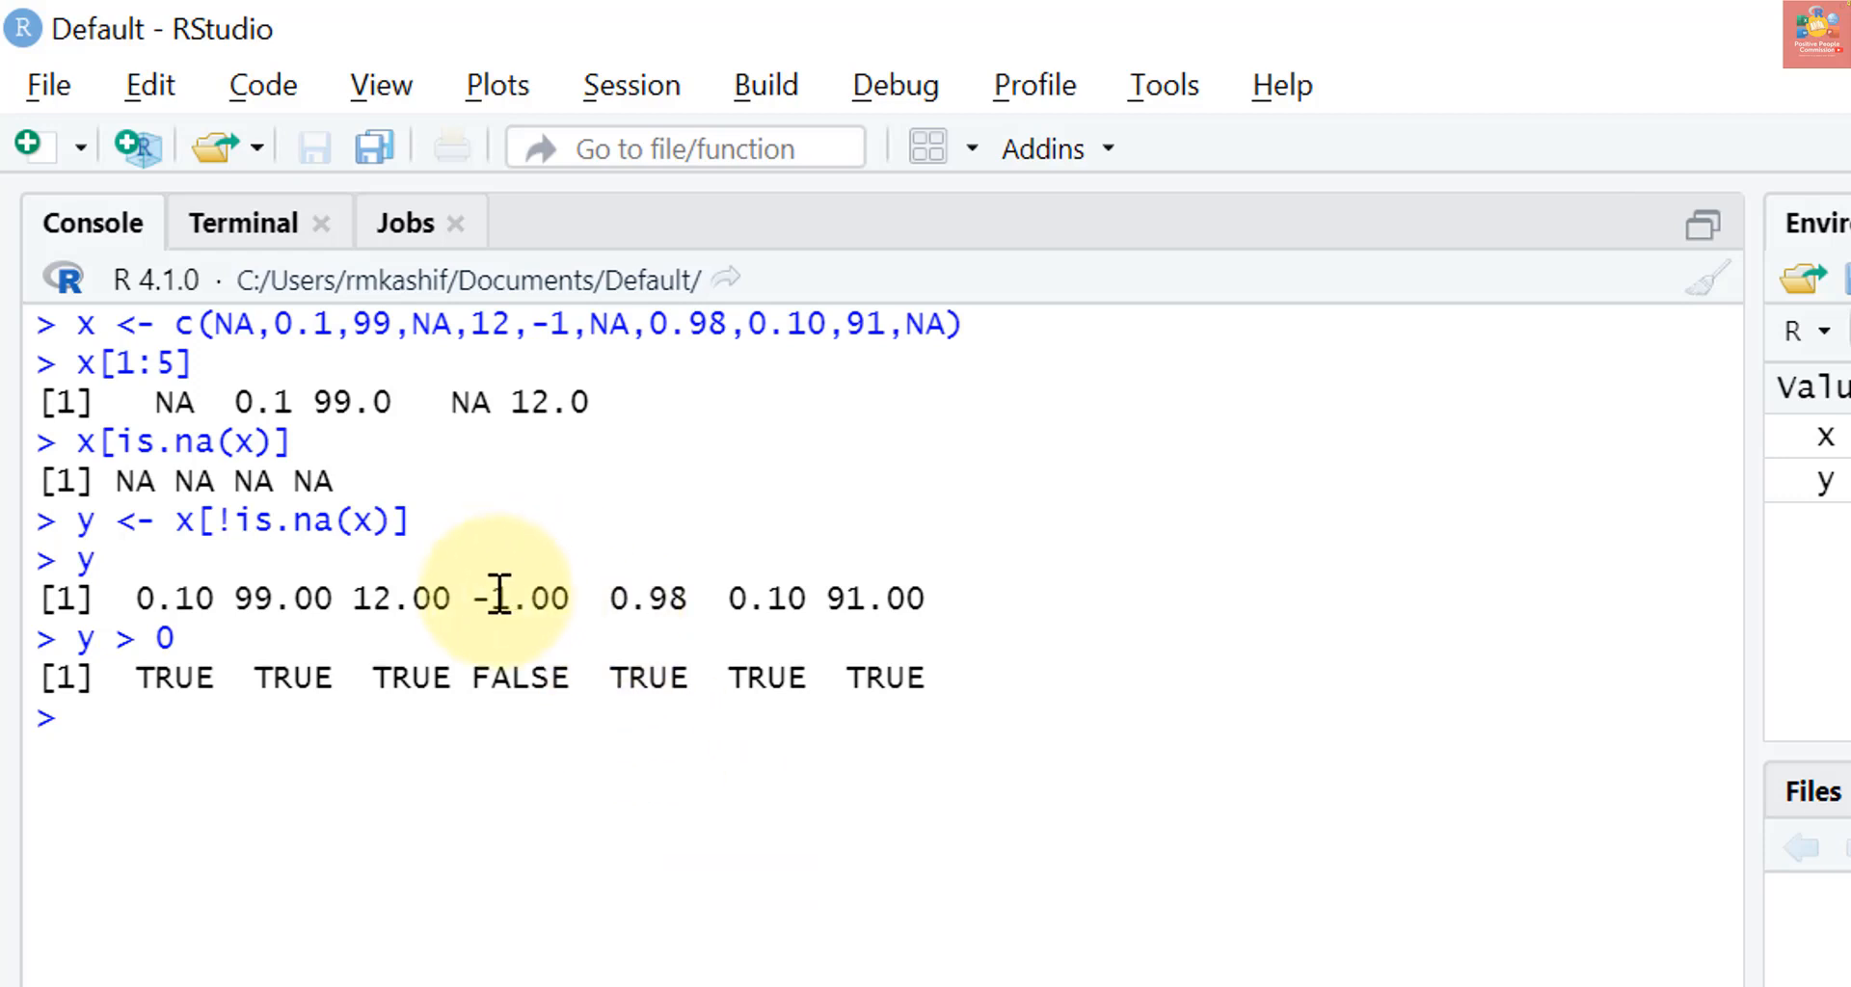
Highlight the negative value -1.00 in the printed y vector
double_click(522, 597)
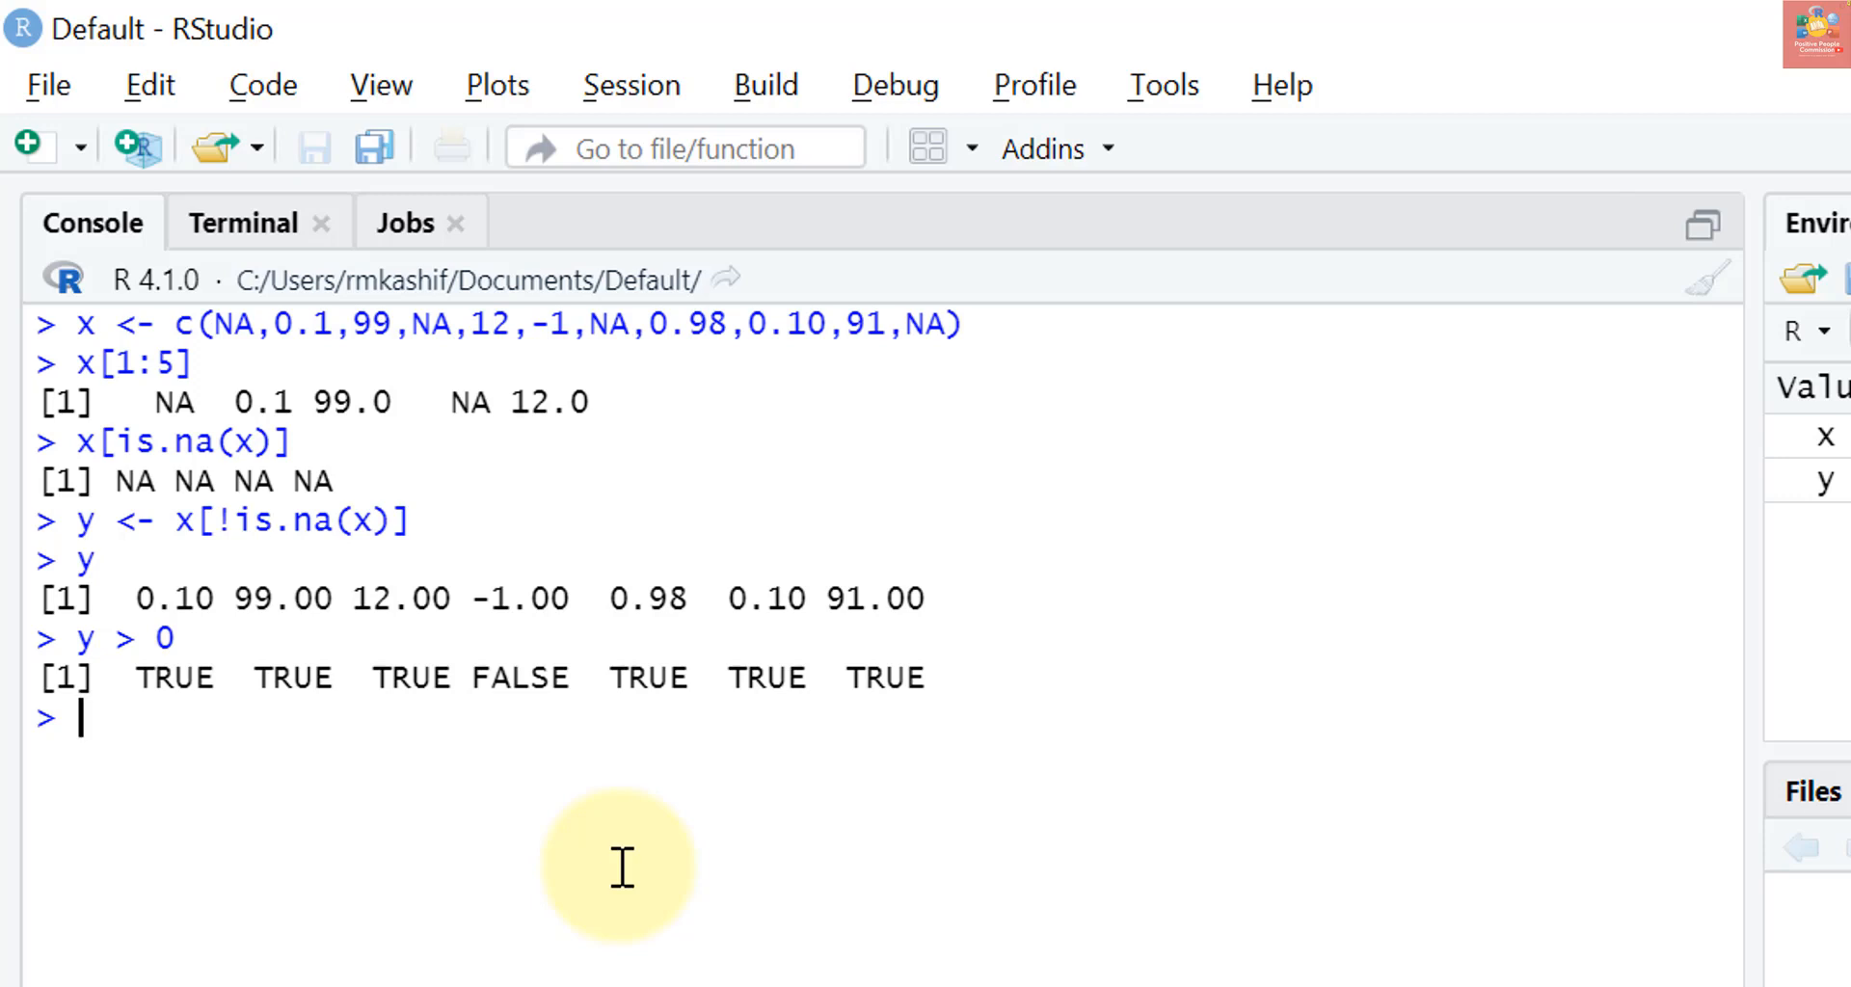
mouse_move(562, 789)
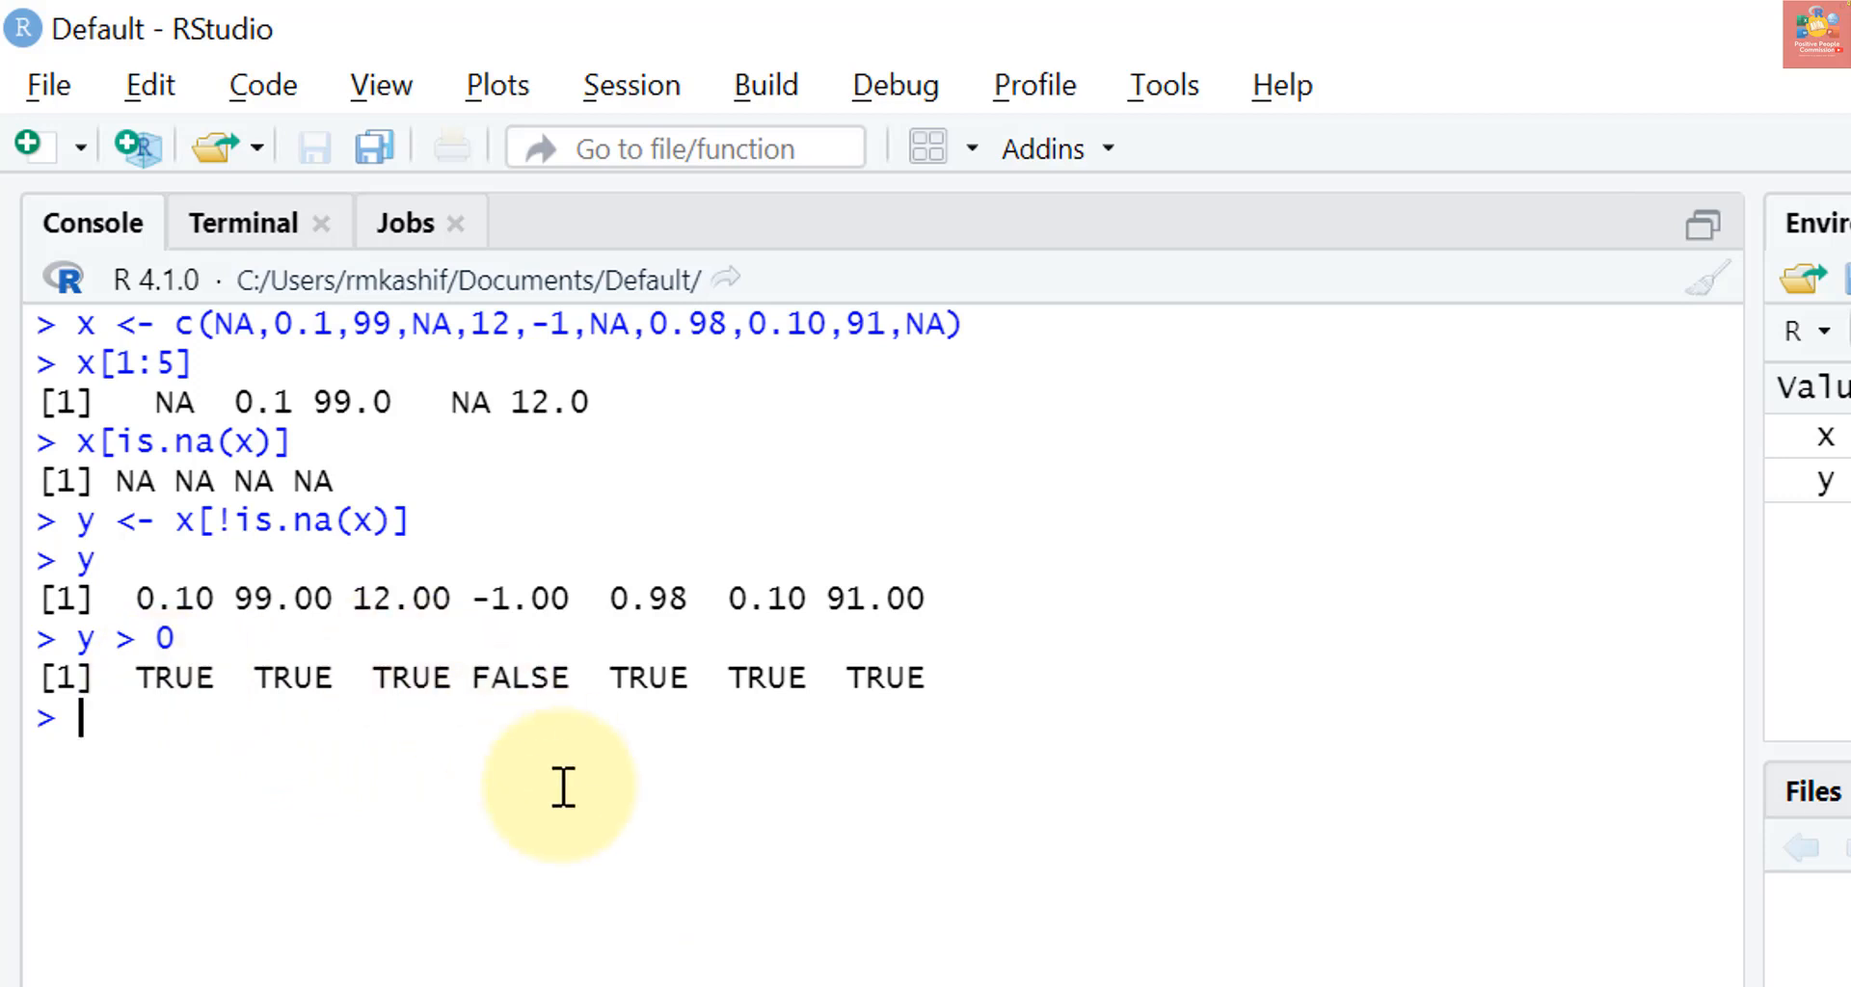
Subset y[y > 0] to return y's six positive values without -1
type("y")
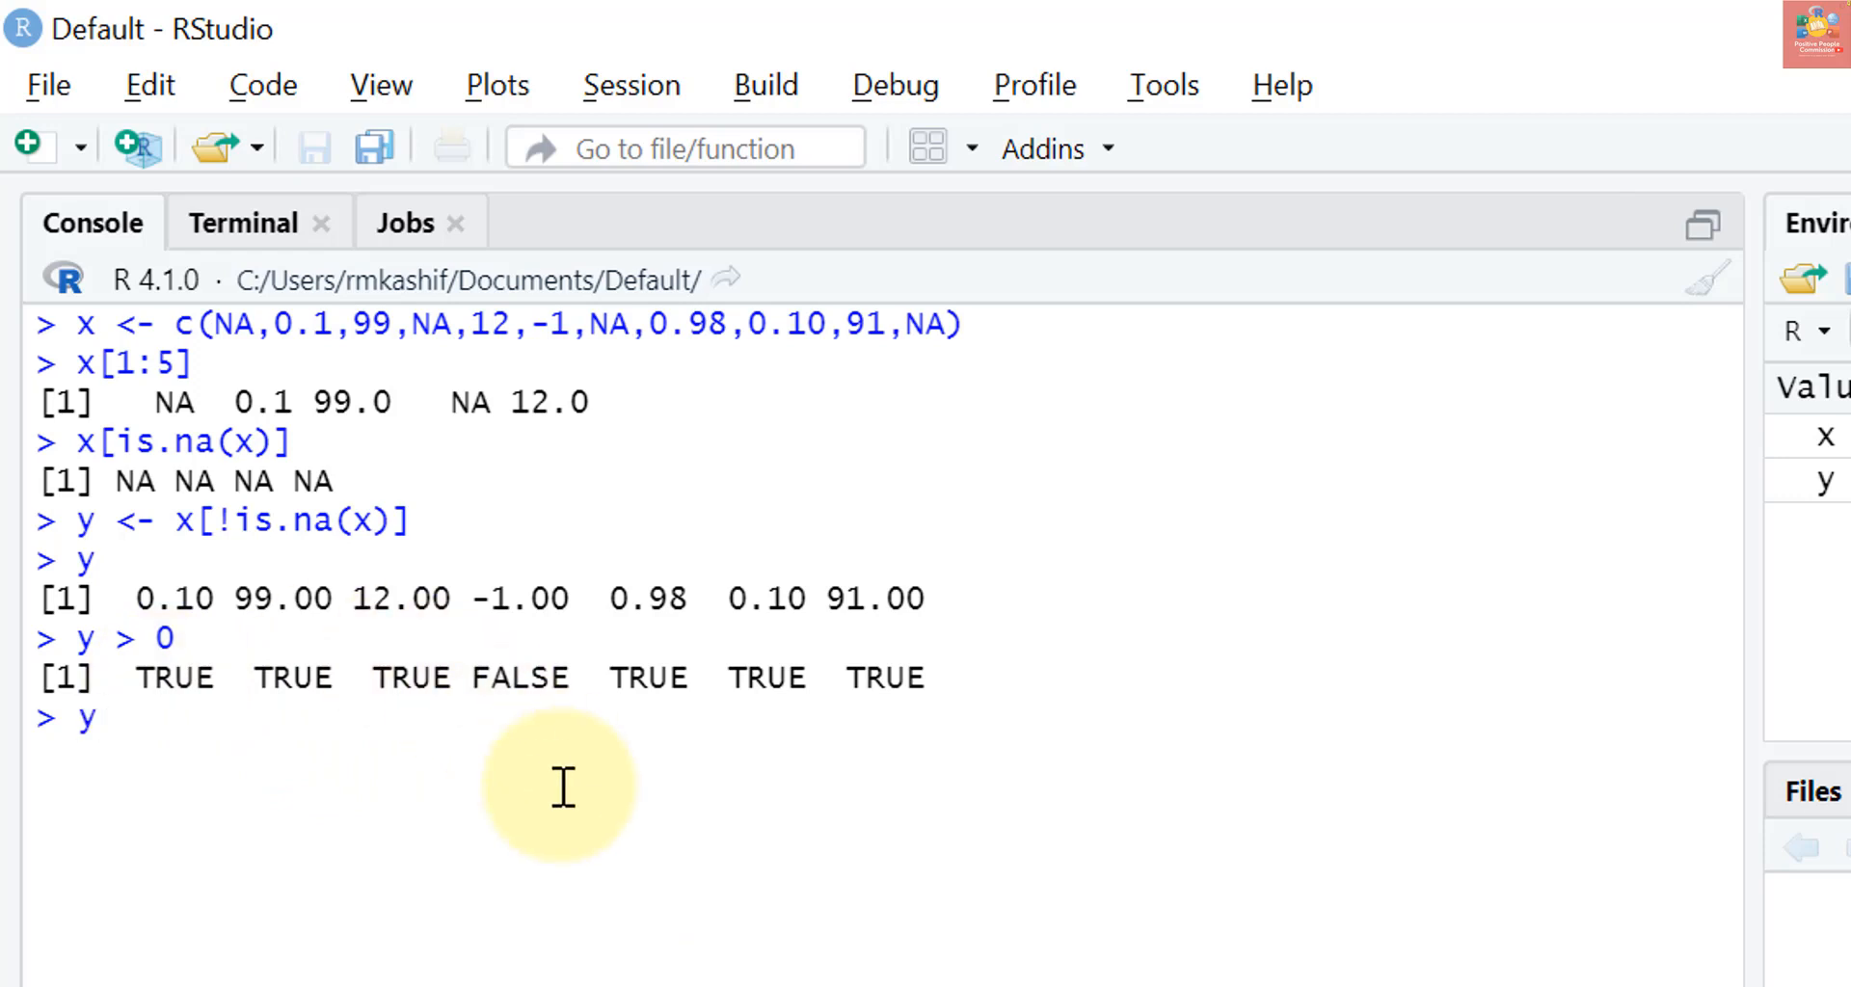
type("[")
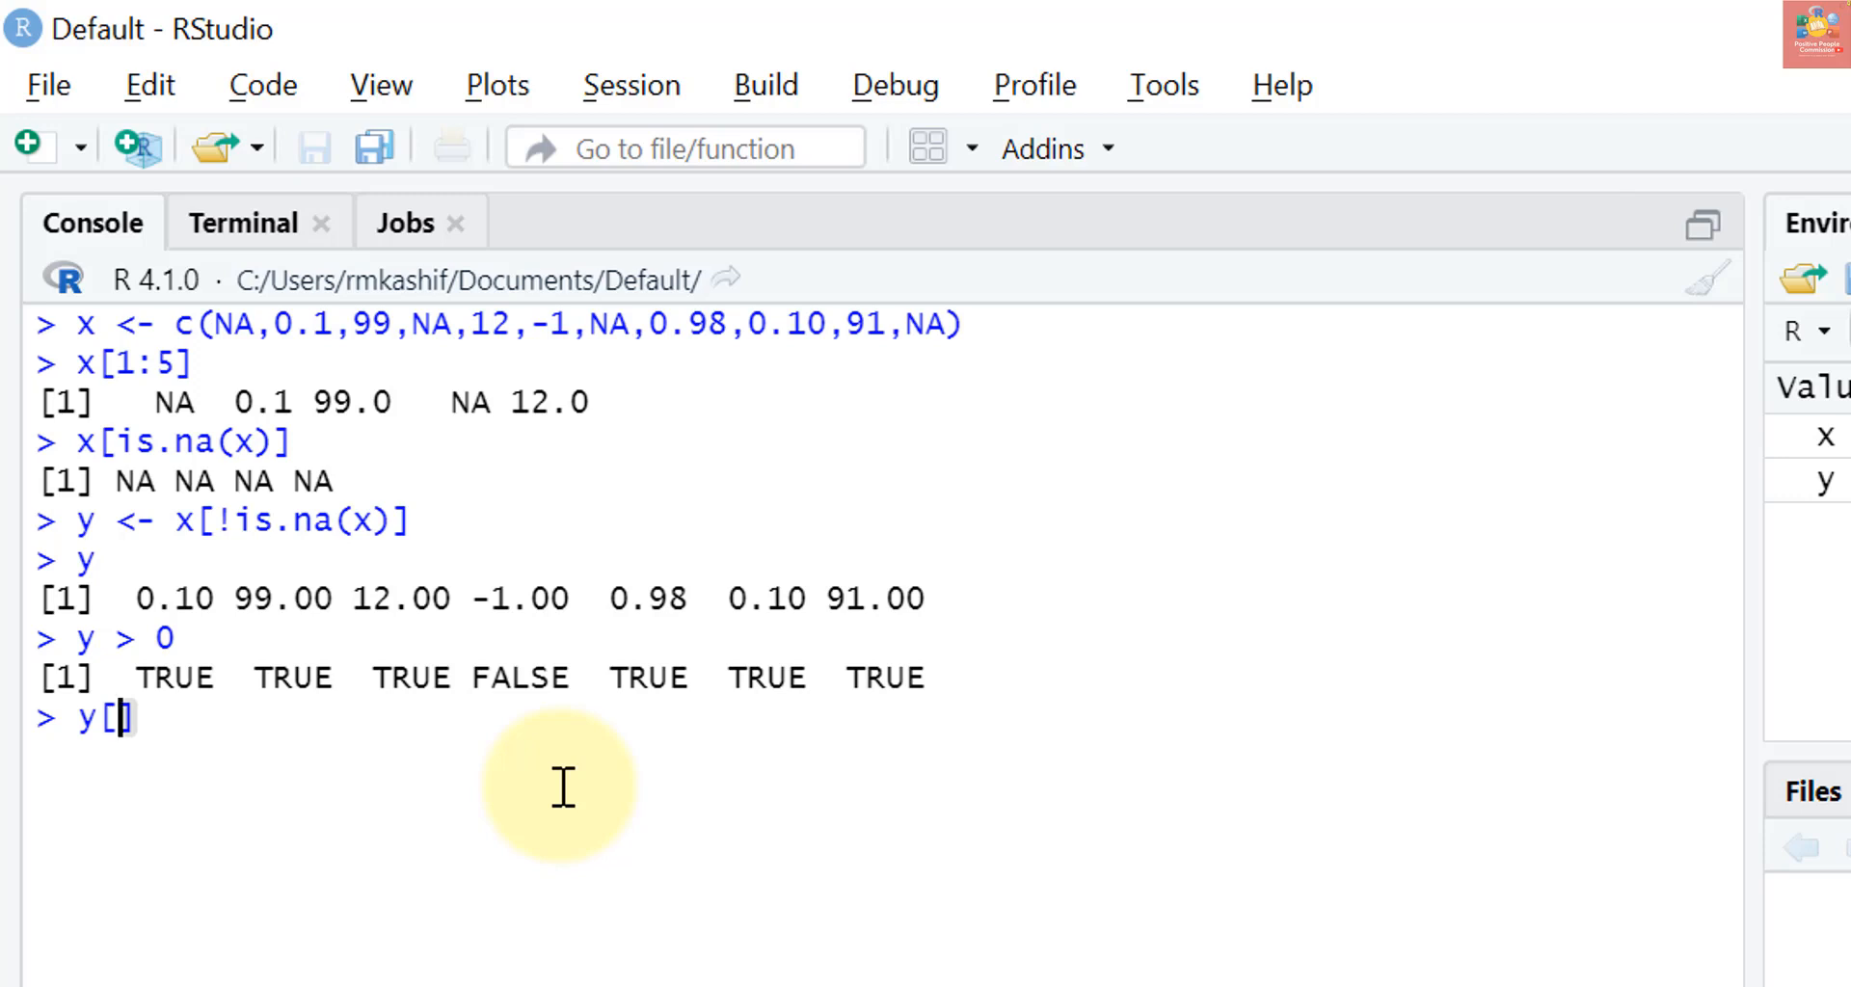
type("y > 0")
type("x")
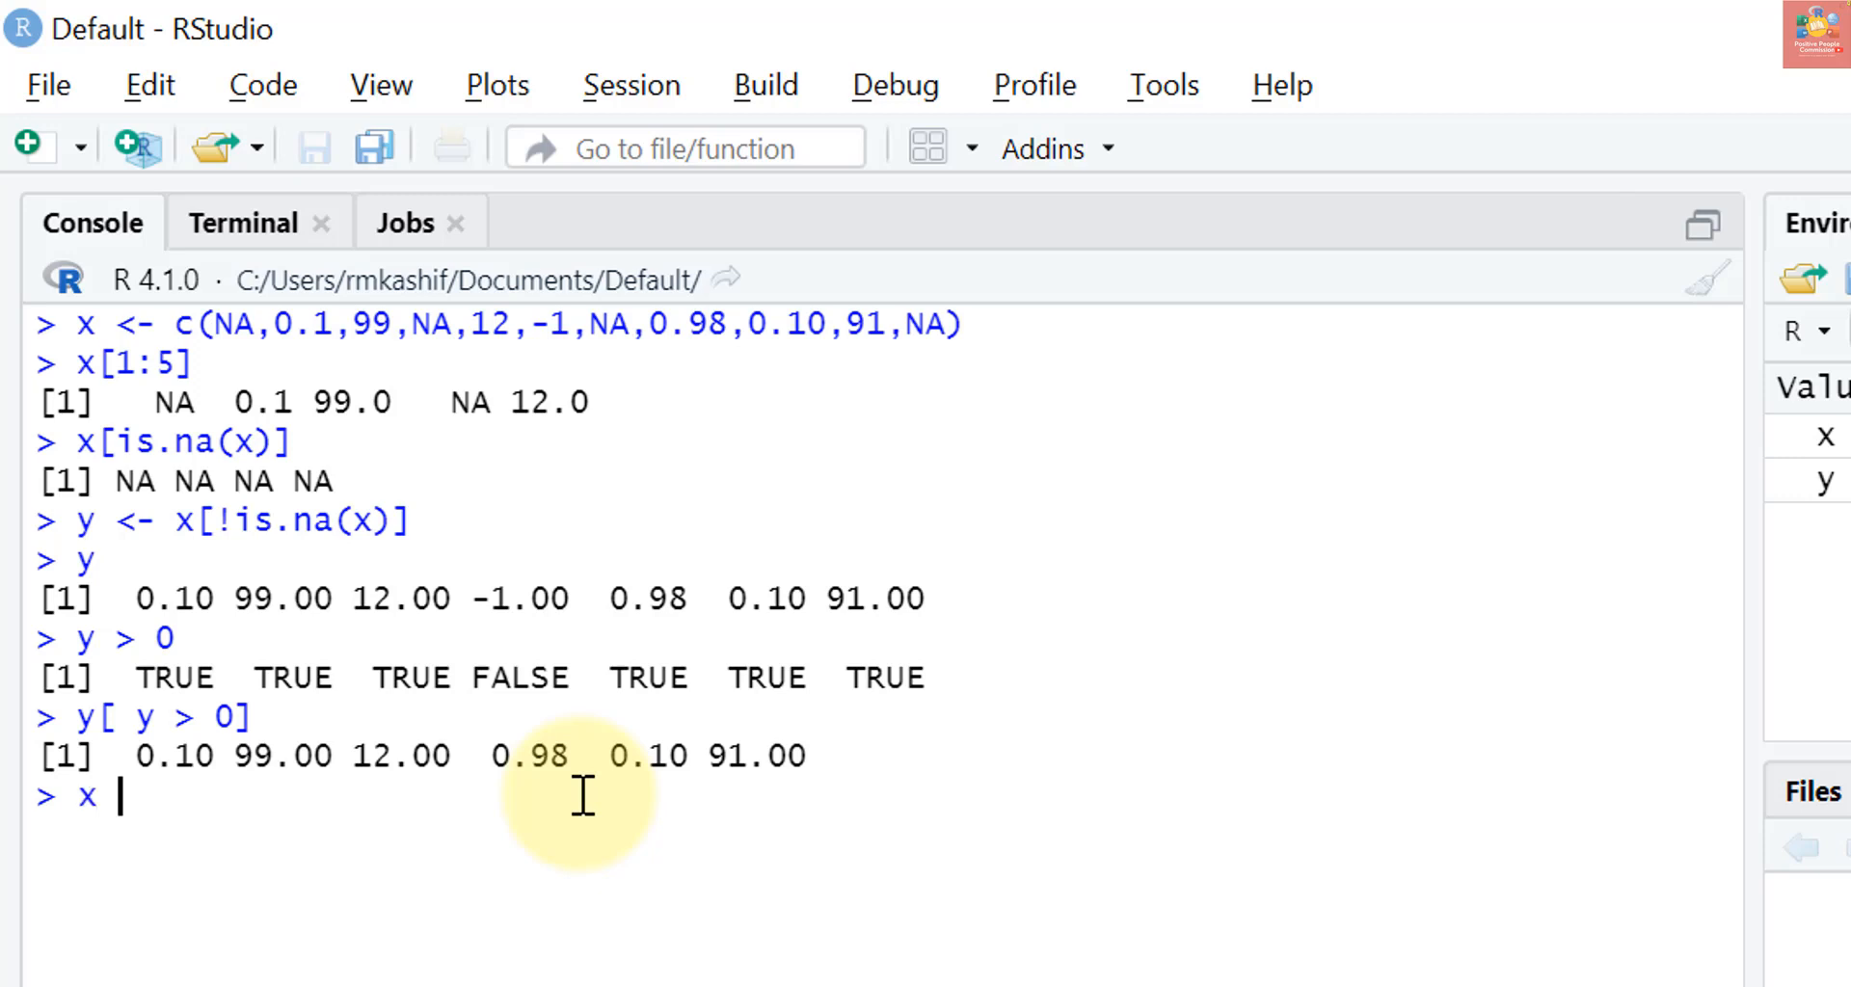
type("[]")
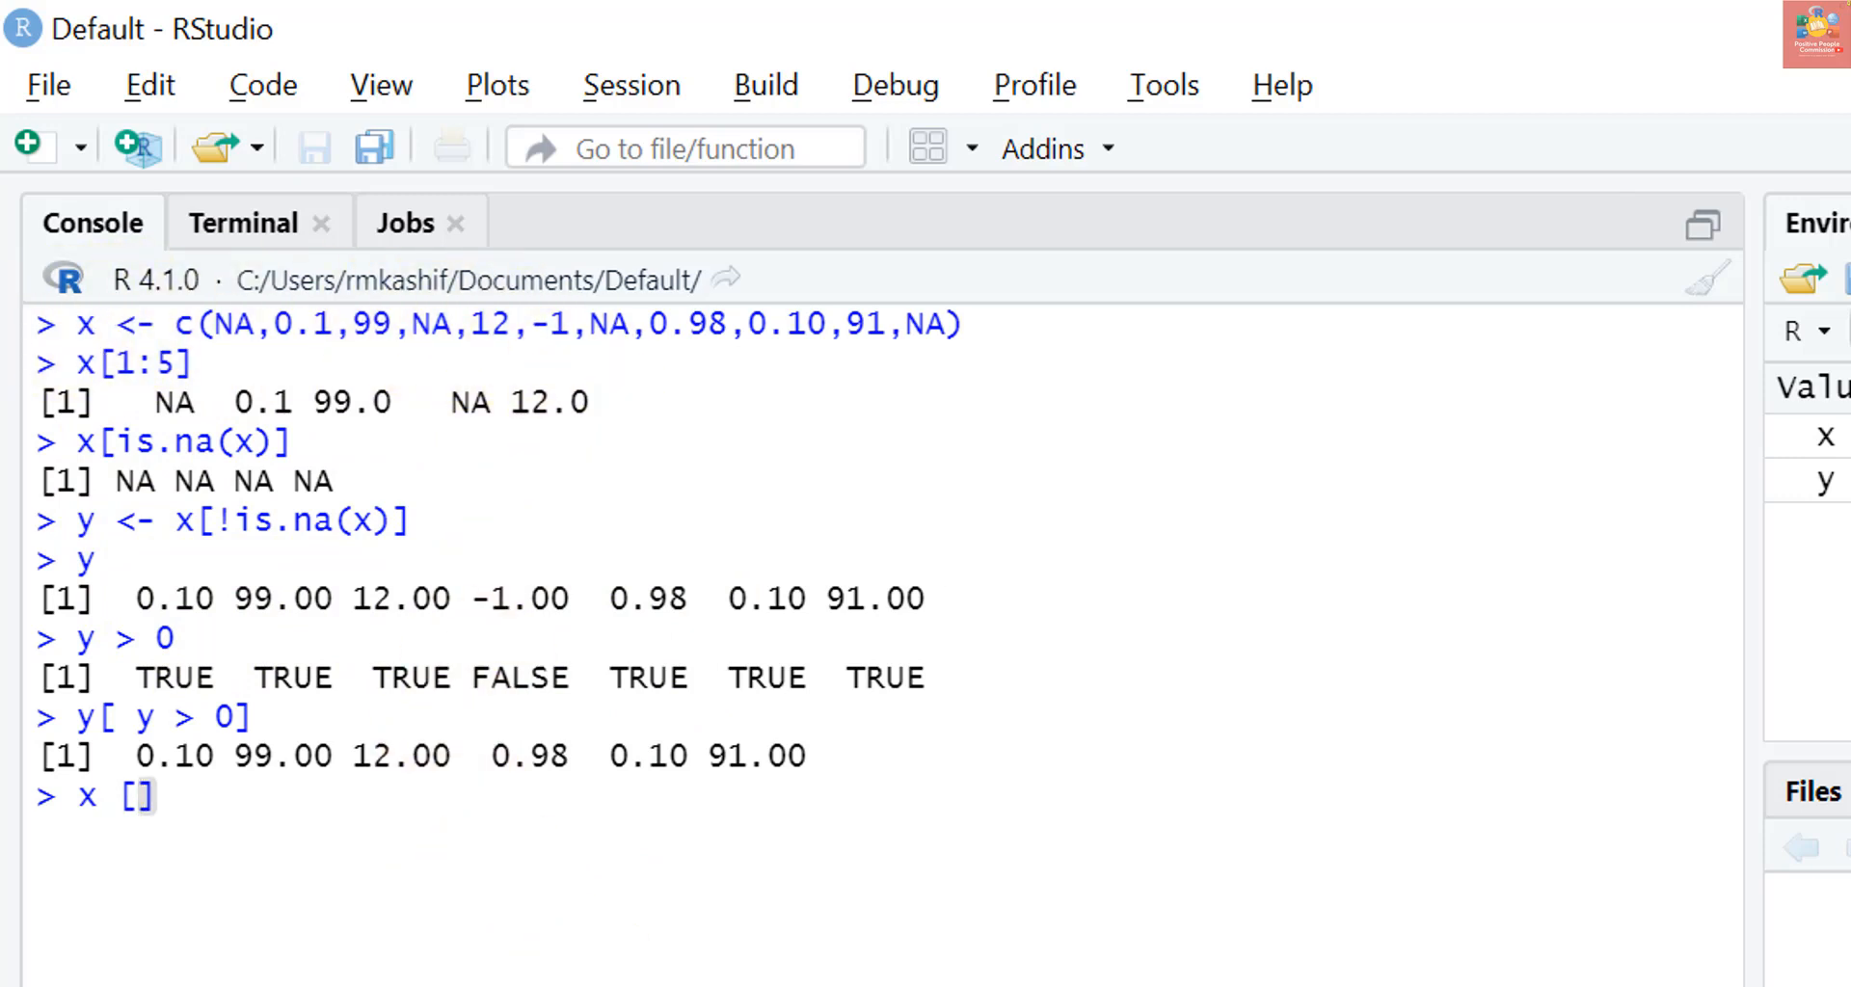
Subset x[x > 0], returning the positive values with all four NAs kept
type("x >")
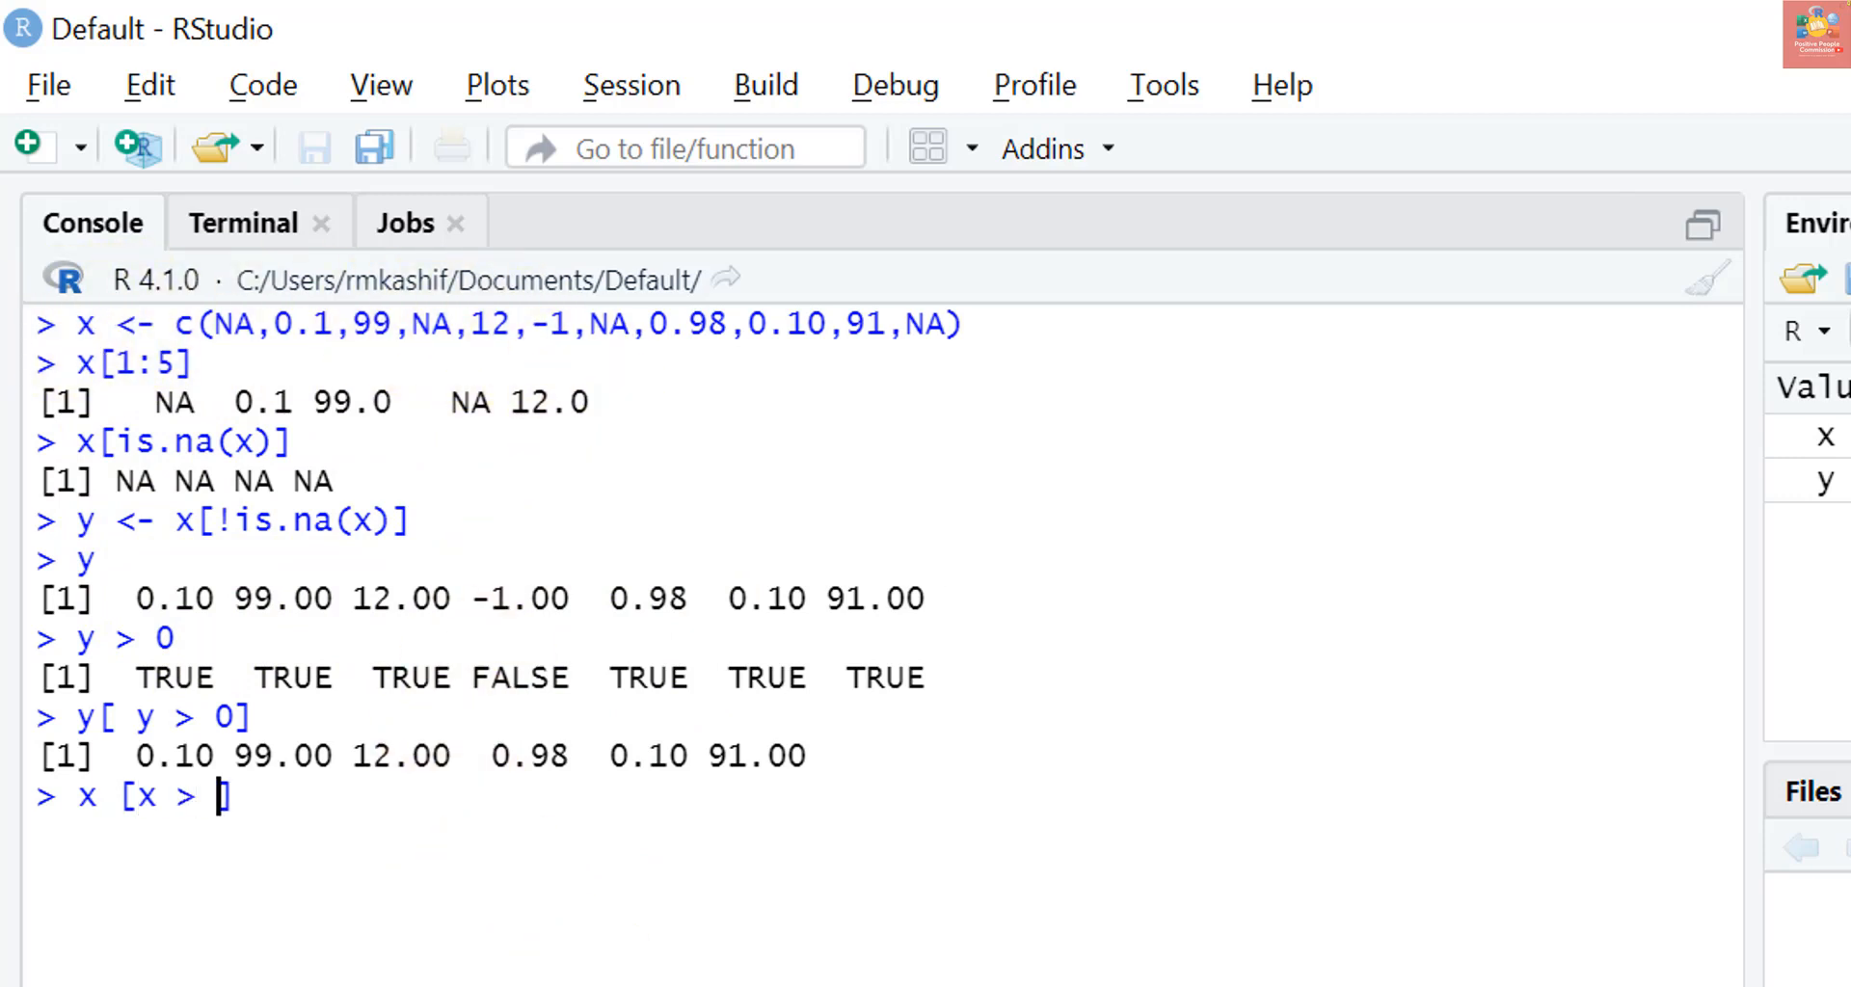
type("0]")
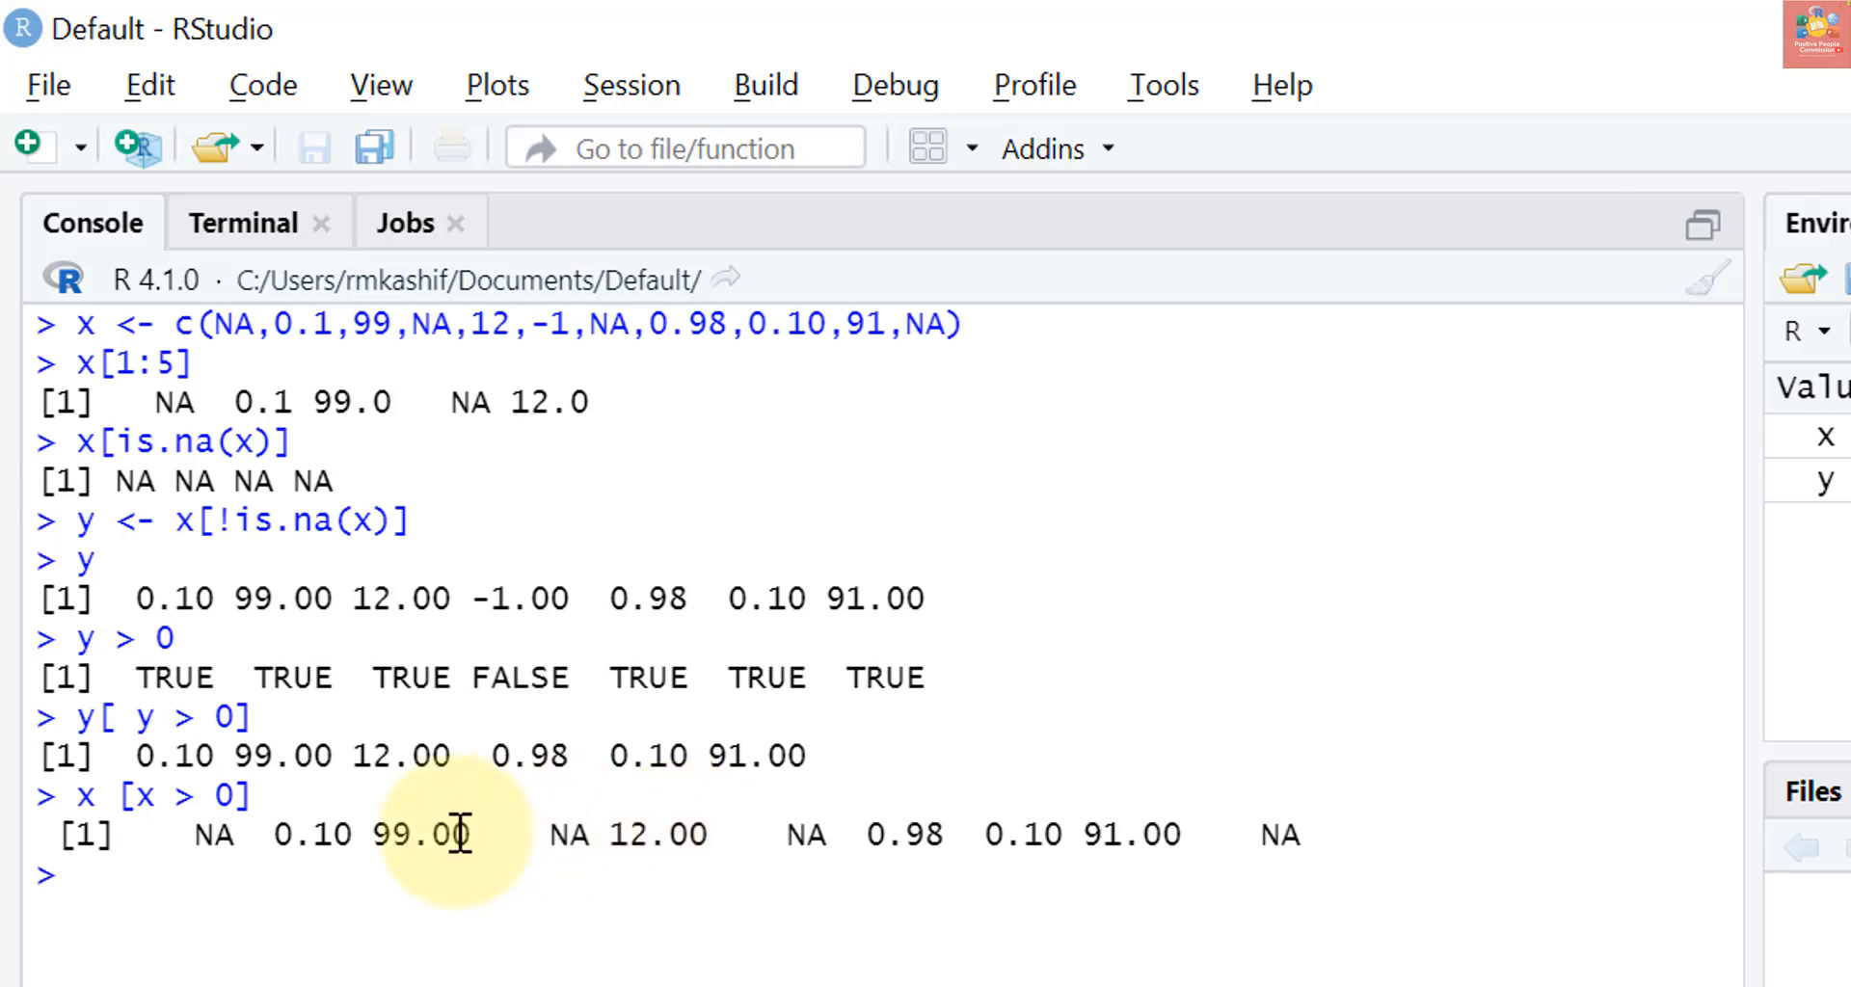
mouse_move(301, 834)
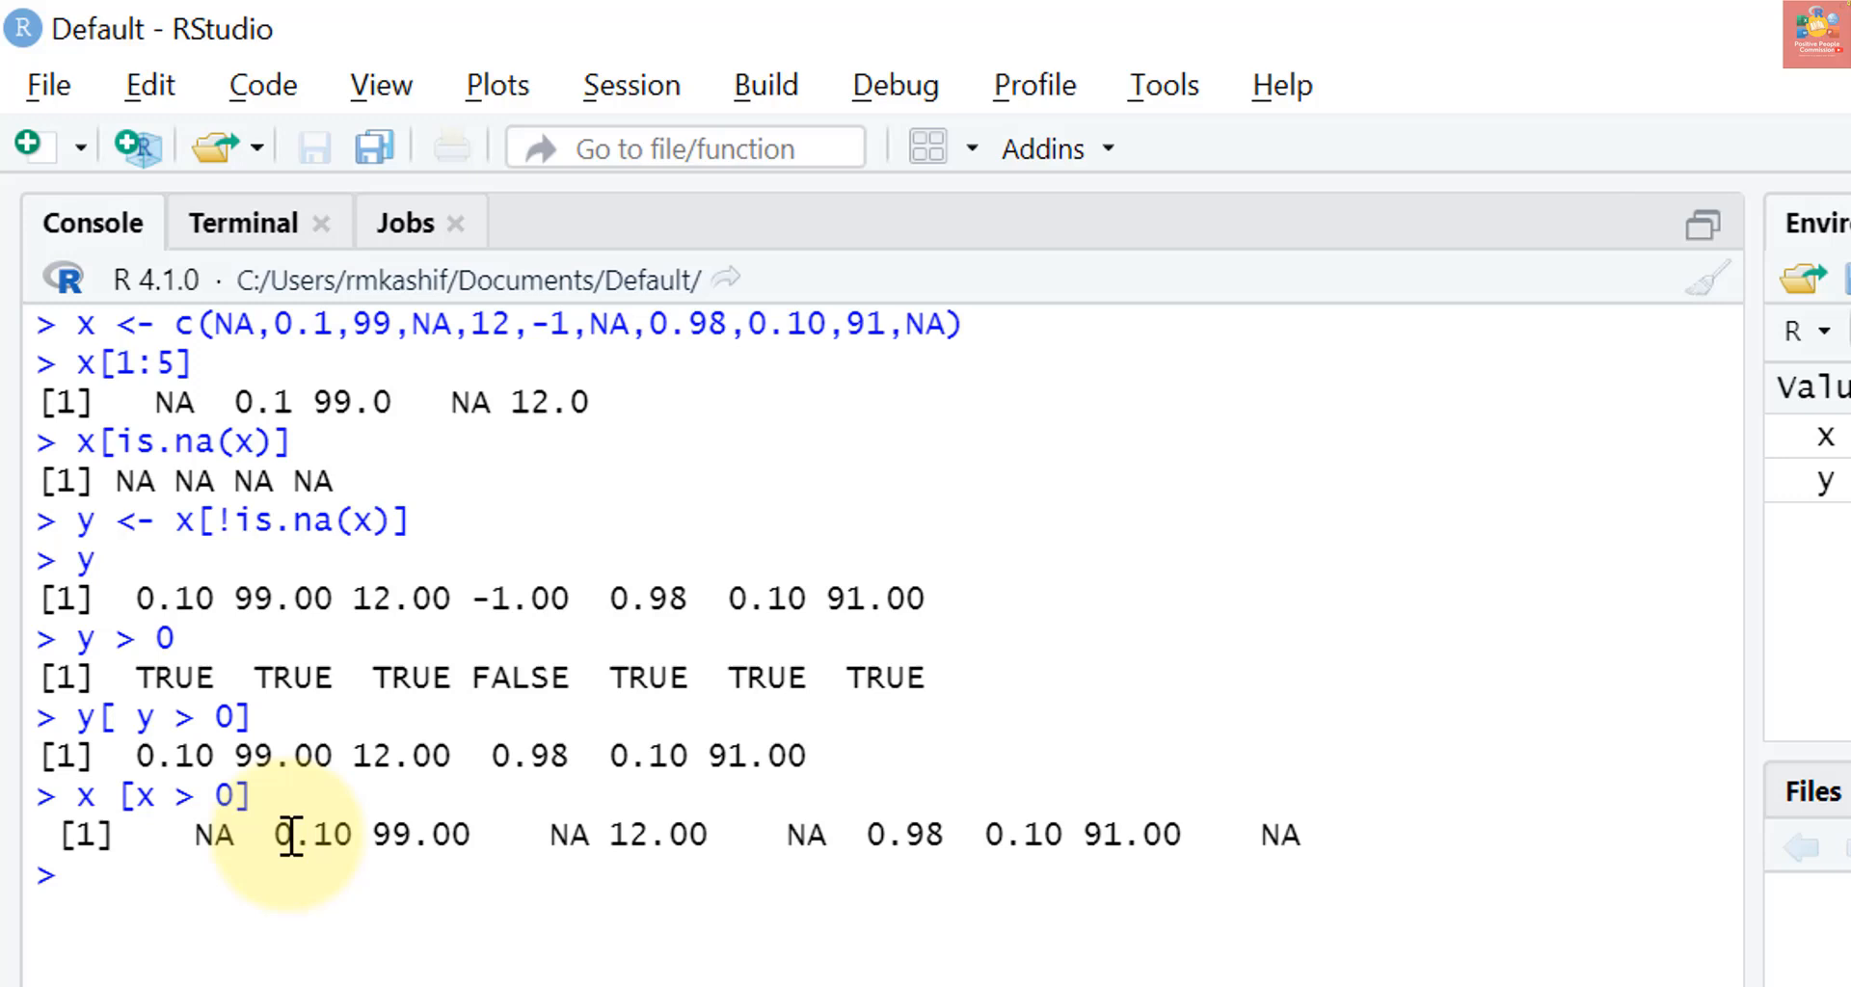
mouse_move(457, 928)
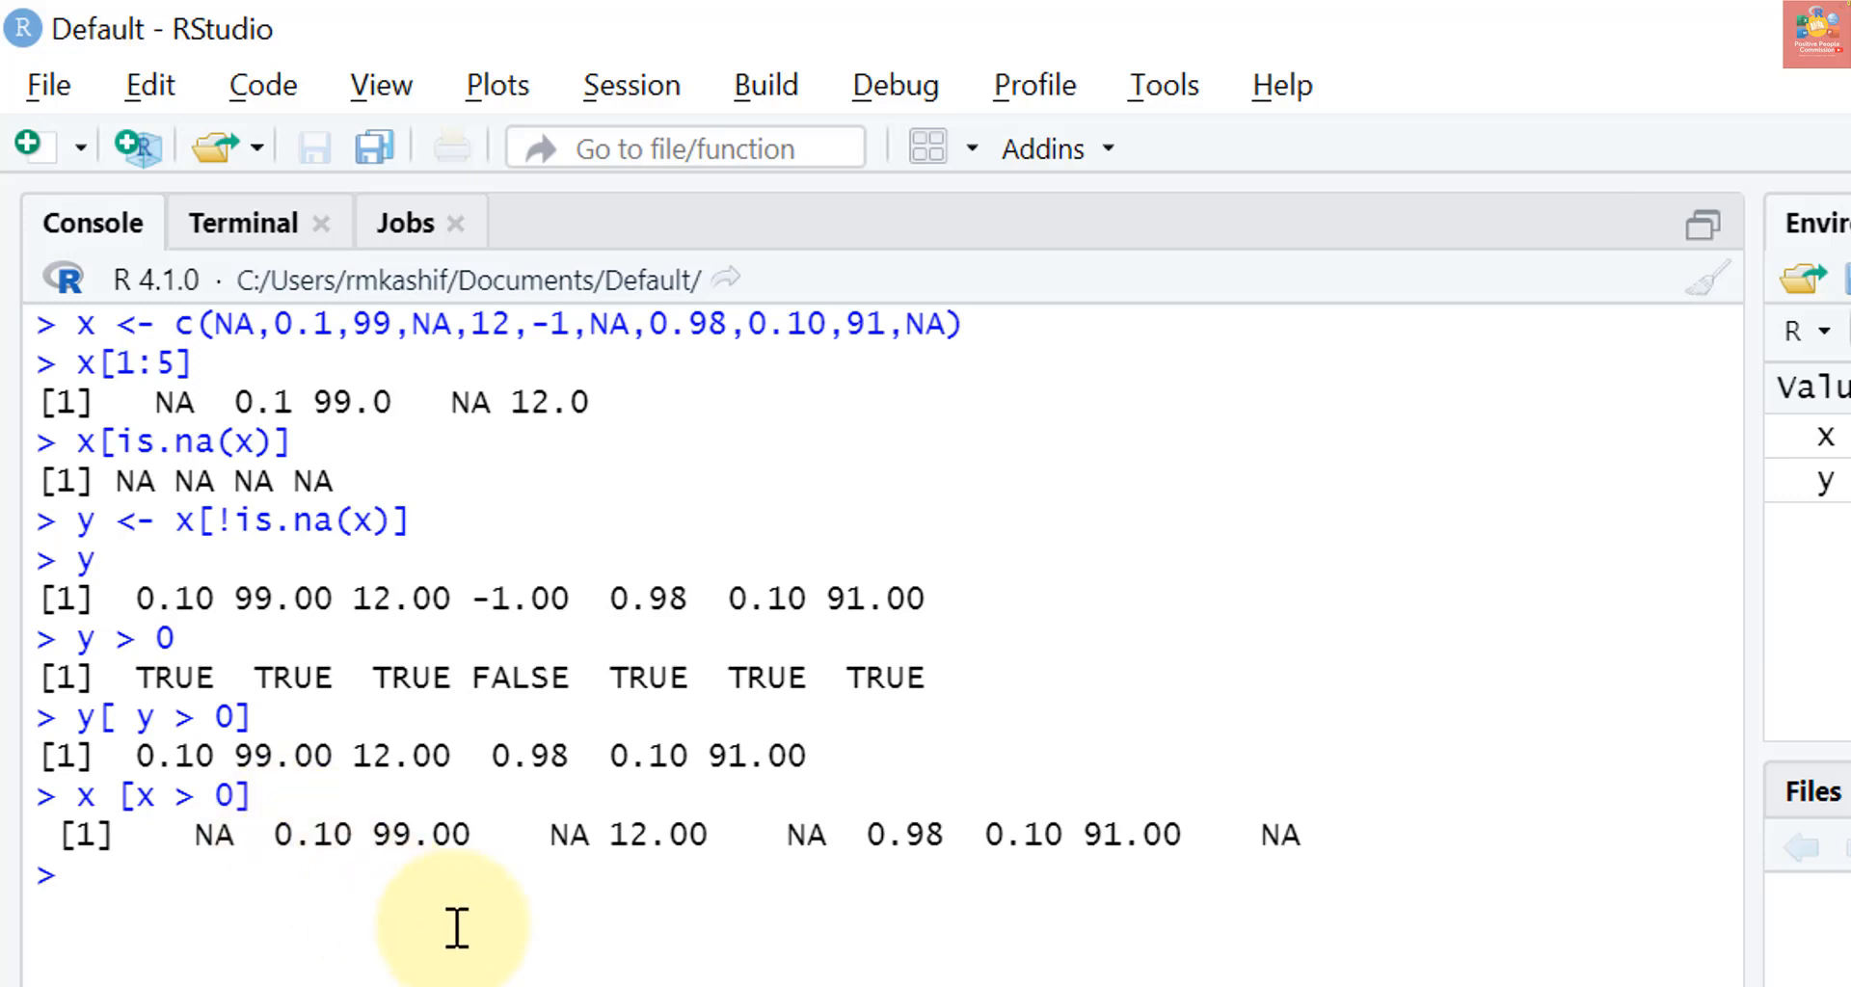
mouse_move(588, 794)
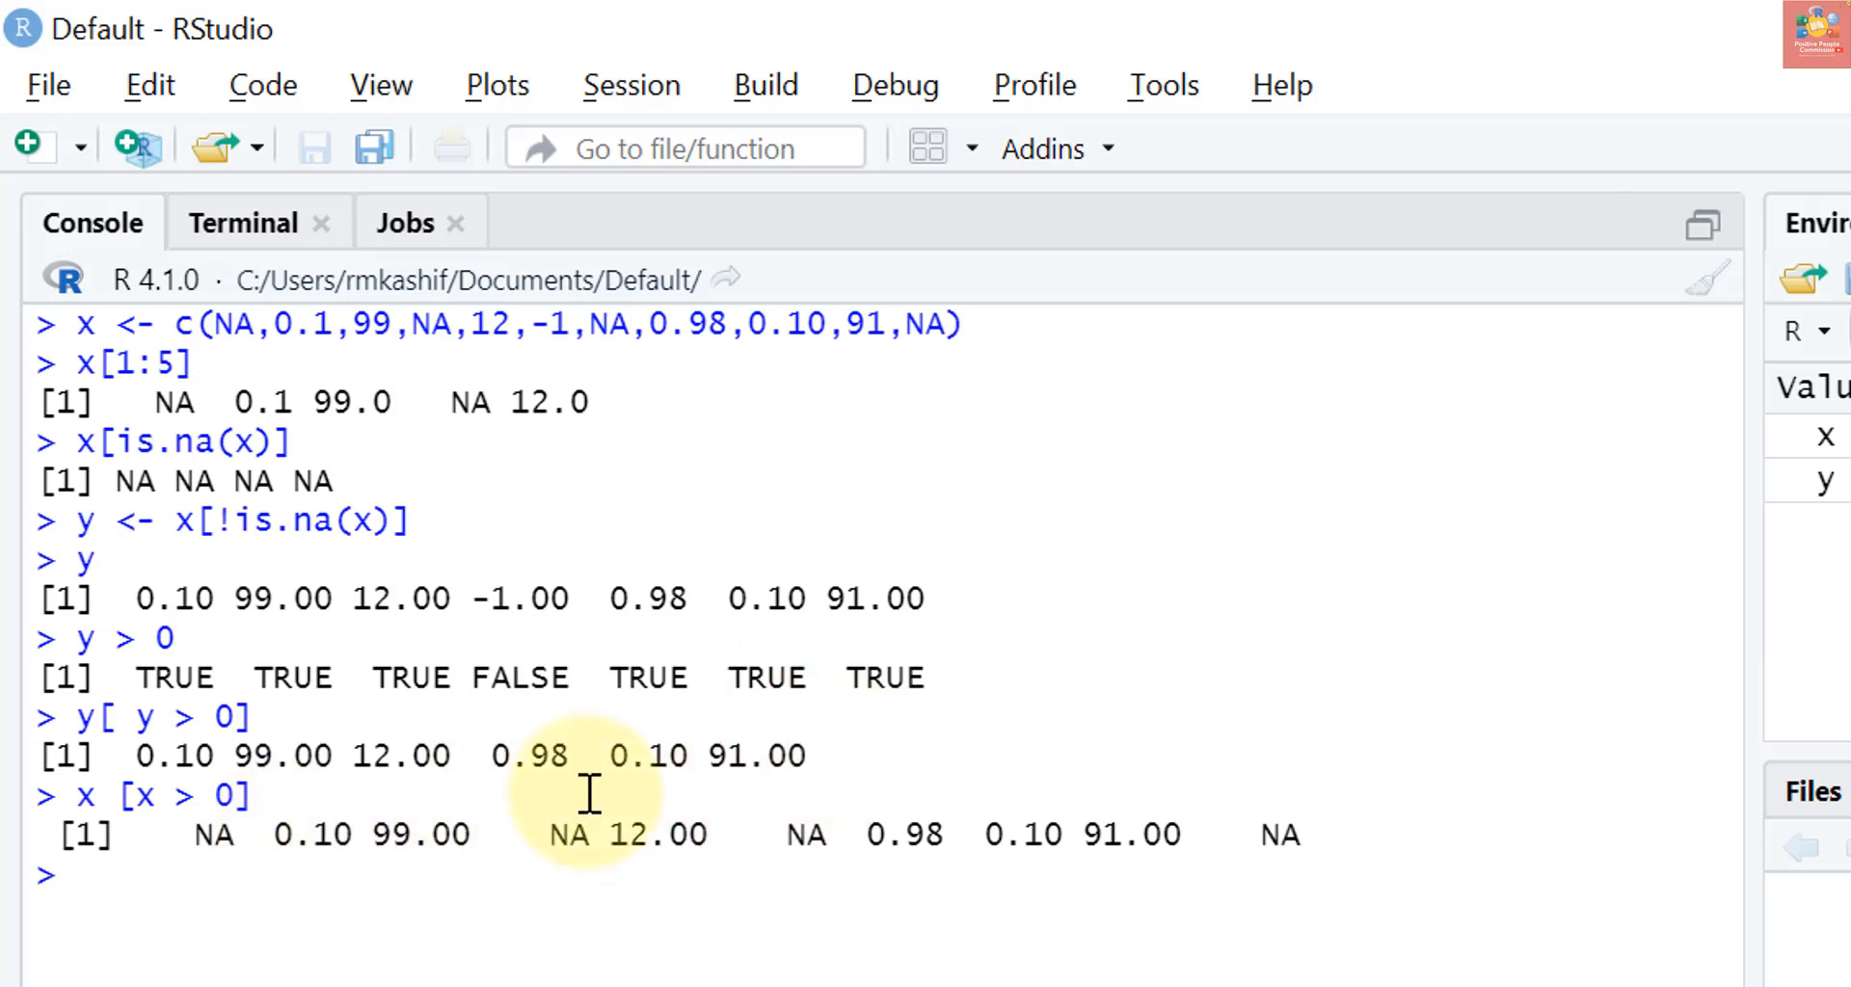
mouse_move(890, 815)
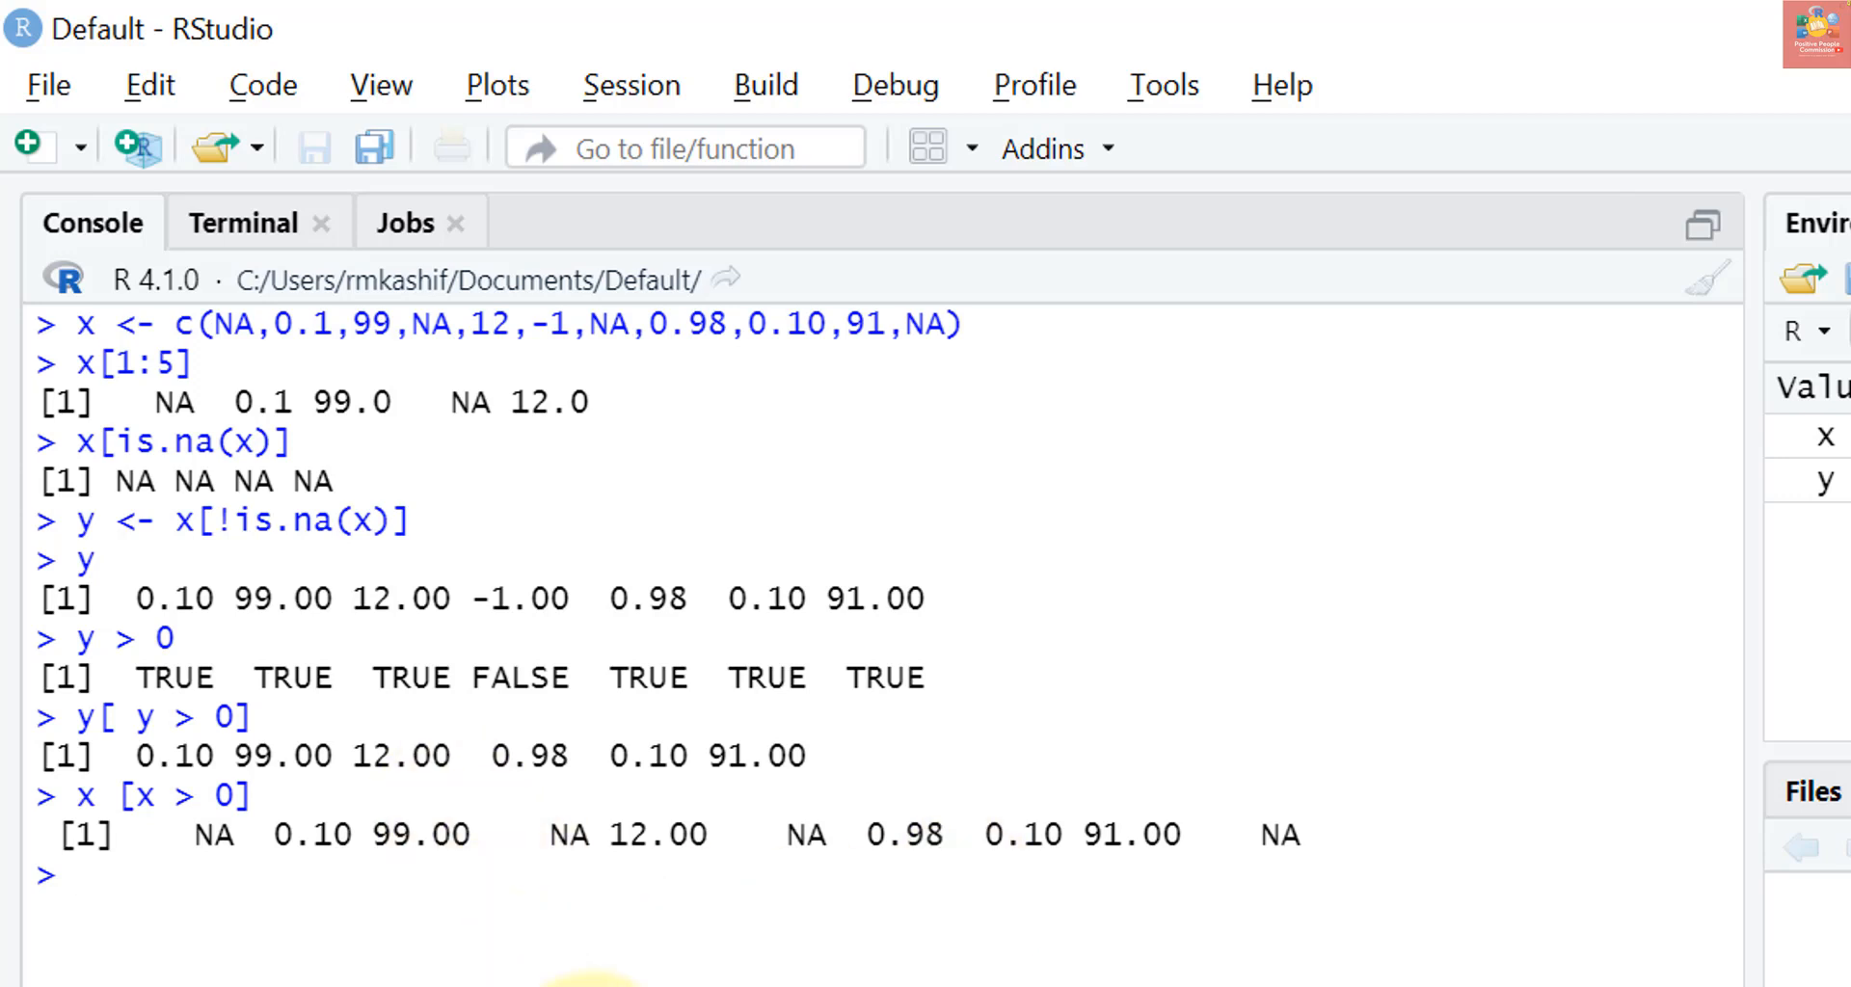
Enter the combined filter x[!is.na(x) & x > 0] for non-missing positive values
type("x")
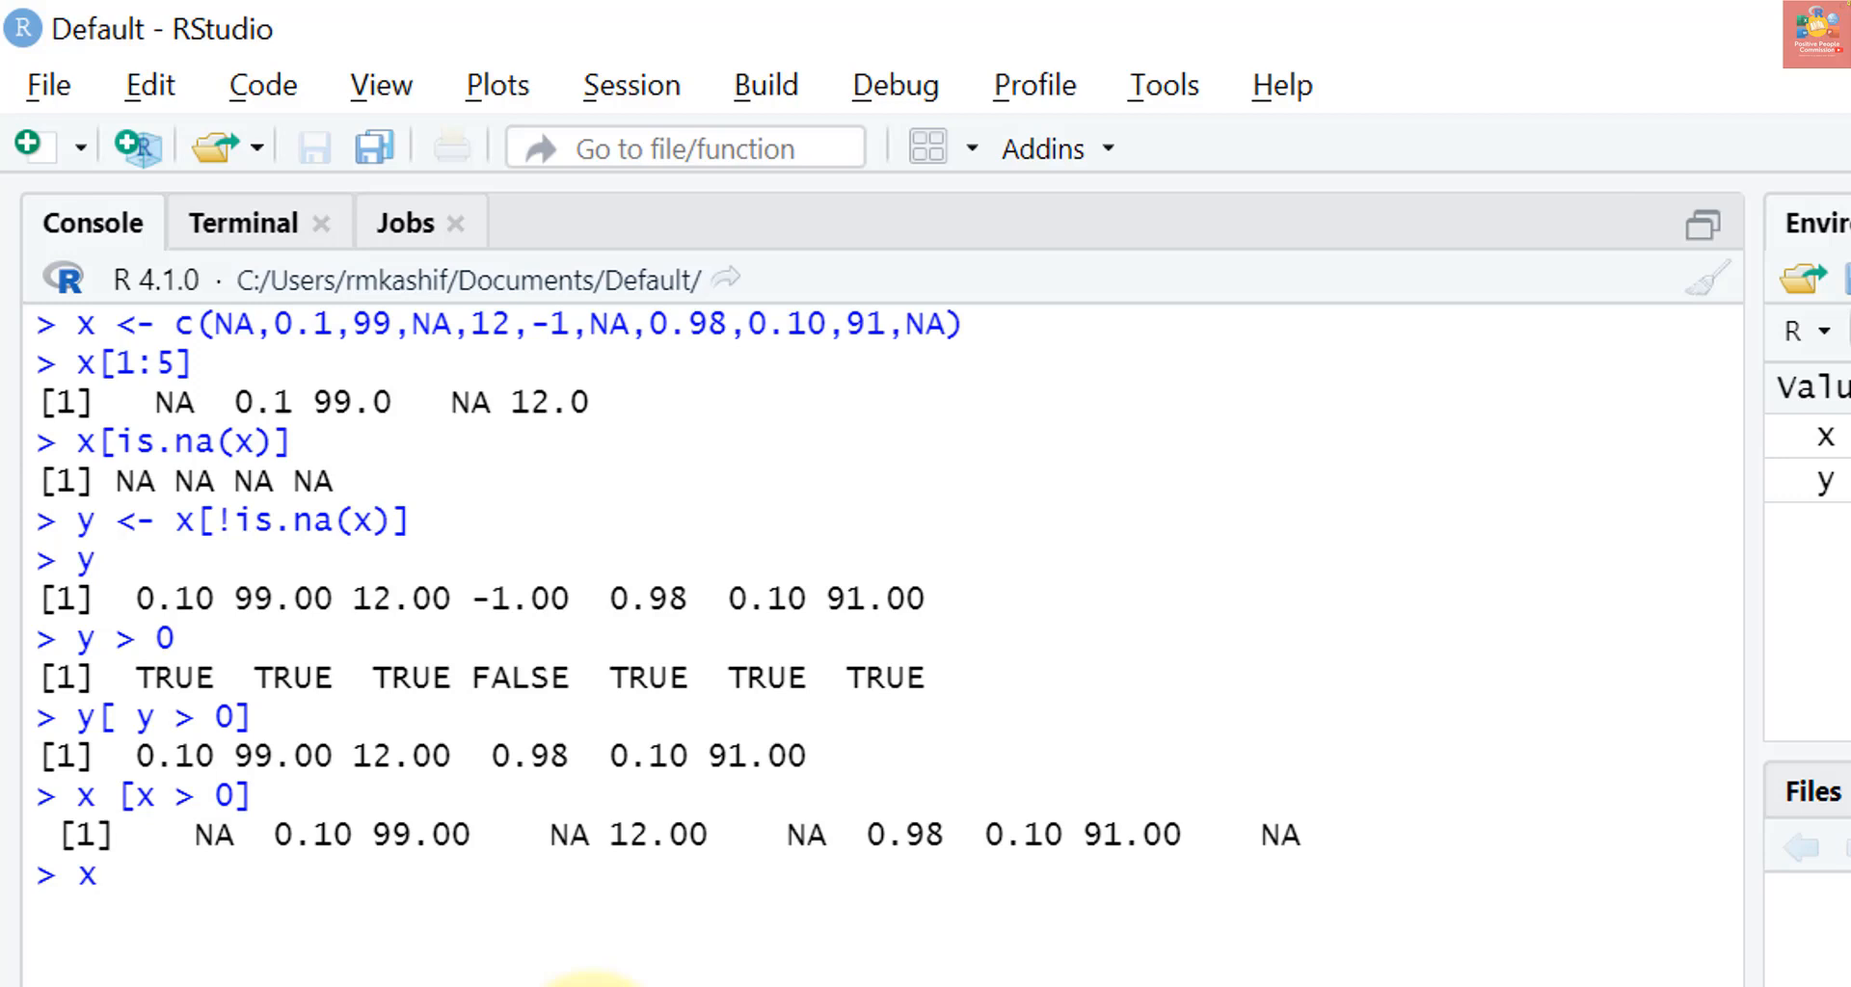
type("[]")
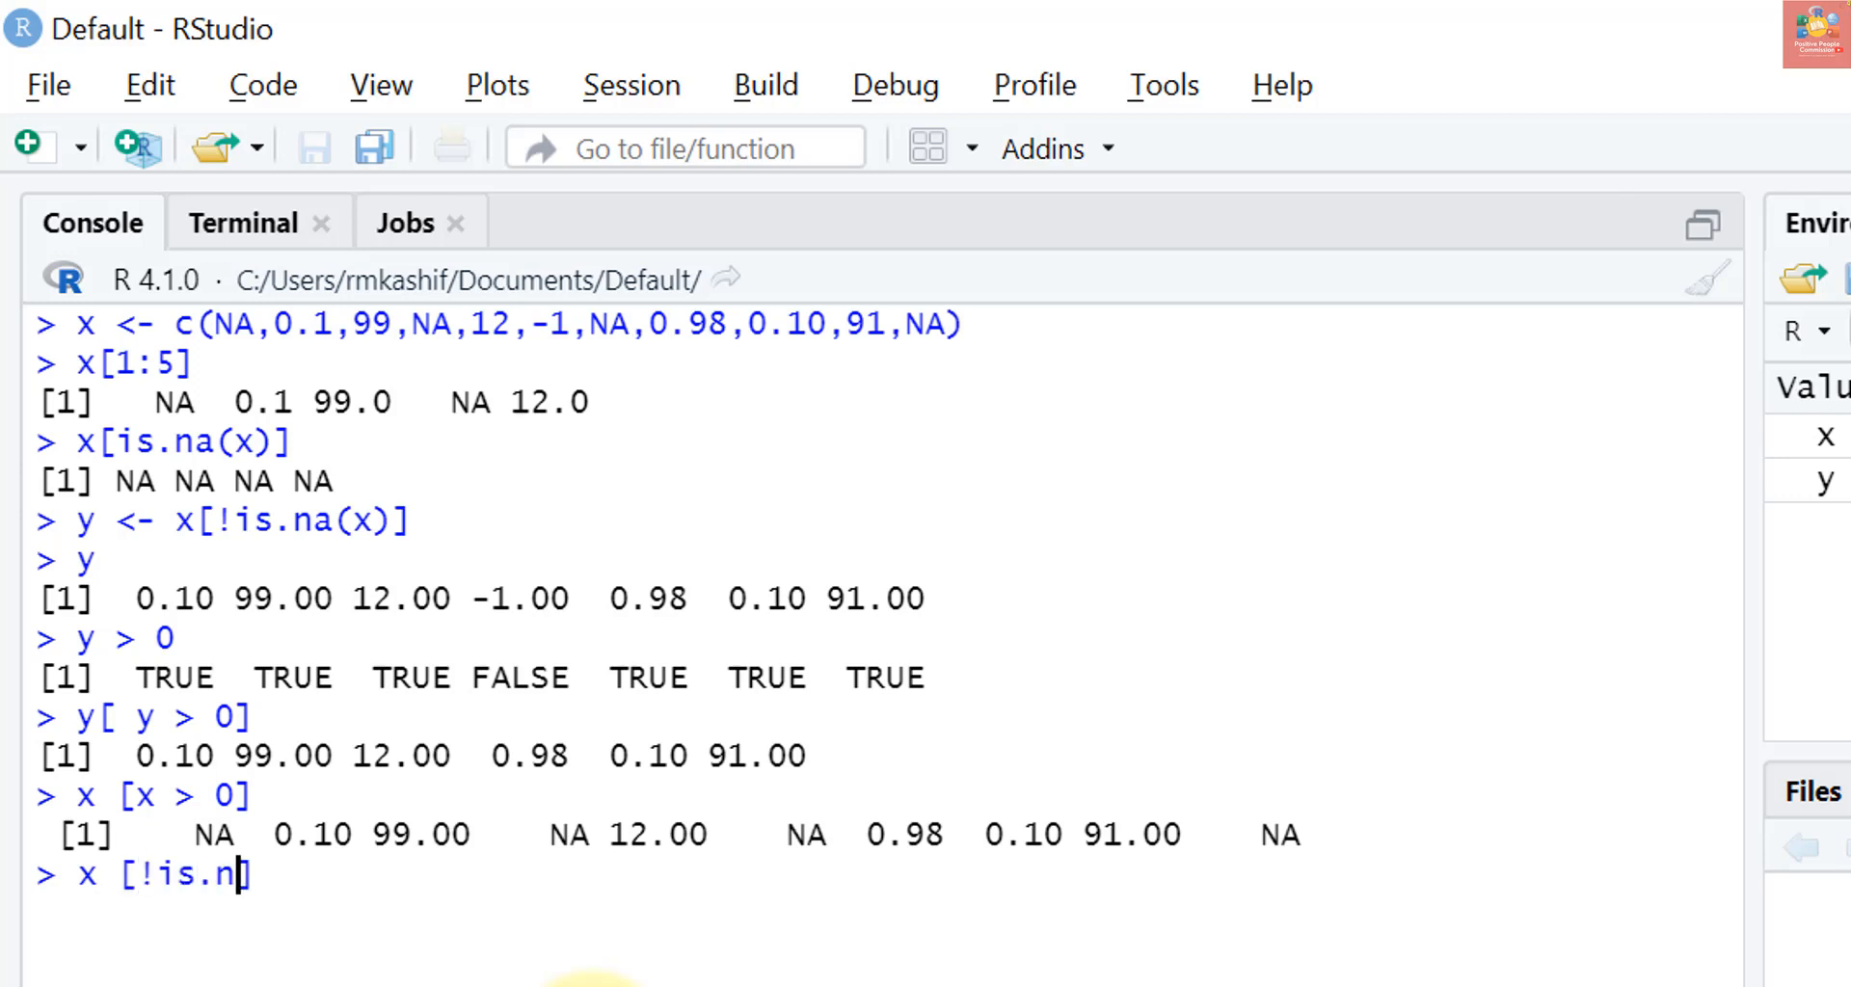
type("a(x)]")
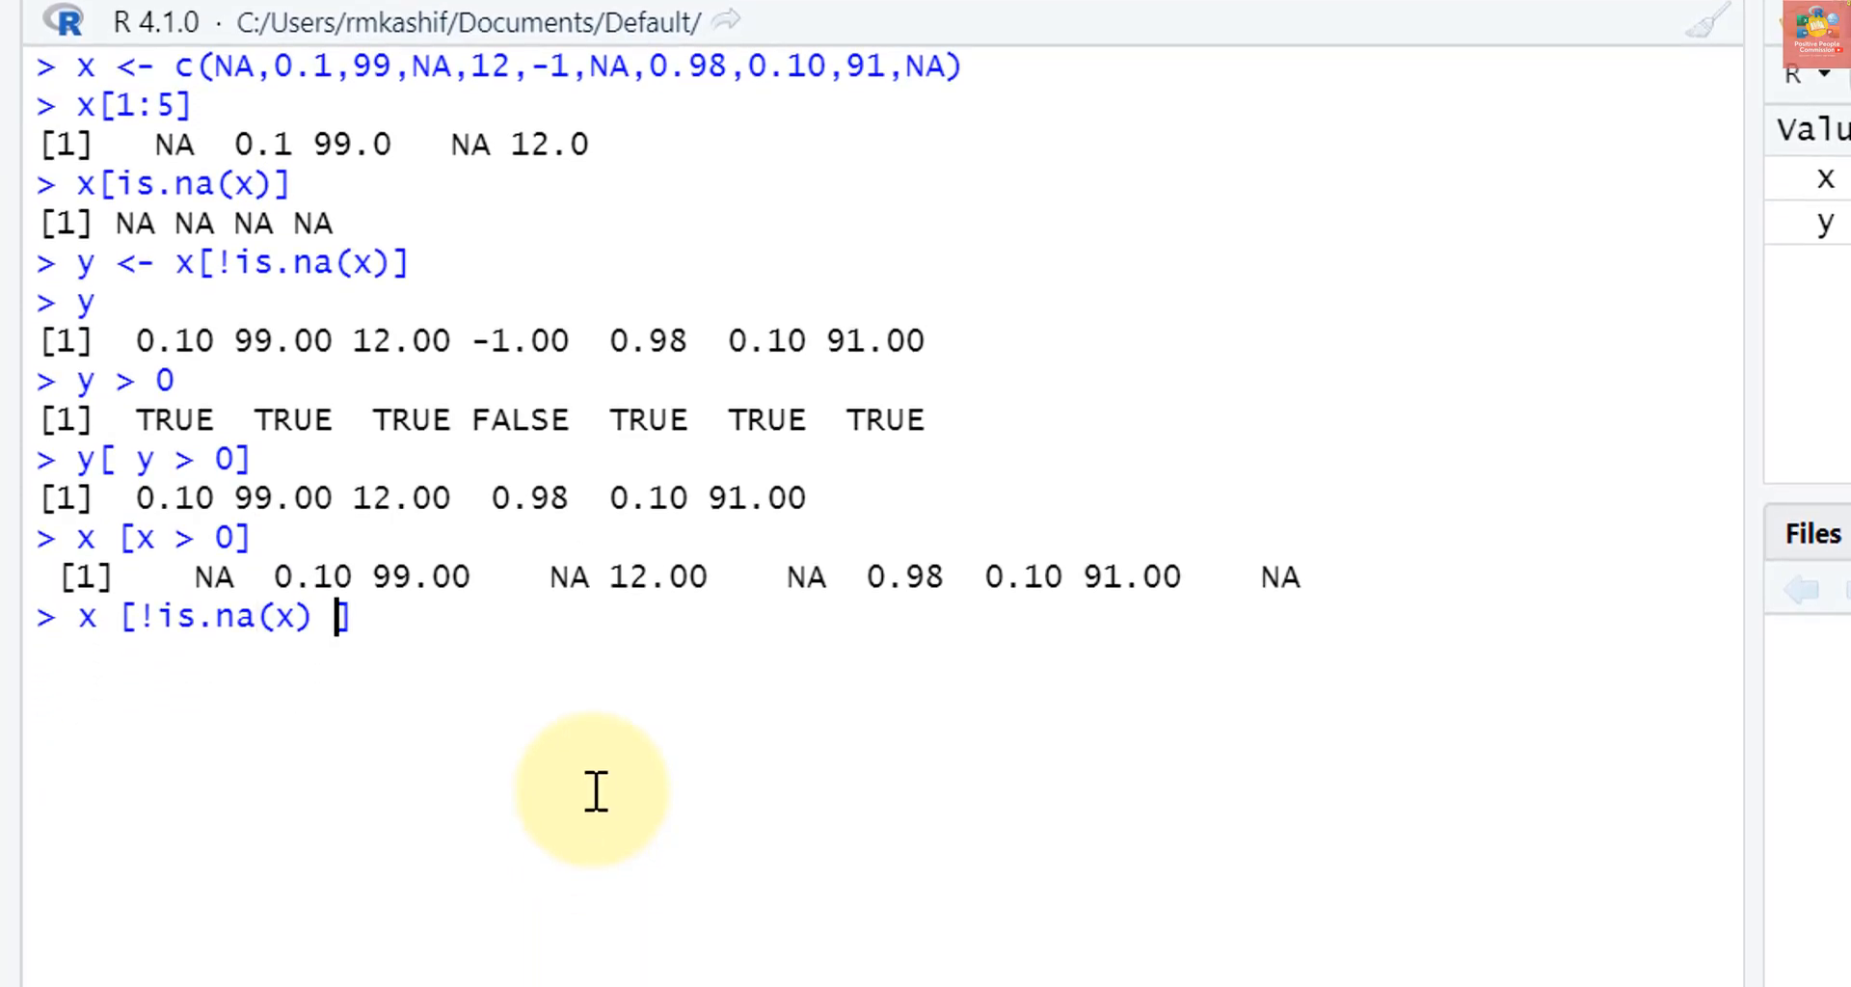
type("&")
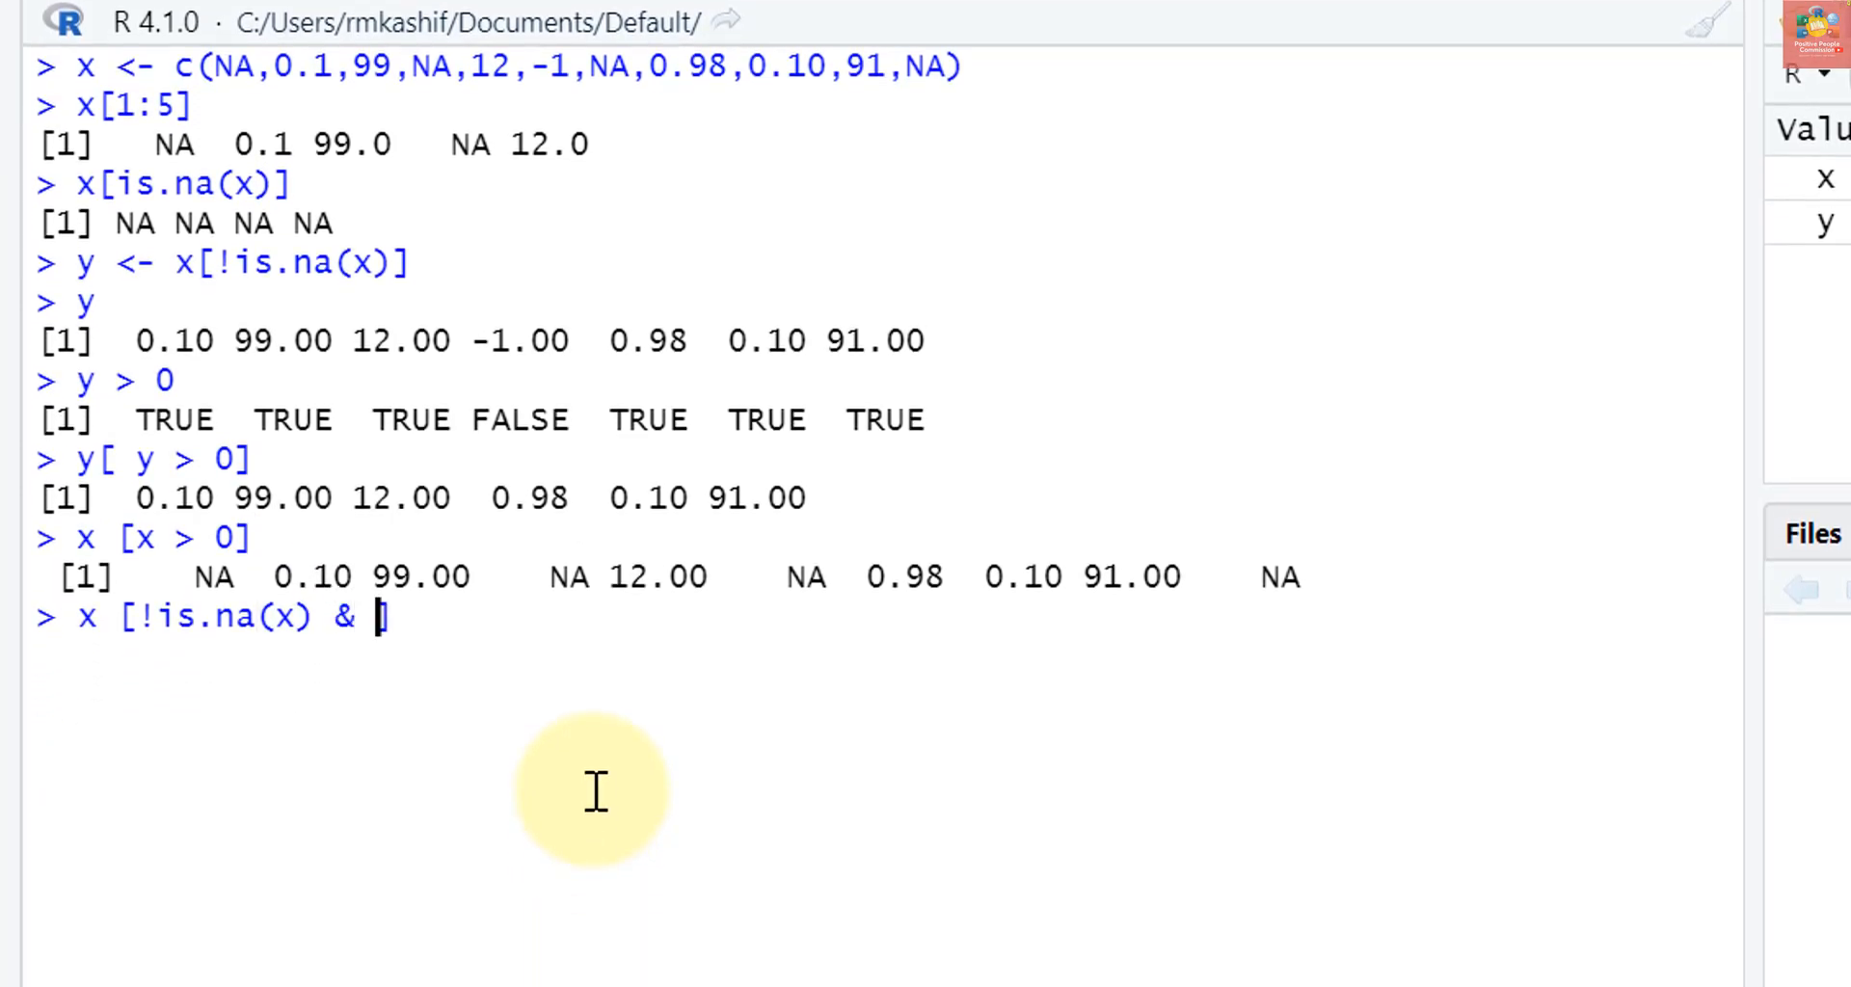
type("x >0")
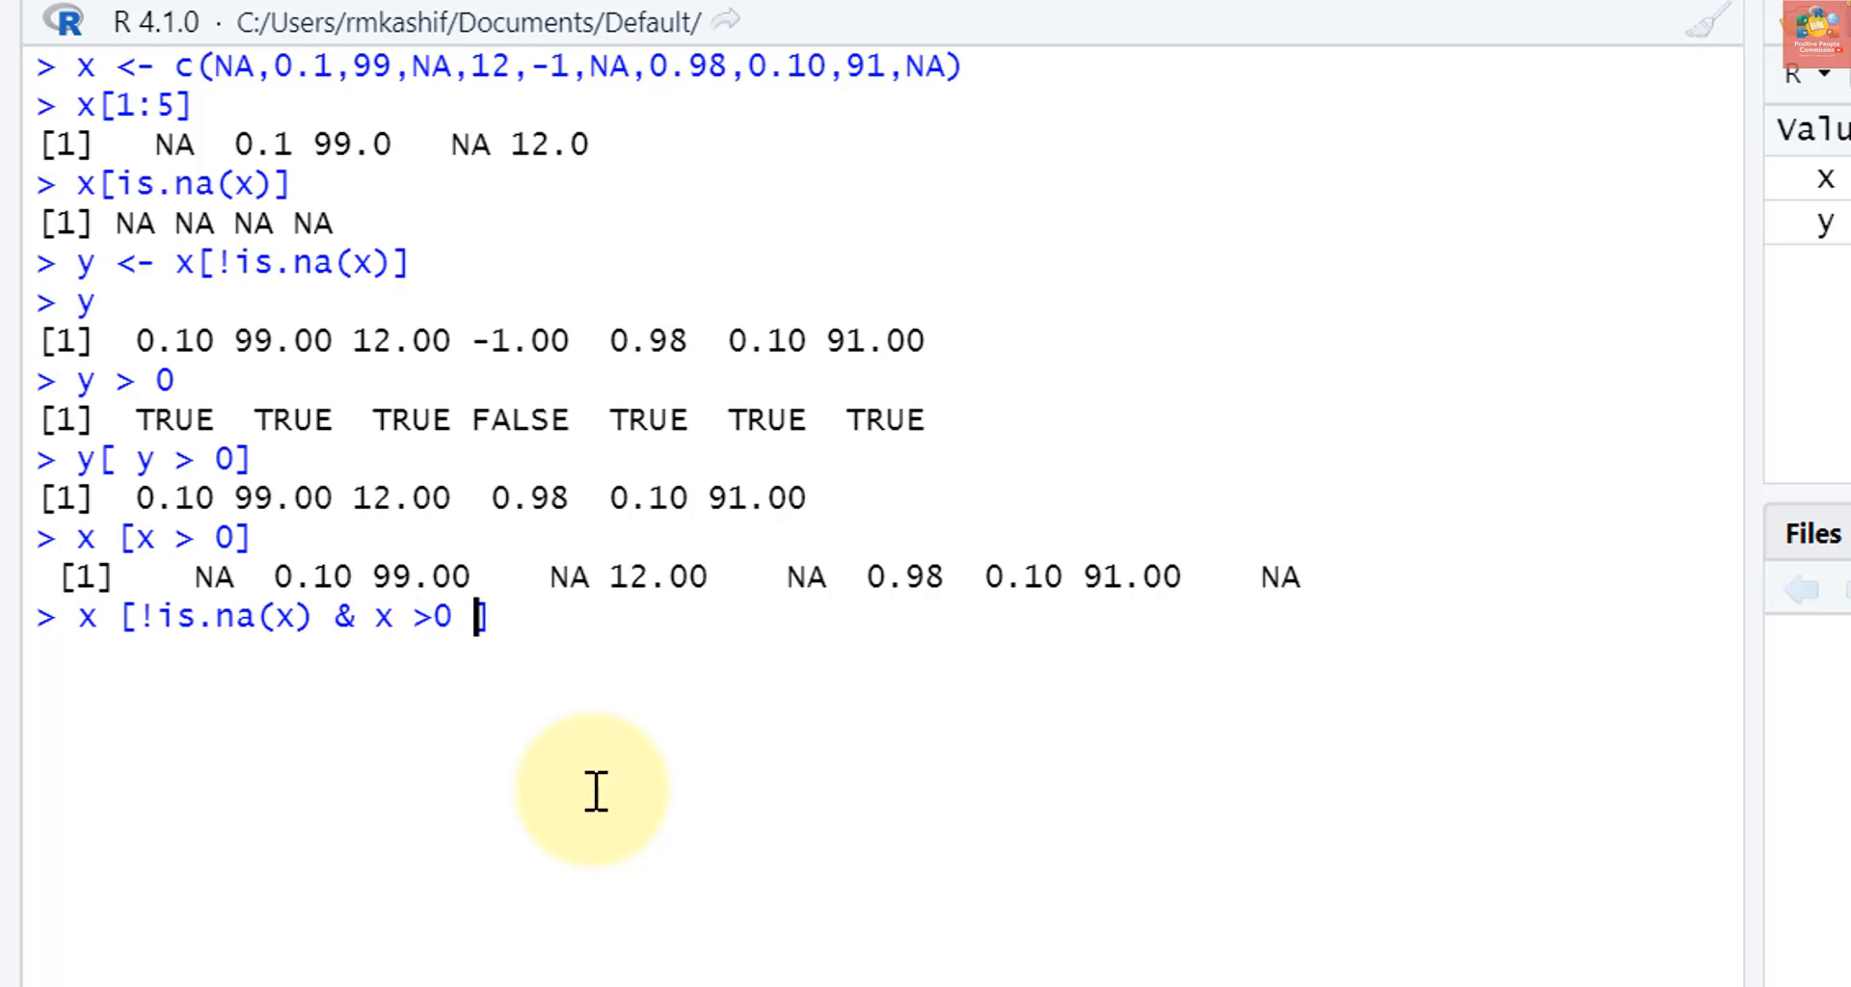
mouse_move(319, 750)
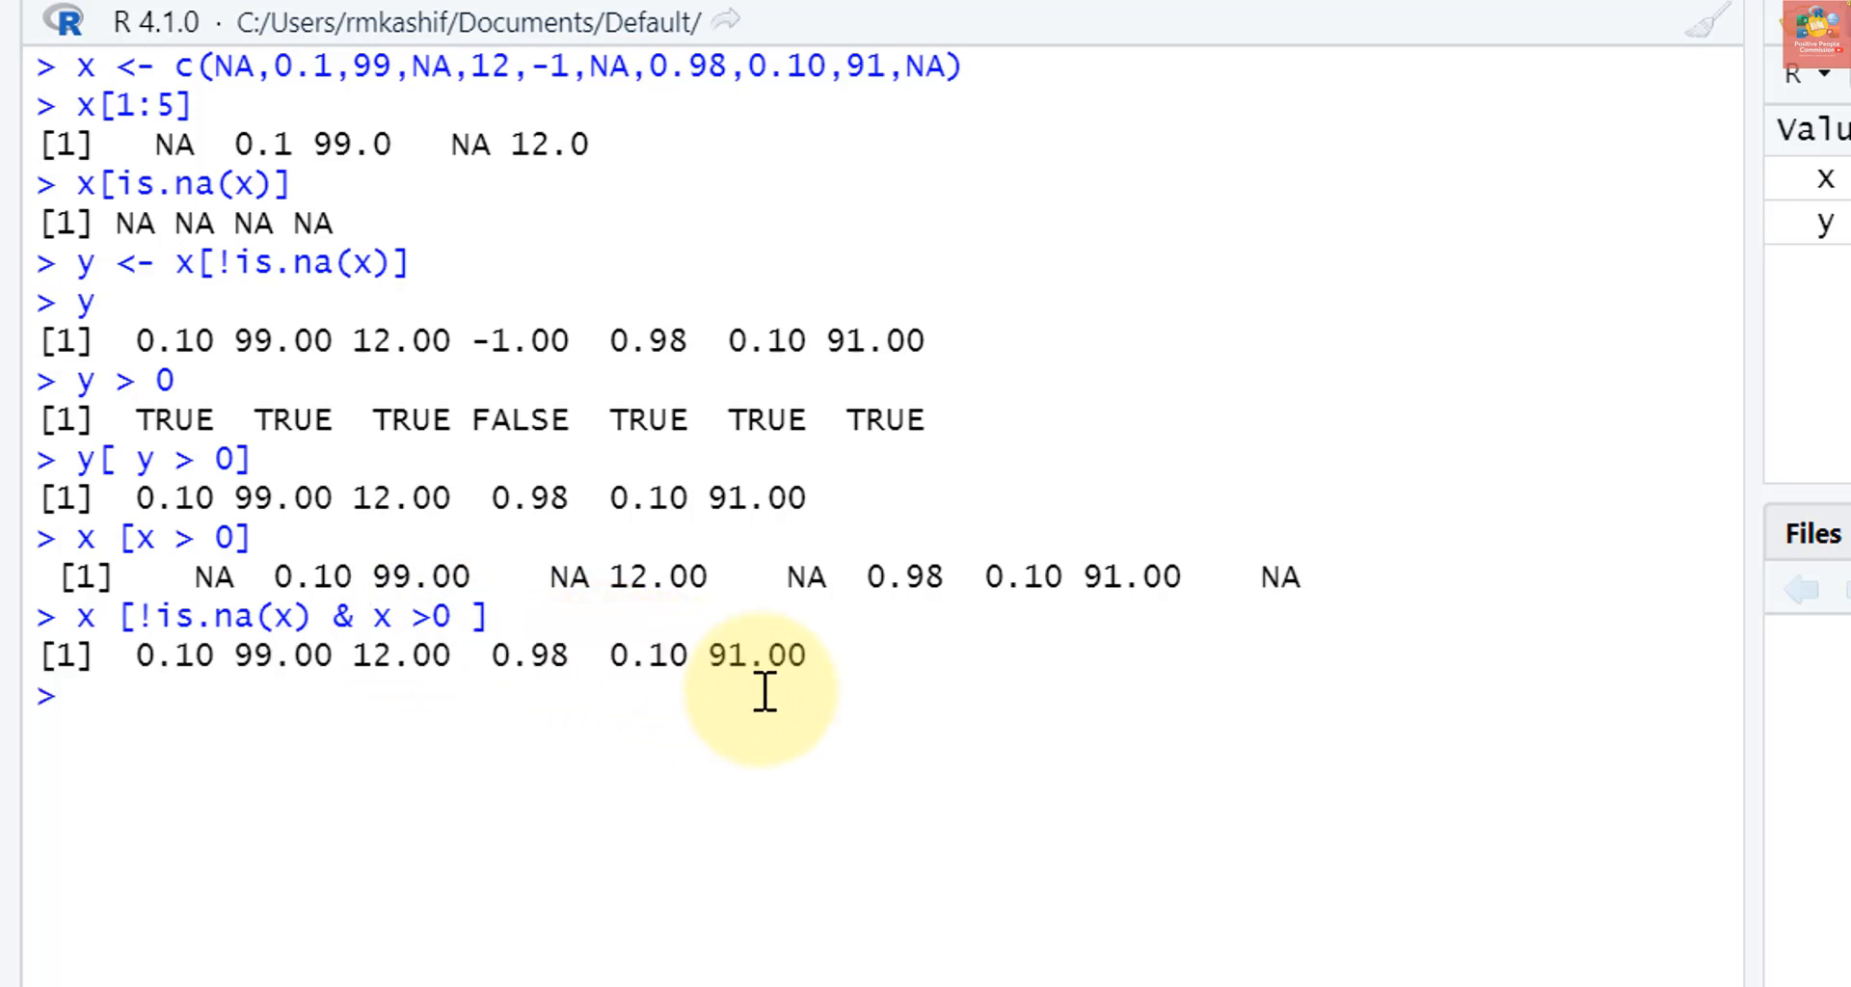
mouse_move(527, 756)
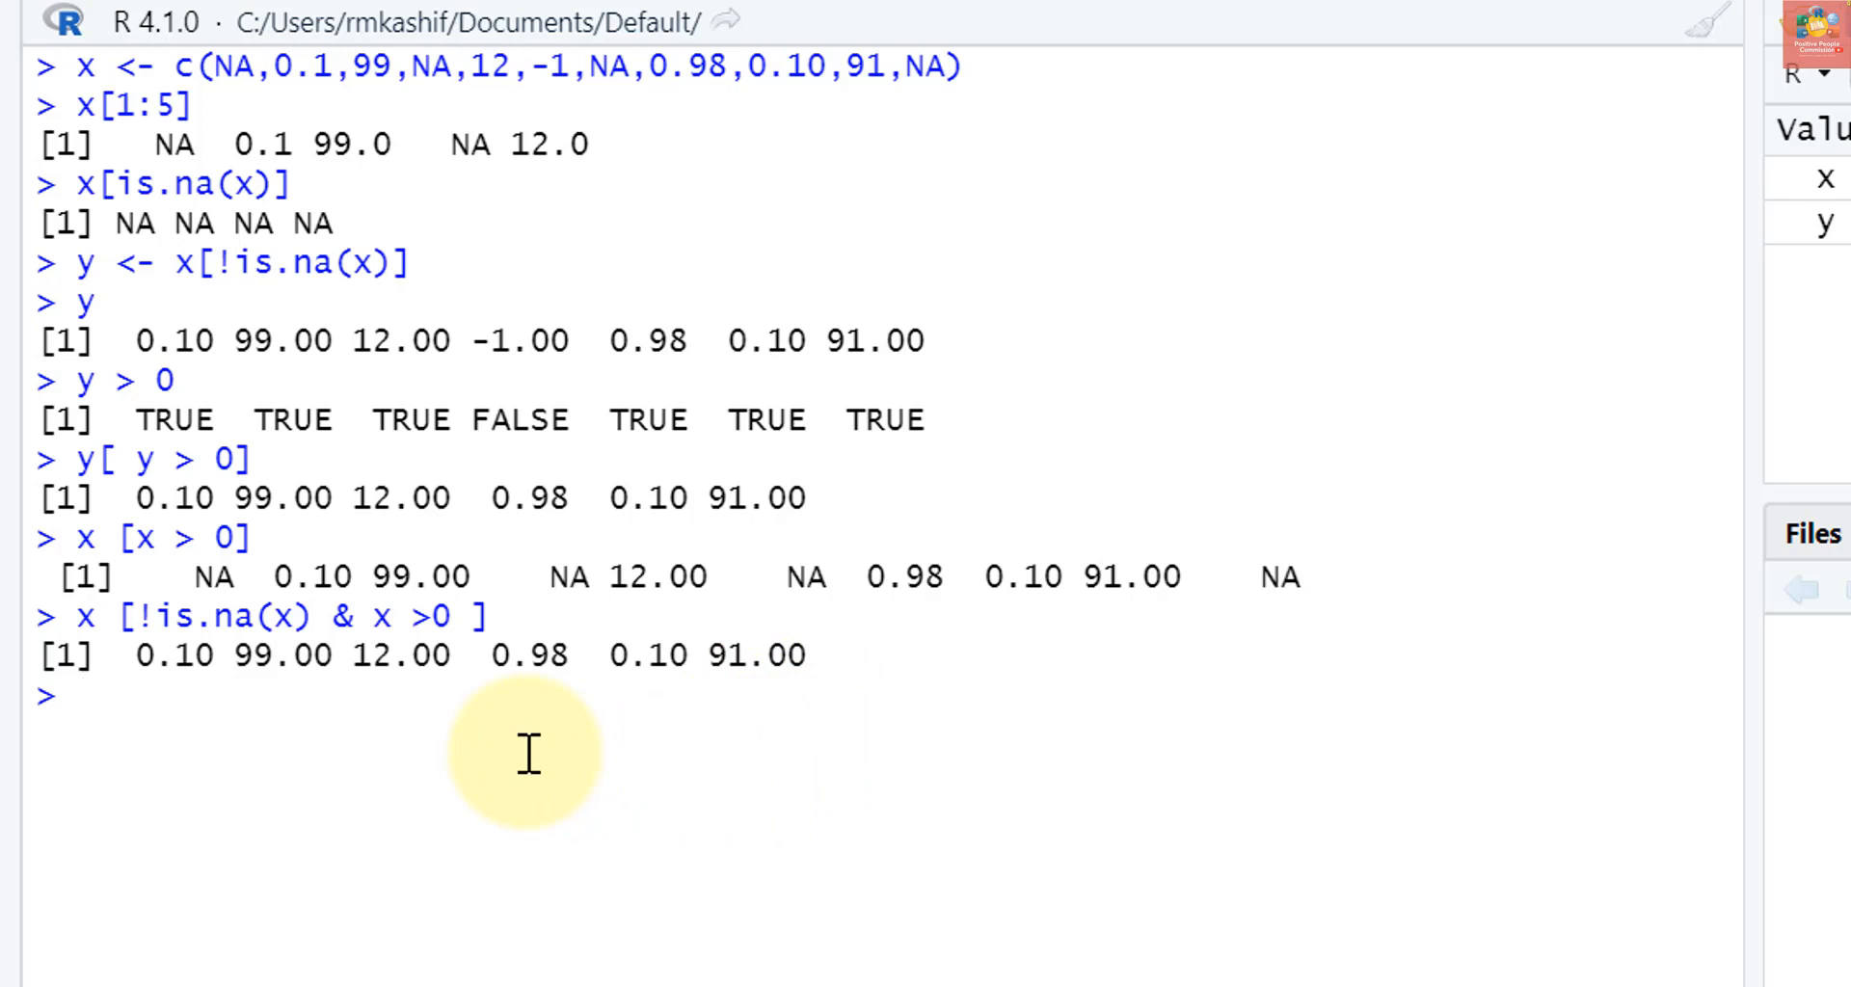
mouse_move(407, 744)
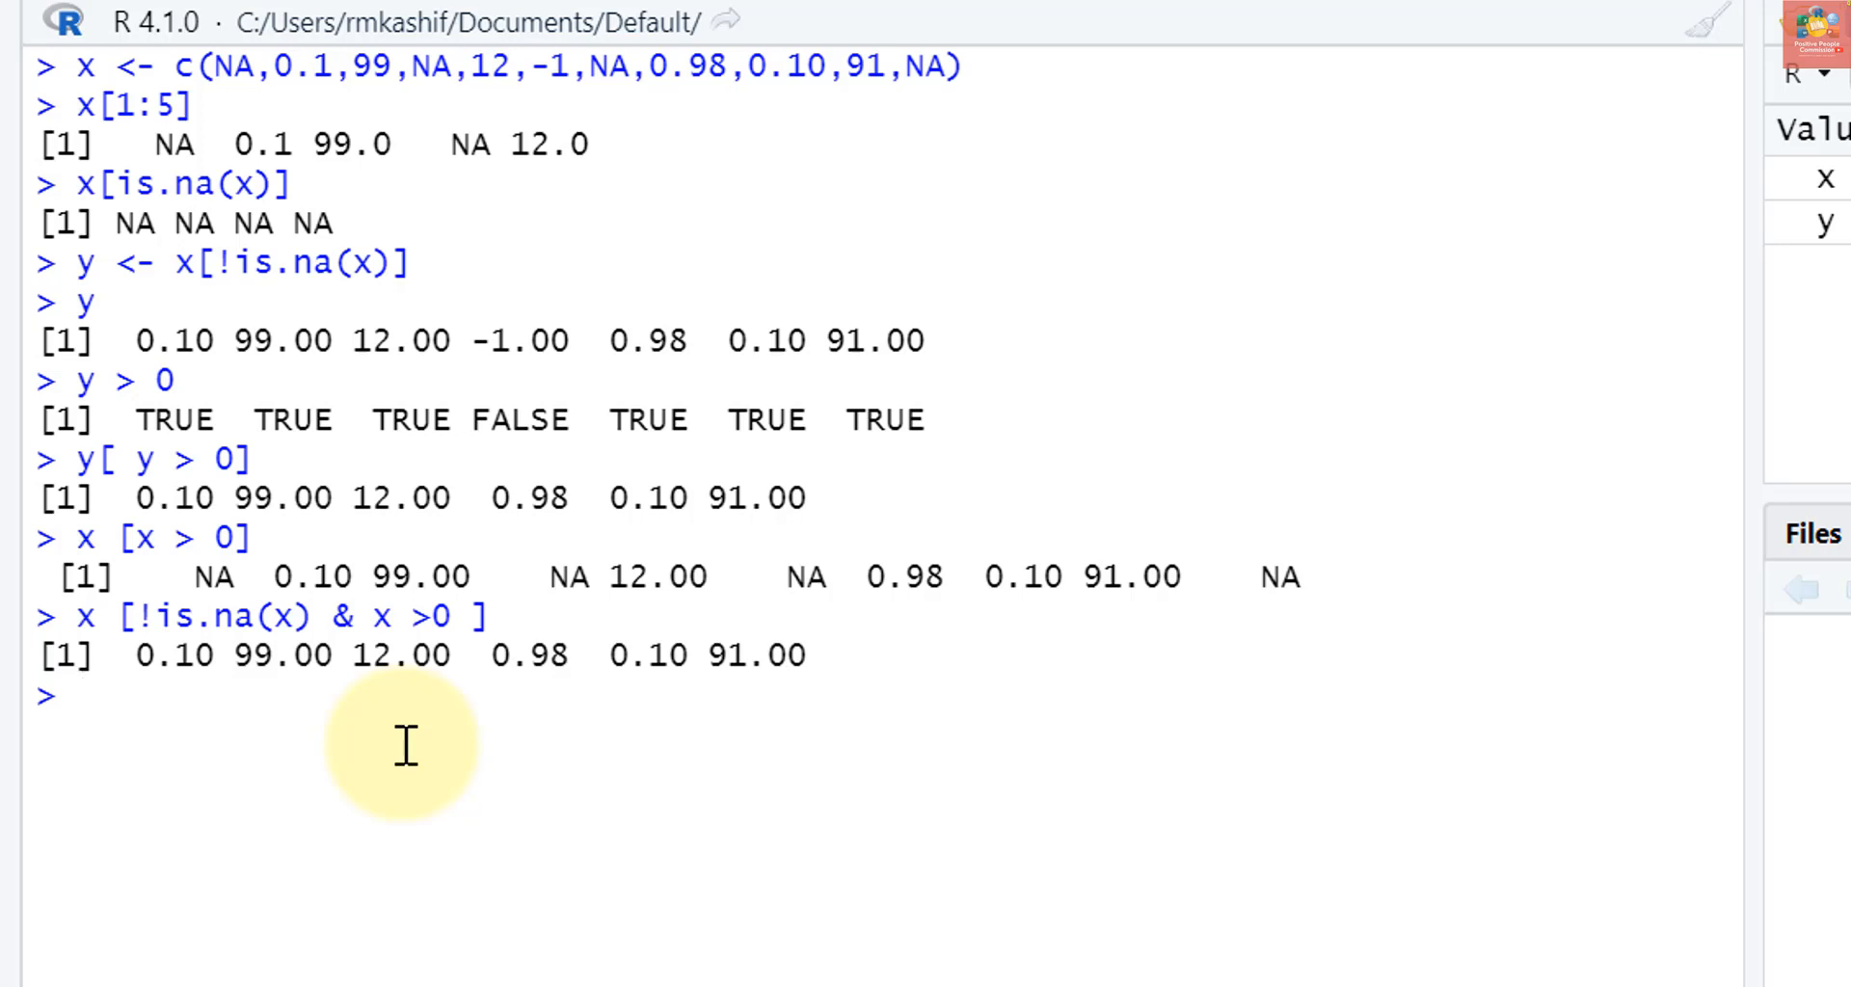
Add the comment ###INTEGER BASED VECTOR Subsetting and run x[1], returning NA
type("###INTEGE")
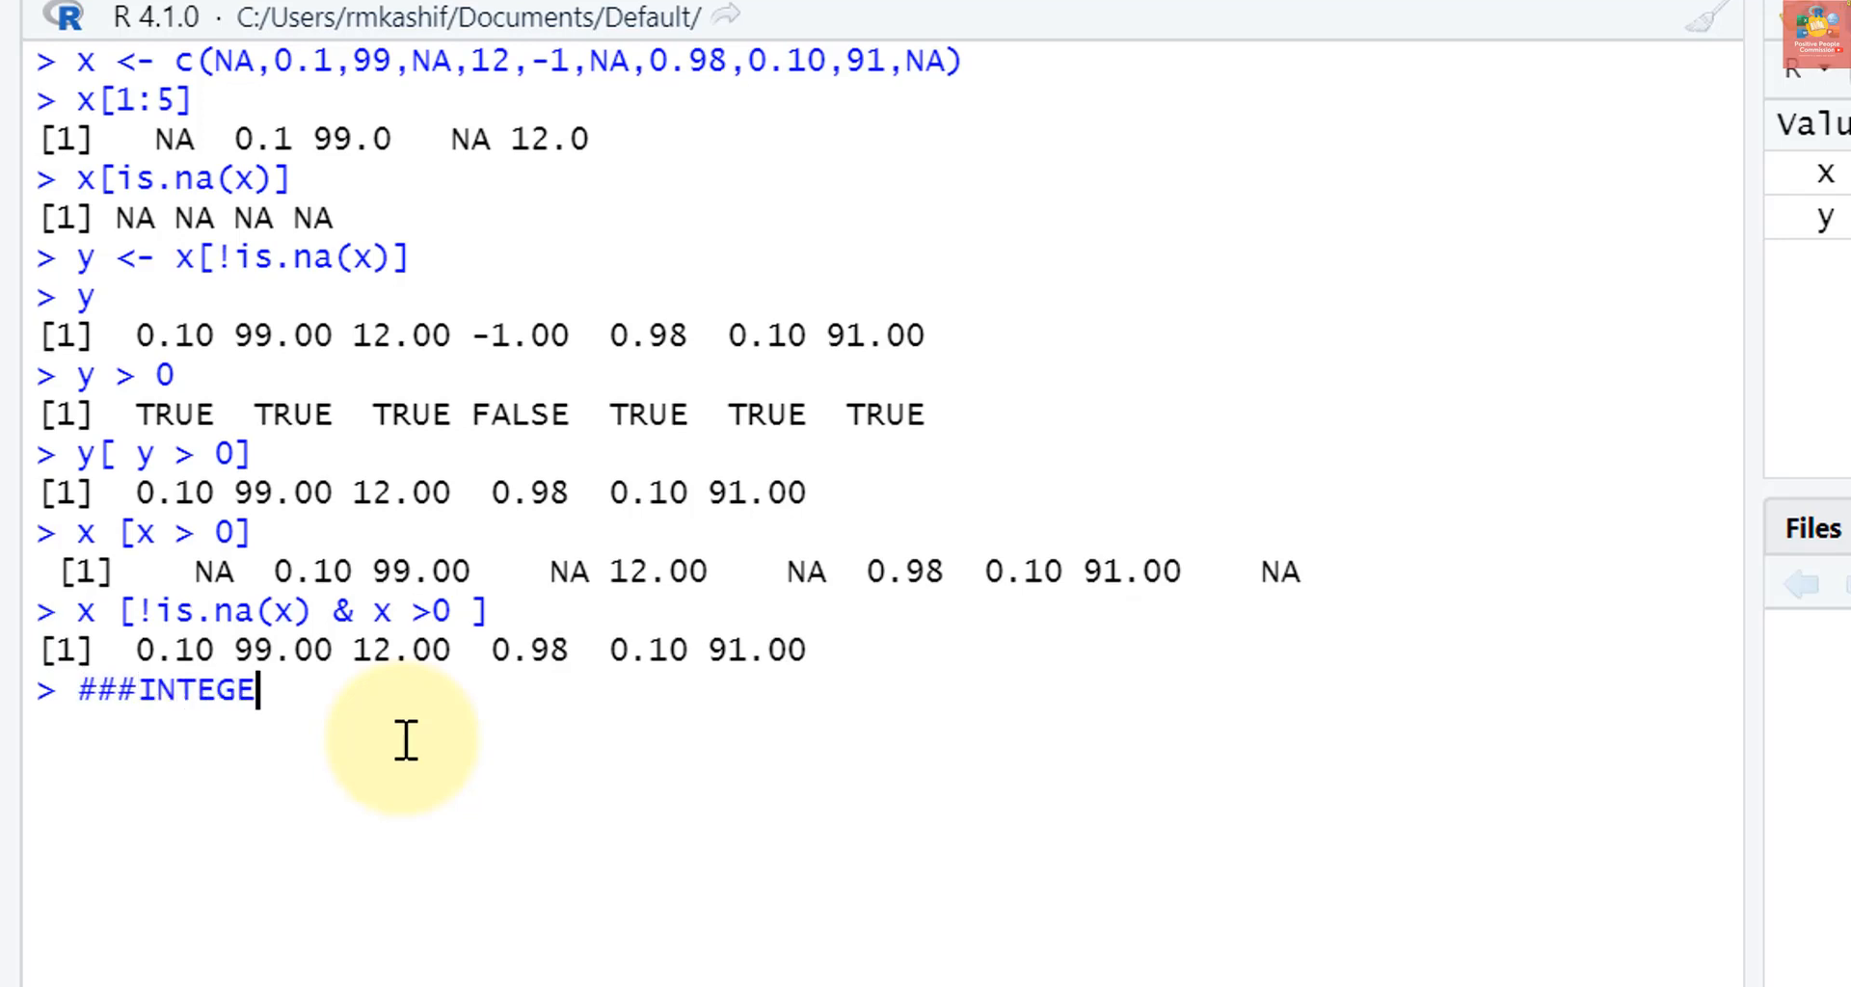
type("R BASED VECTOR")
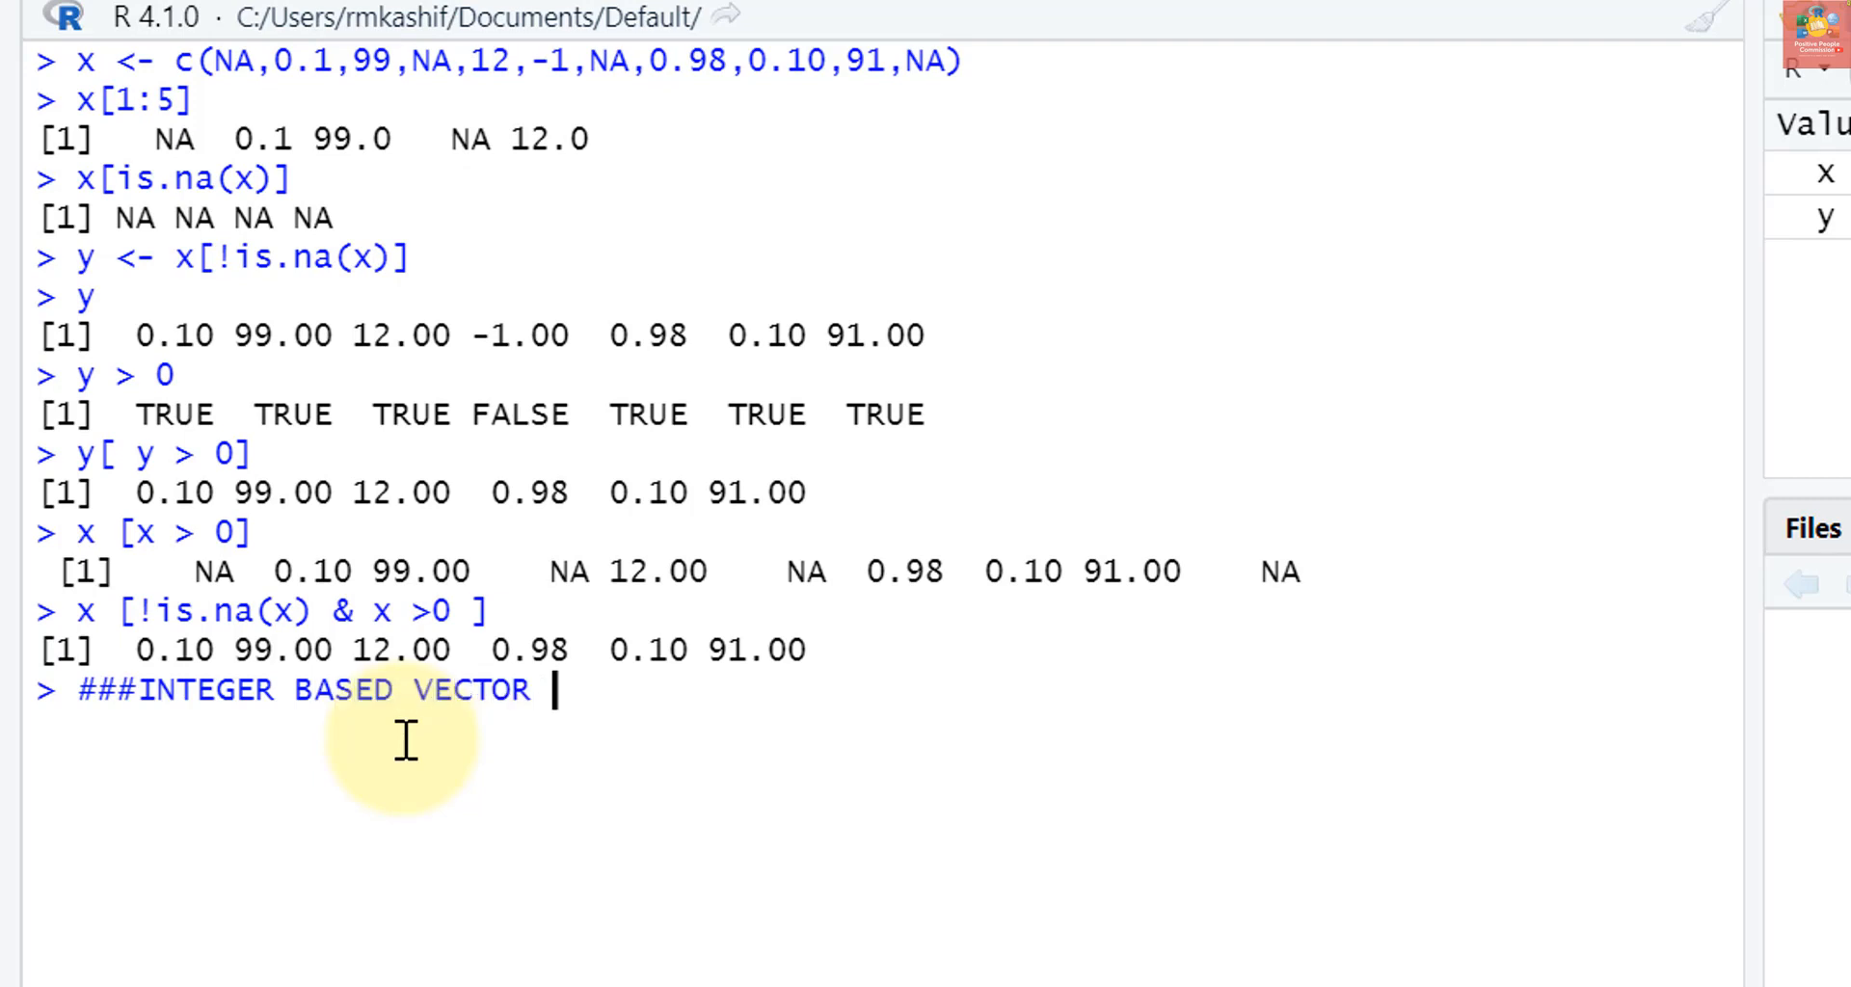
type("Subsetting")
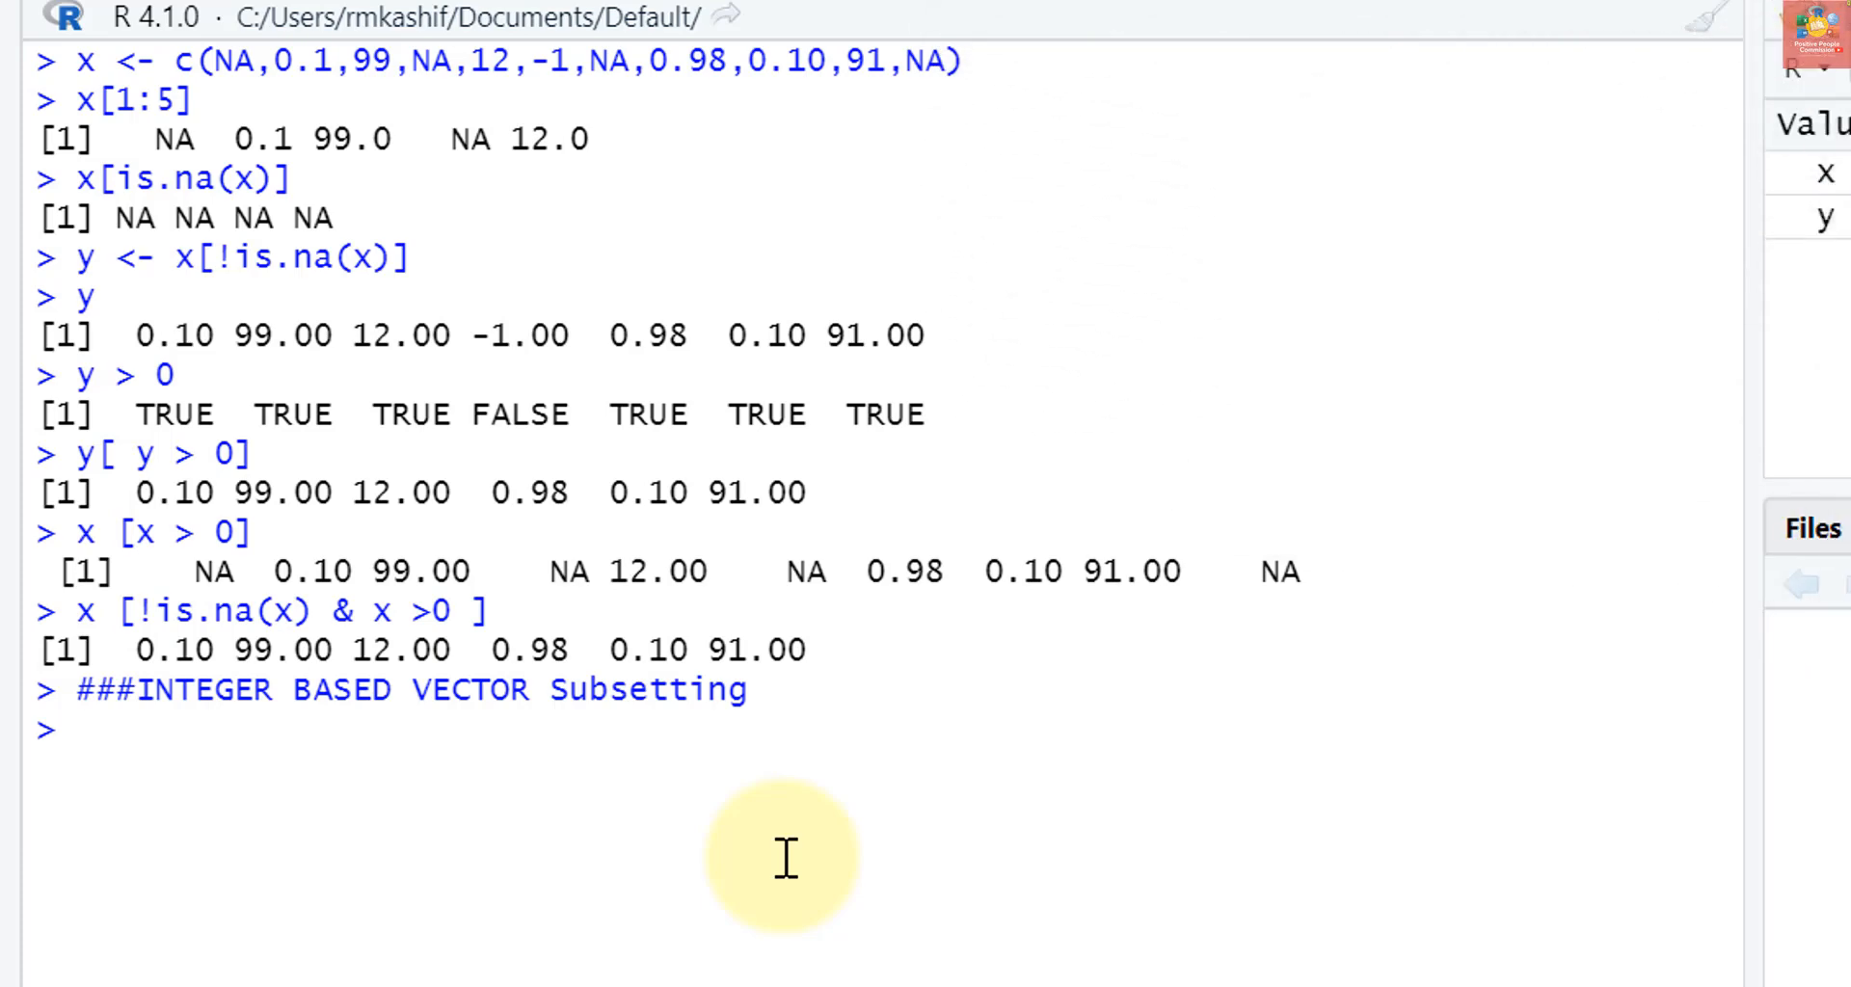
type("x")
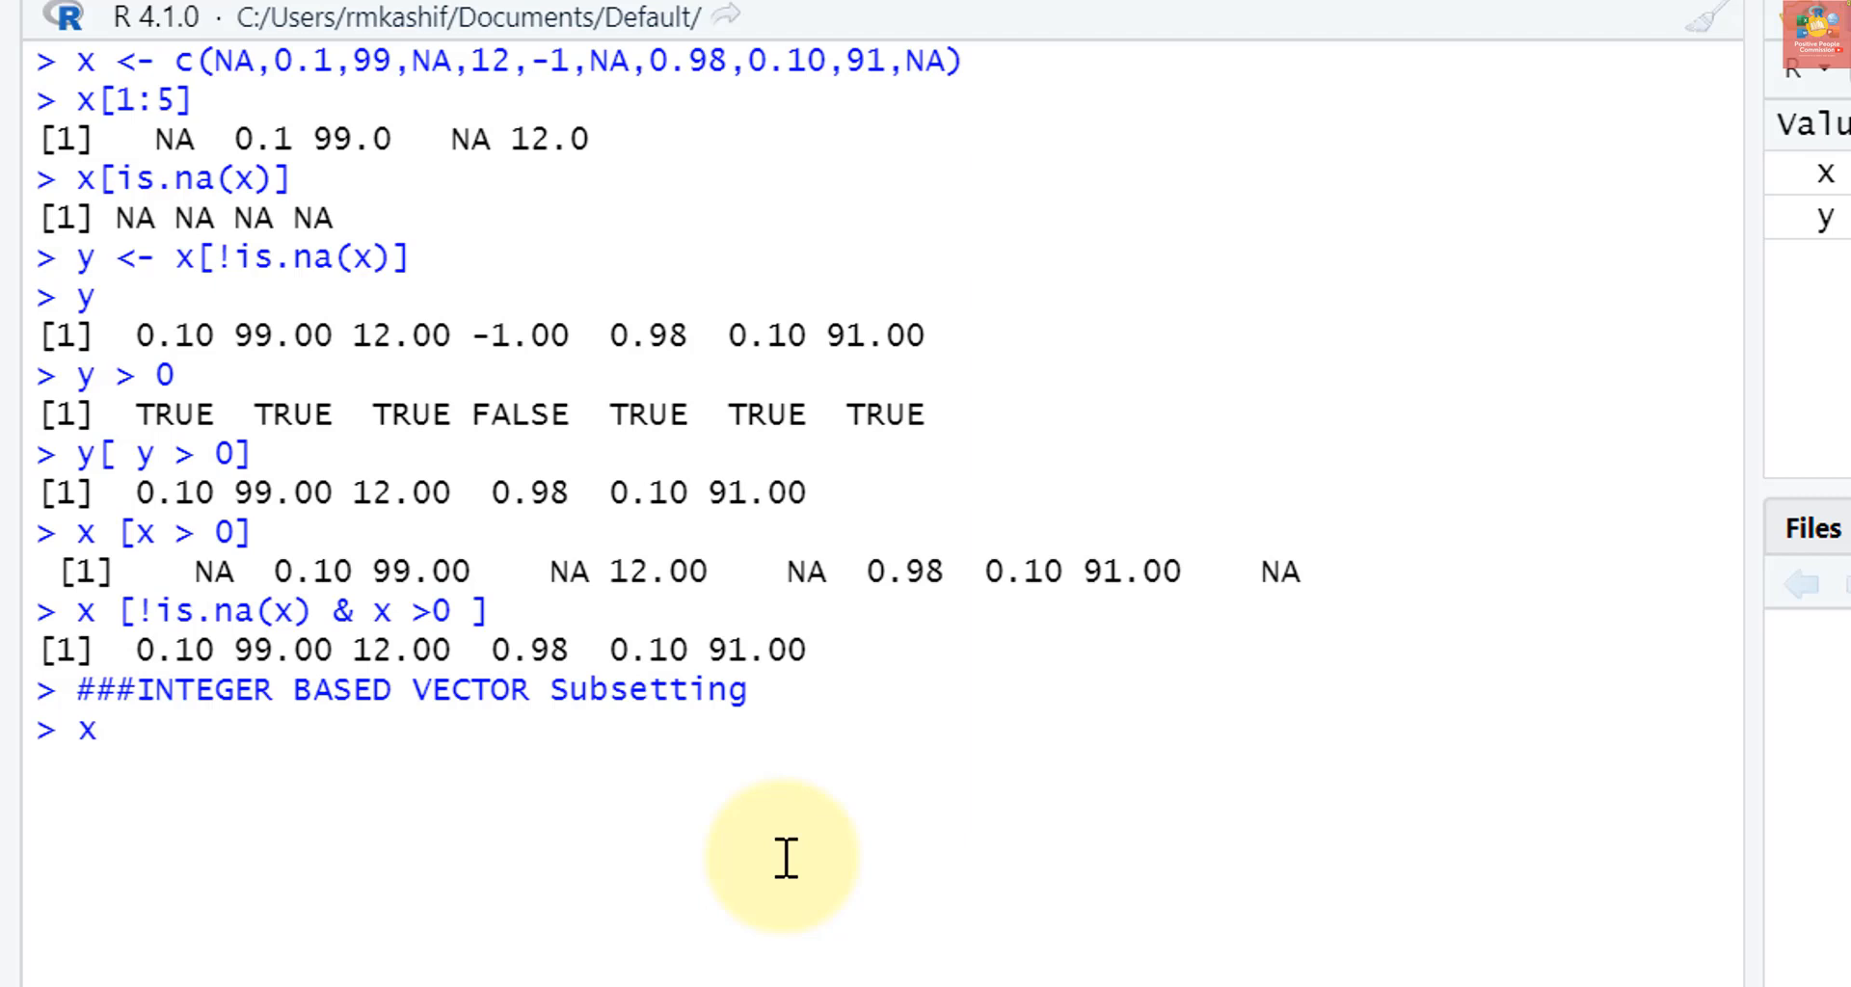
type("[1")
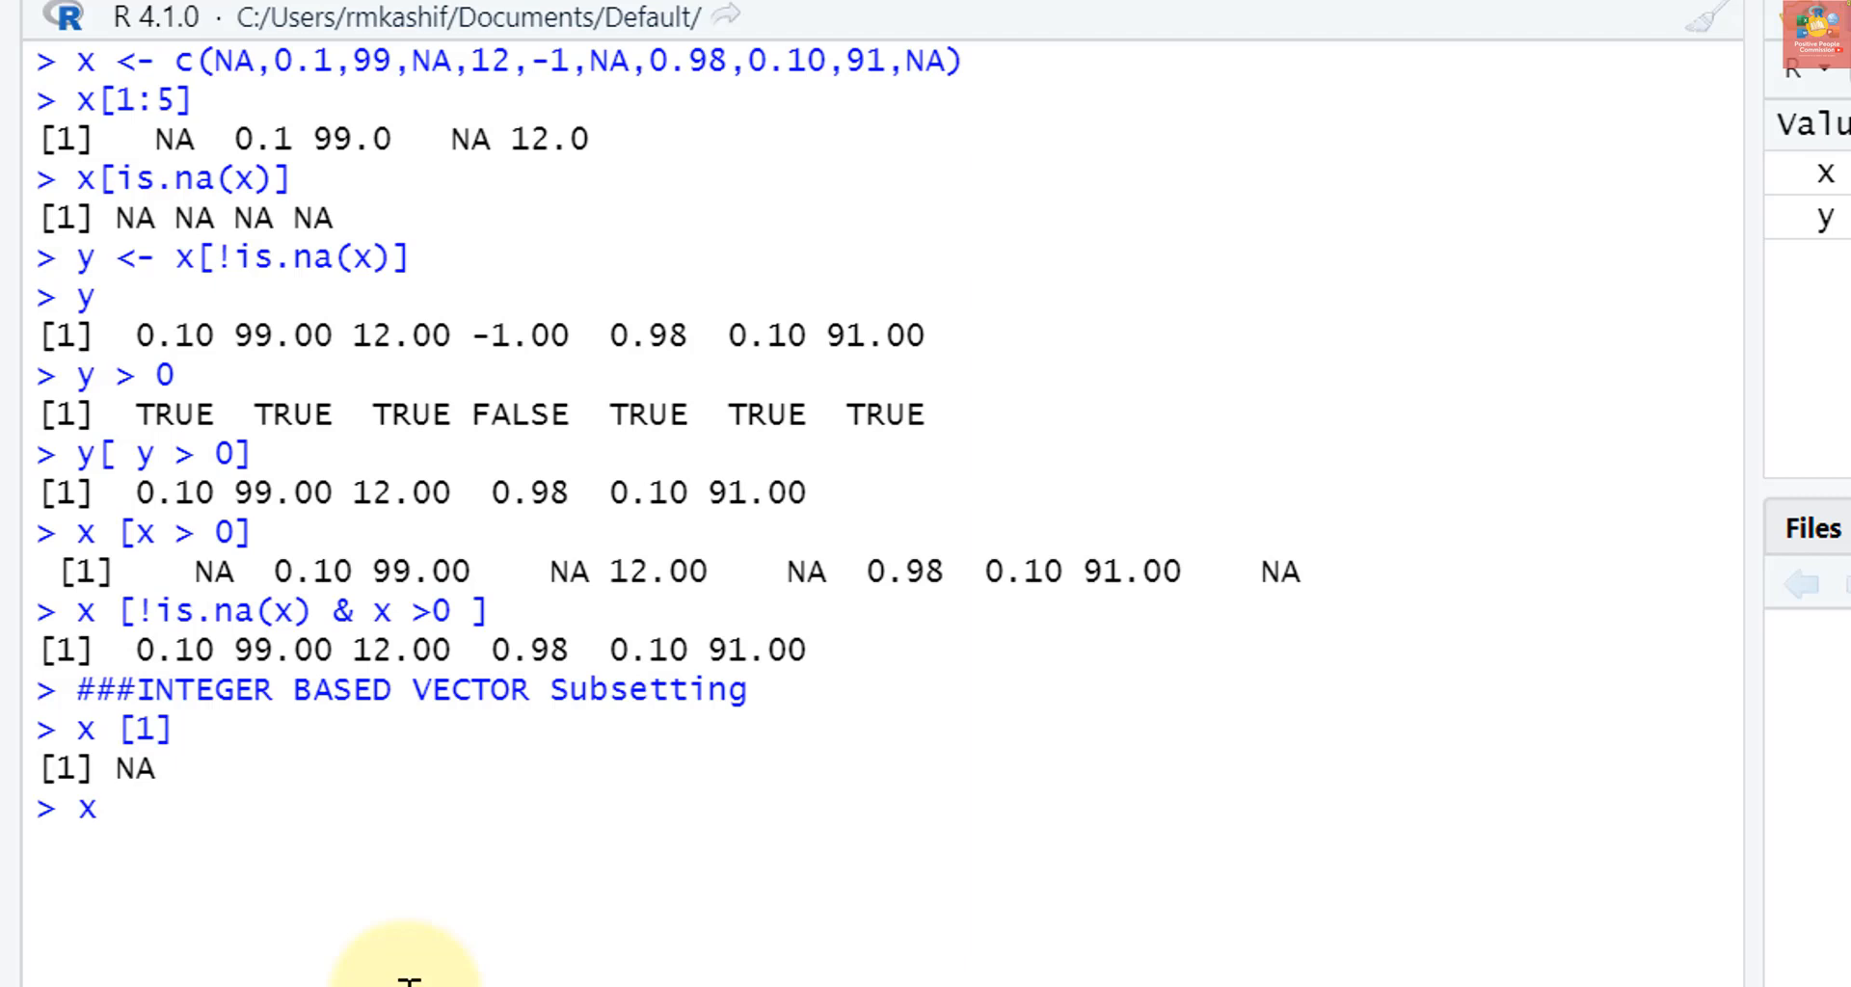
Run x[c(3,5,7)] returning 99, 12 and NA, then x[0] returning numeric(0)
type("[c")
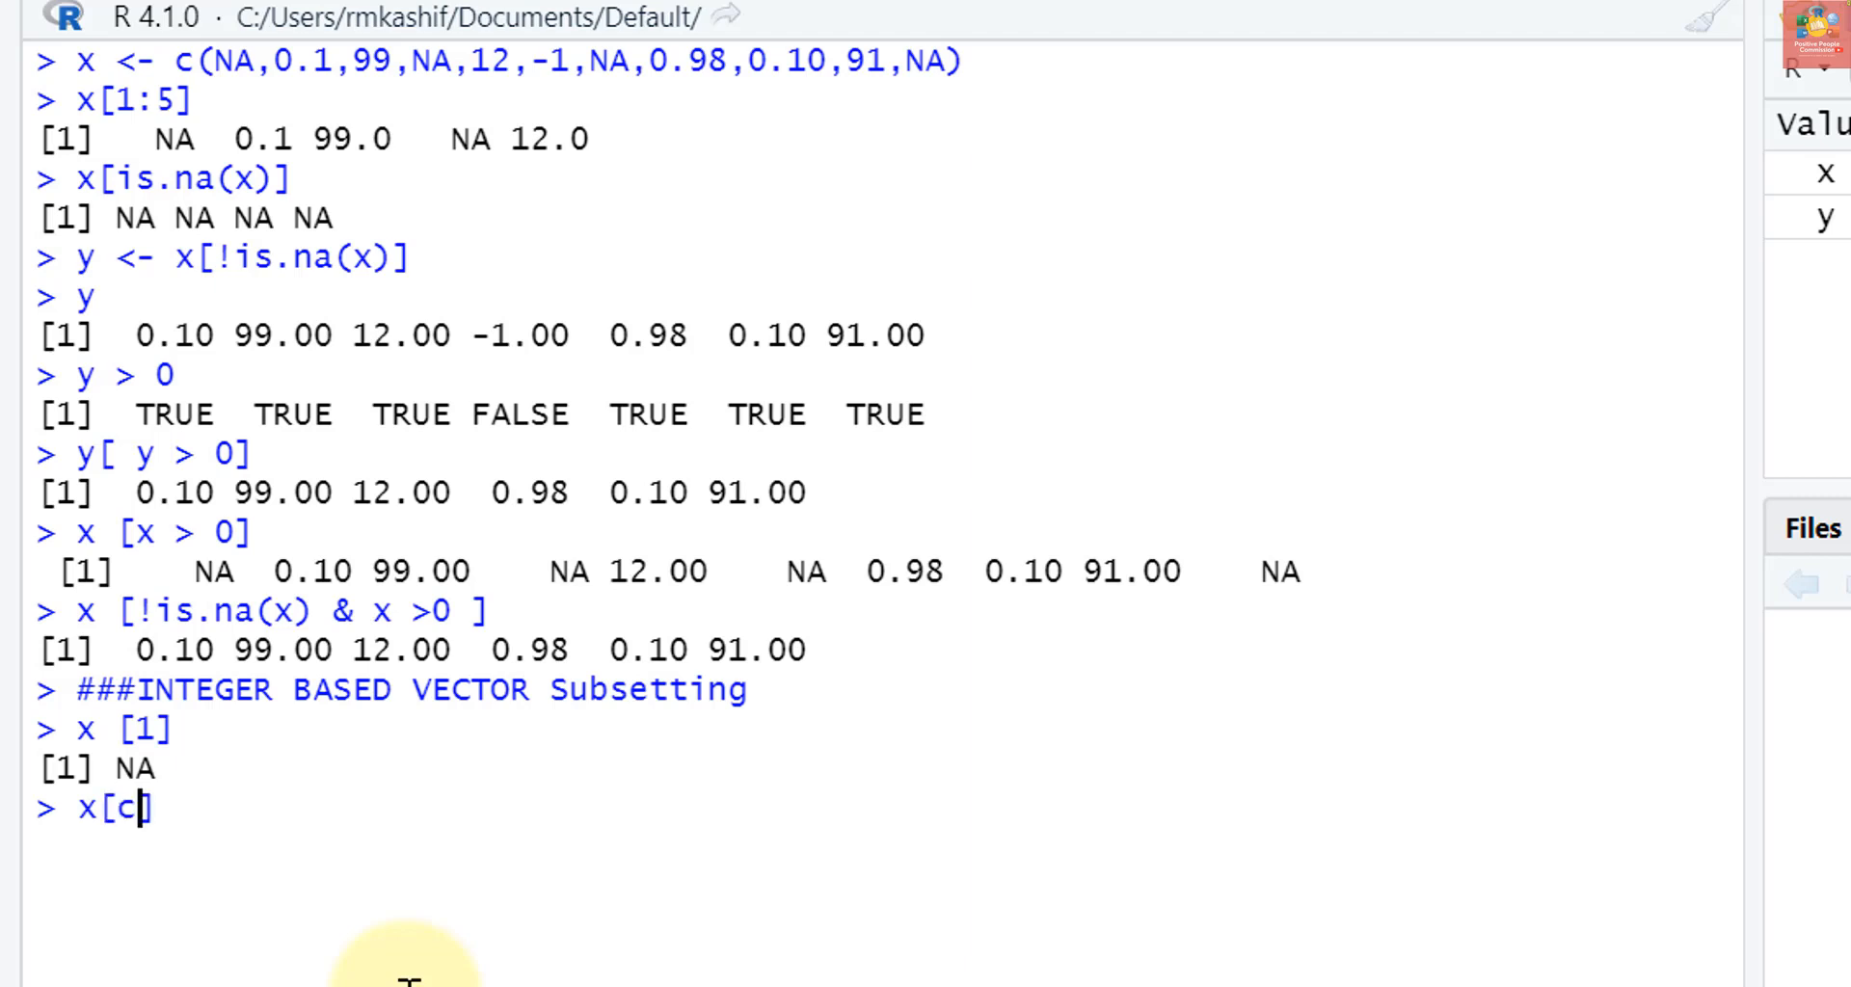
type("(")
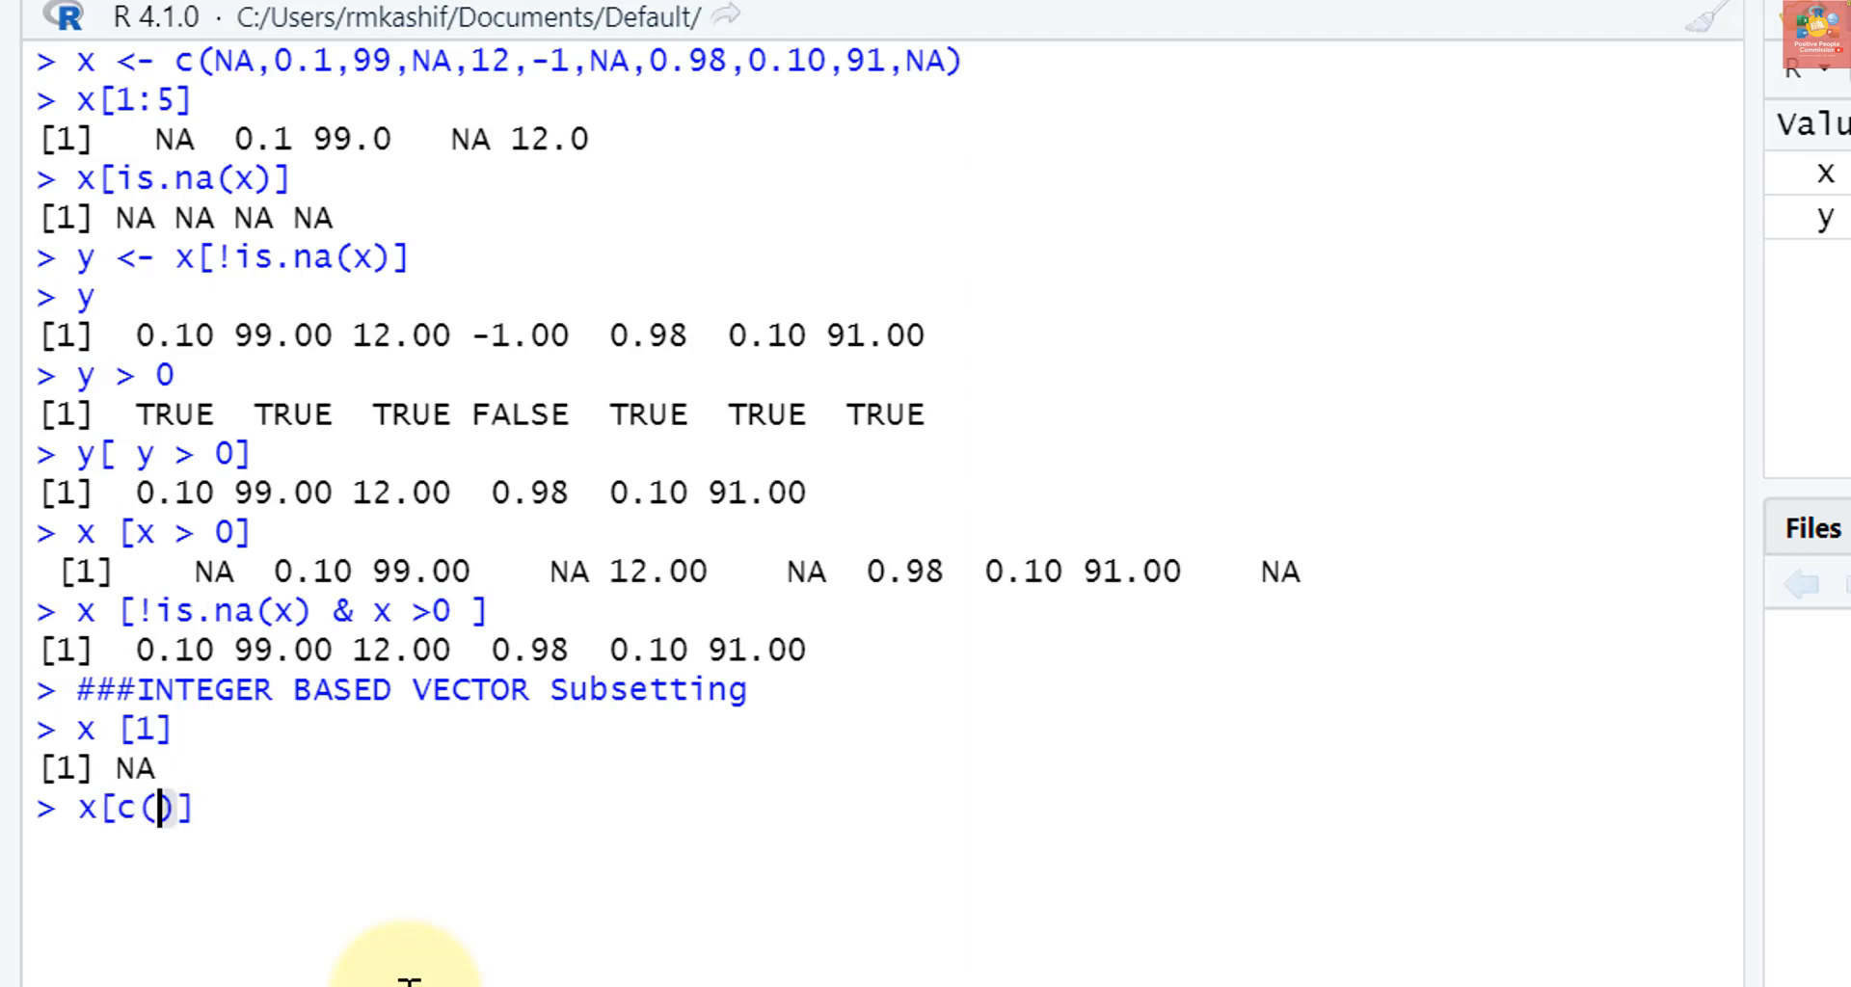
type("3,5")
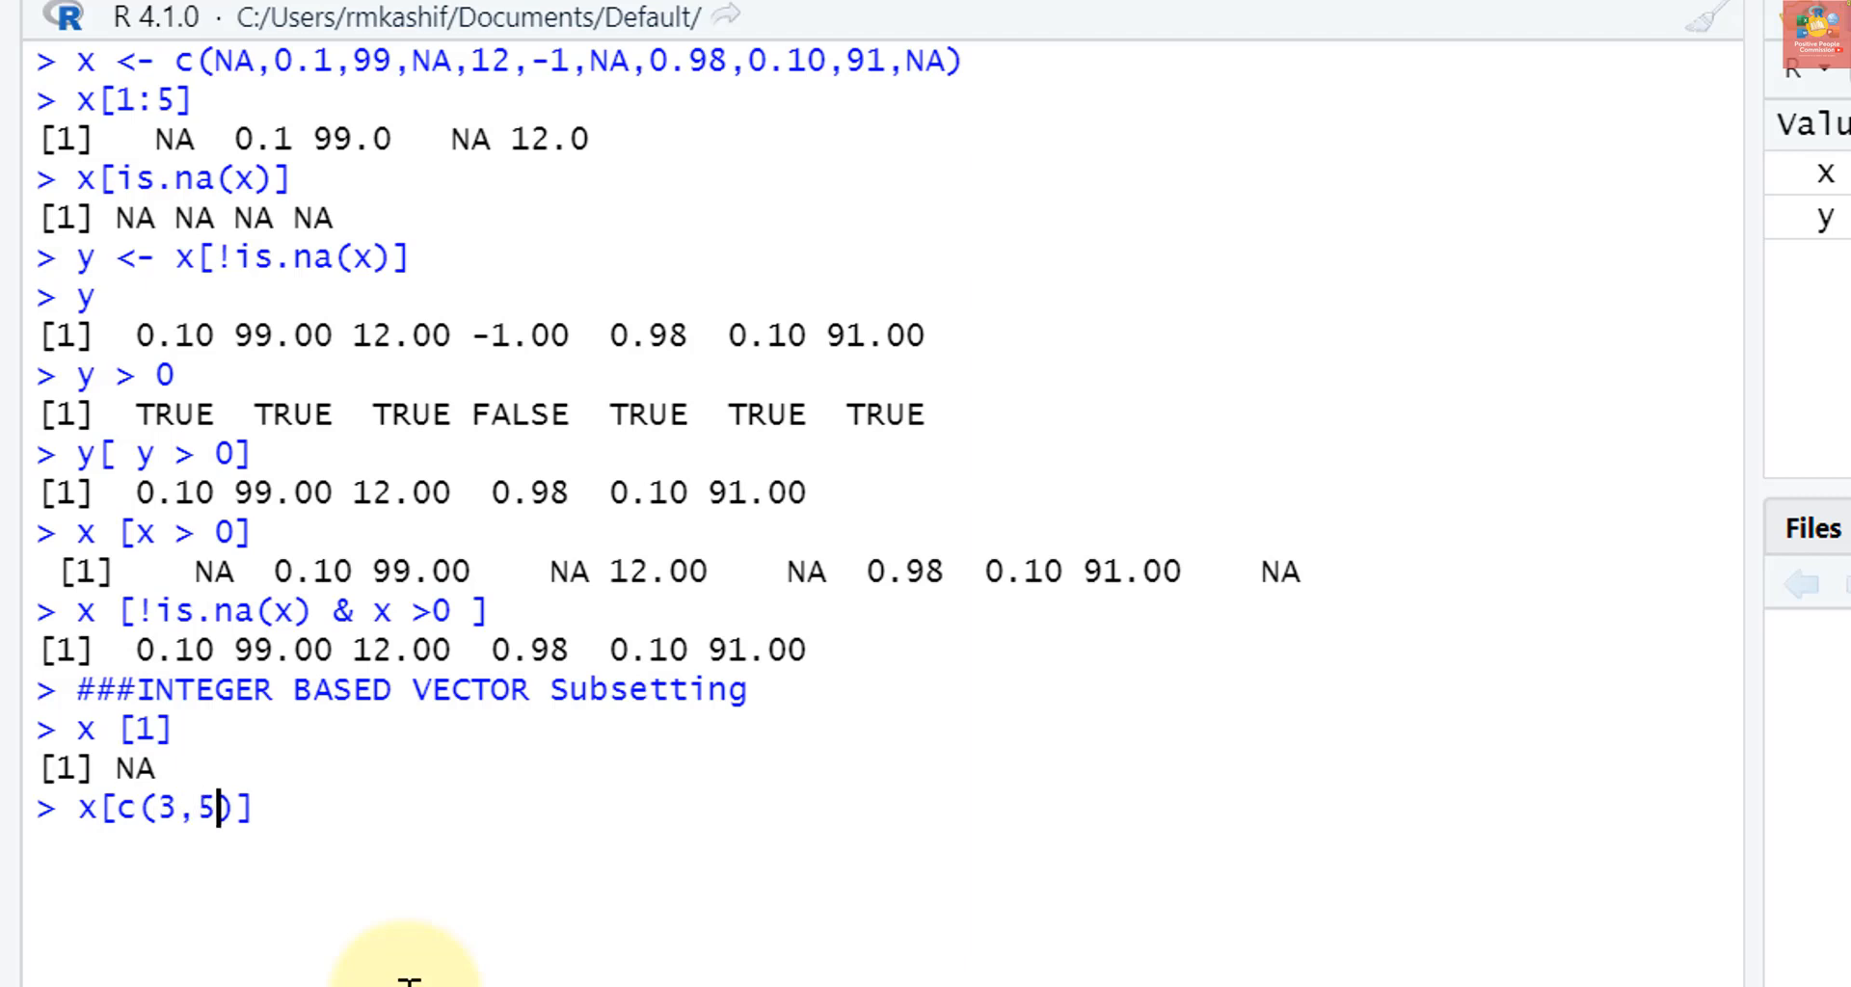
type(",7")
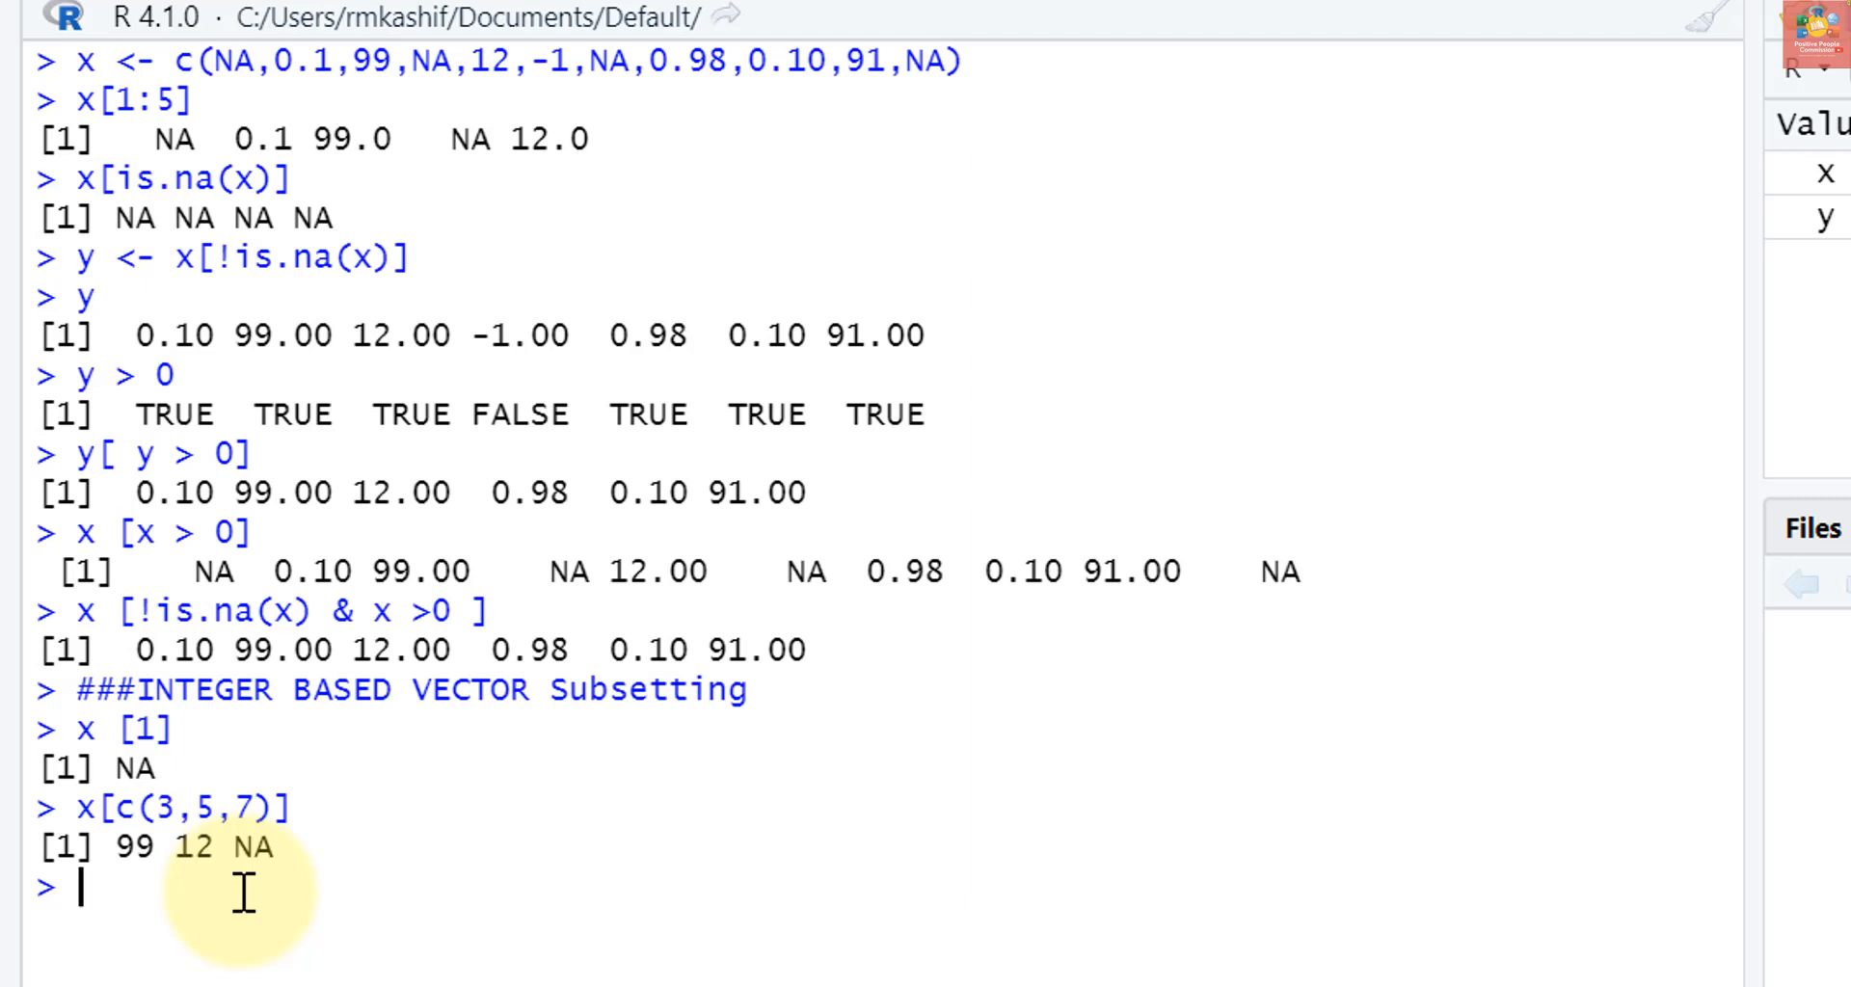
type("x[]")
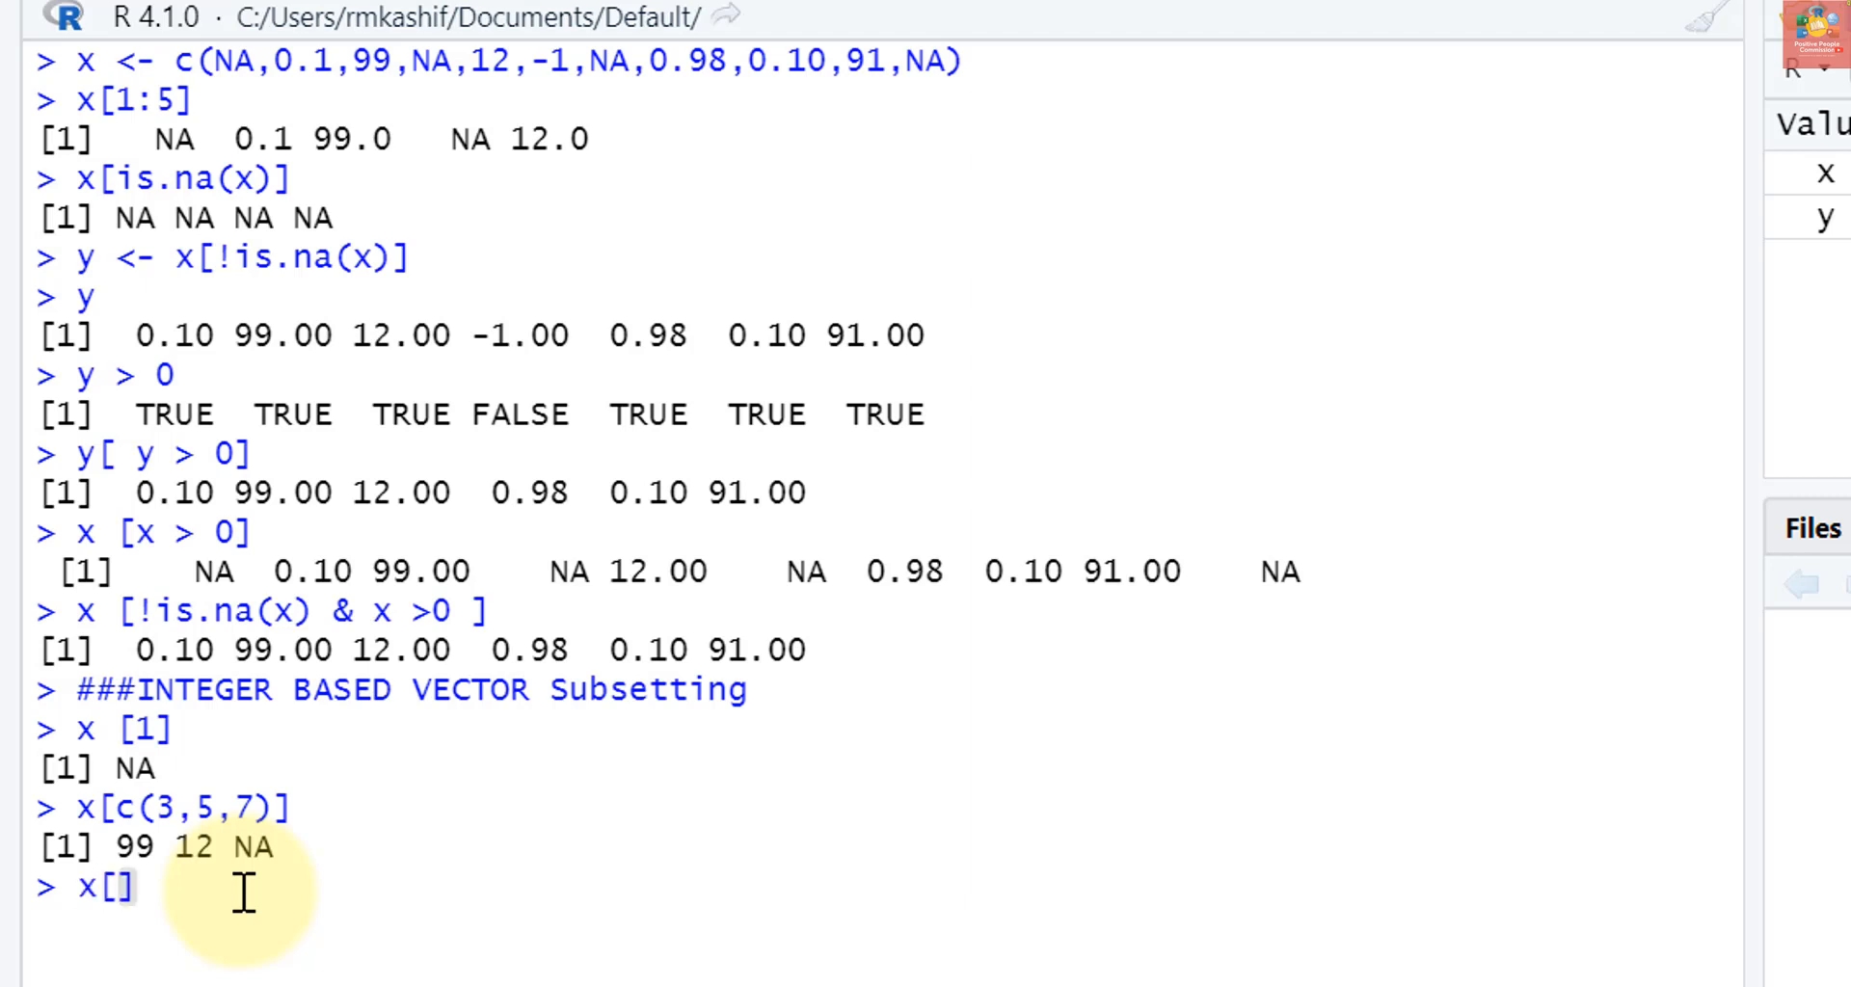
type("0")
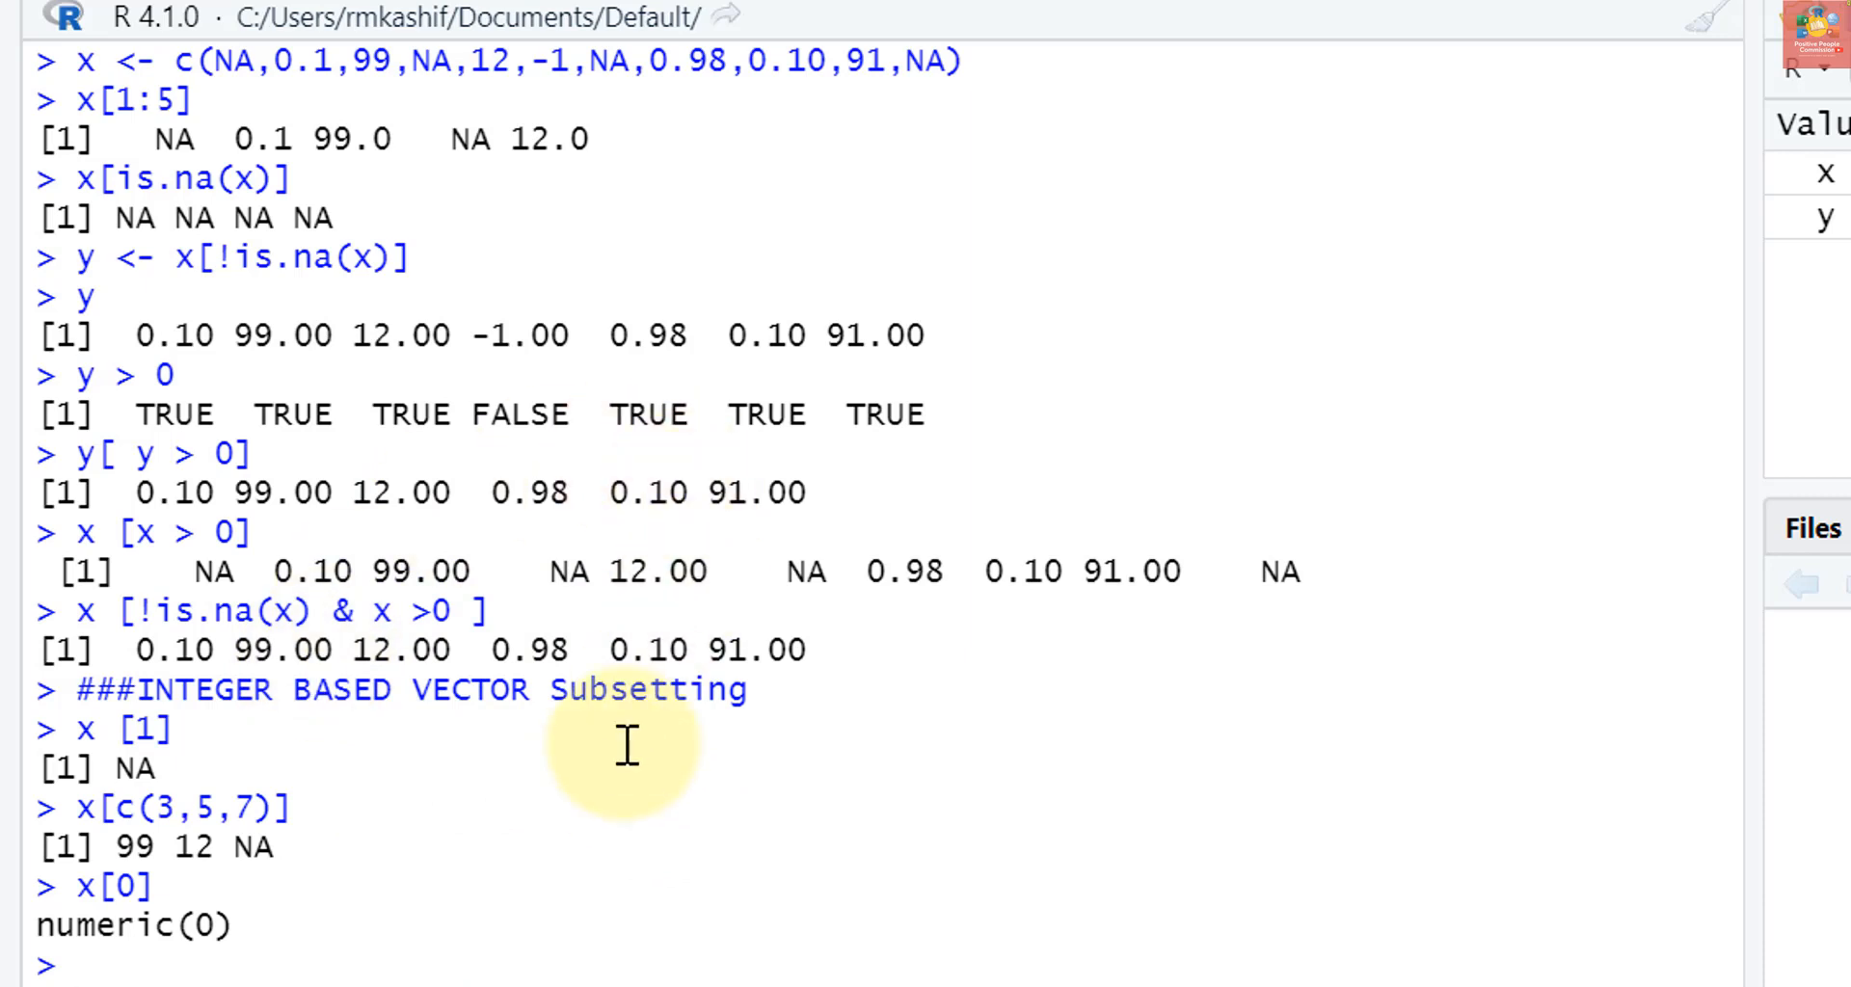
mouse_move(118, 957)
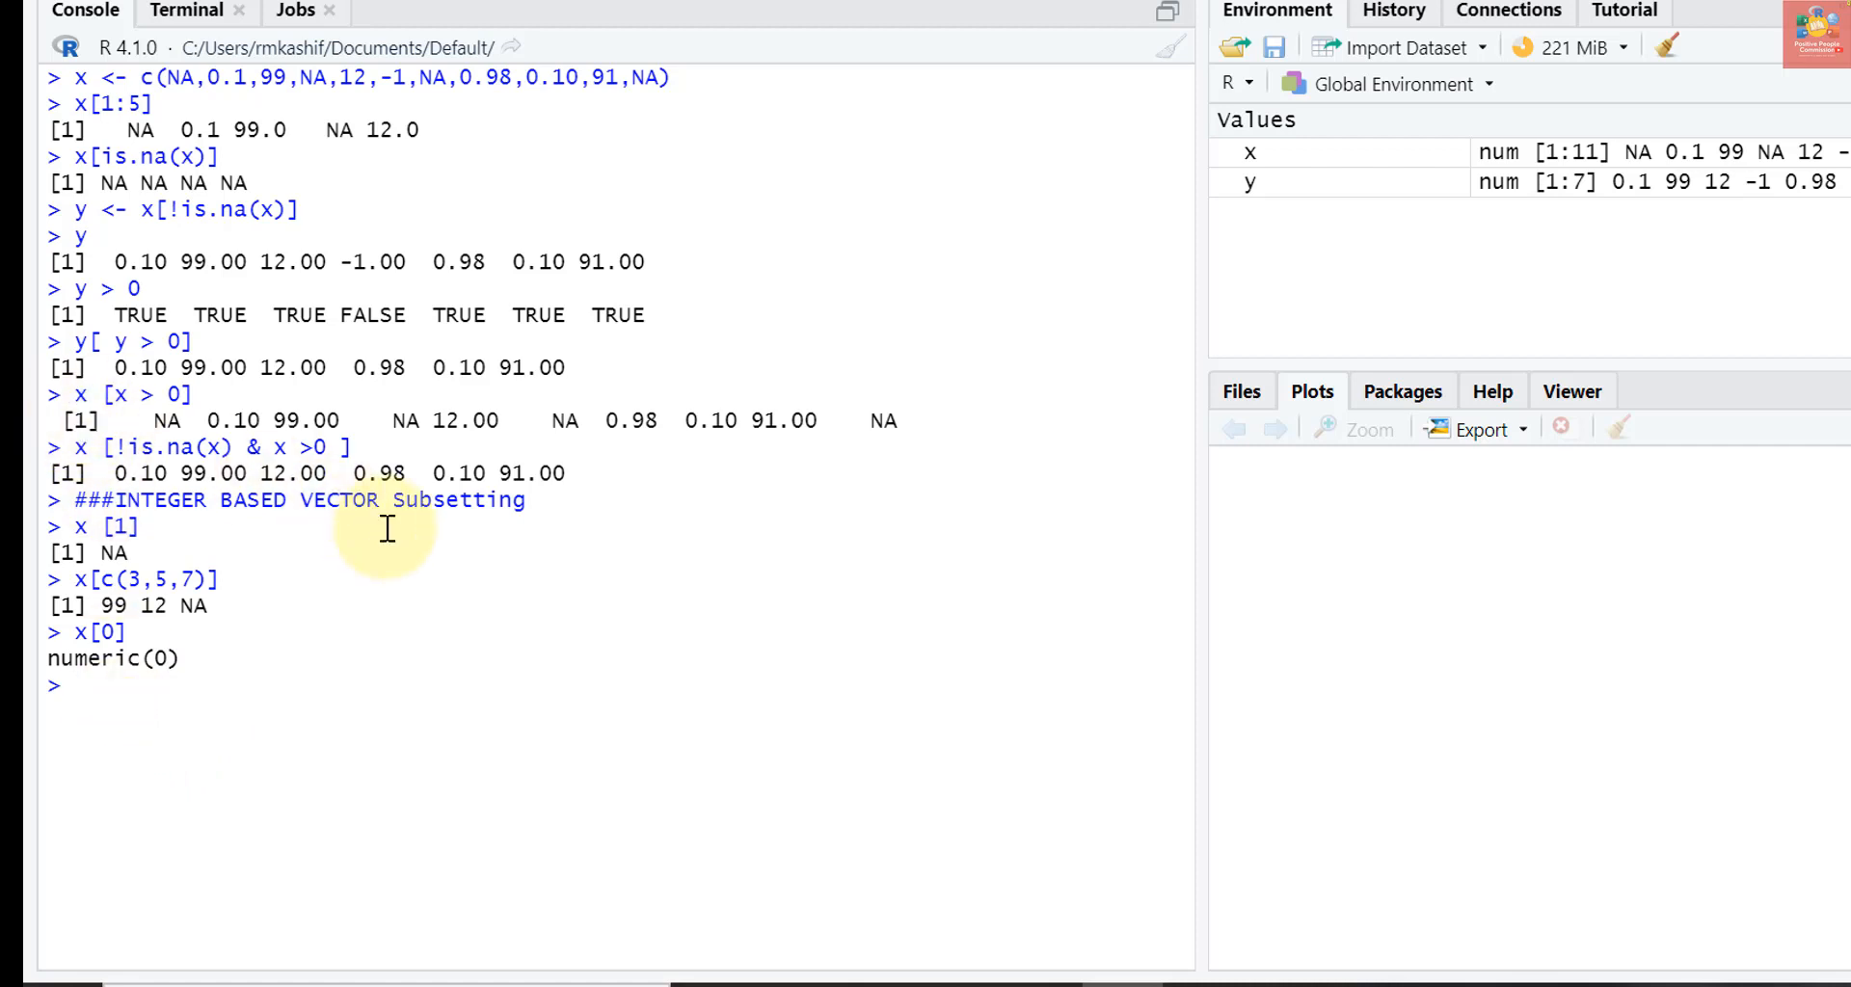
mouse_move(172, 78)
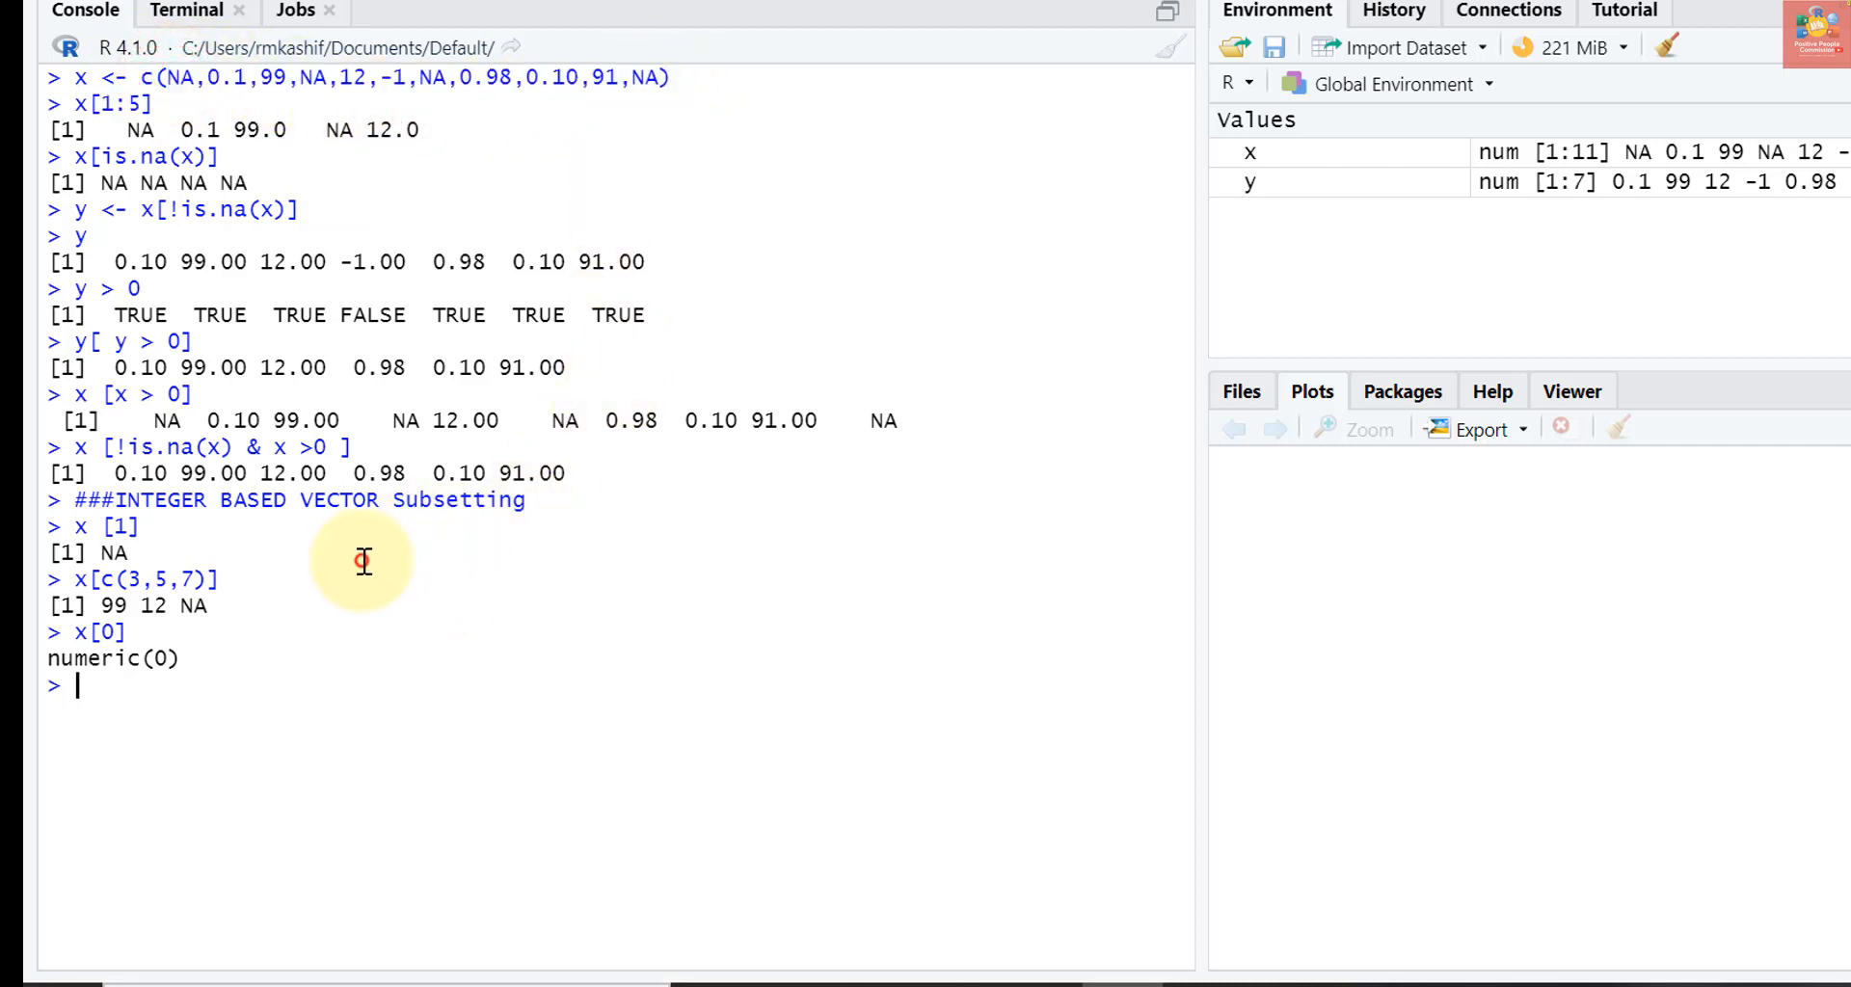
mouse_move(335, 711)
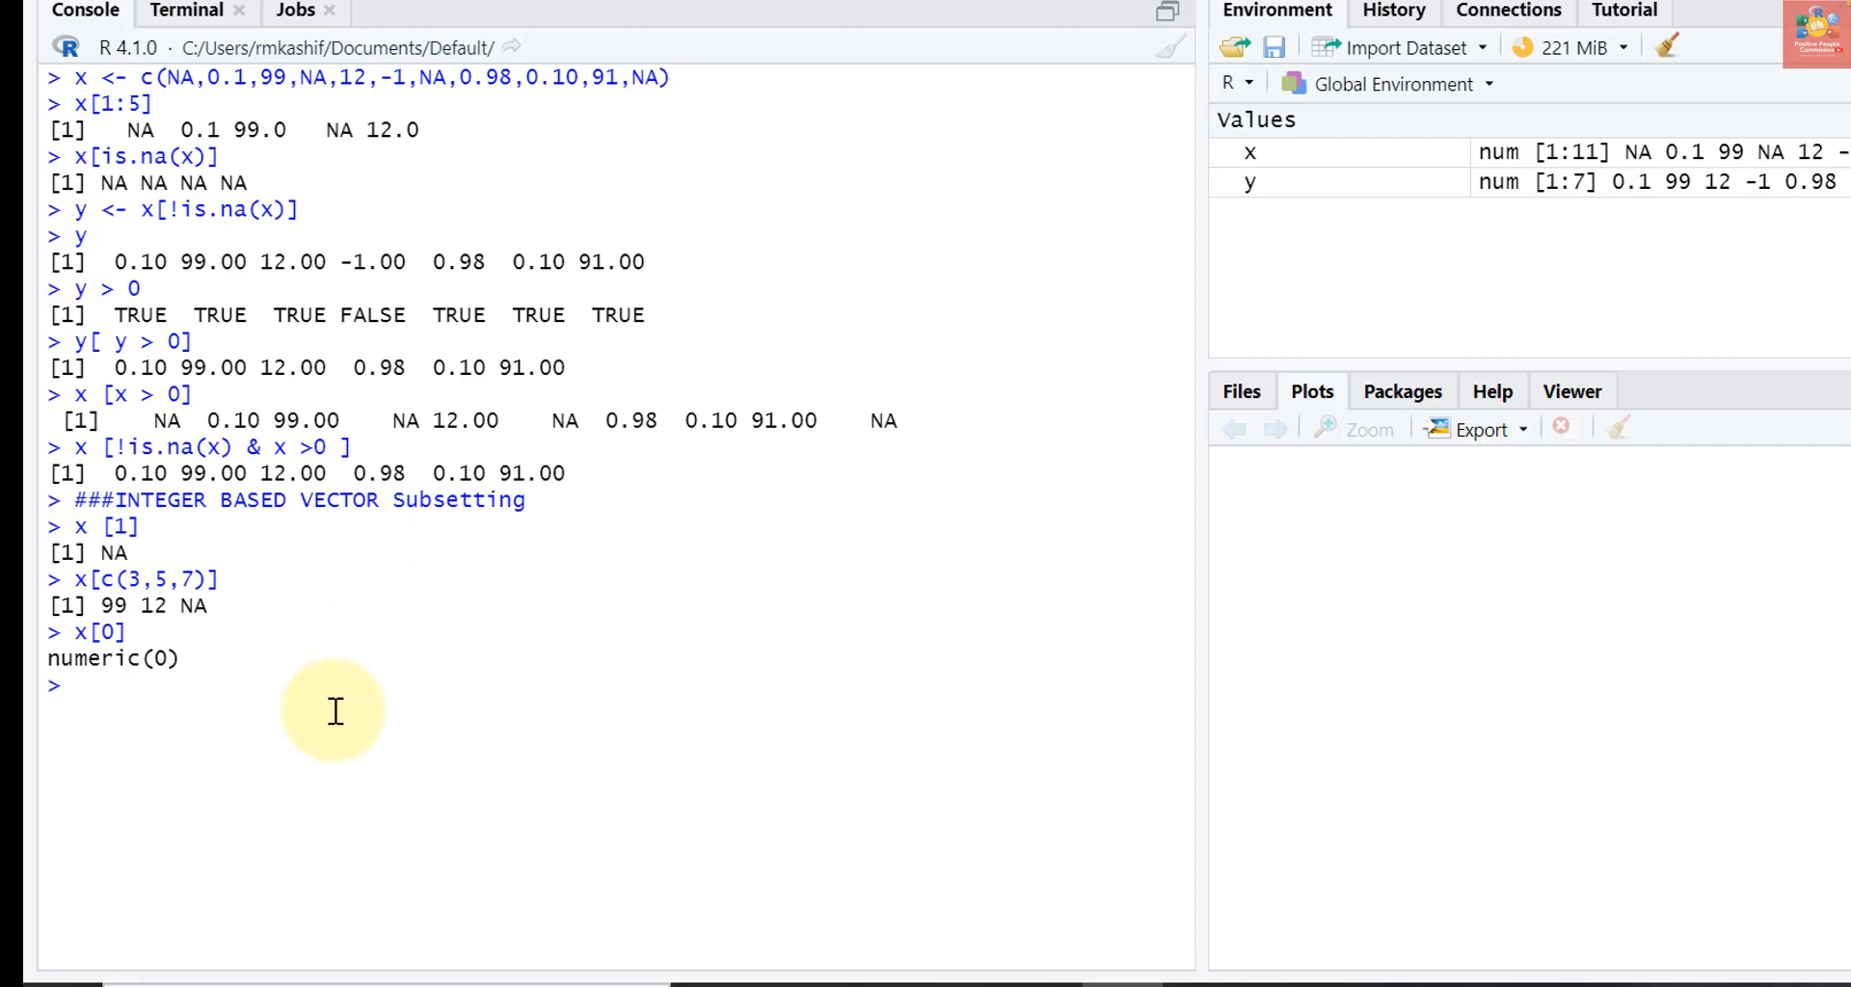
Run x[c(-2,-10)] and x[-c(2,10)] to drop elements 2 and 10 both ways
type("x")
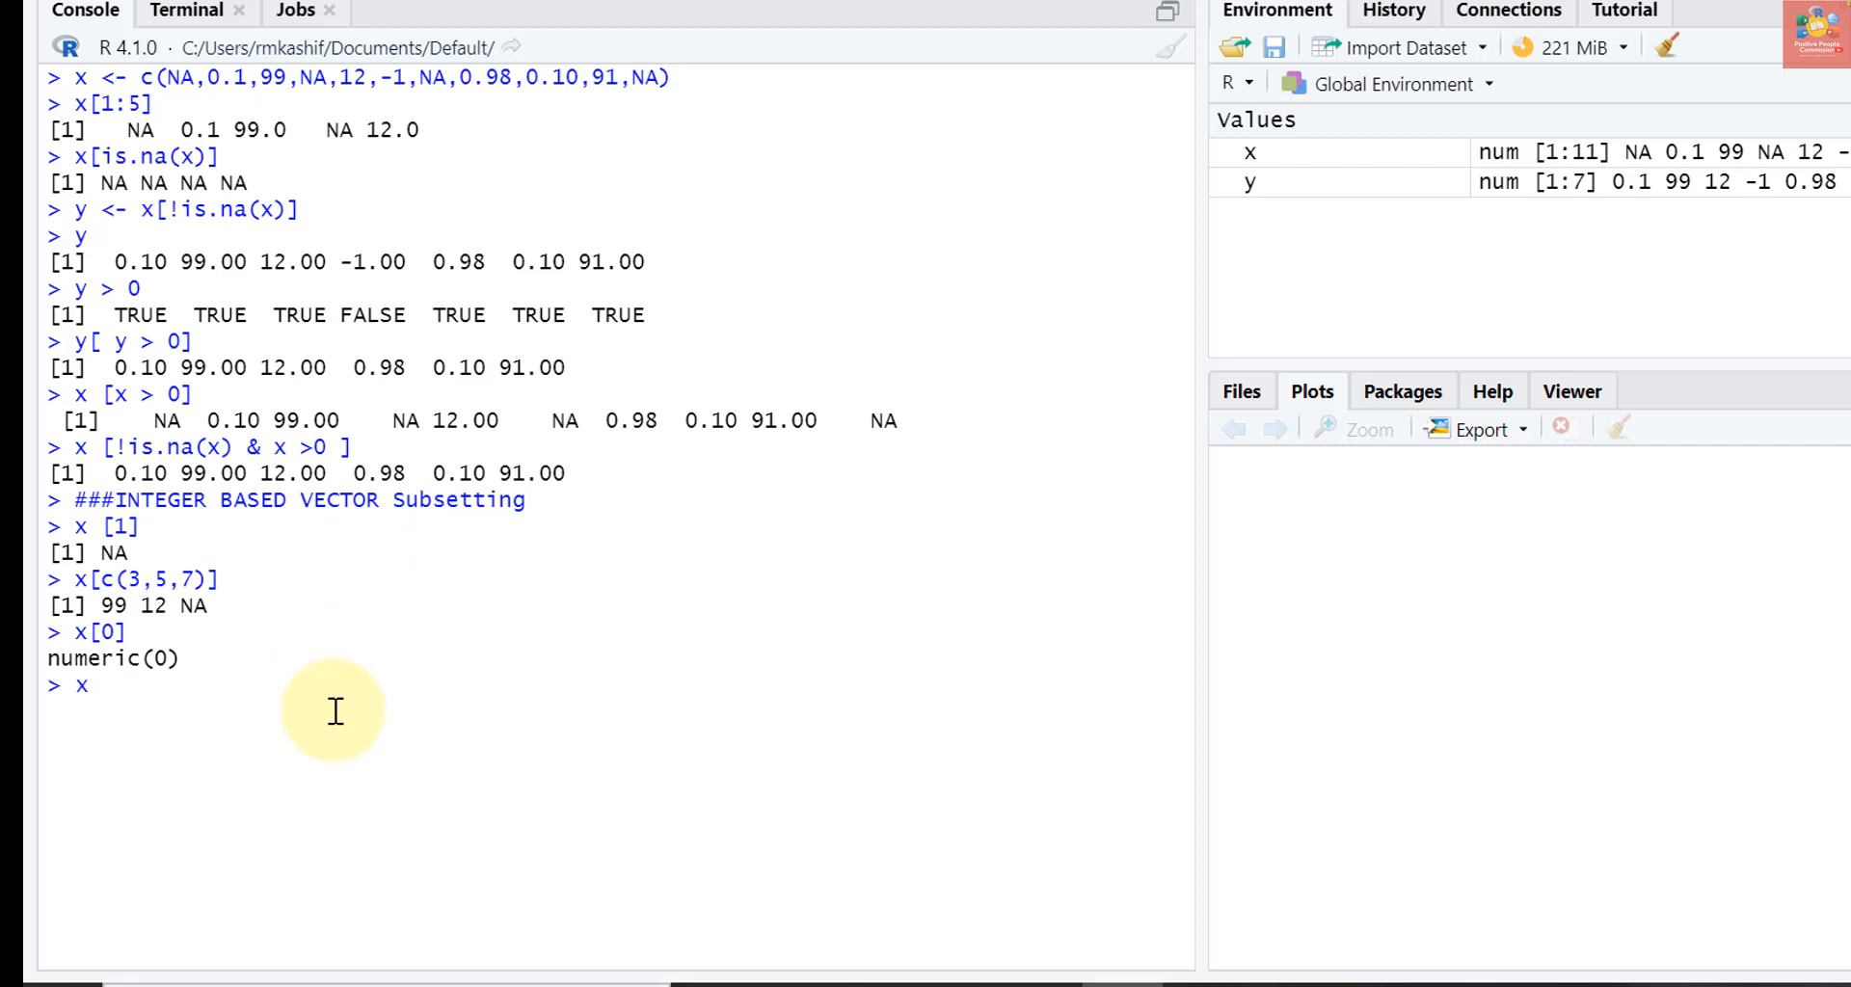
type("[")
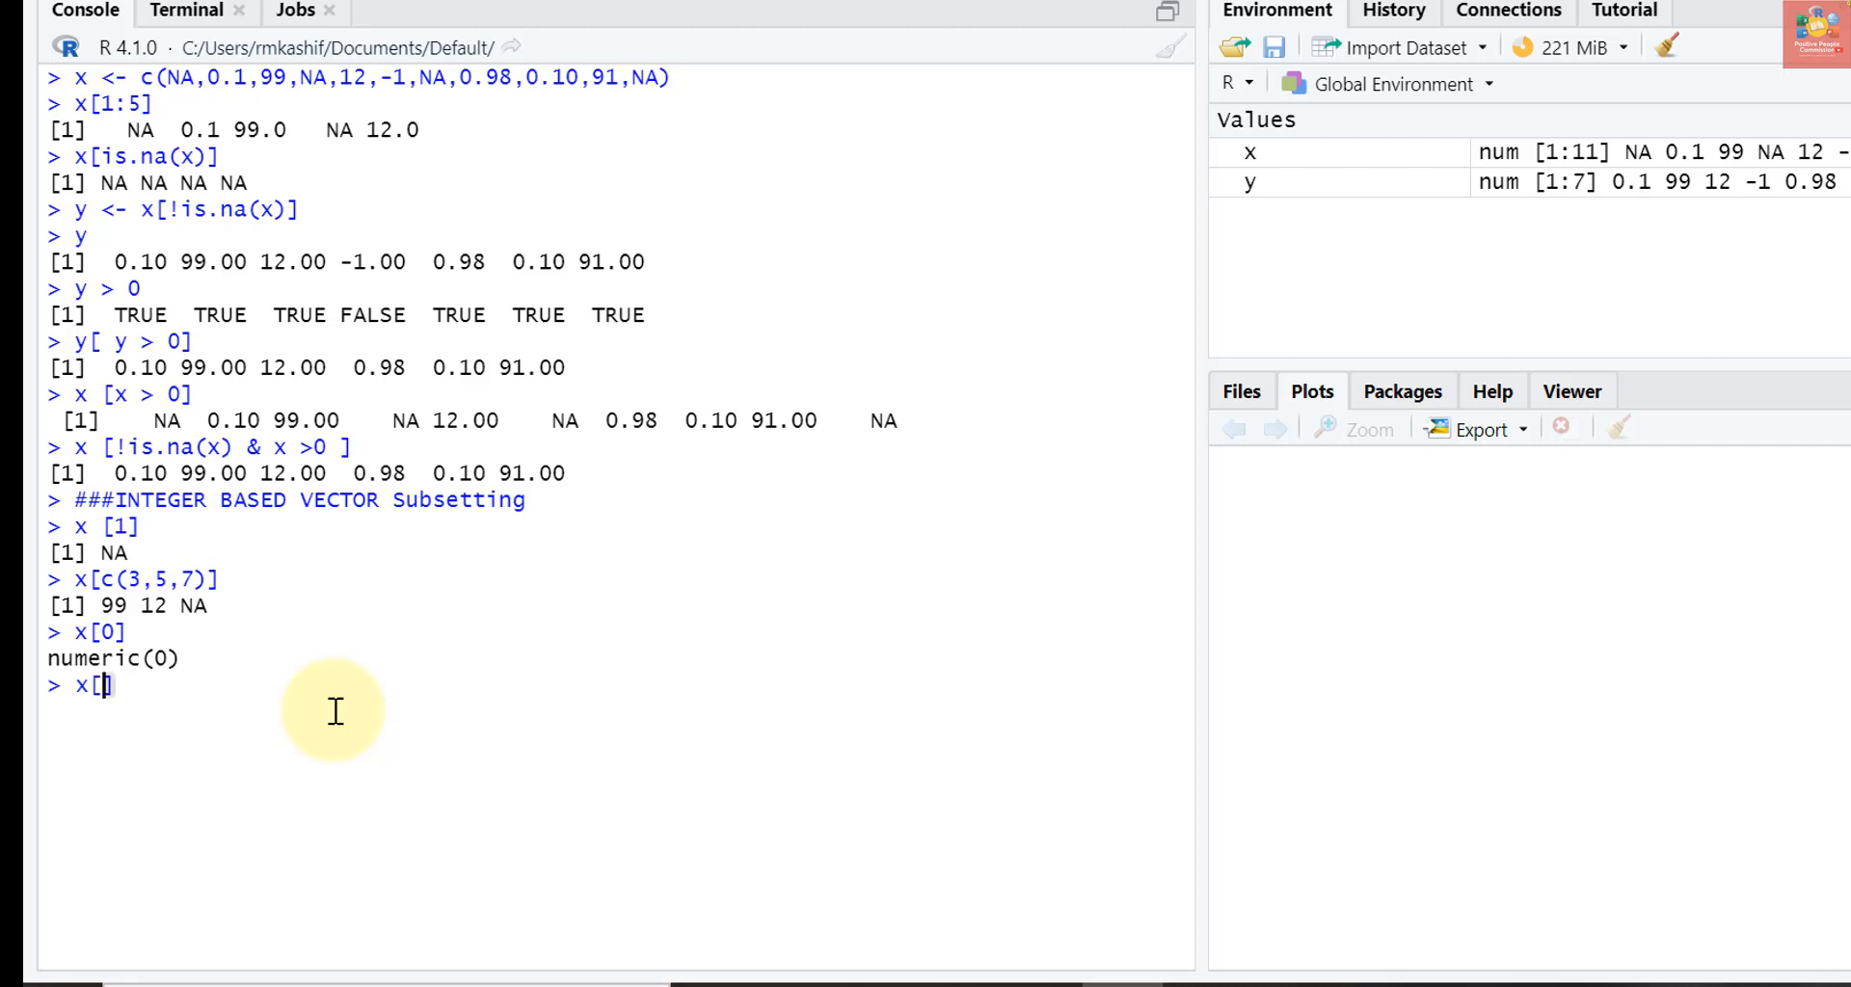
type("c(")
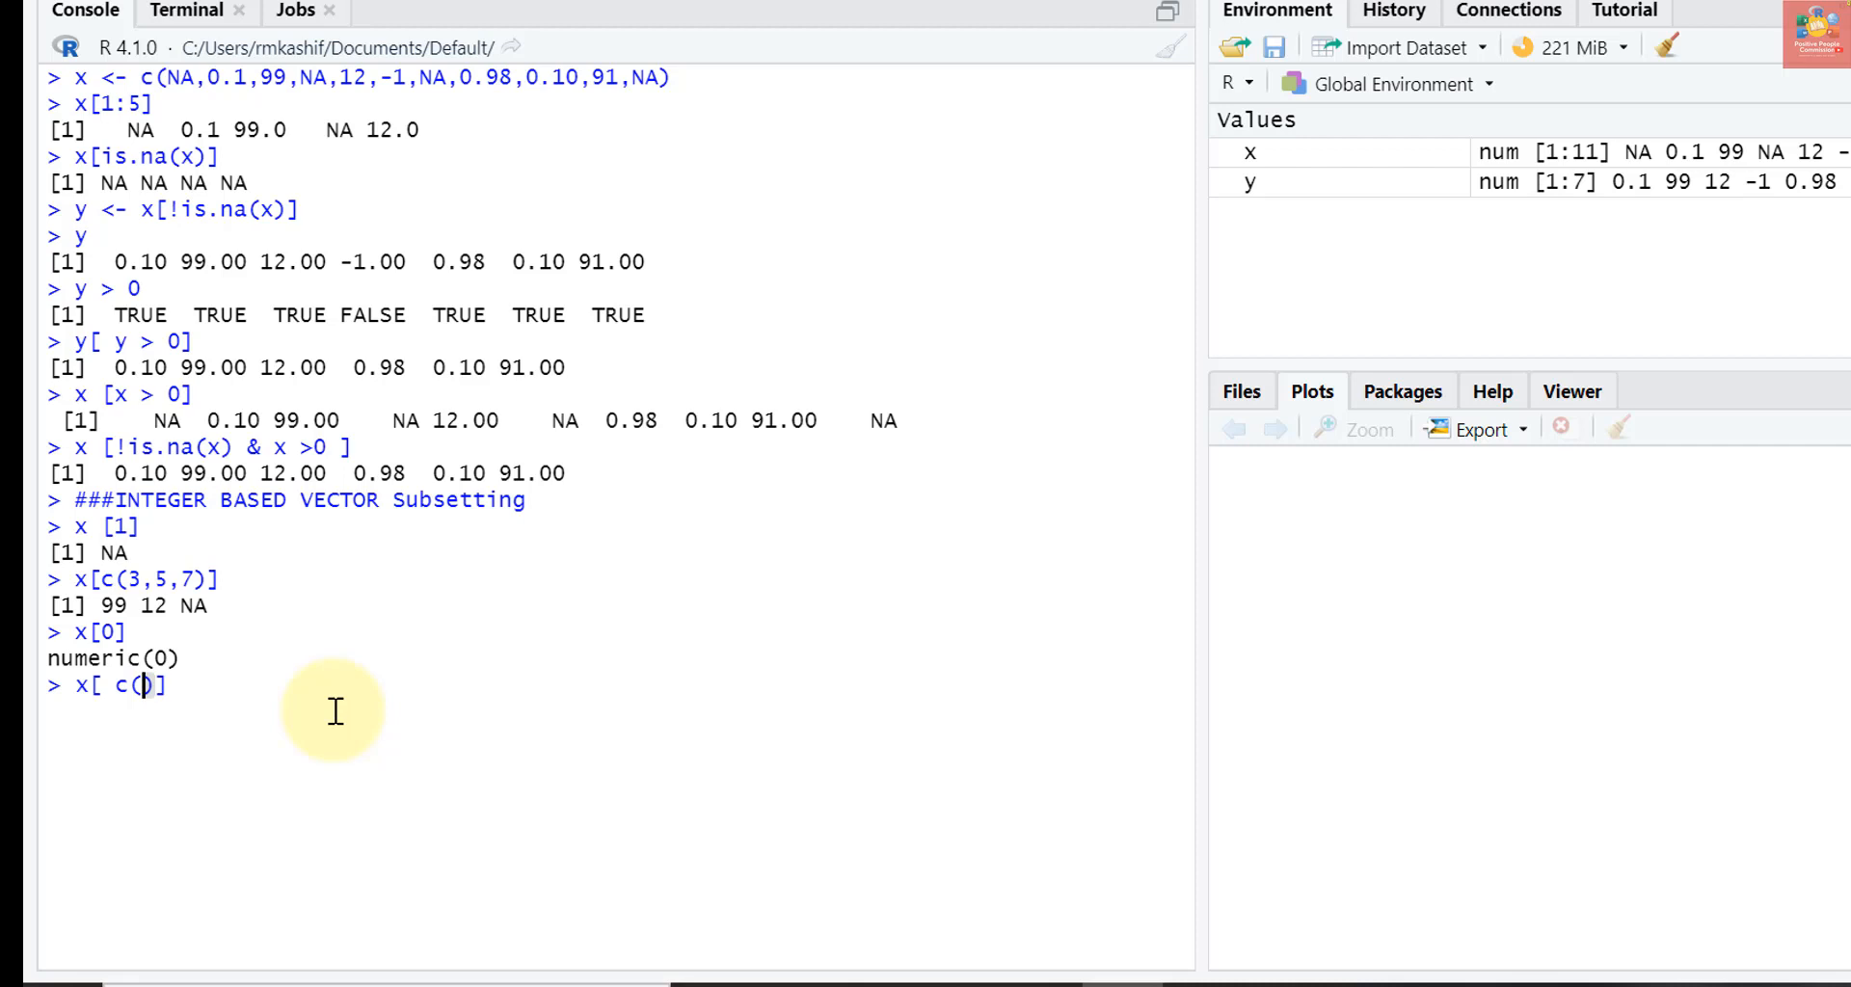
type("-2")
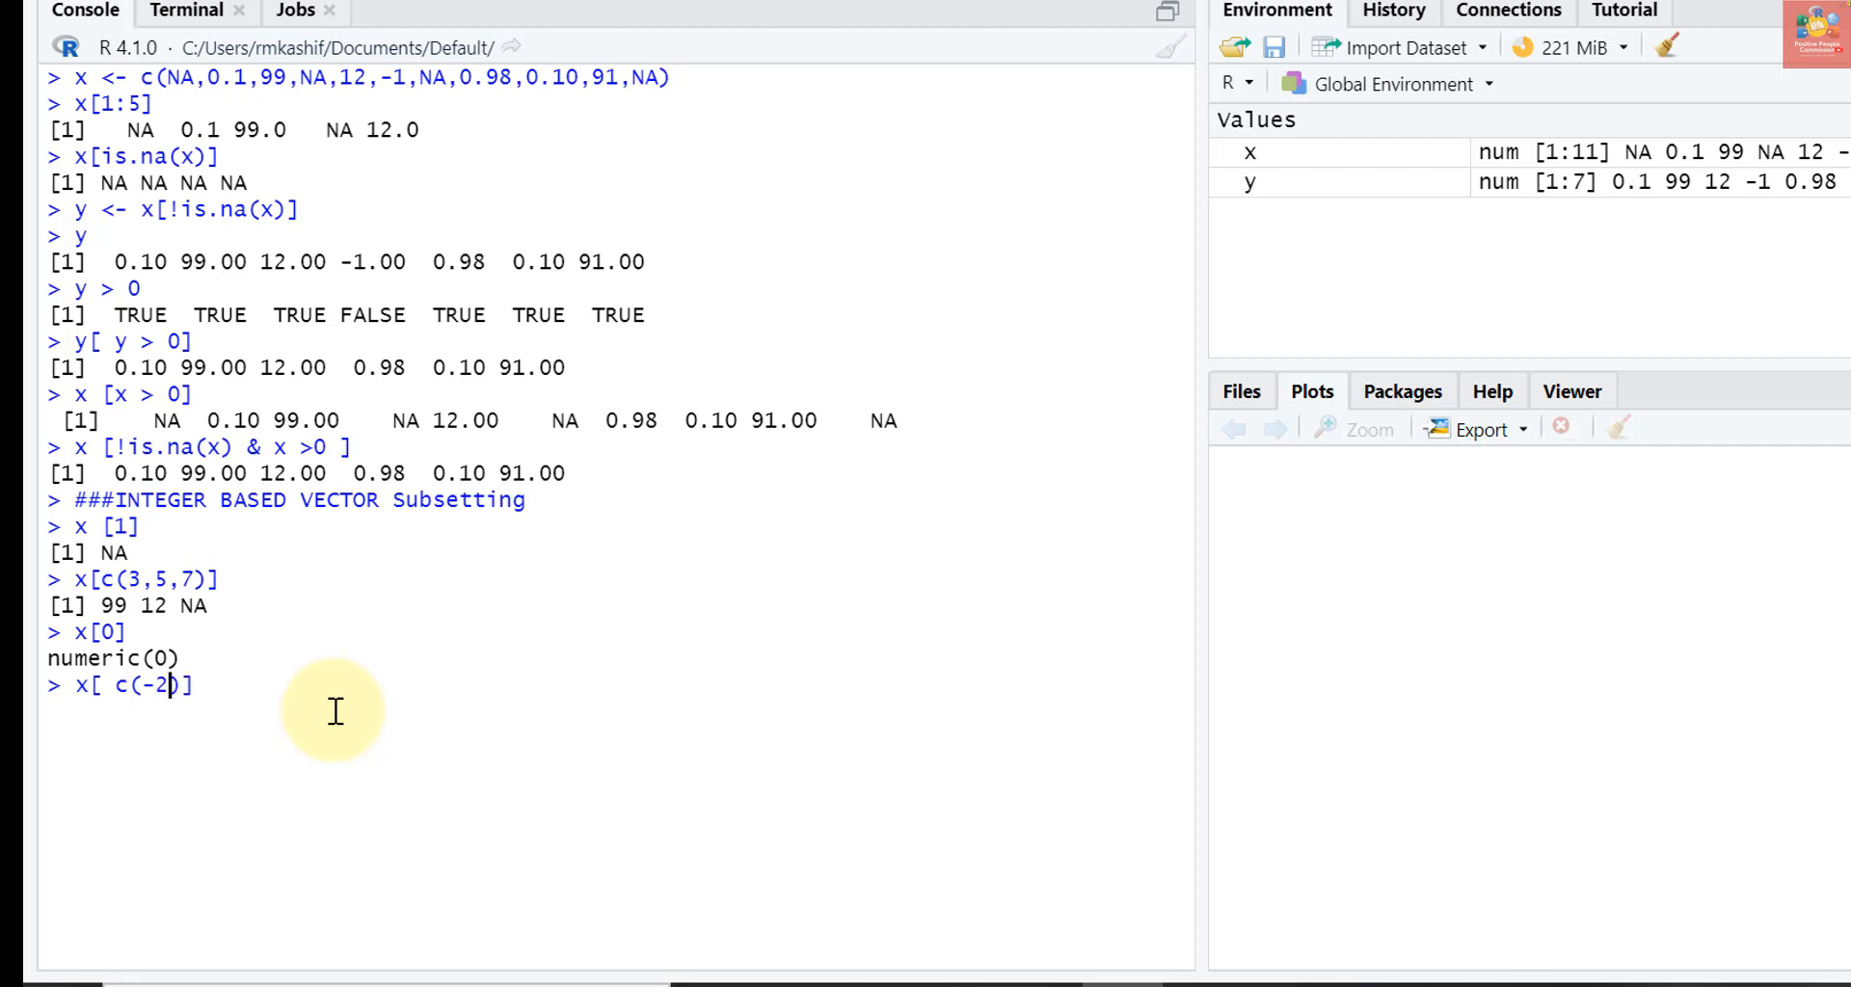
type(",-10")
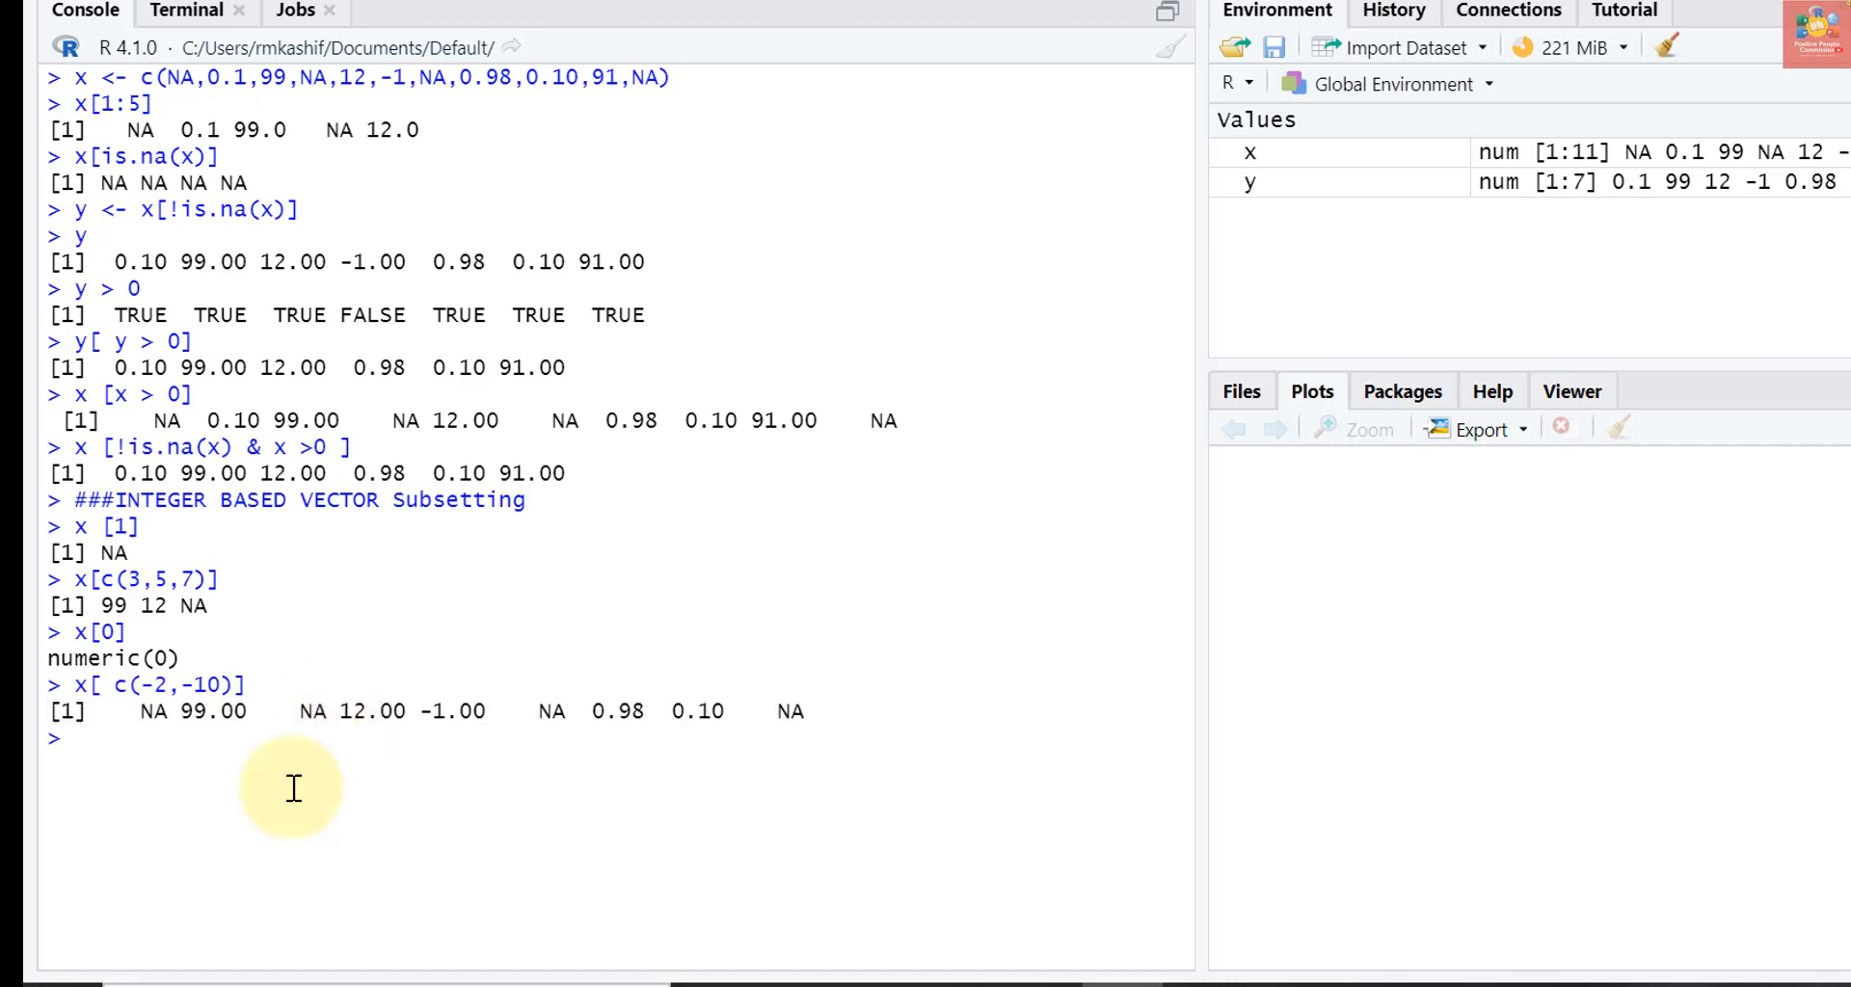
mouse_move(219, 697)
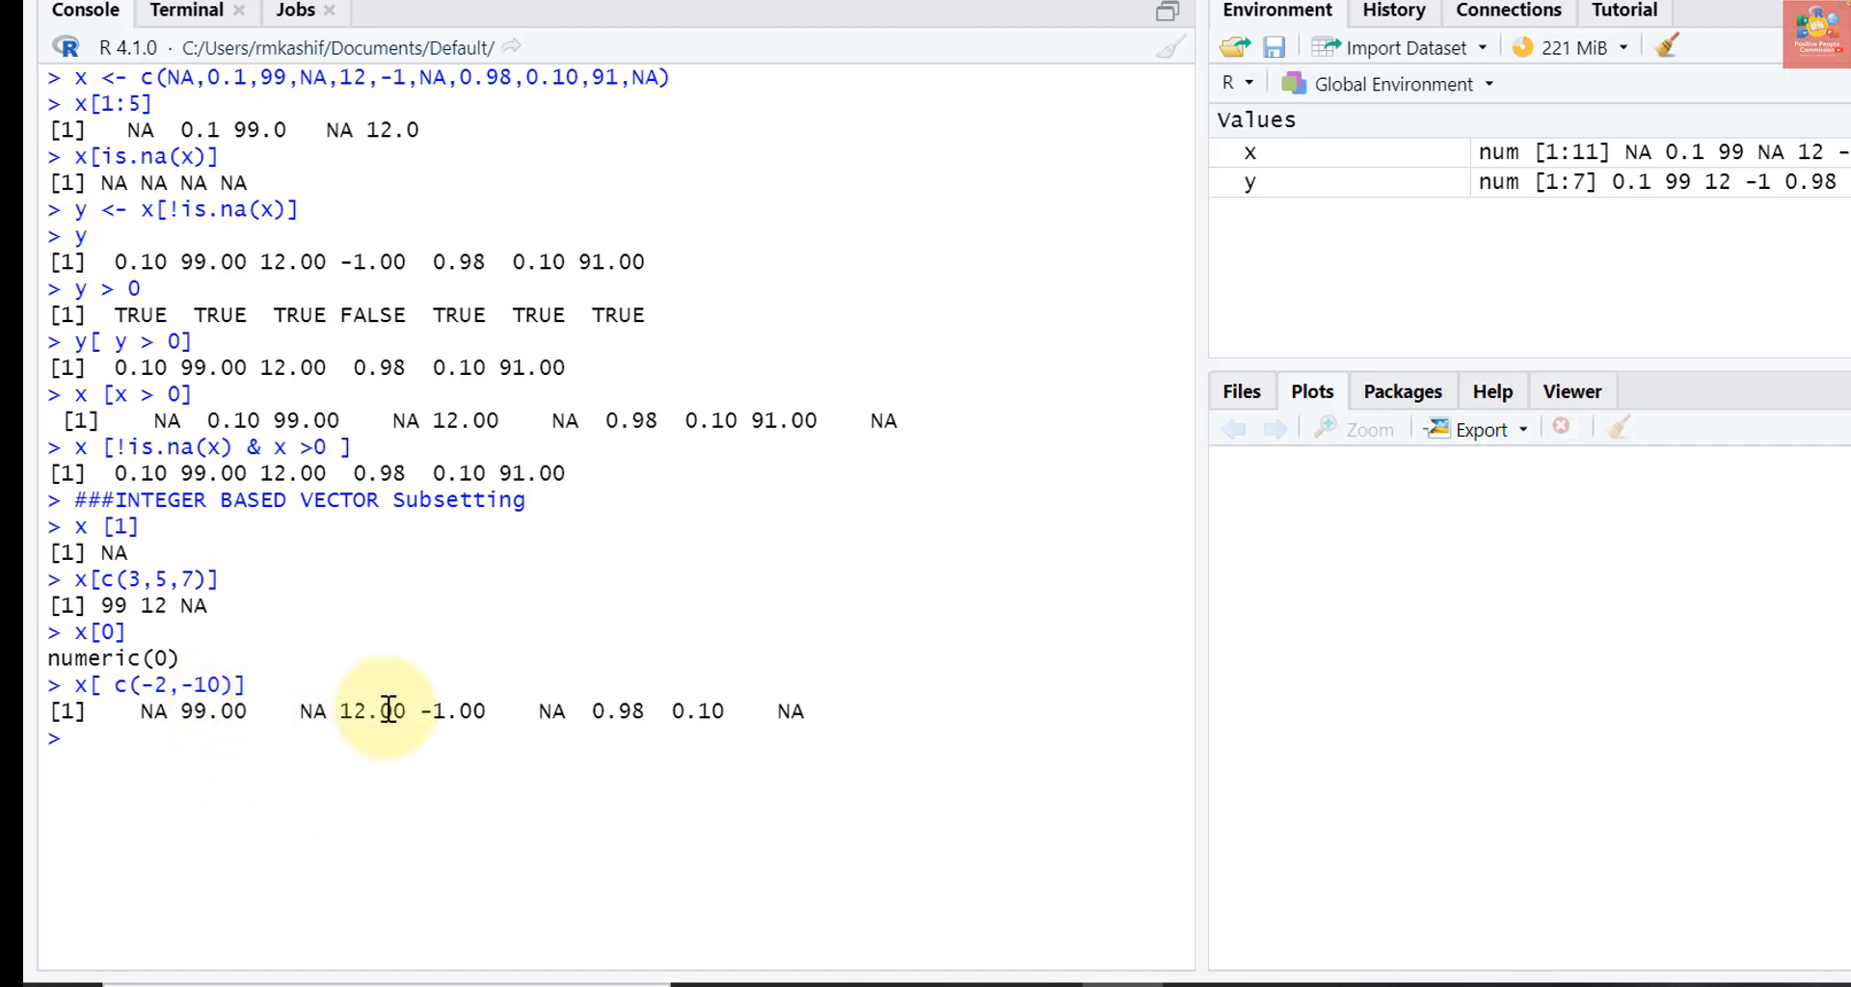
type("x")
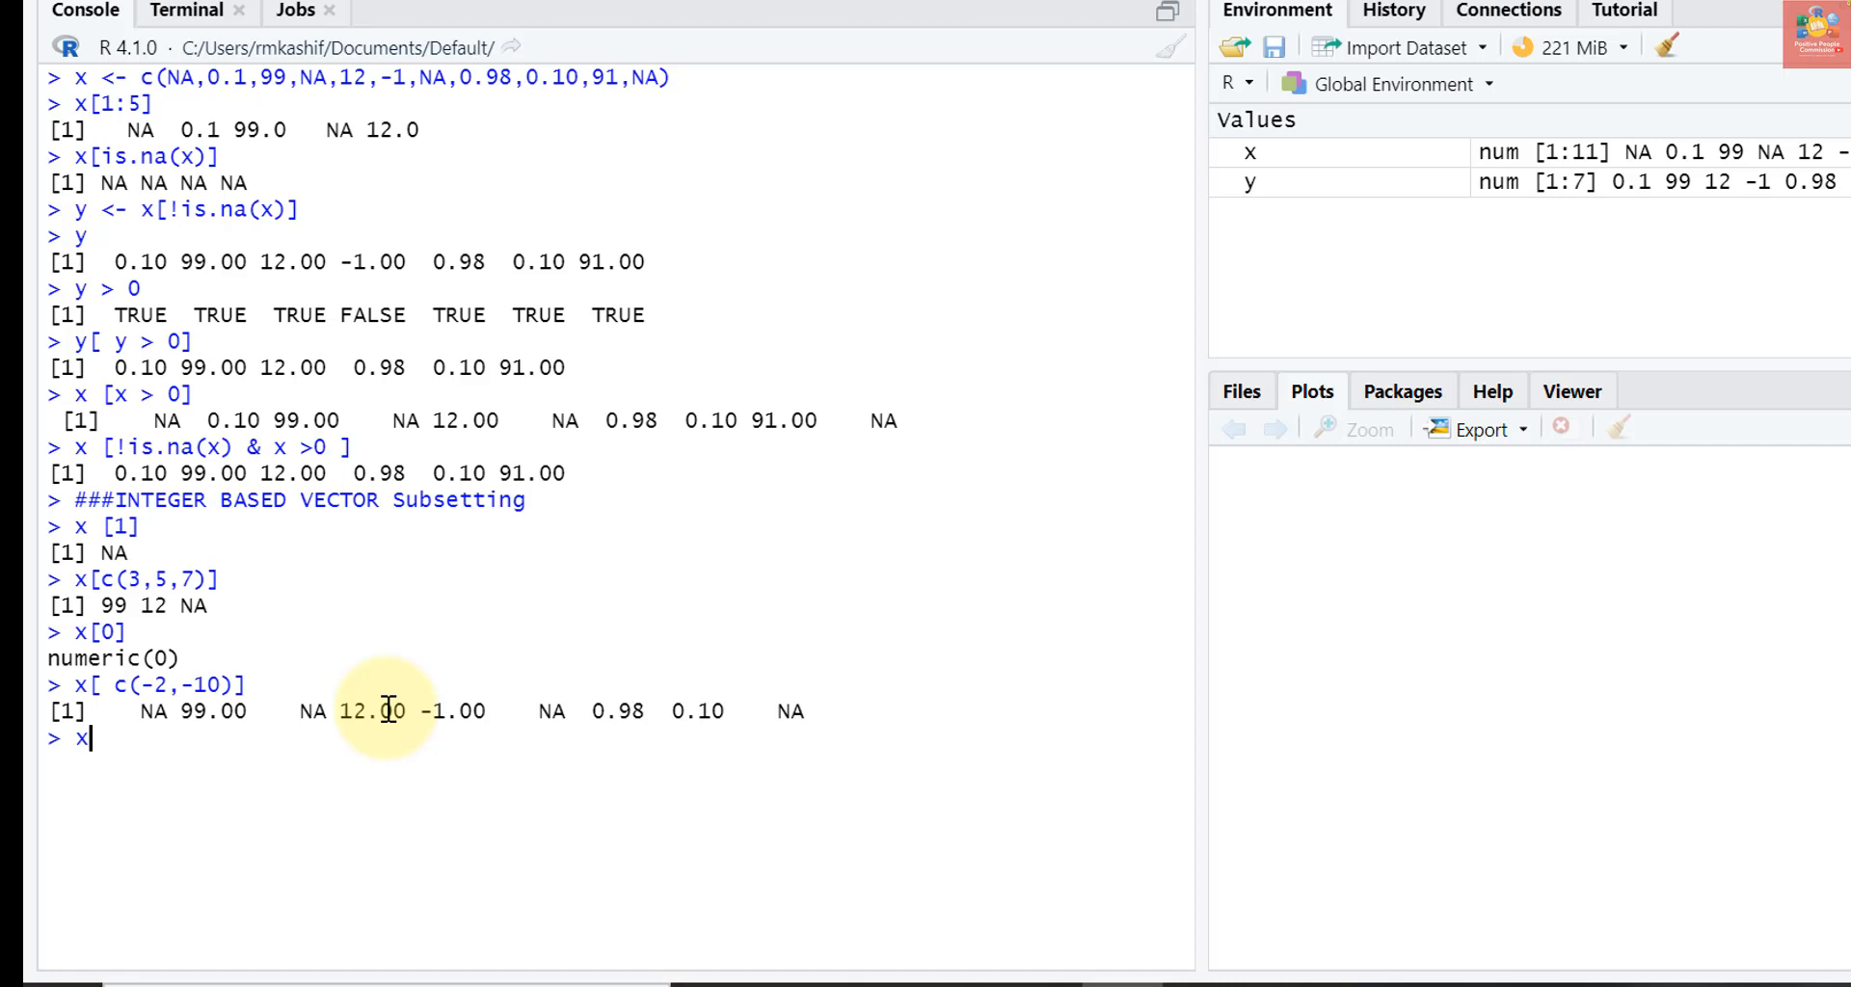
type("[]")
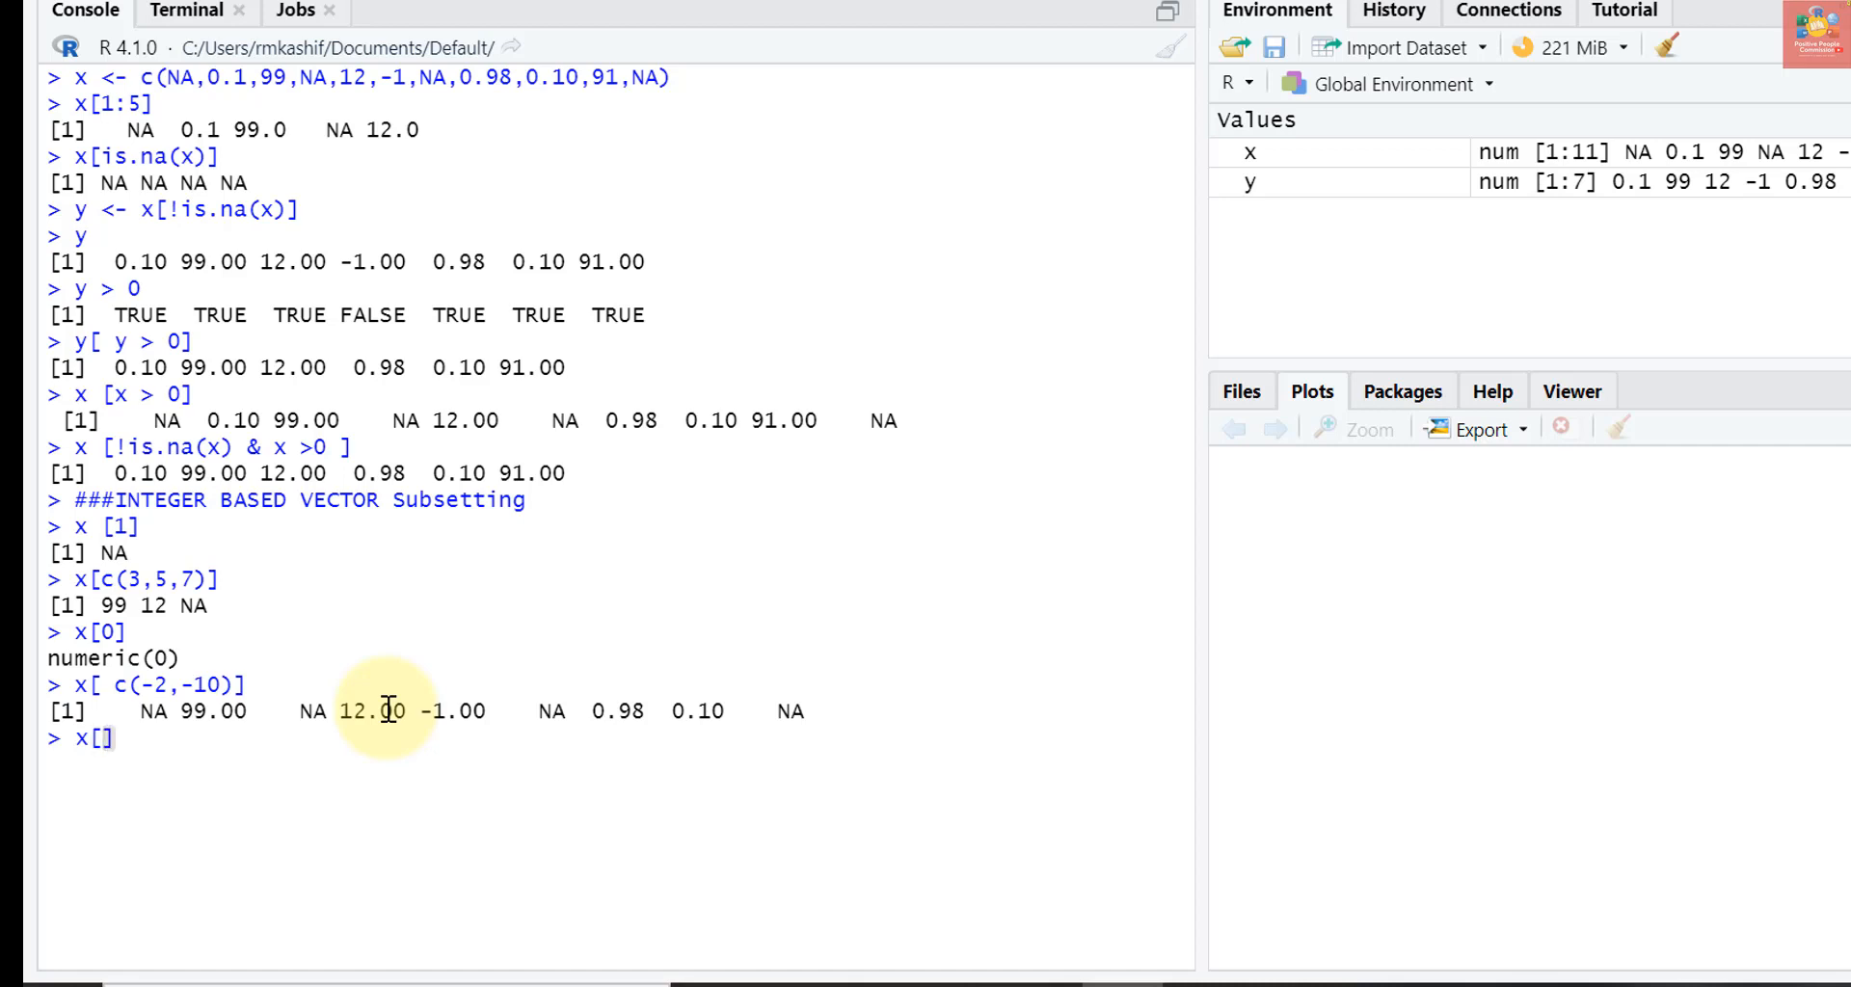
type("-c(2,10")
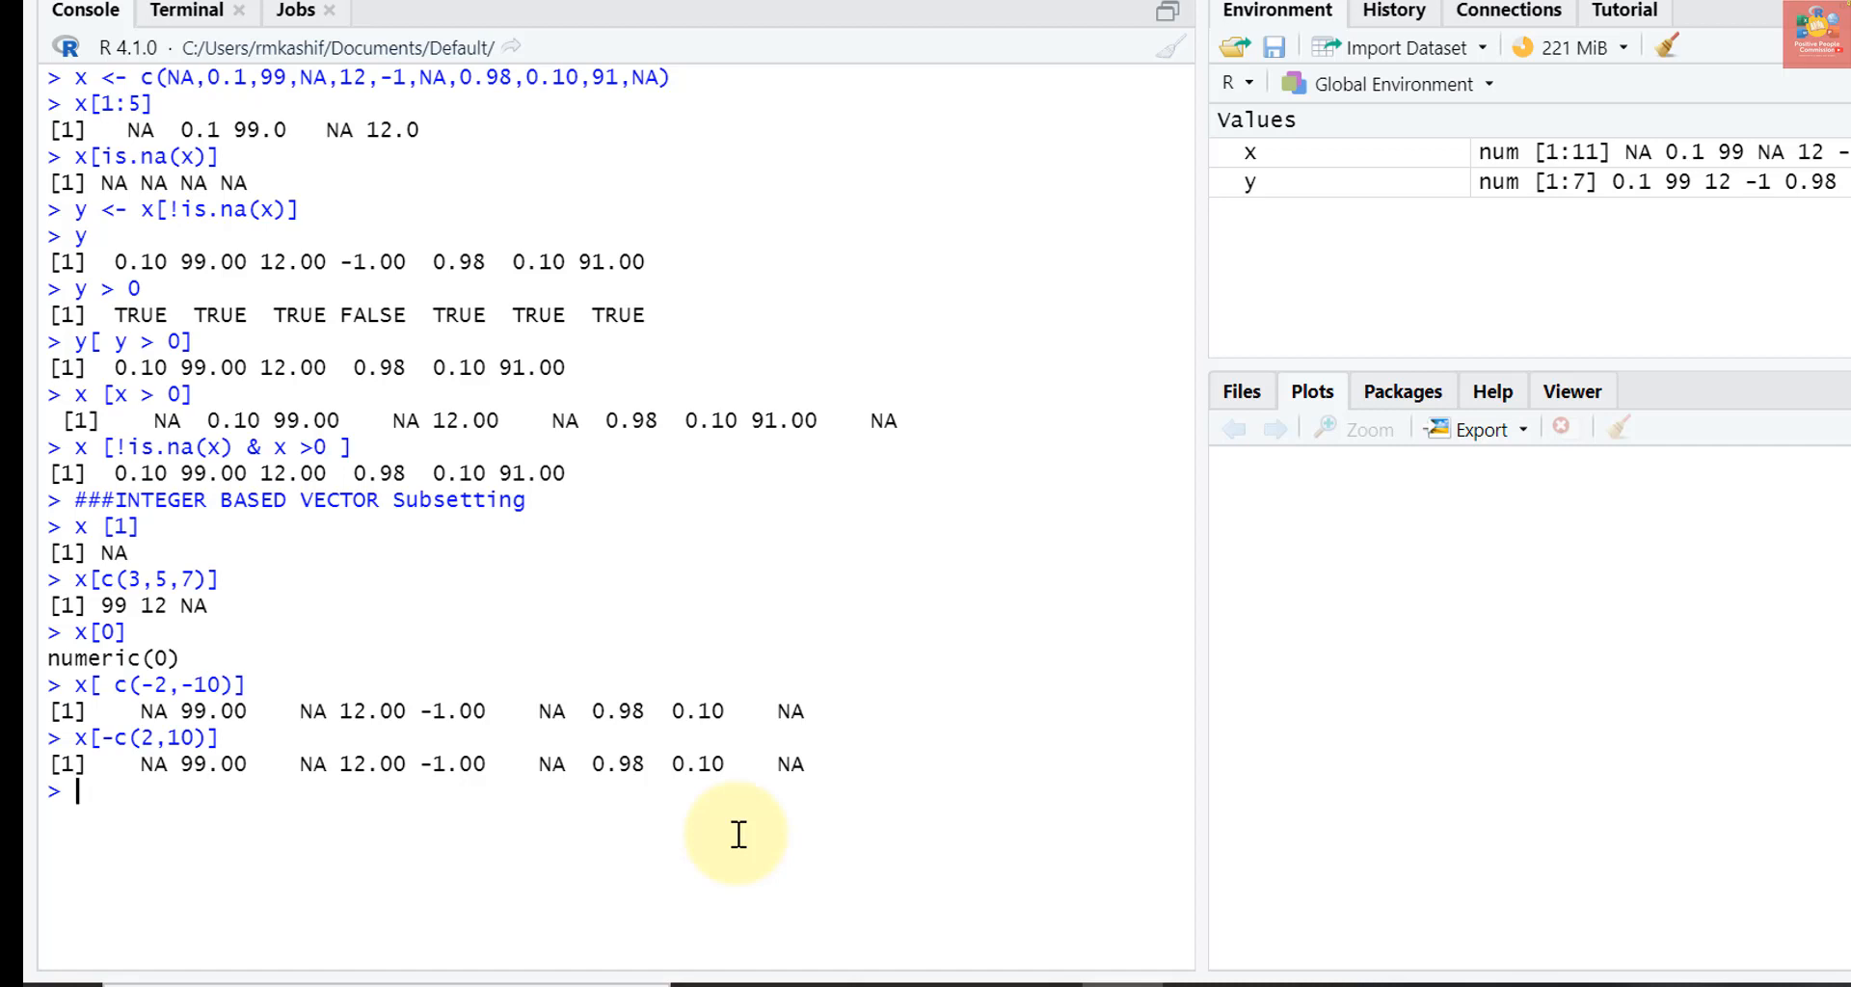
Enter the comment #NAMED Subsetting to start the next section
type("#NAMED Subsetting")
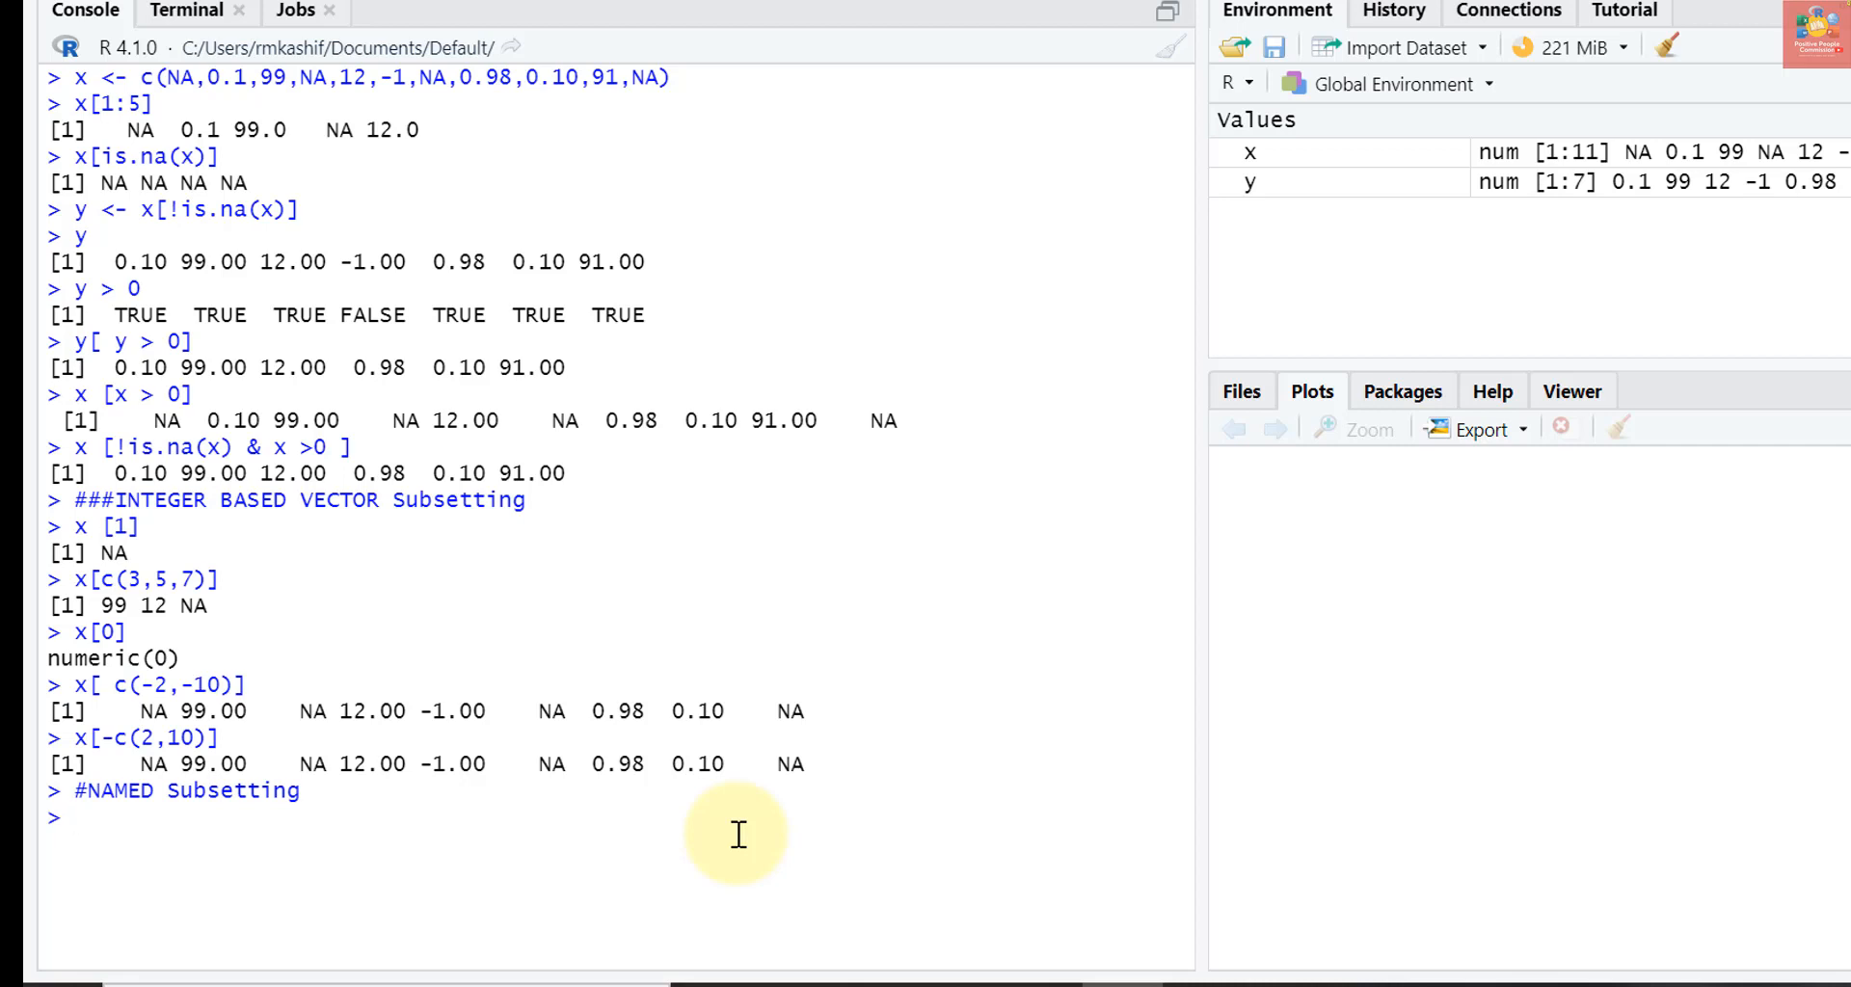
Create vect <- c(foo = 11, bar = 2, norf = NA) in the console
type("ve")
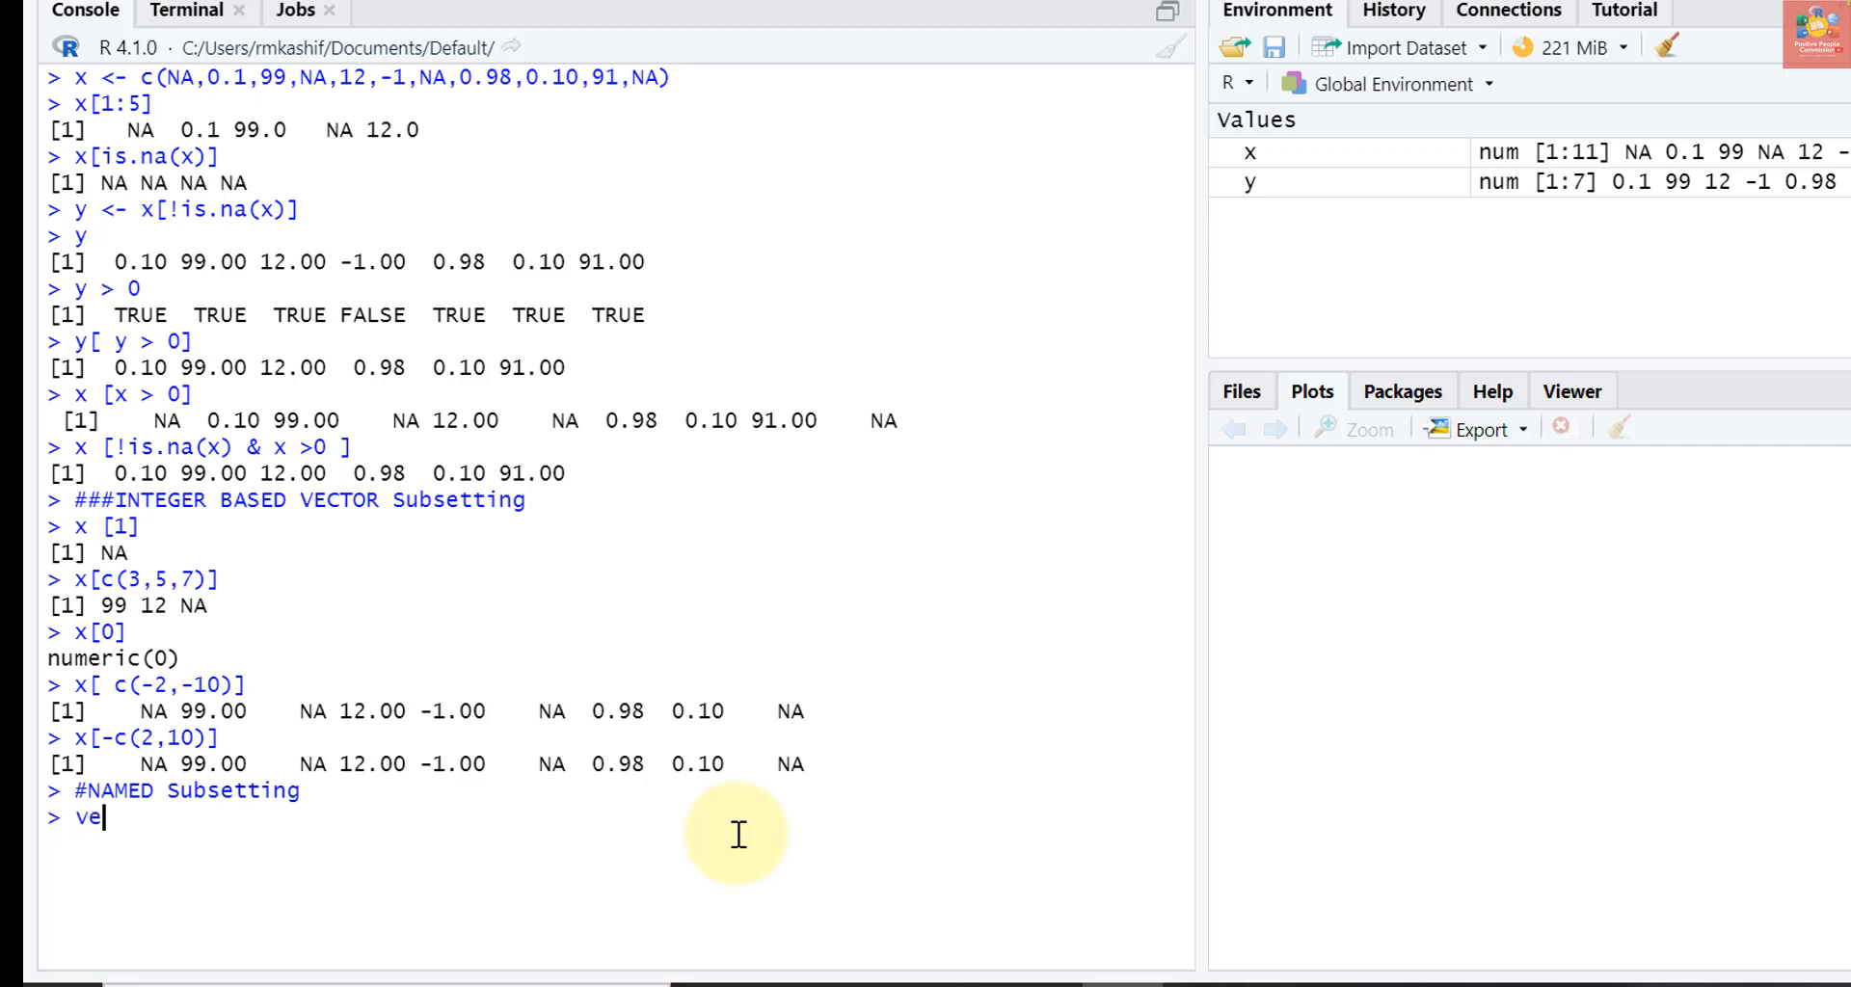
type("ct <")
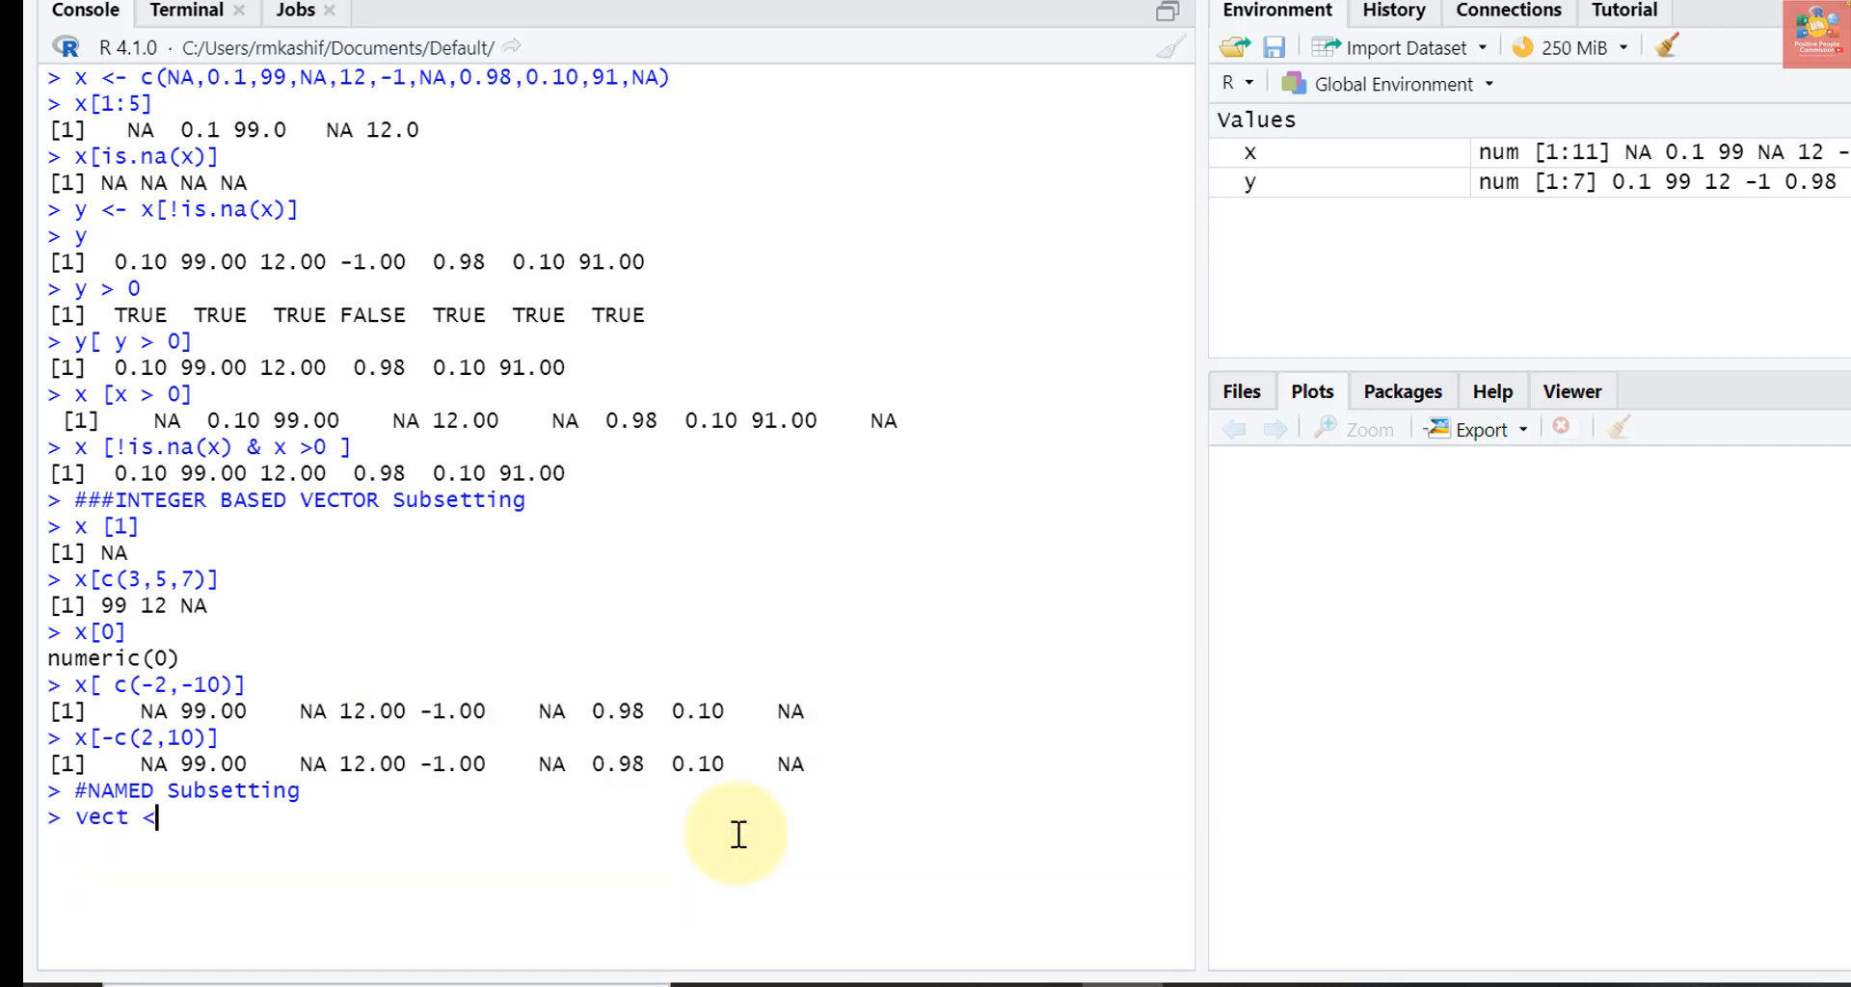
type("- c(")
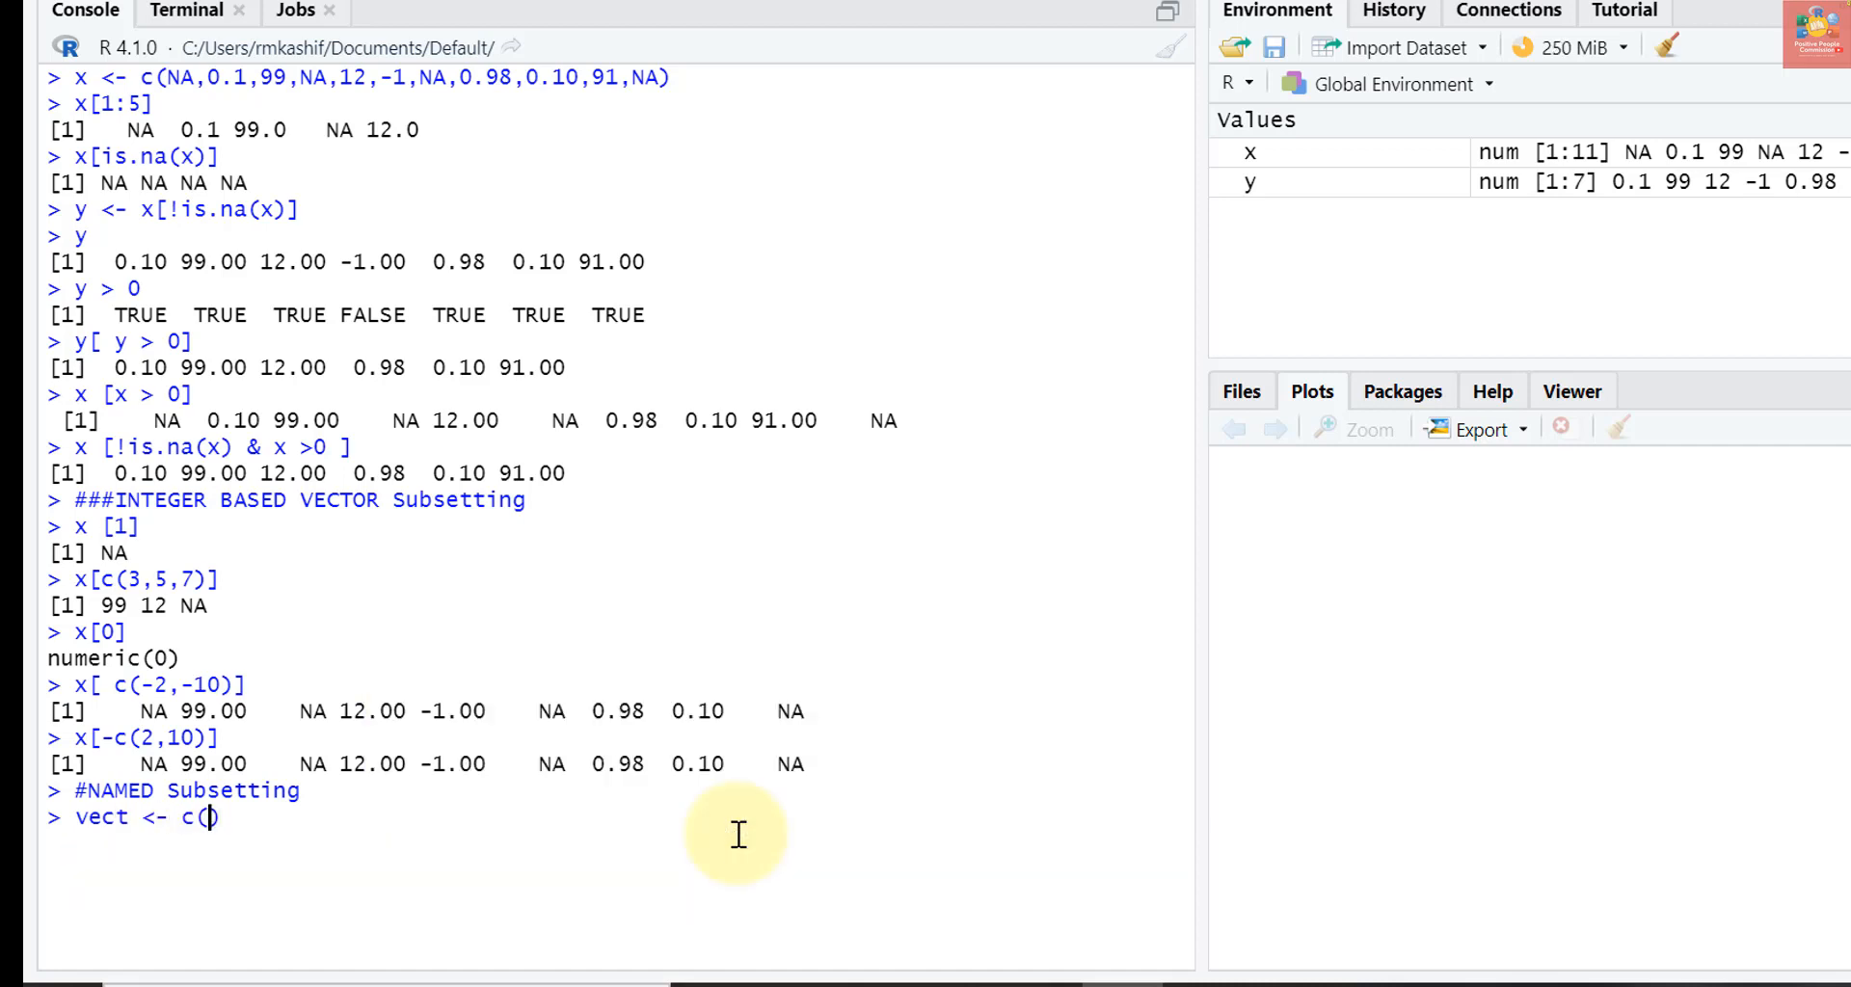
type("foo")
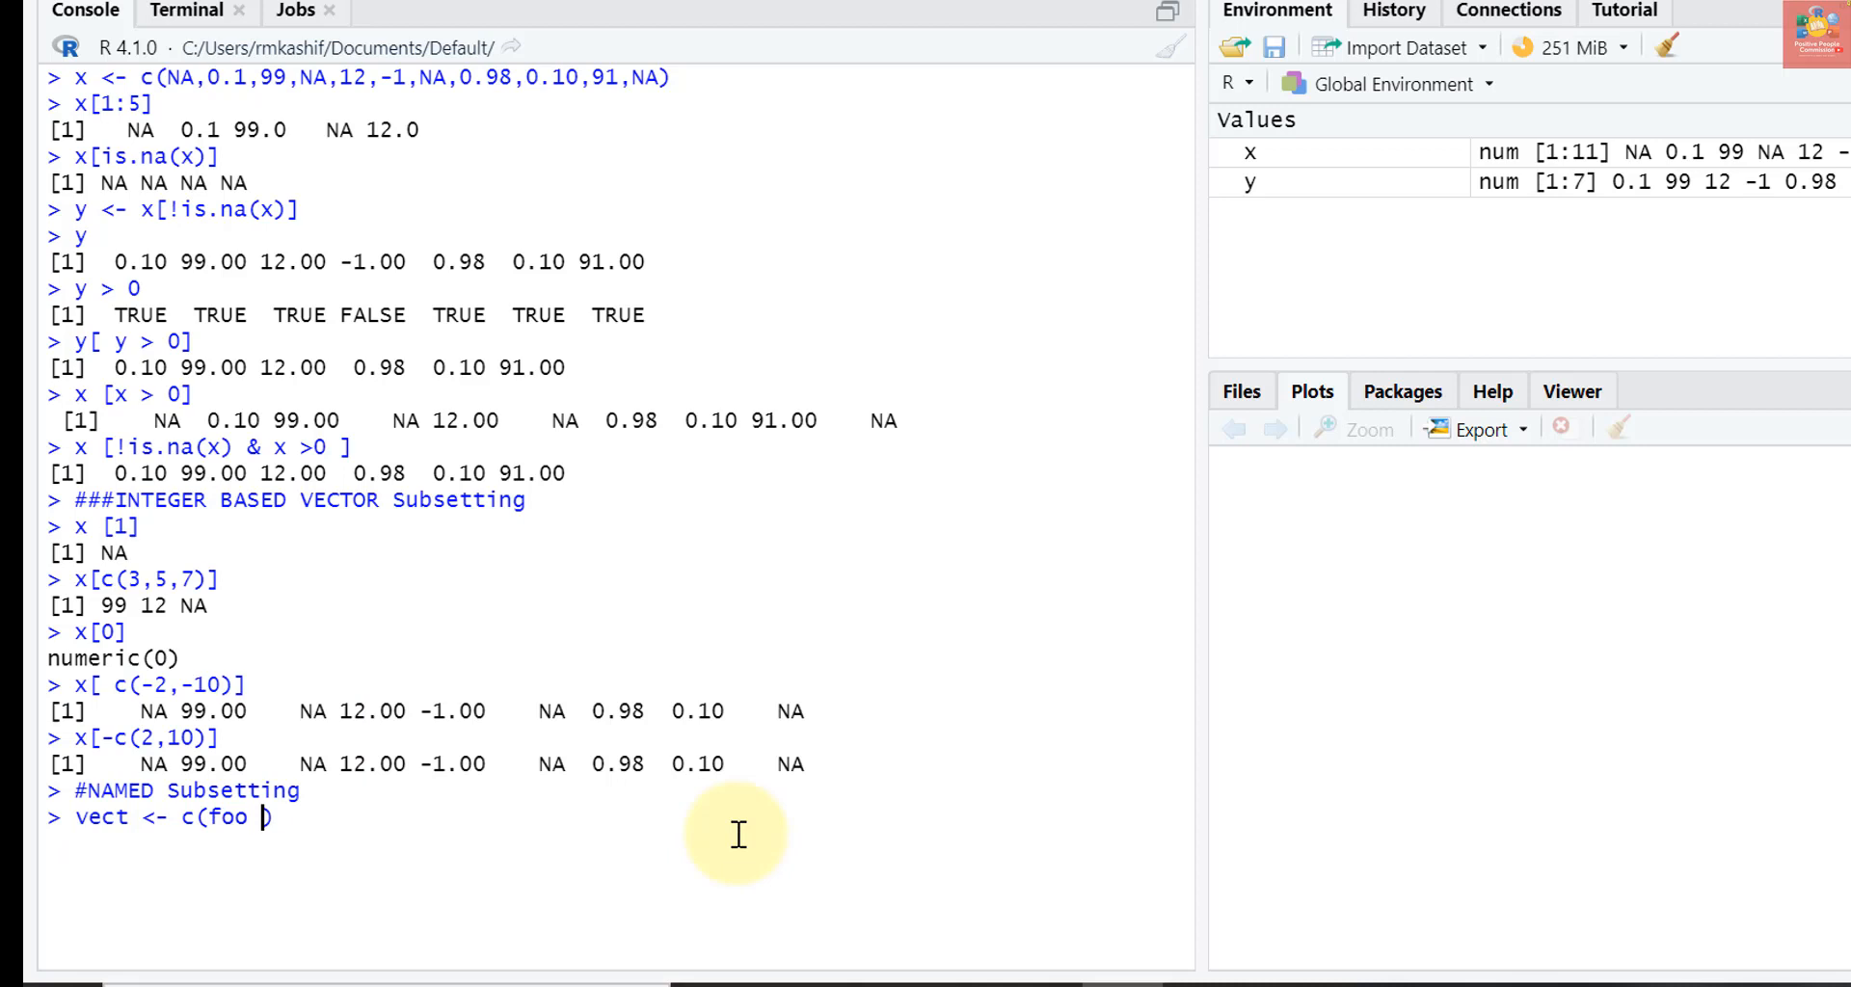
type("= 11,")
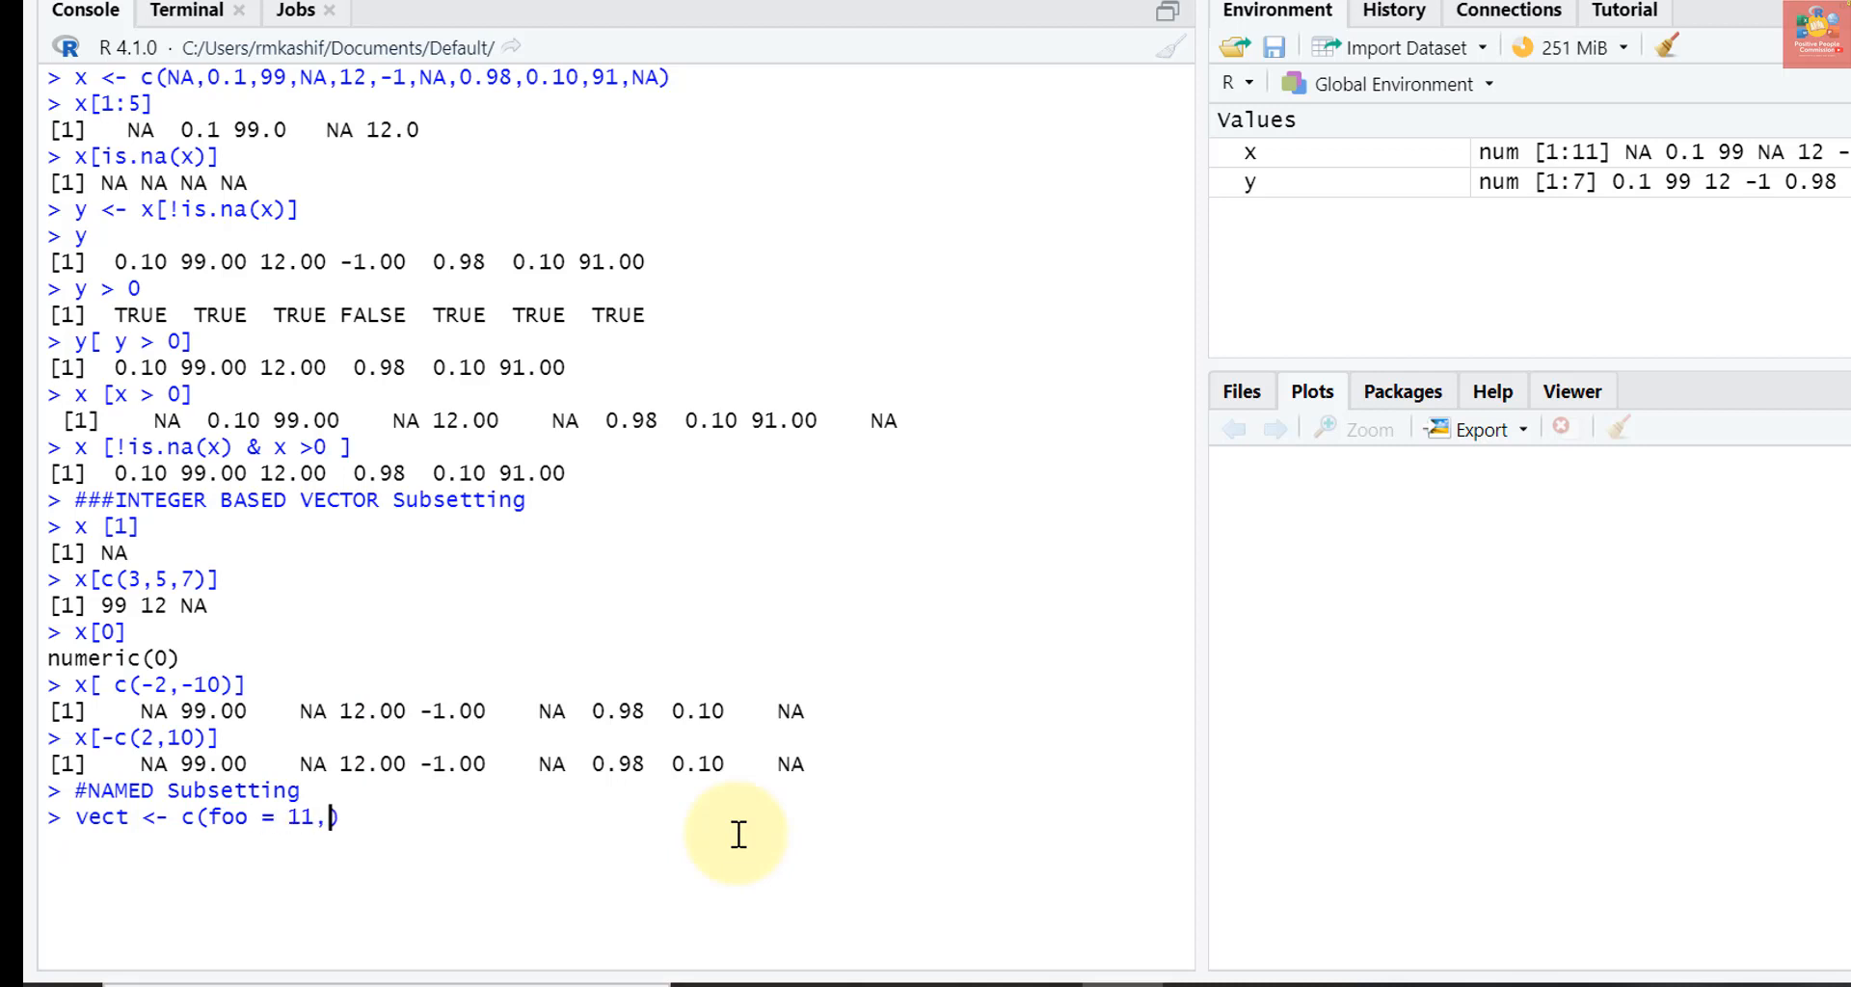
type("bar")
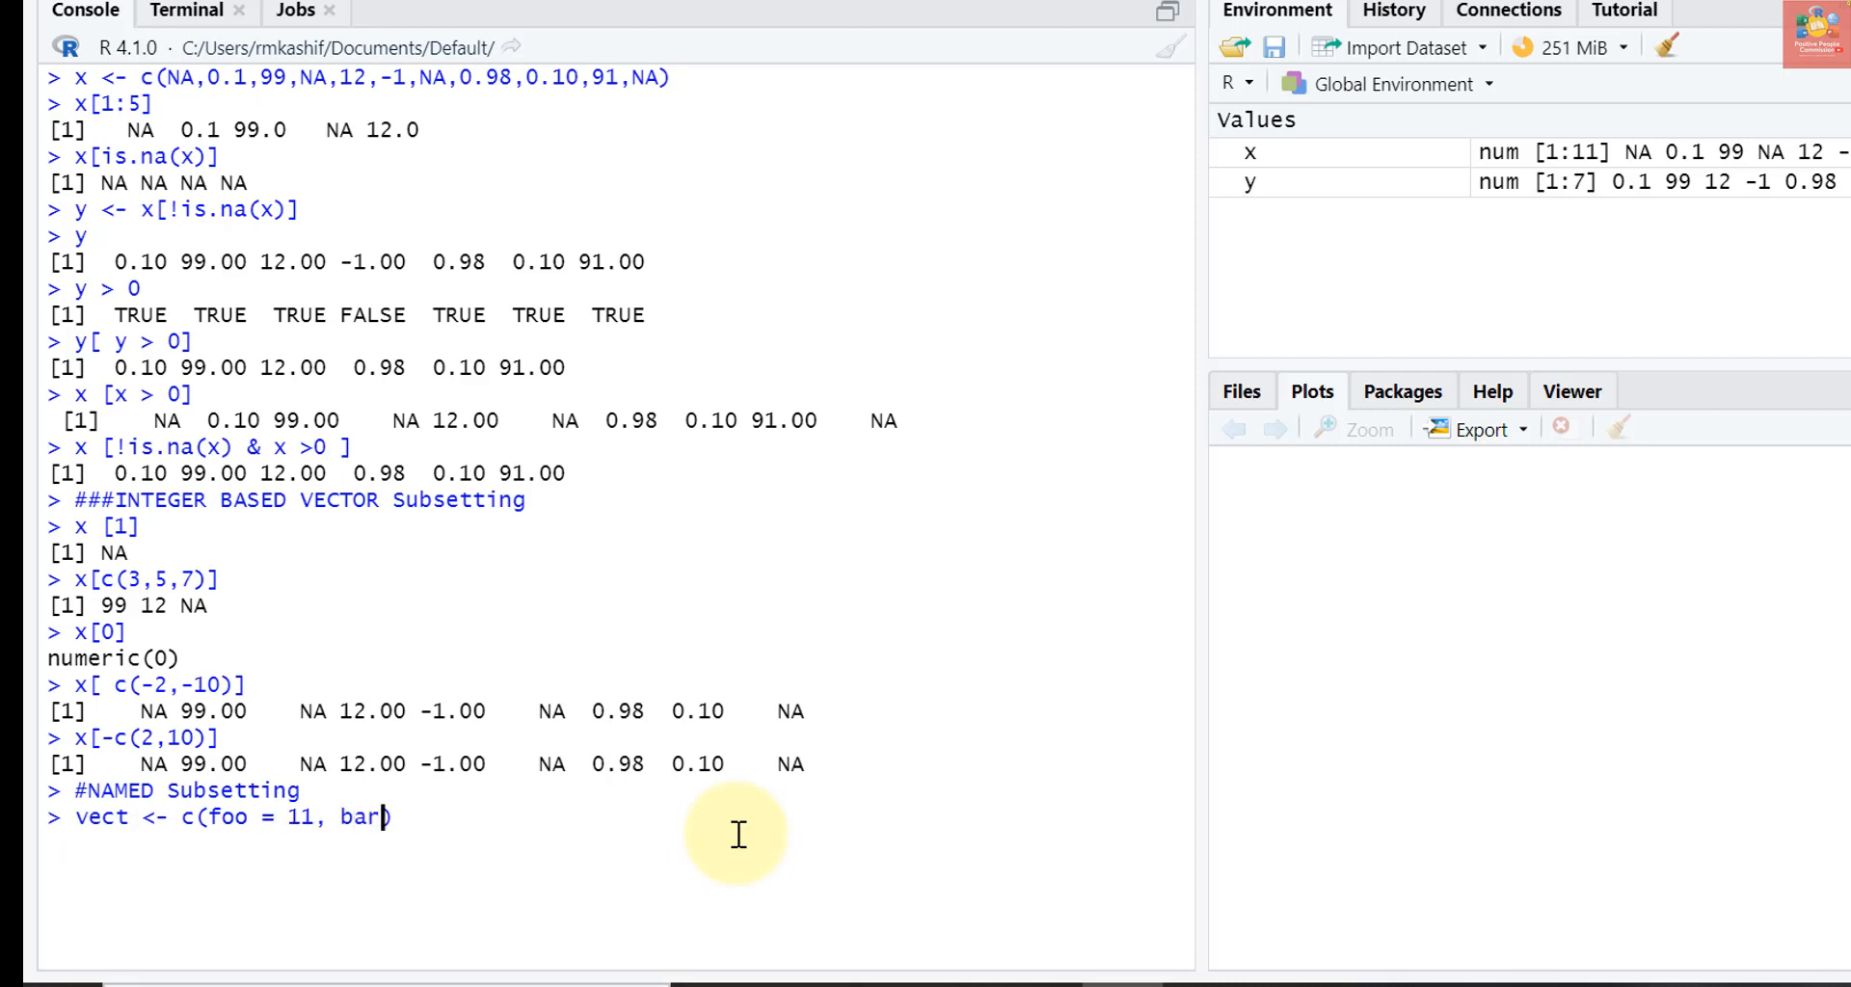
type("= 2)")
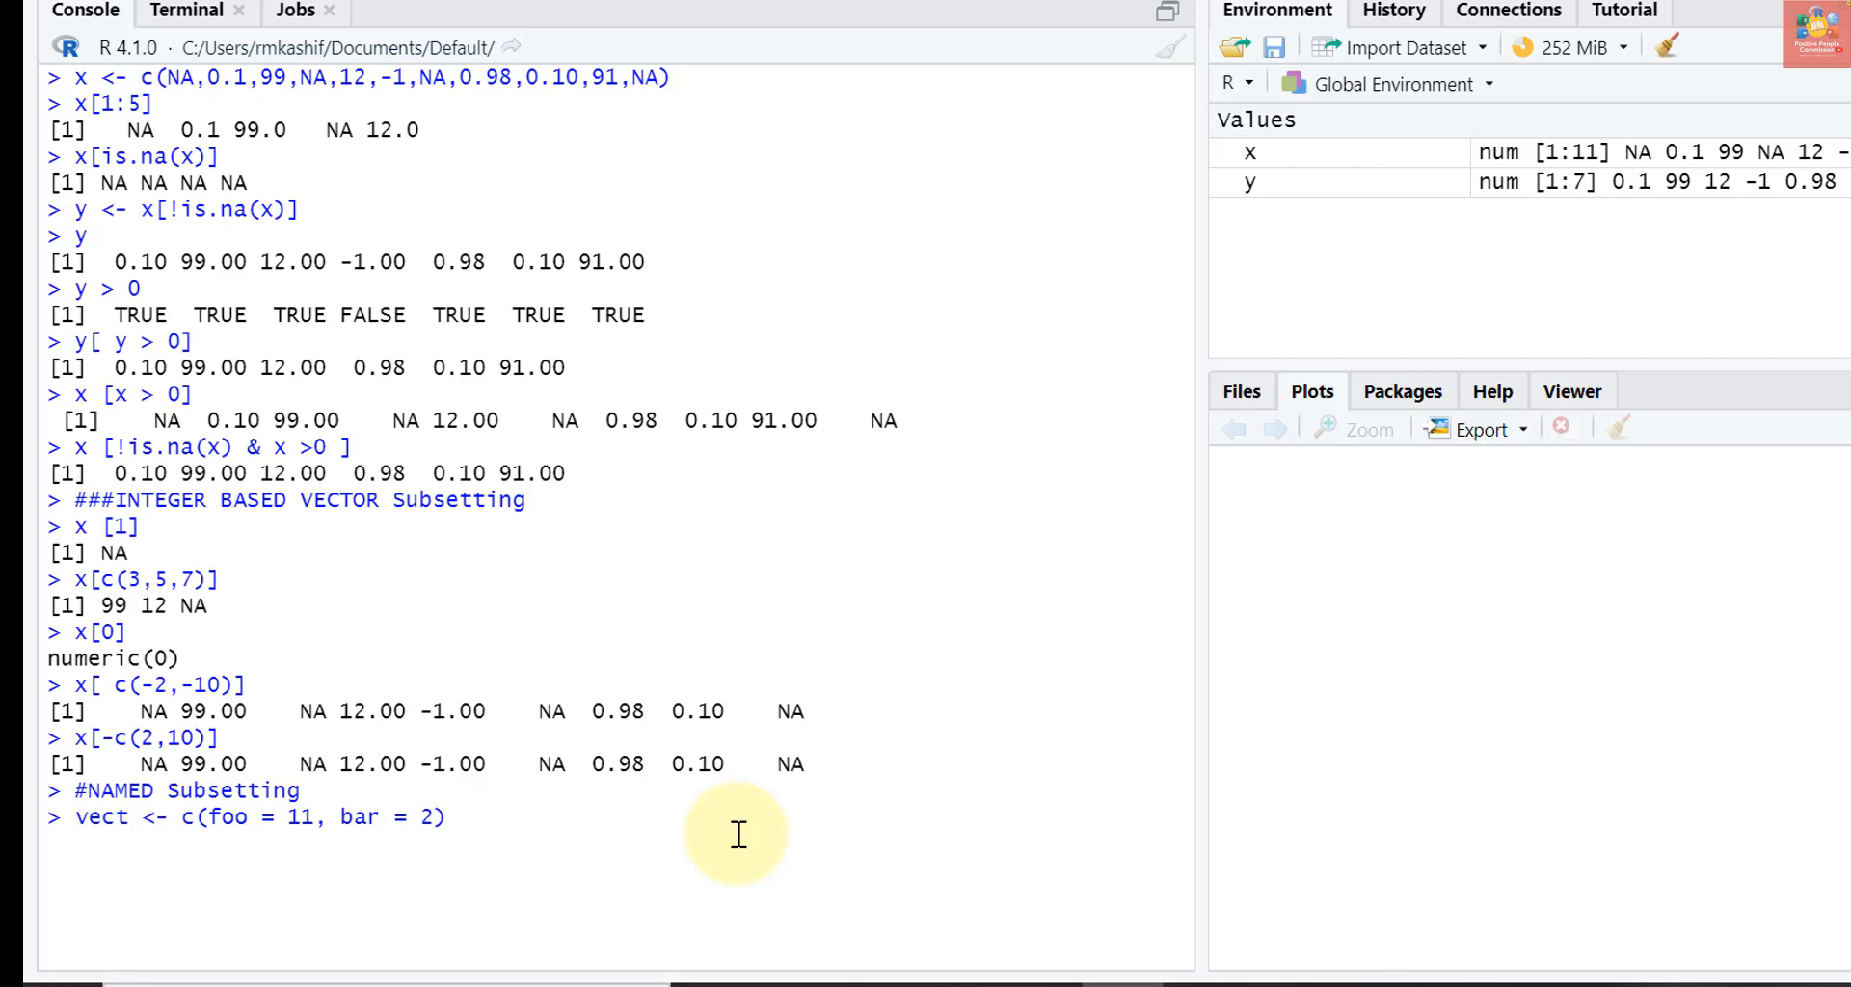
type(", n")
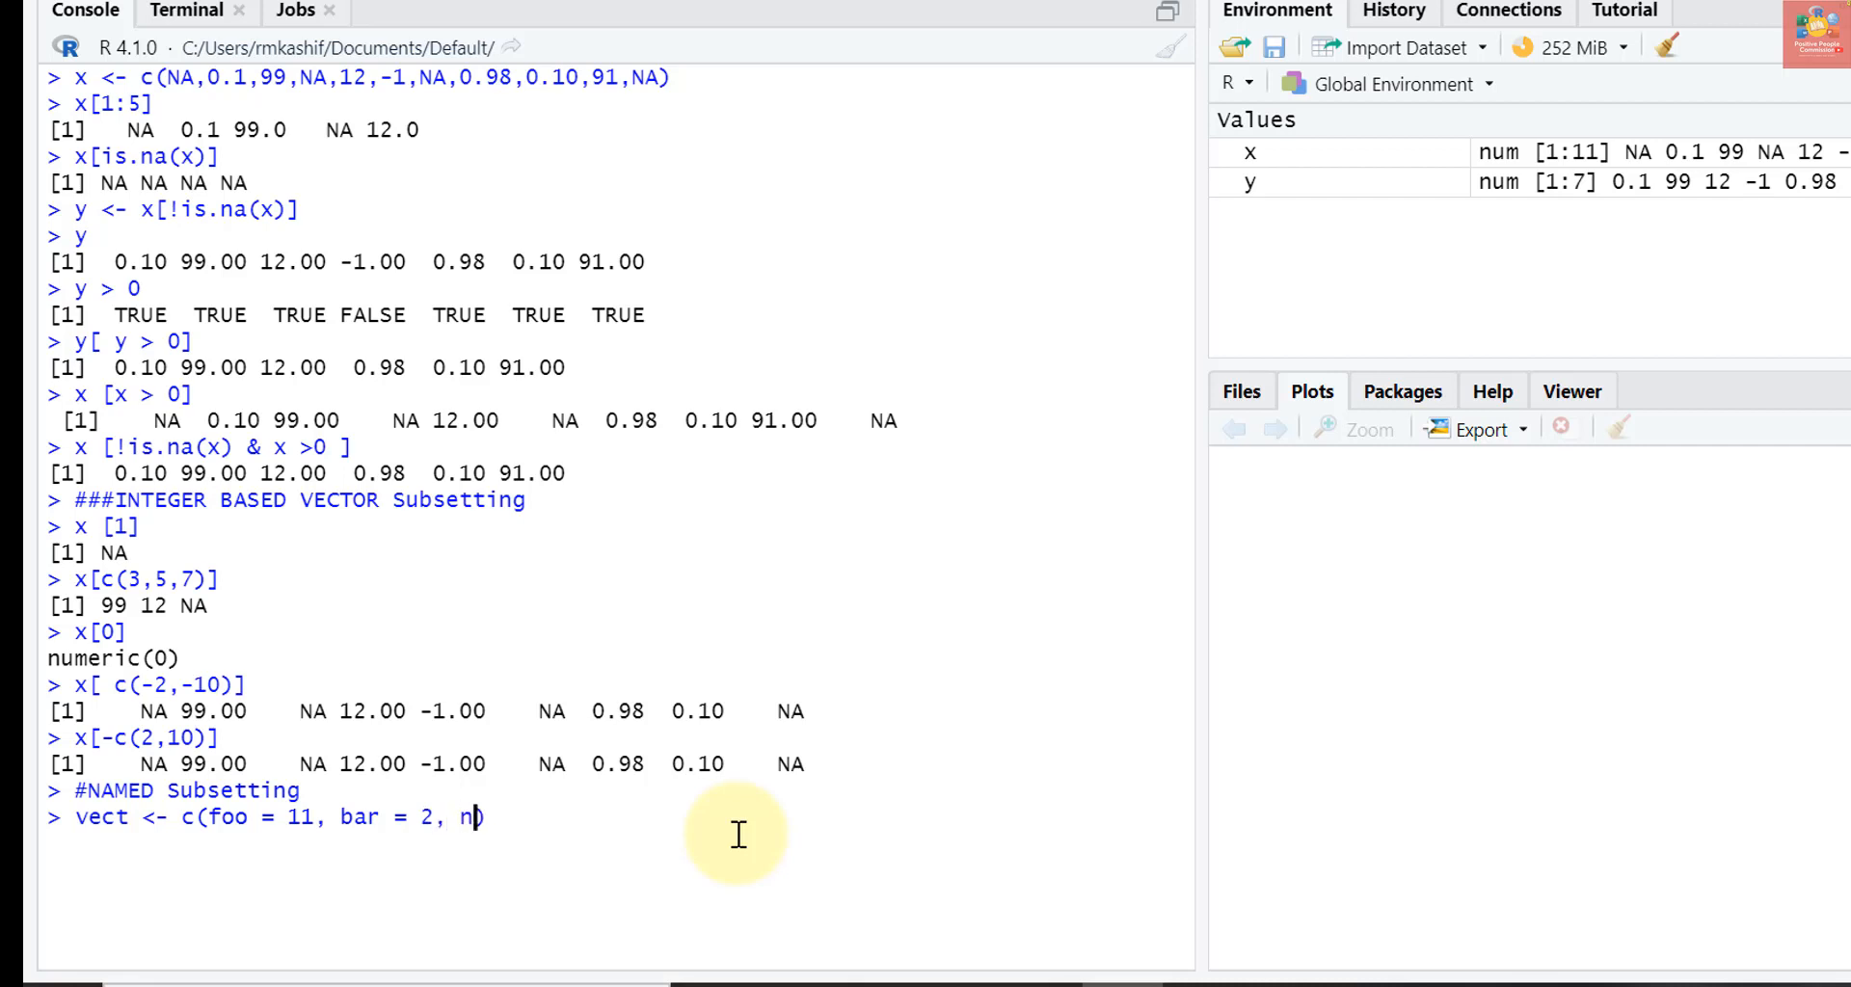
type("orf = NA")
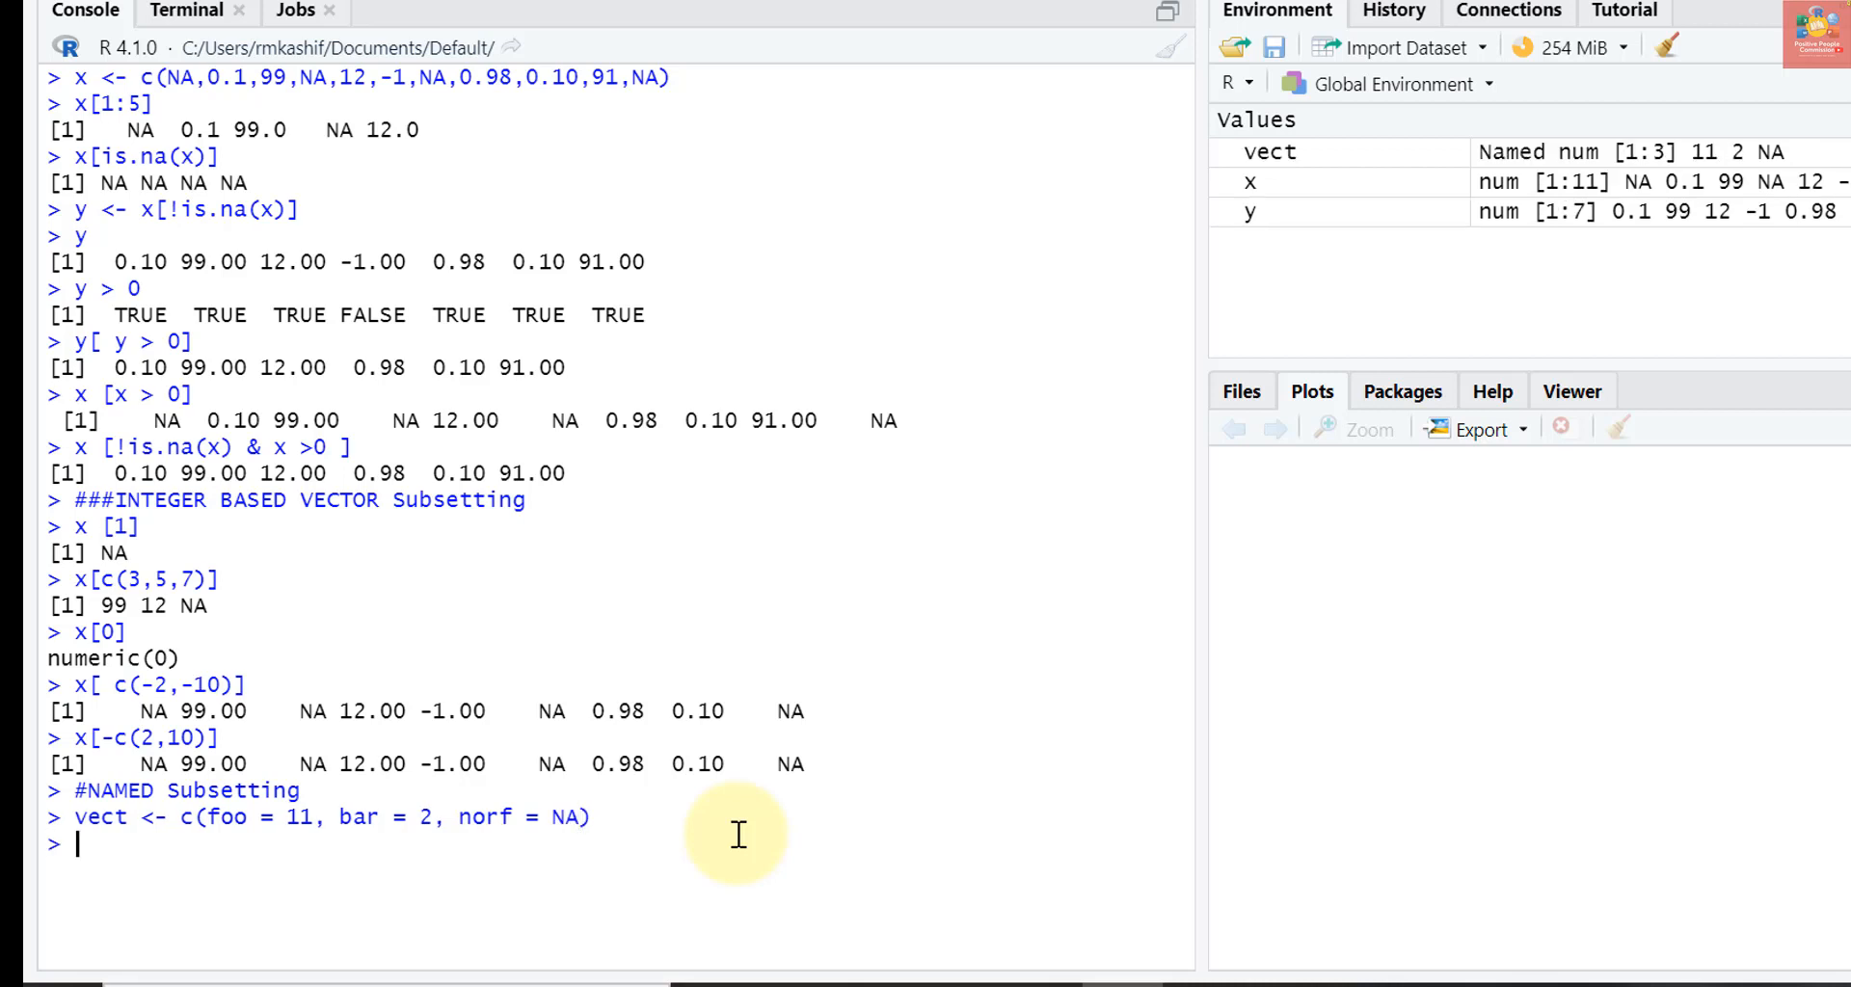
Print vect and run names(vect) to list foo, bar, norf
type("vect")
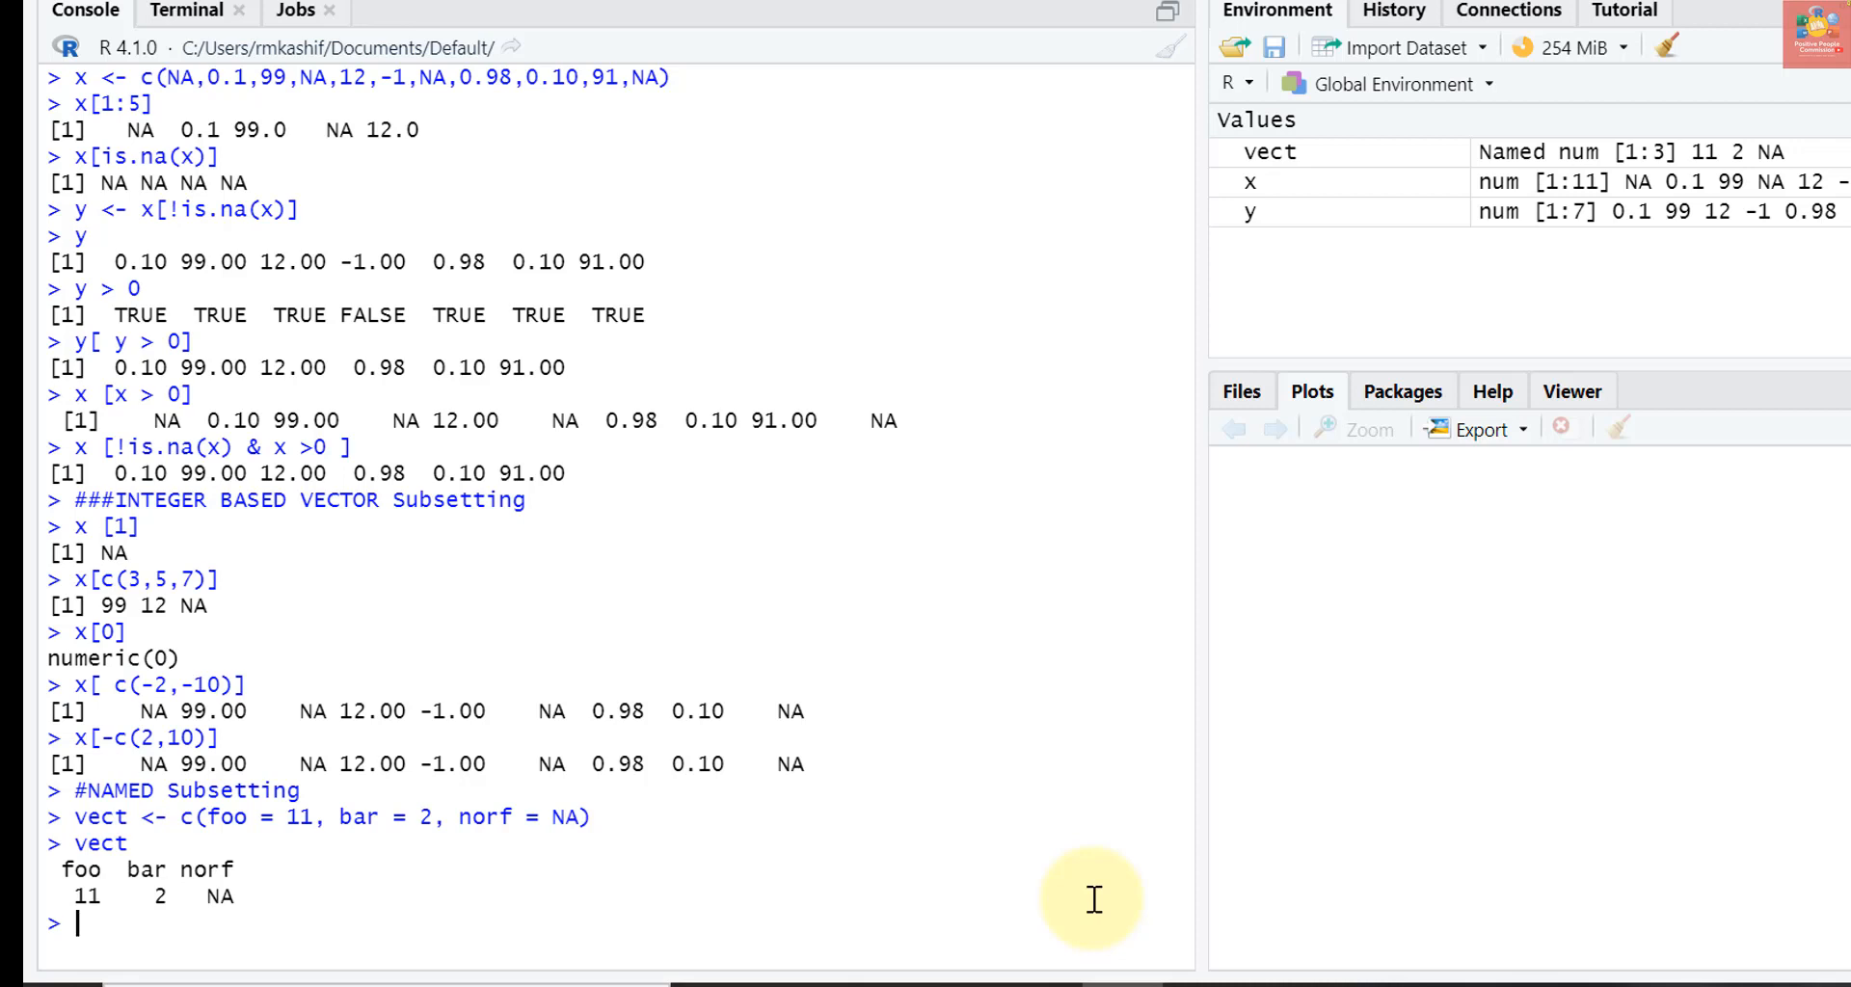
type("names(")
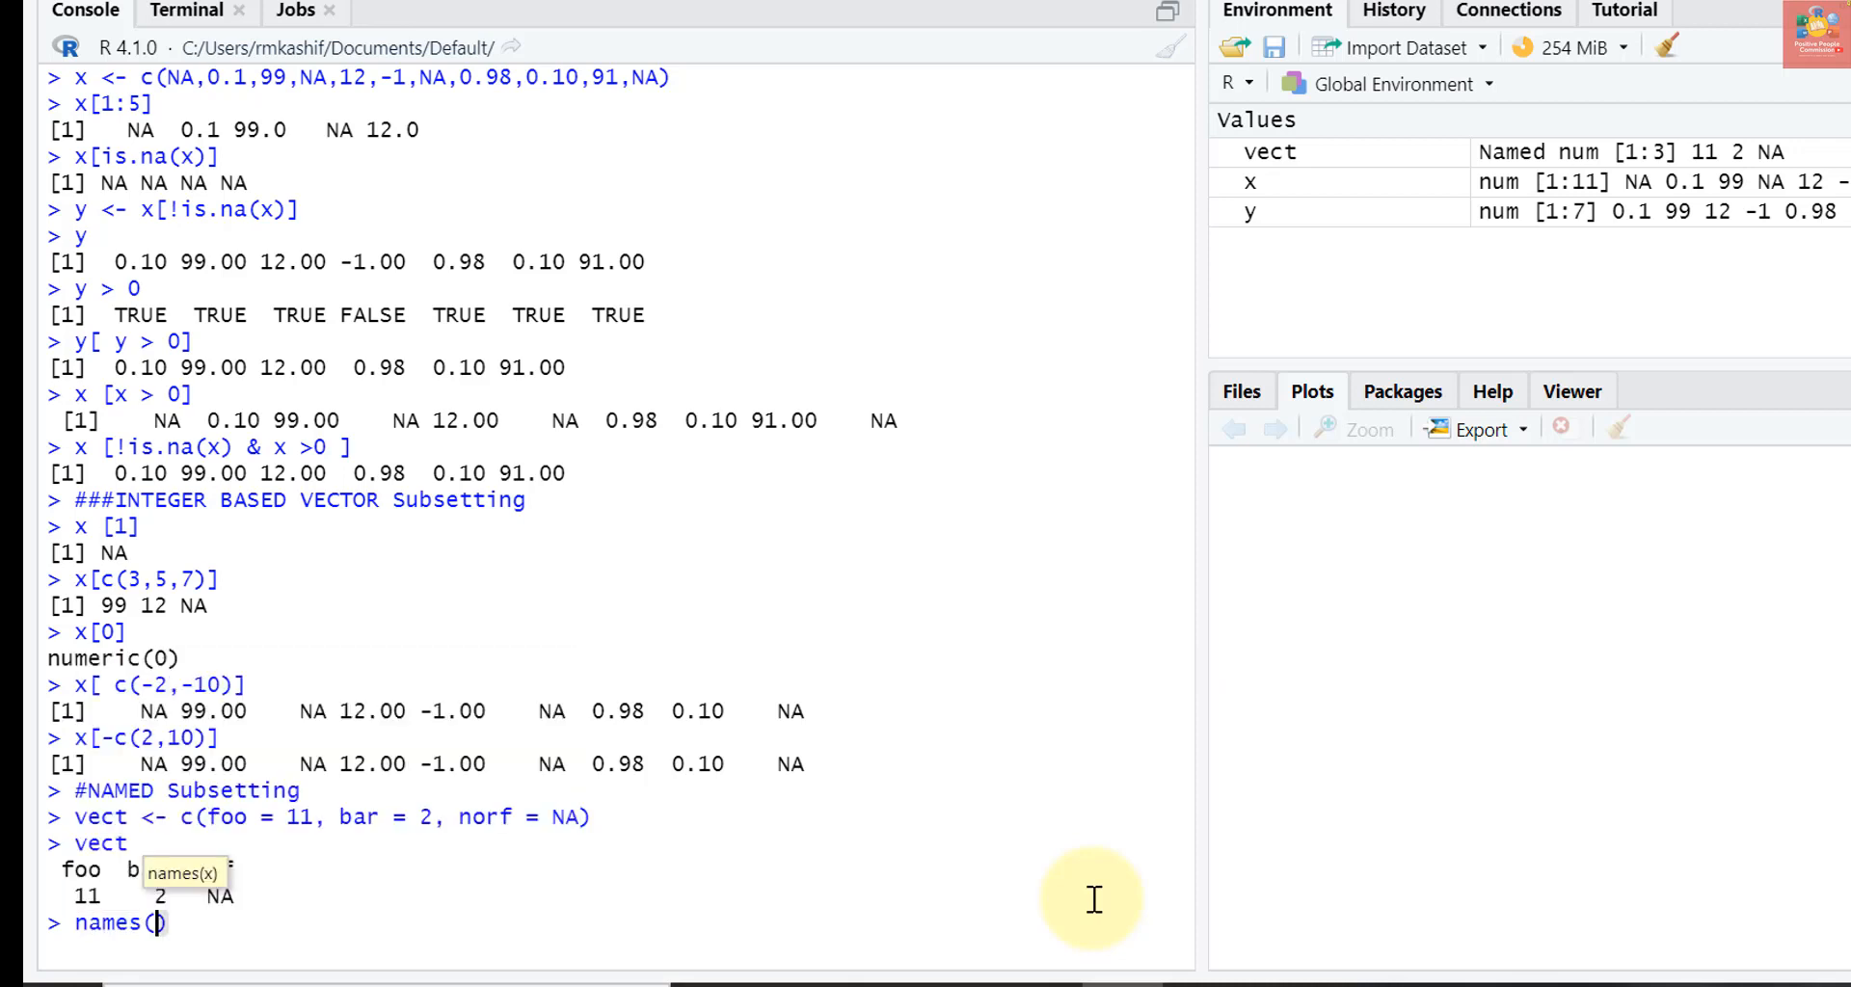
type("vect")
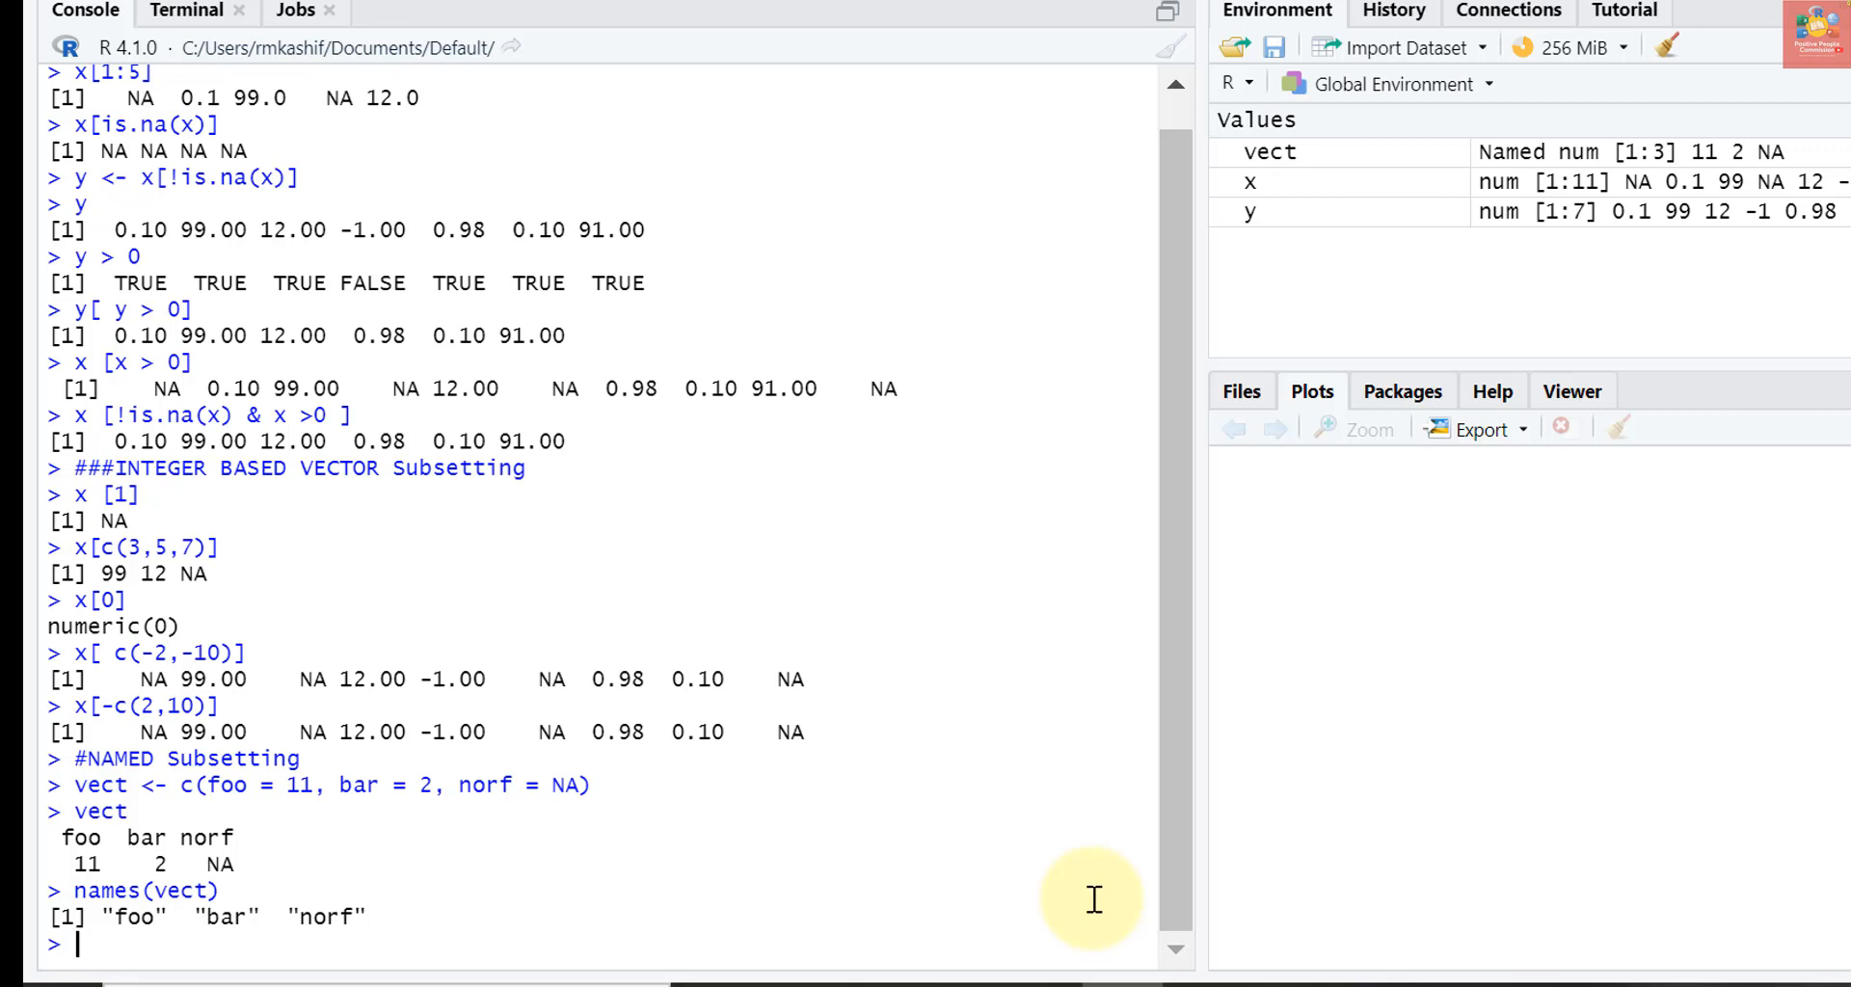
Create vect2 <- c(11, 2, NA) as an unnamed vector
type("vect2 <-")
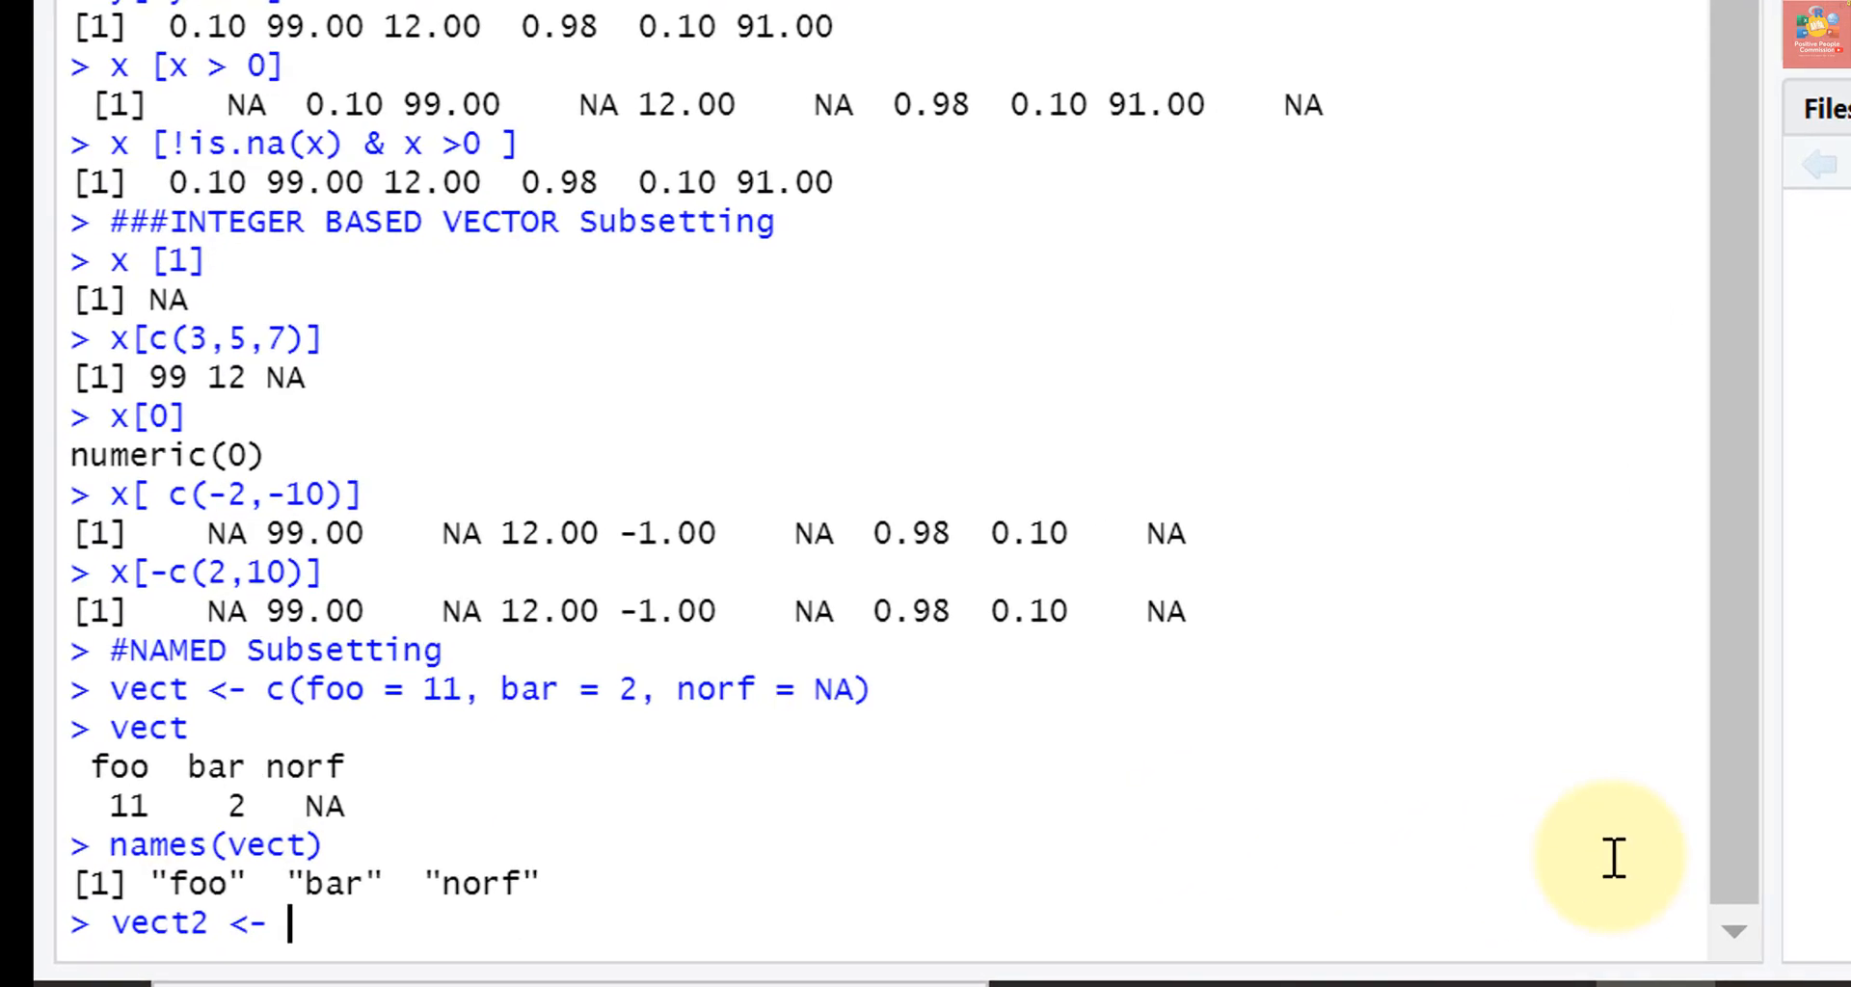
type("c(11,")
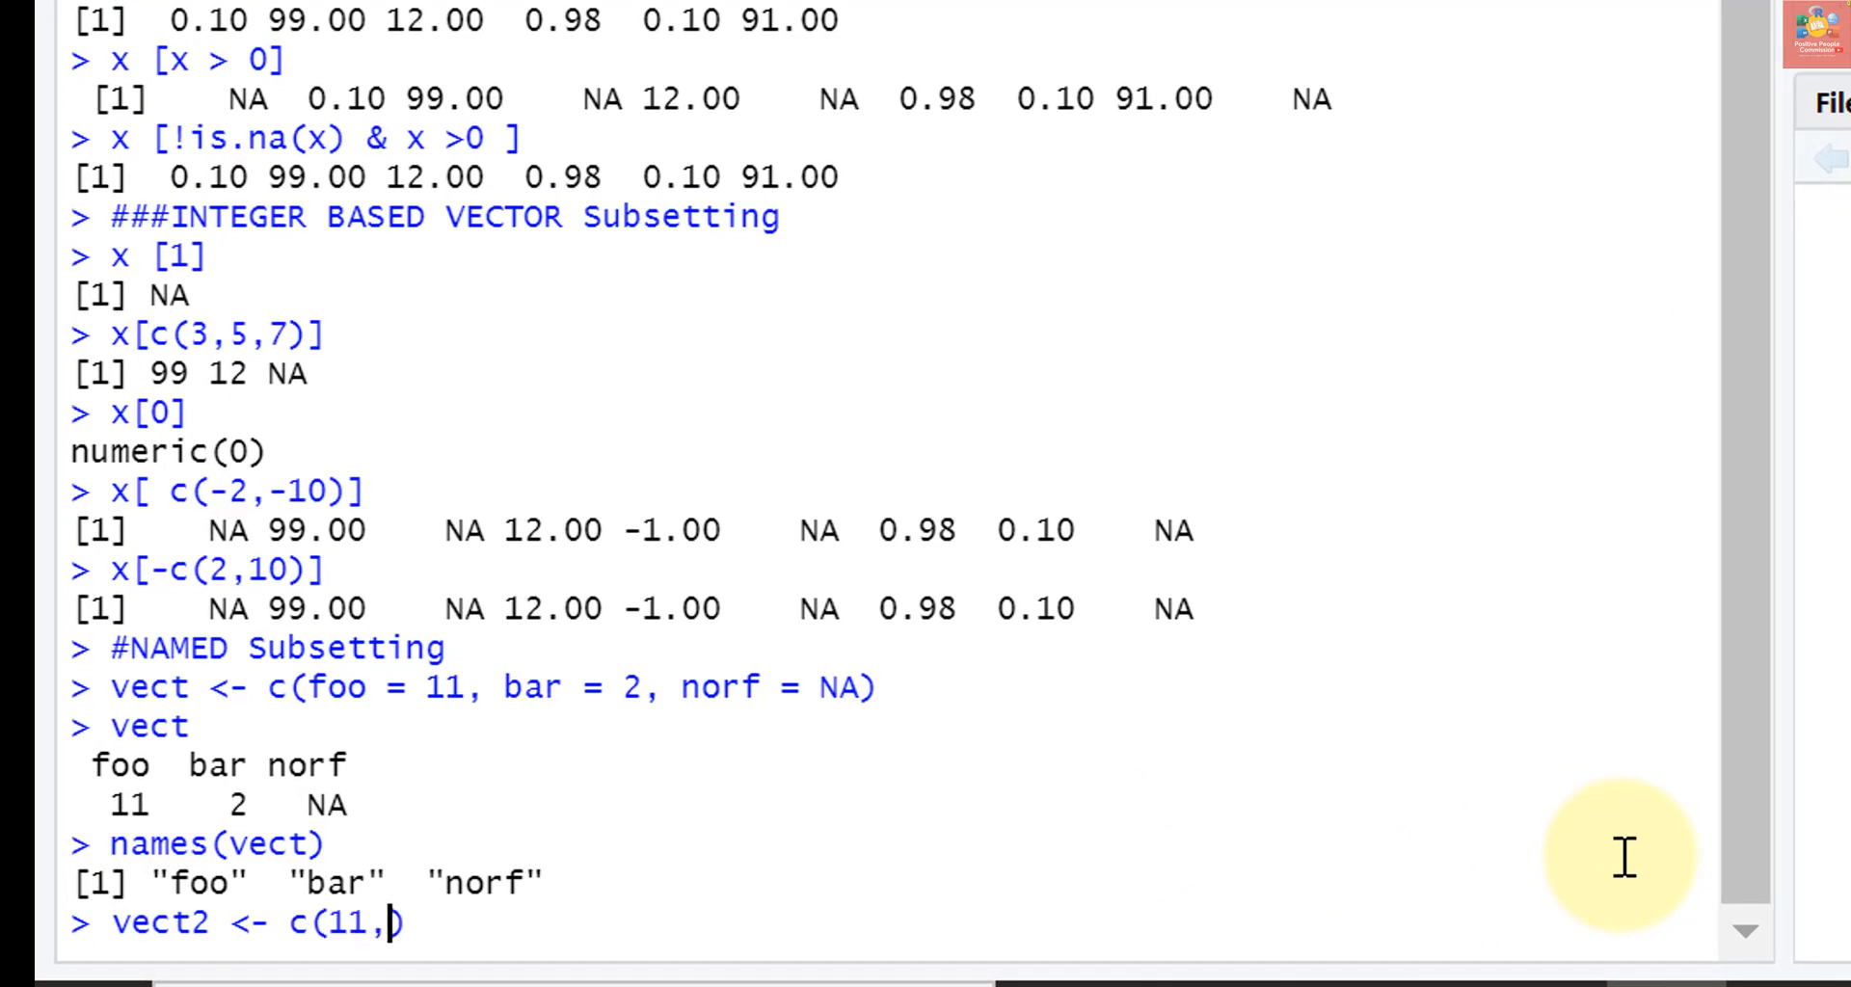
type("2,NA")
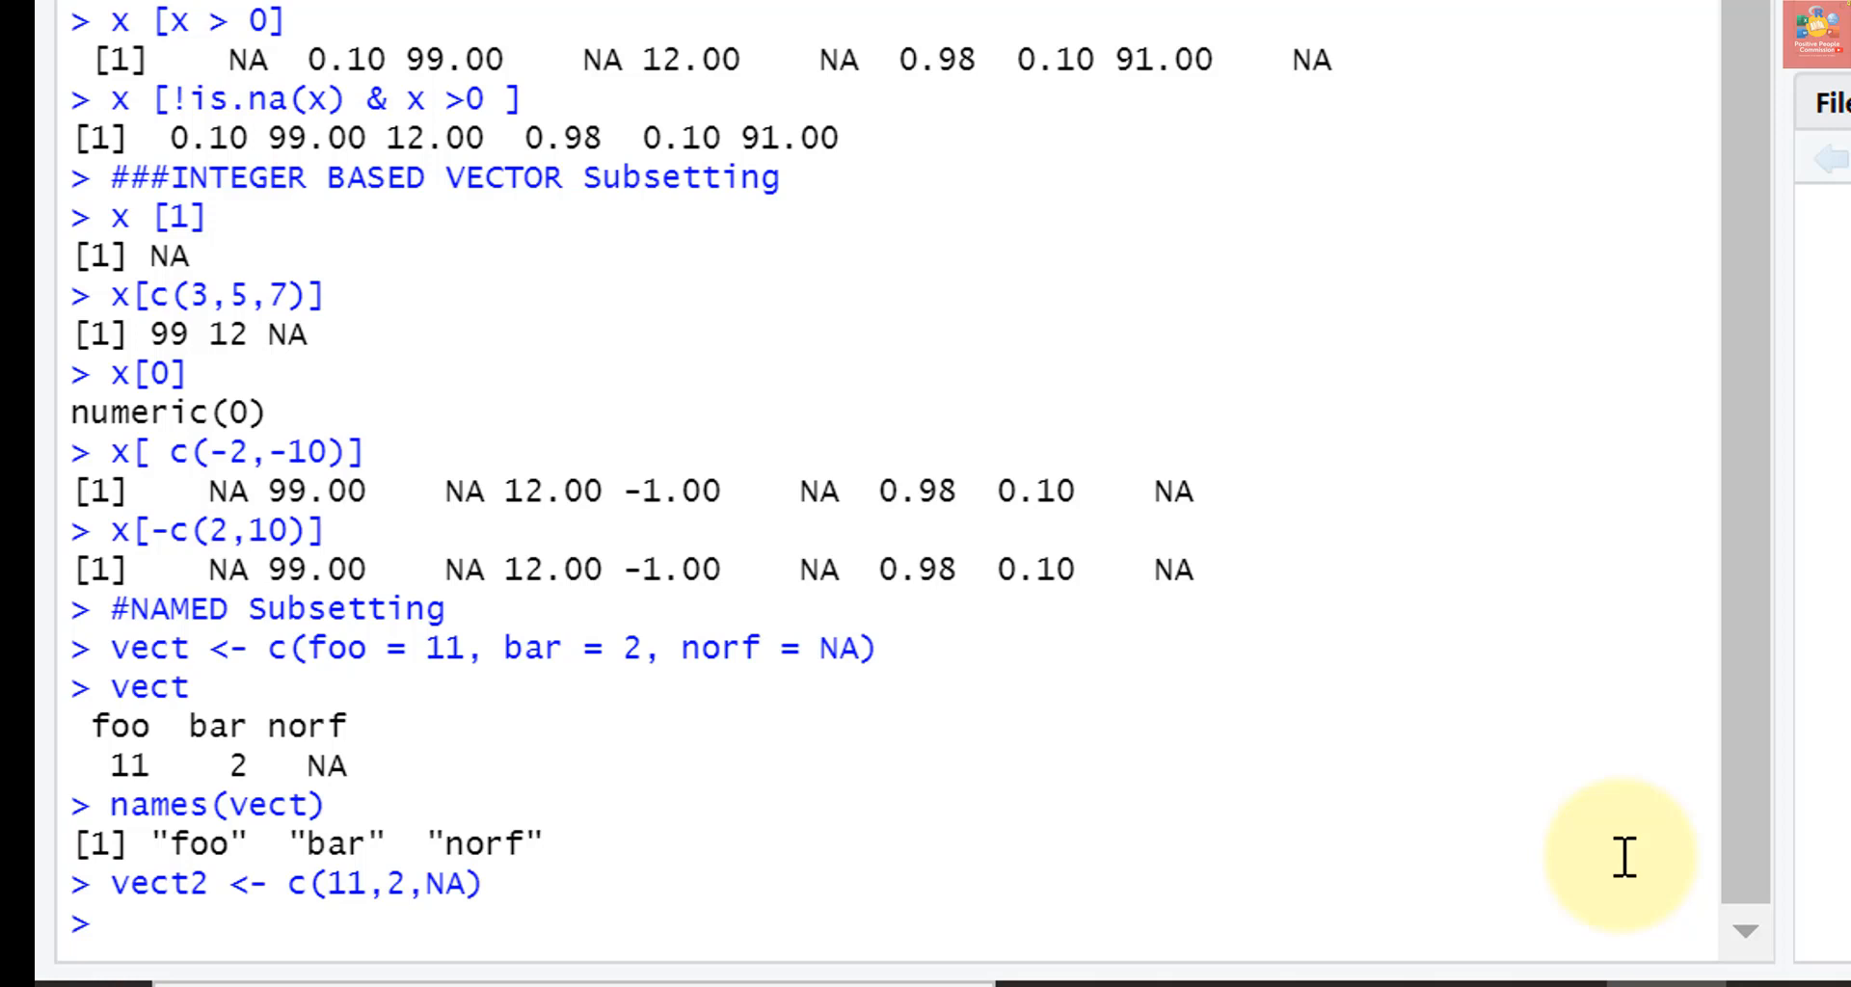
Assign names(vect2) <- c("foo","bar","norf")
type("names(vect2) <-")
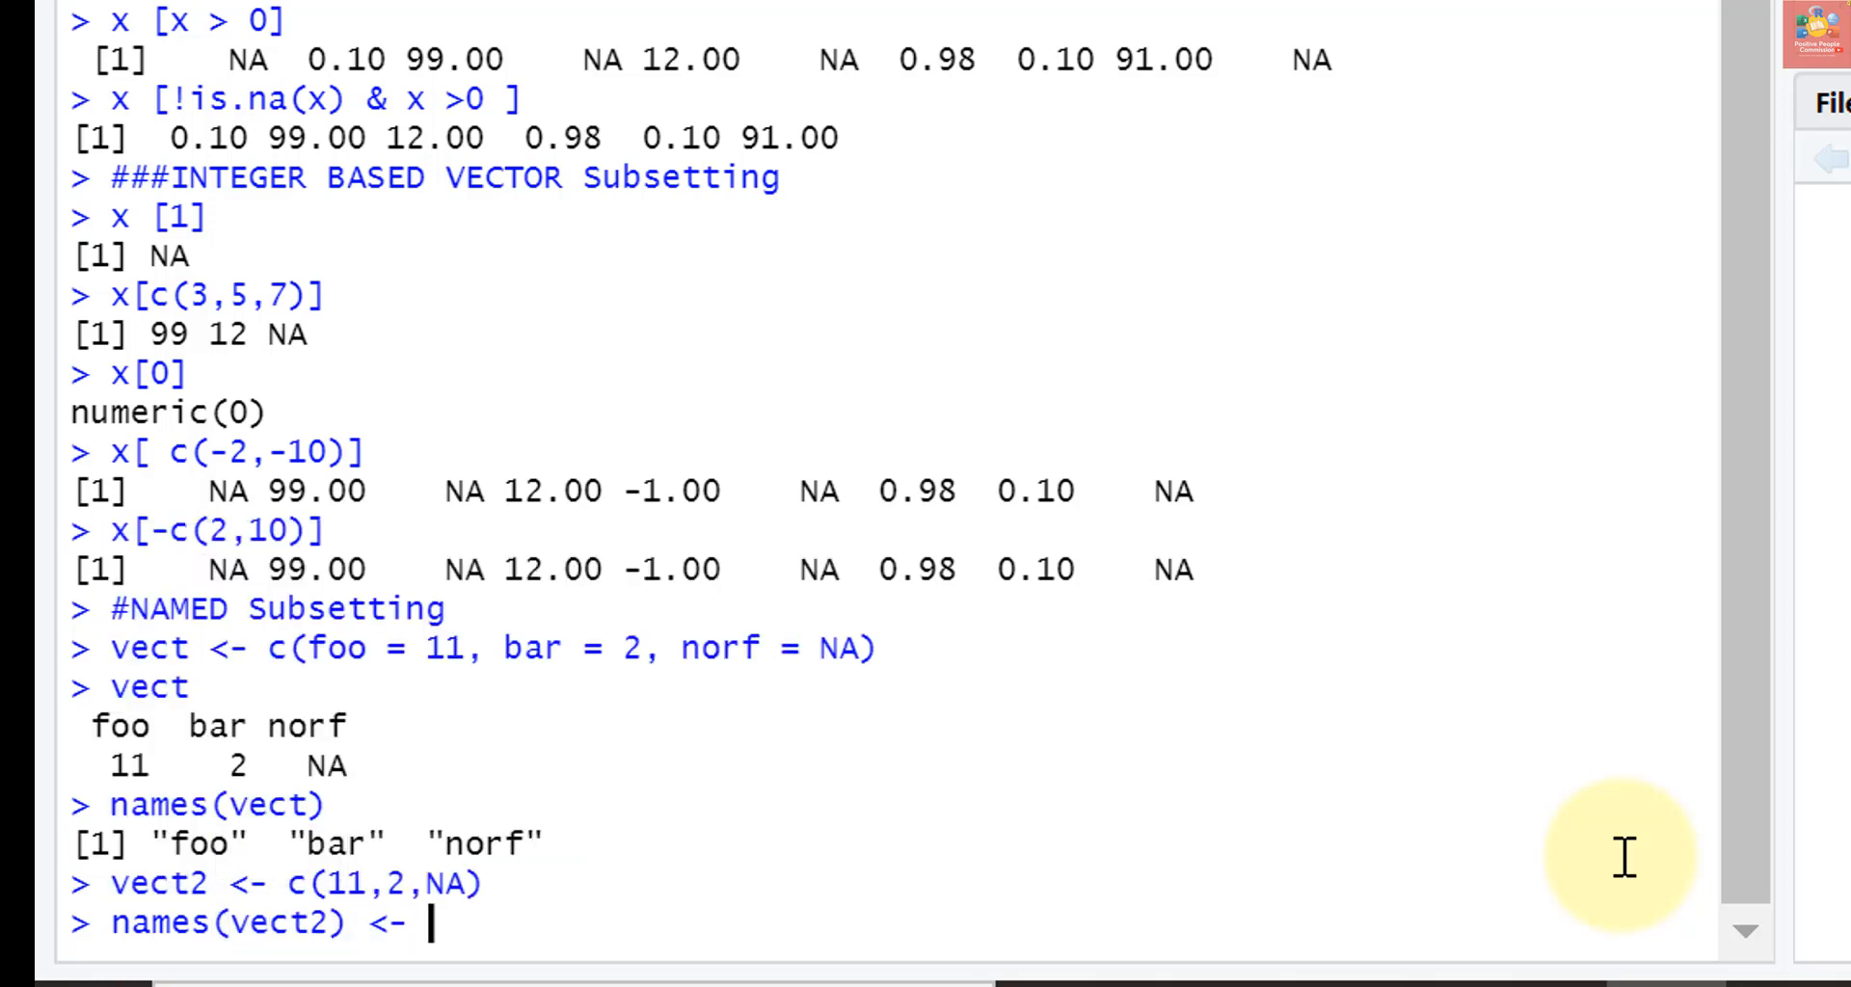
type("c(\"foo\",\"")
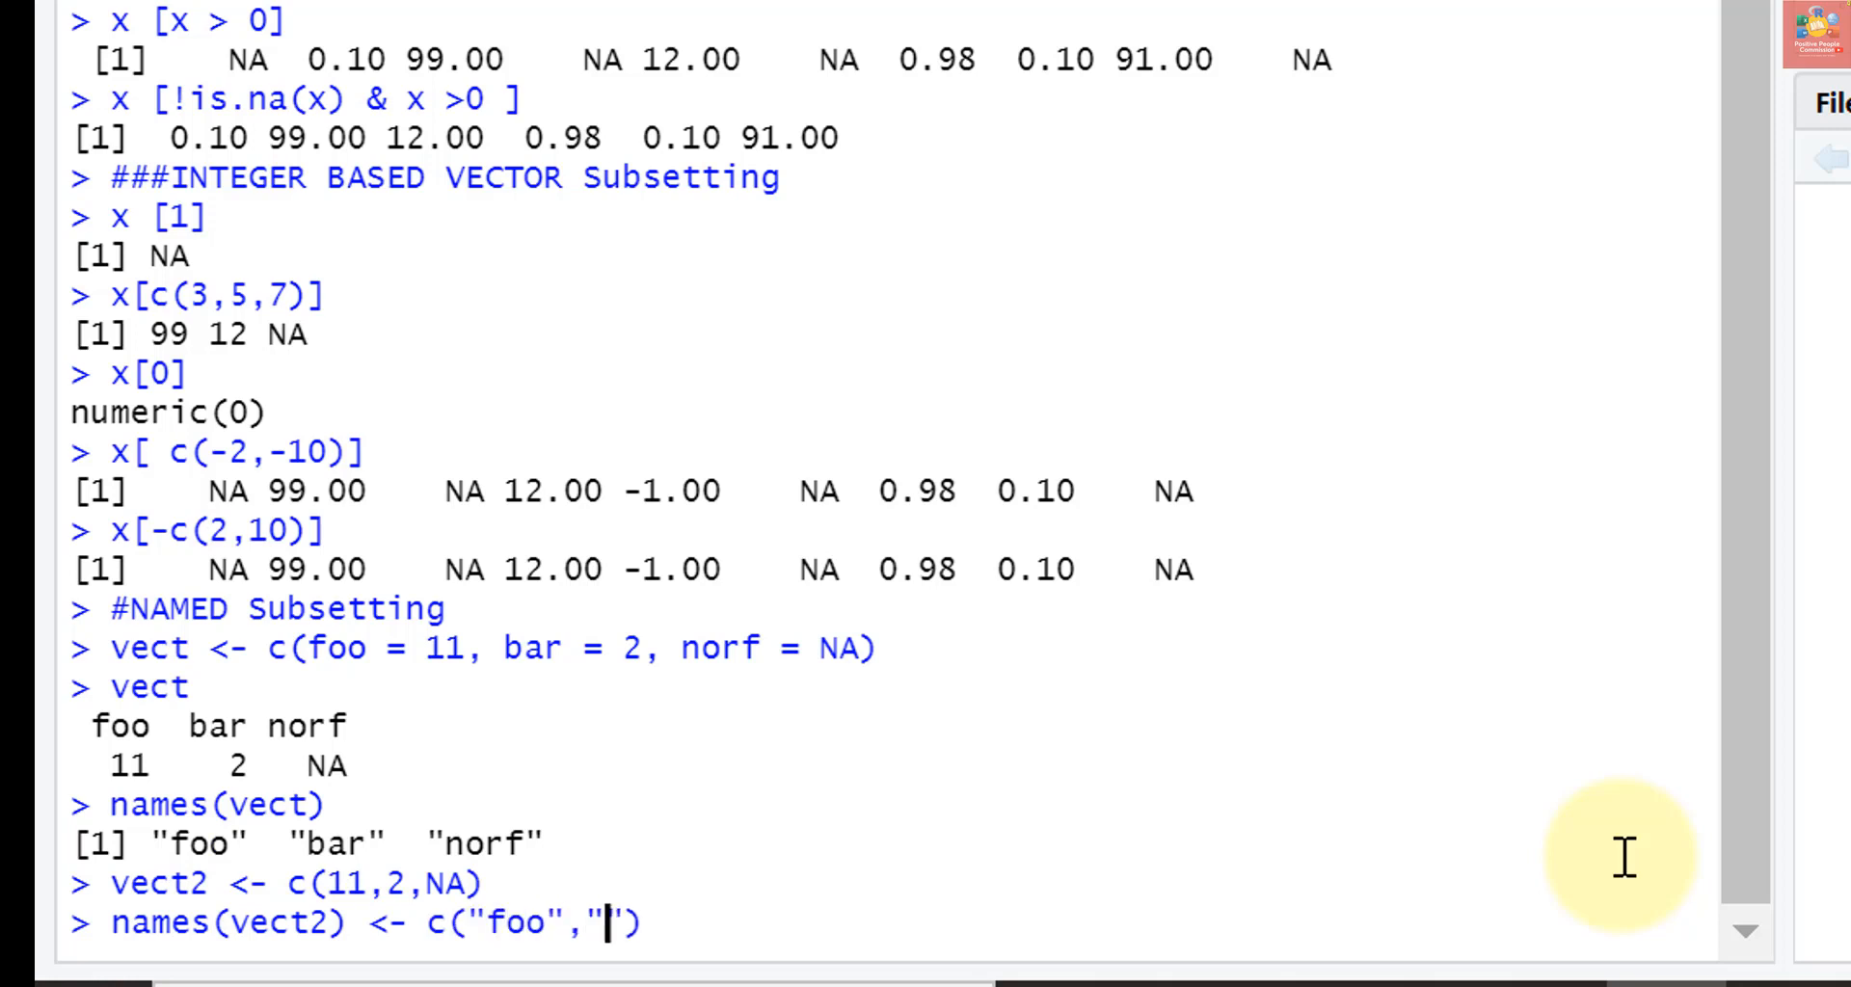
type("bar")
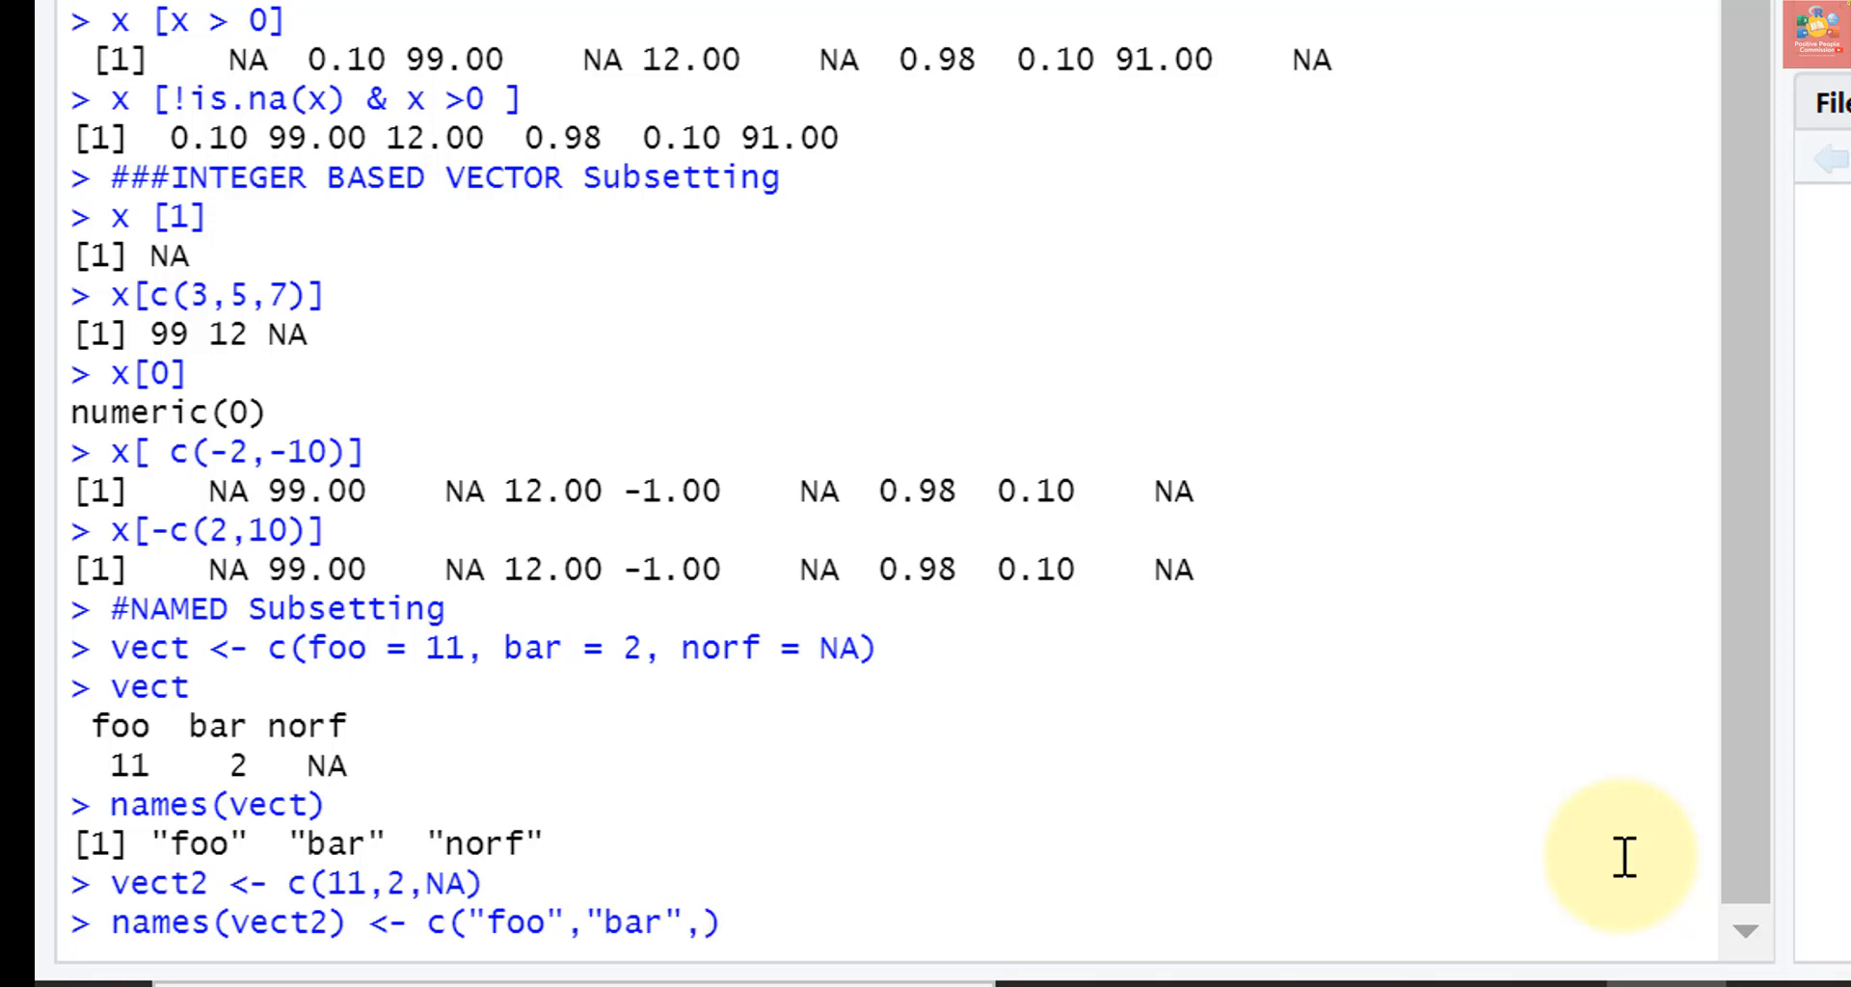
type("norf\"")
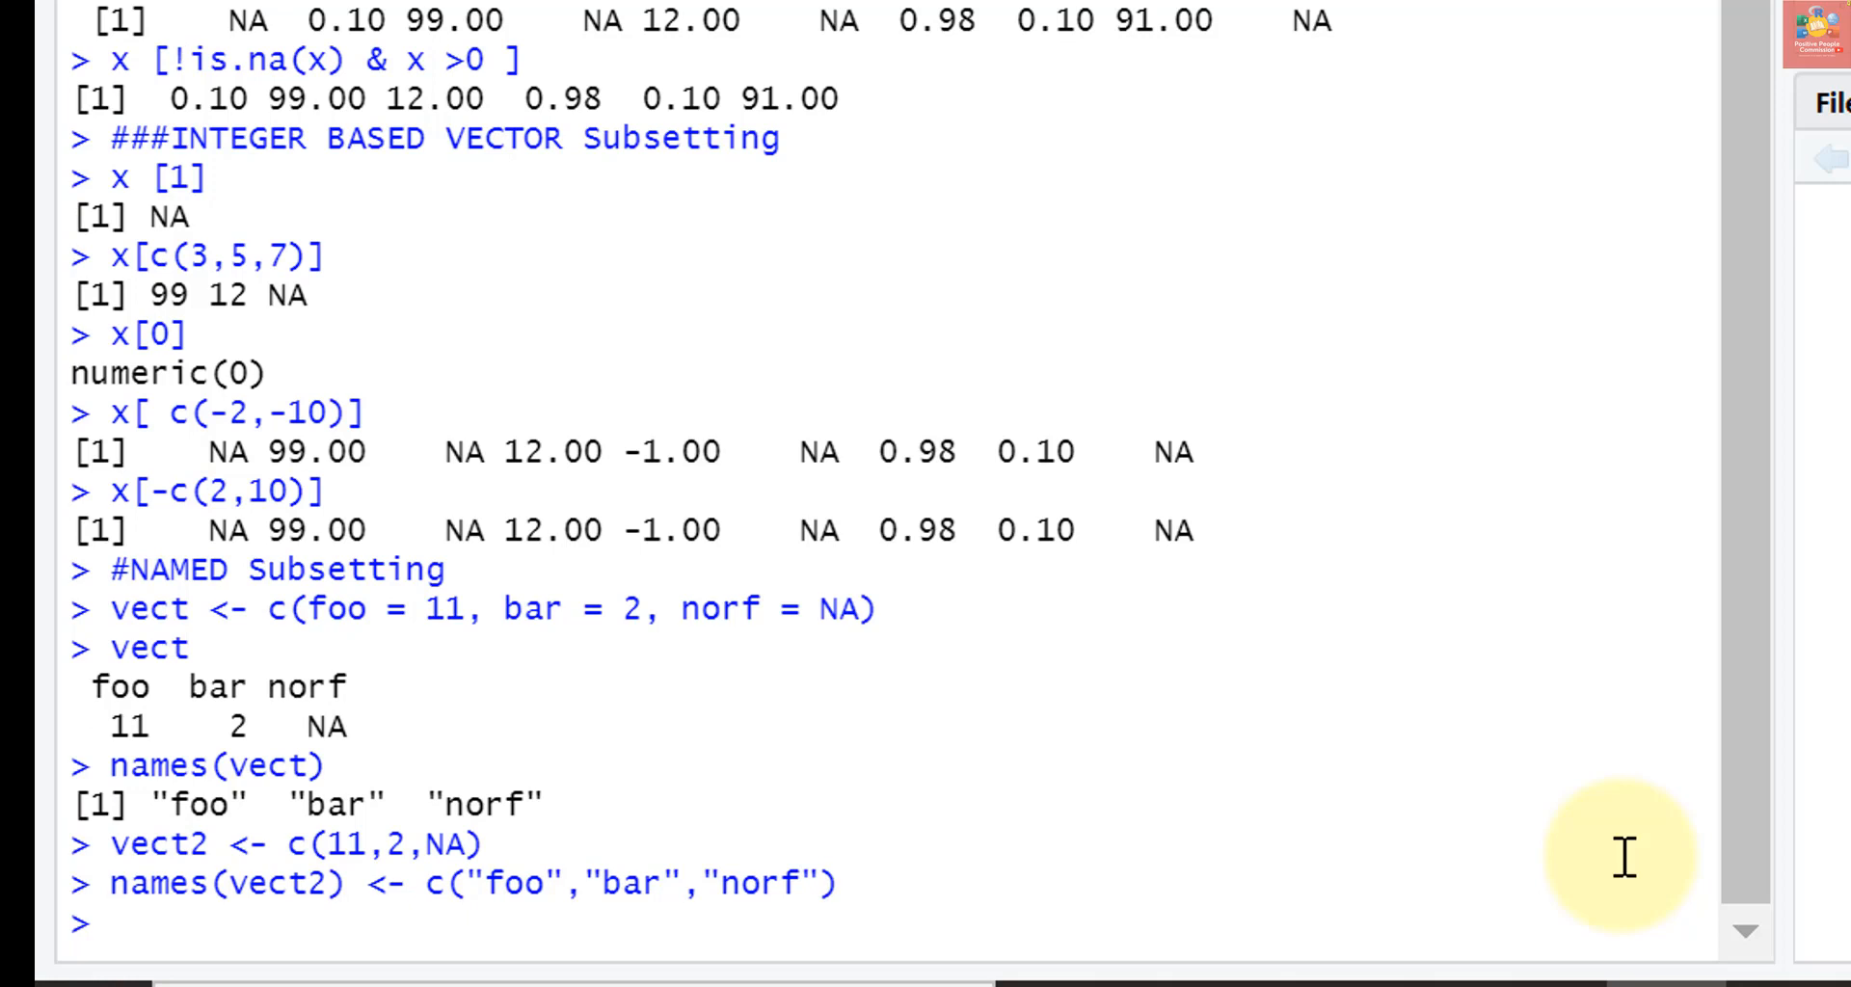
Run identical(vect, vect2) and get TRUE
type("identical(")
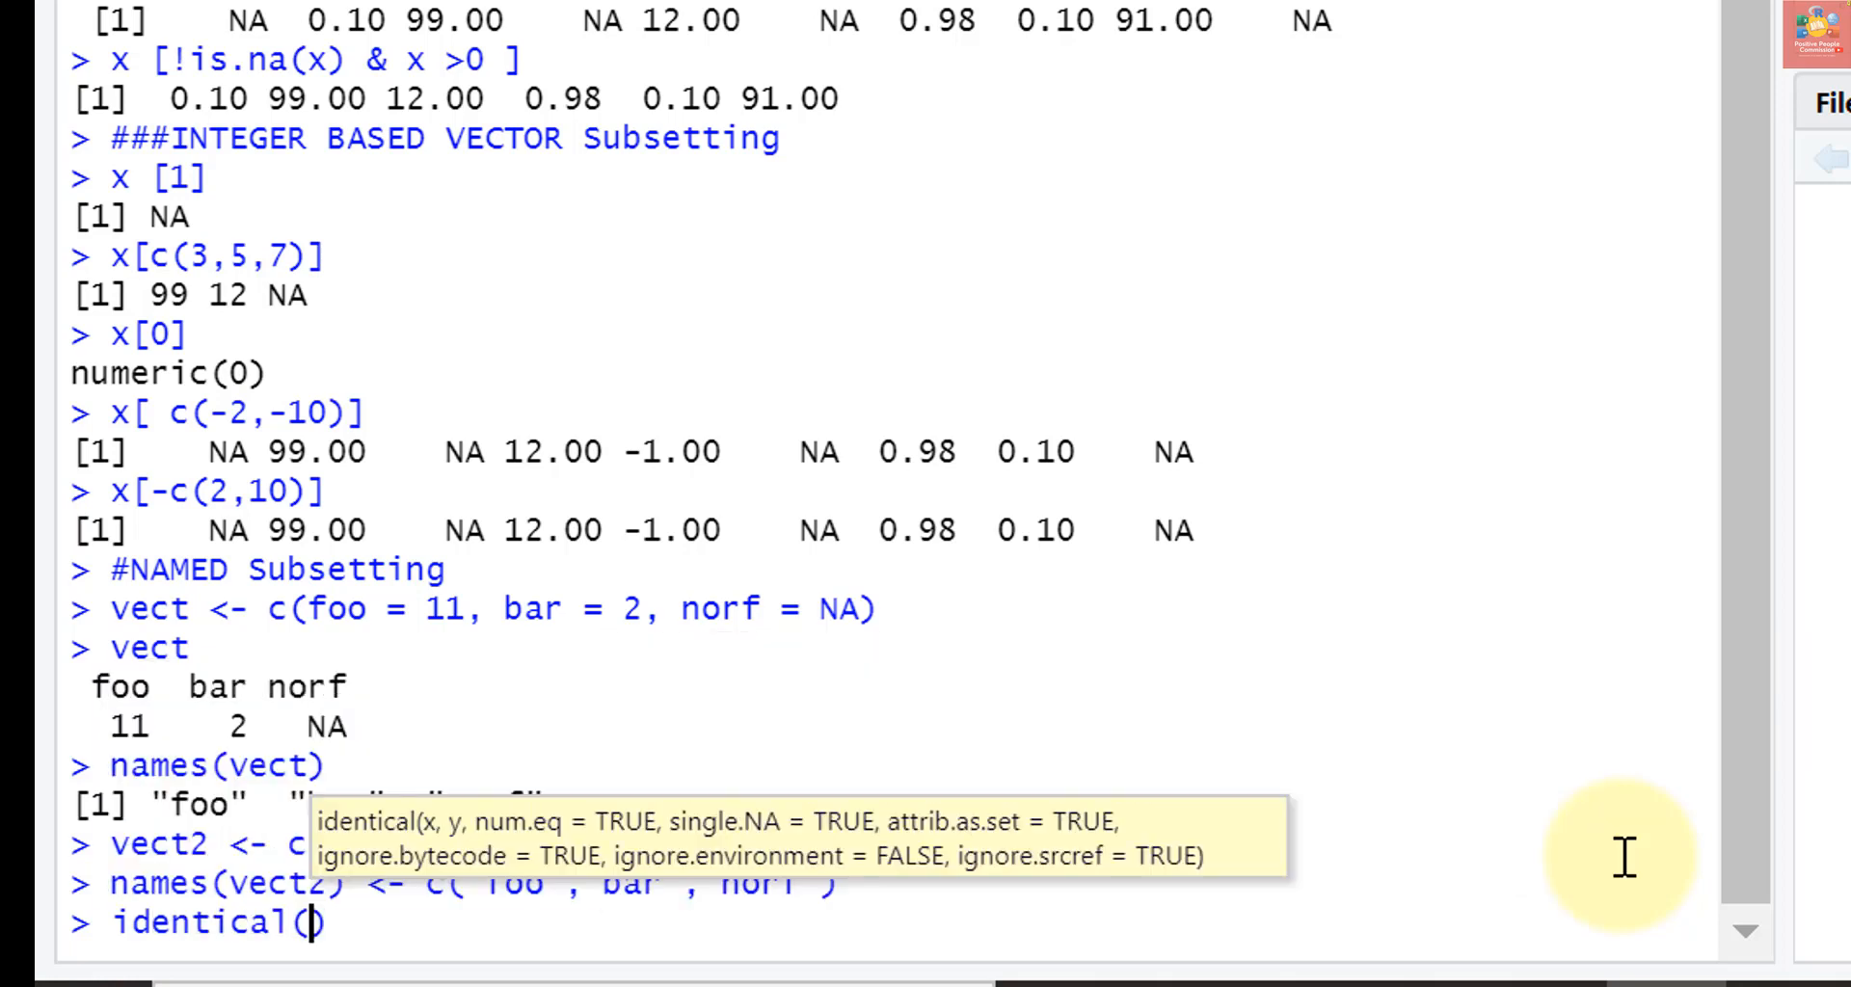
type("vect")
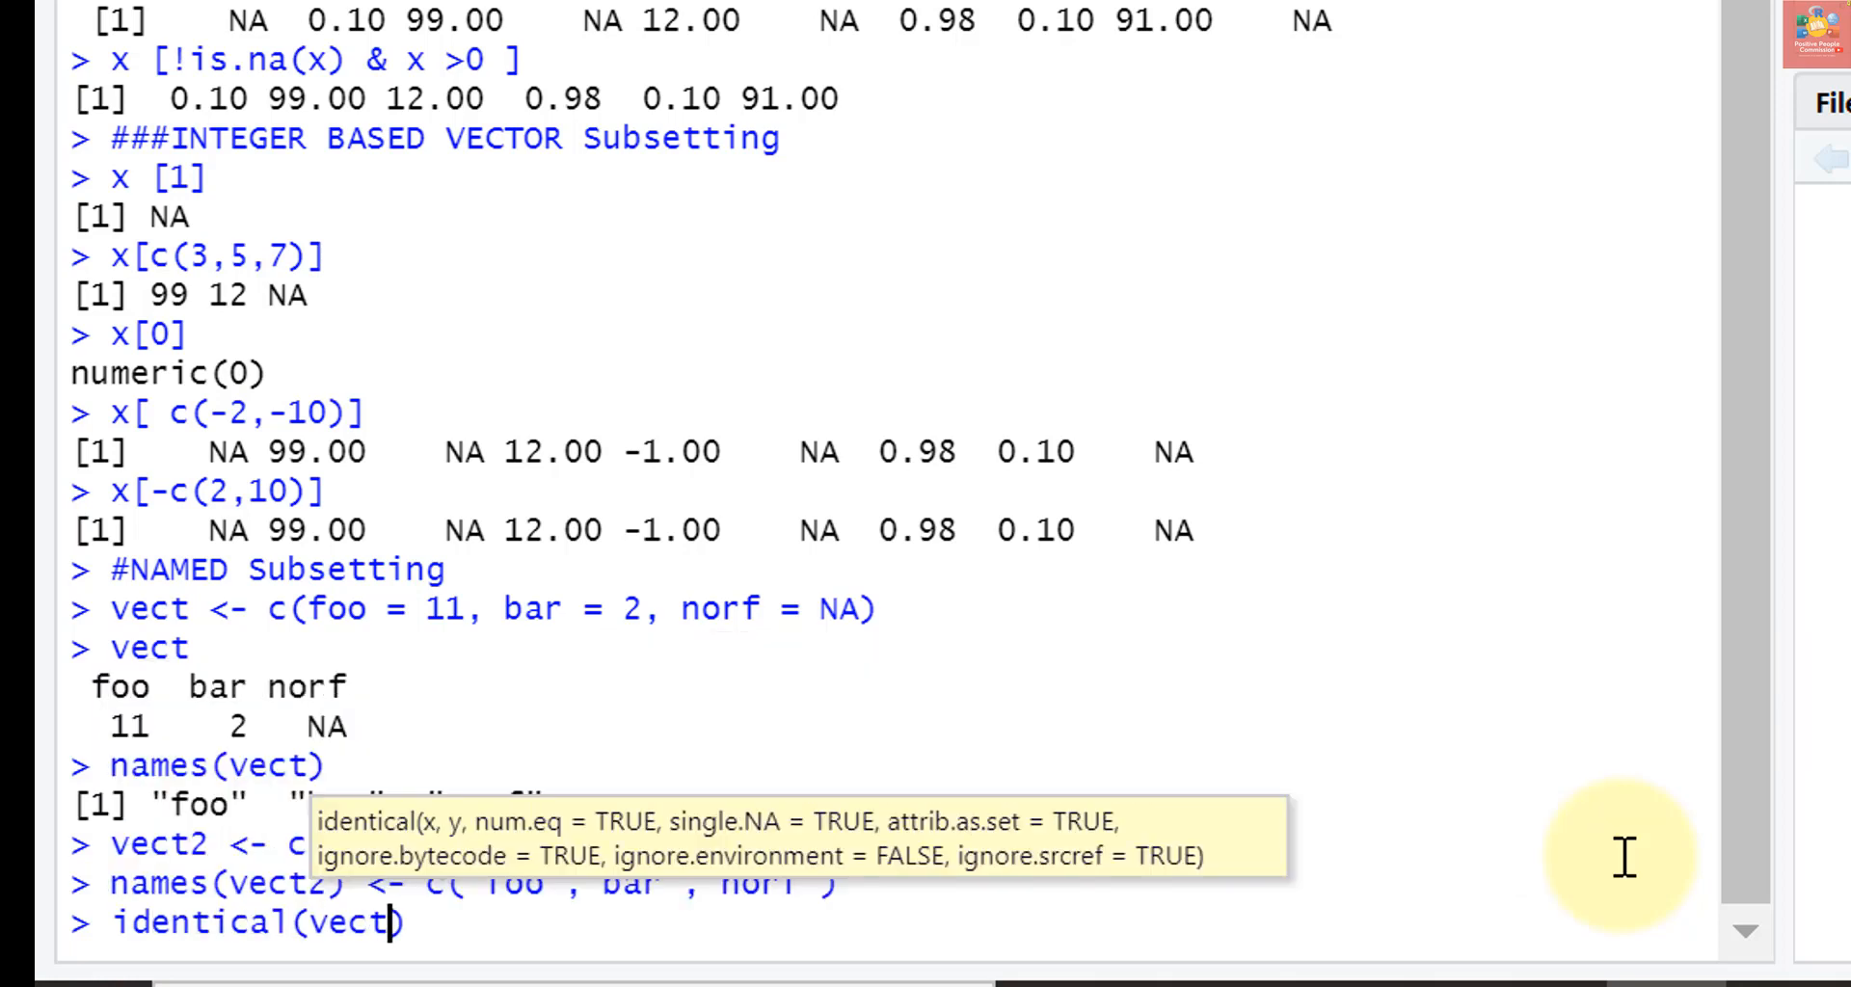
type(",vect2")
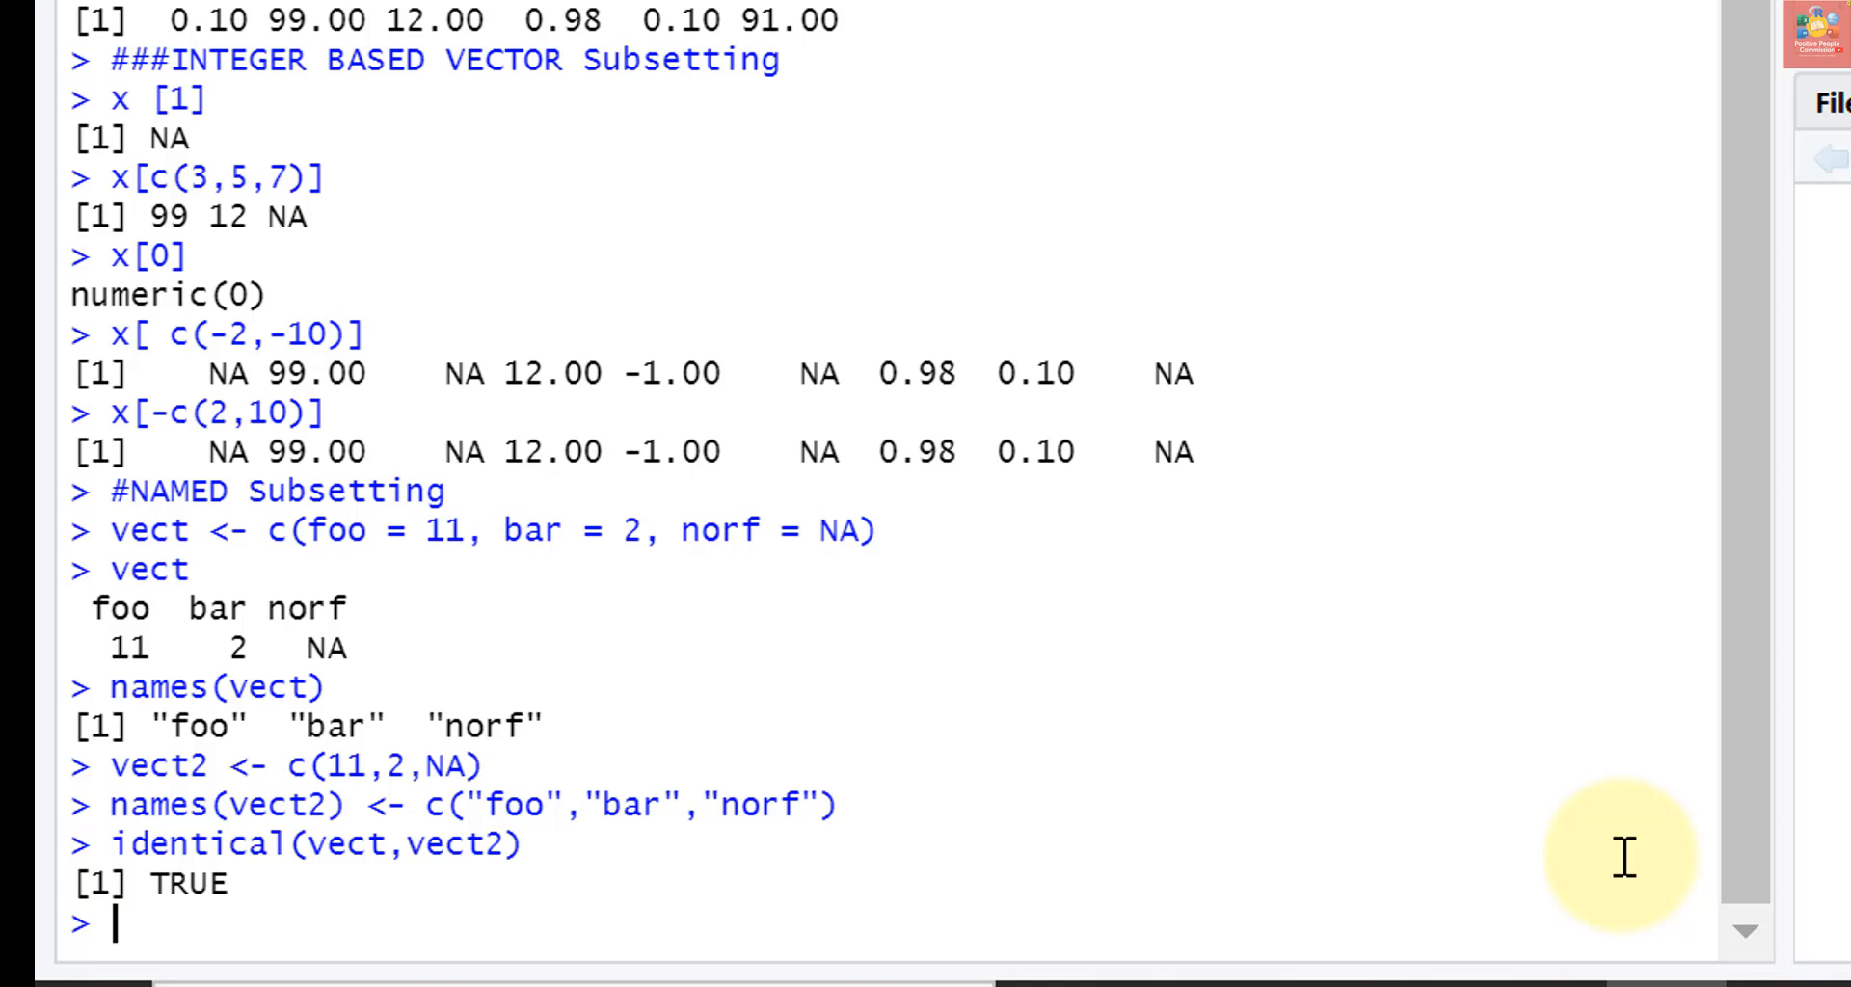
mouse_move(824, 752)
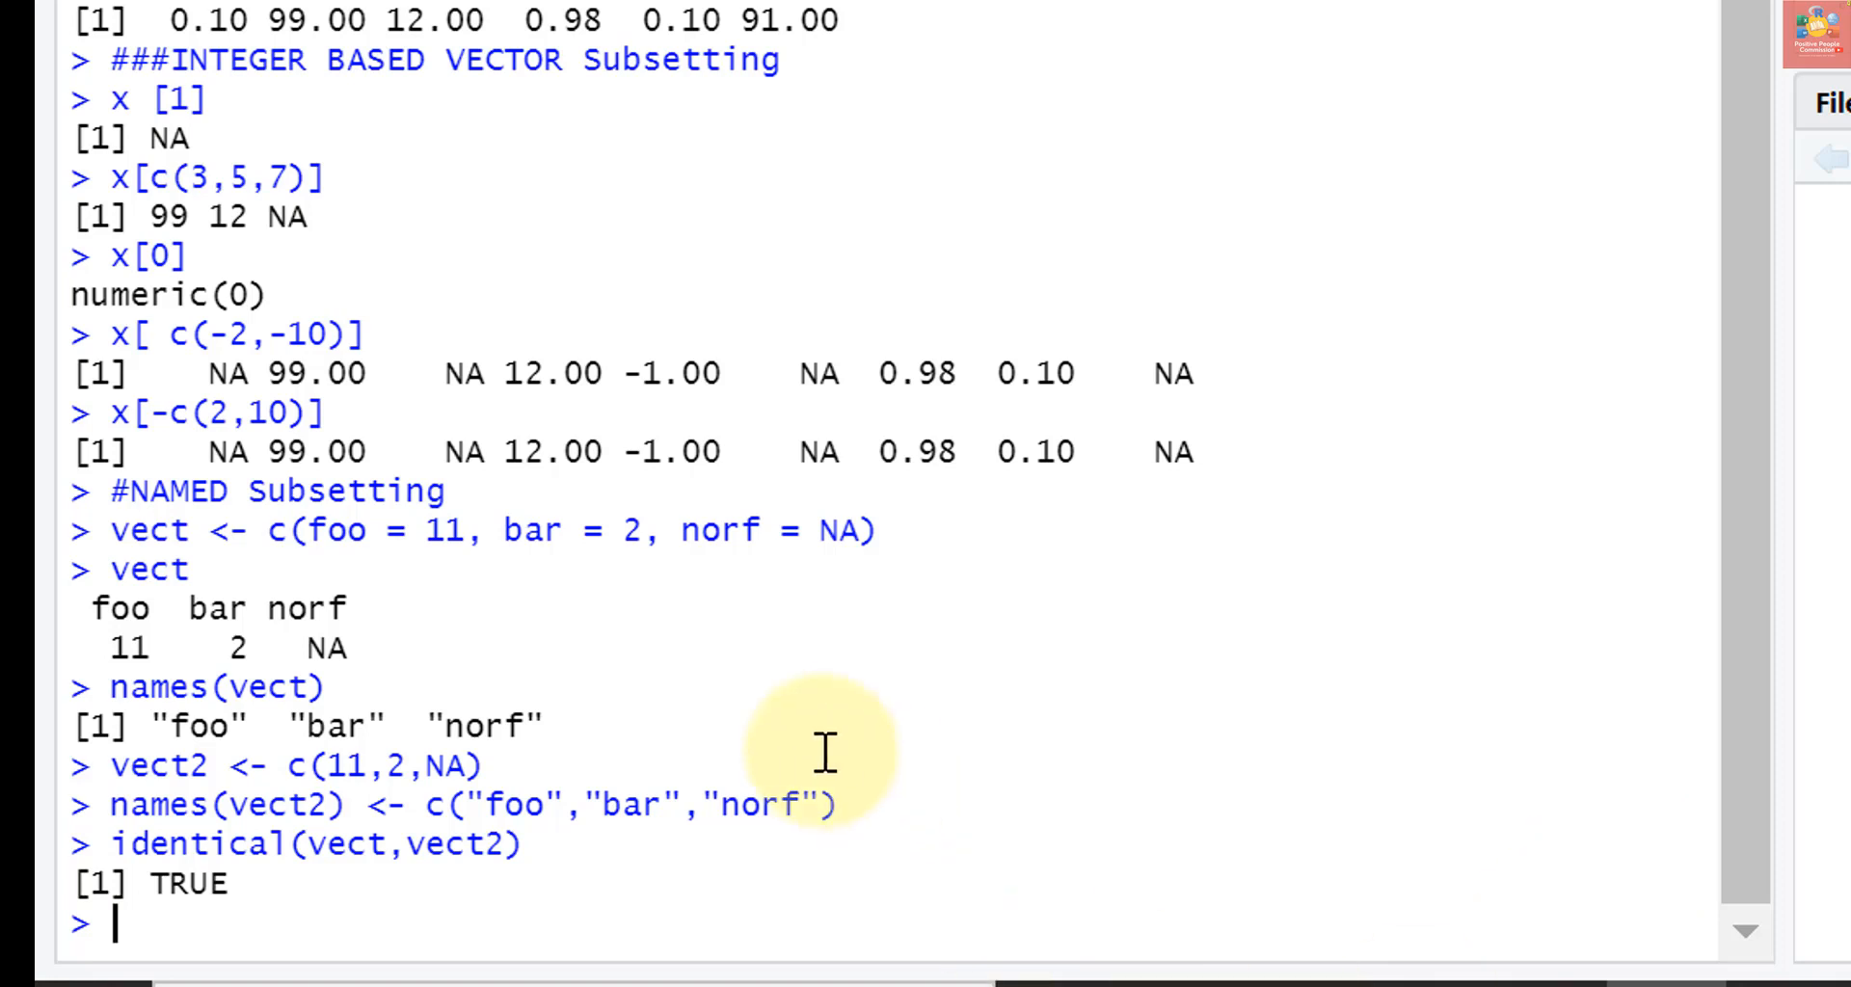
mouse_move(602, 907)
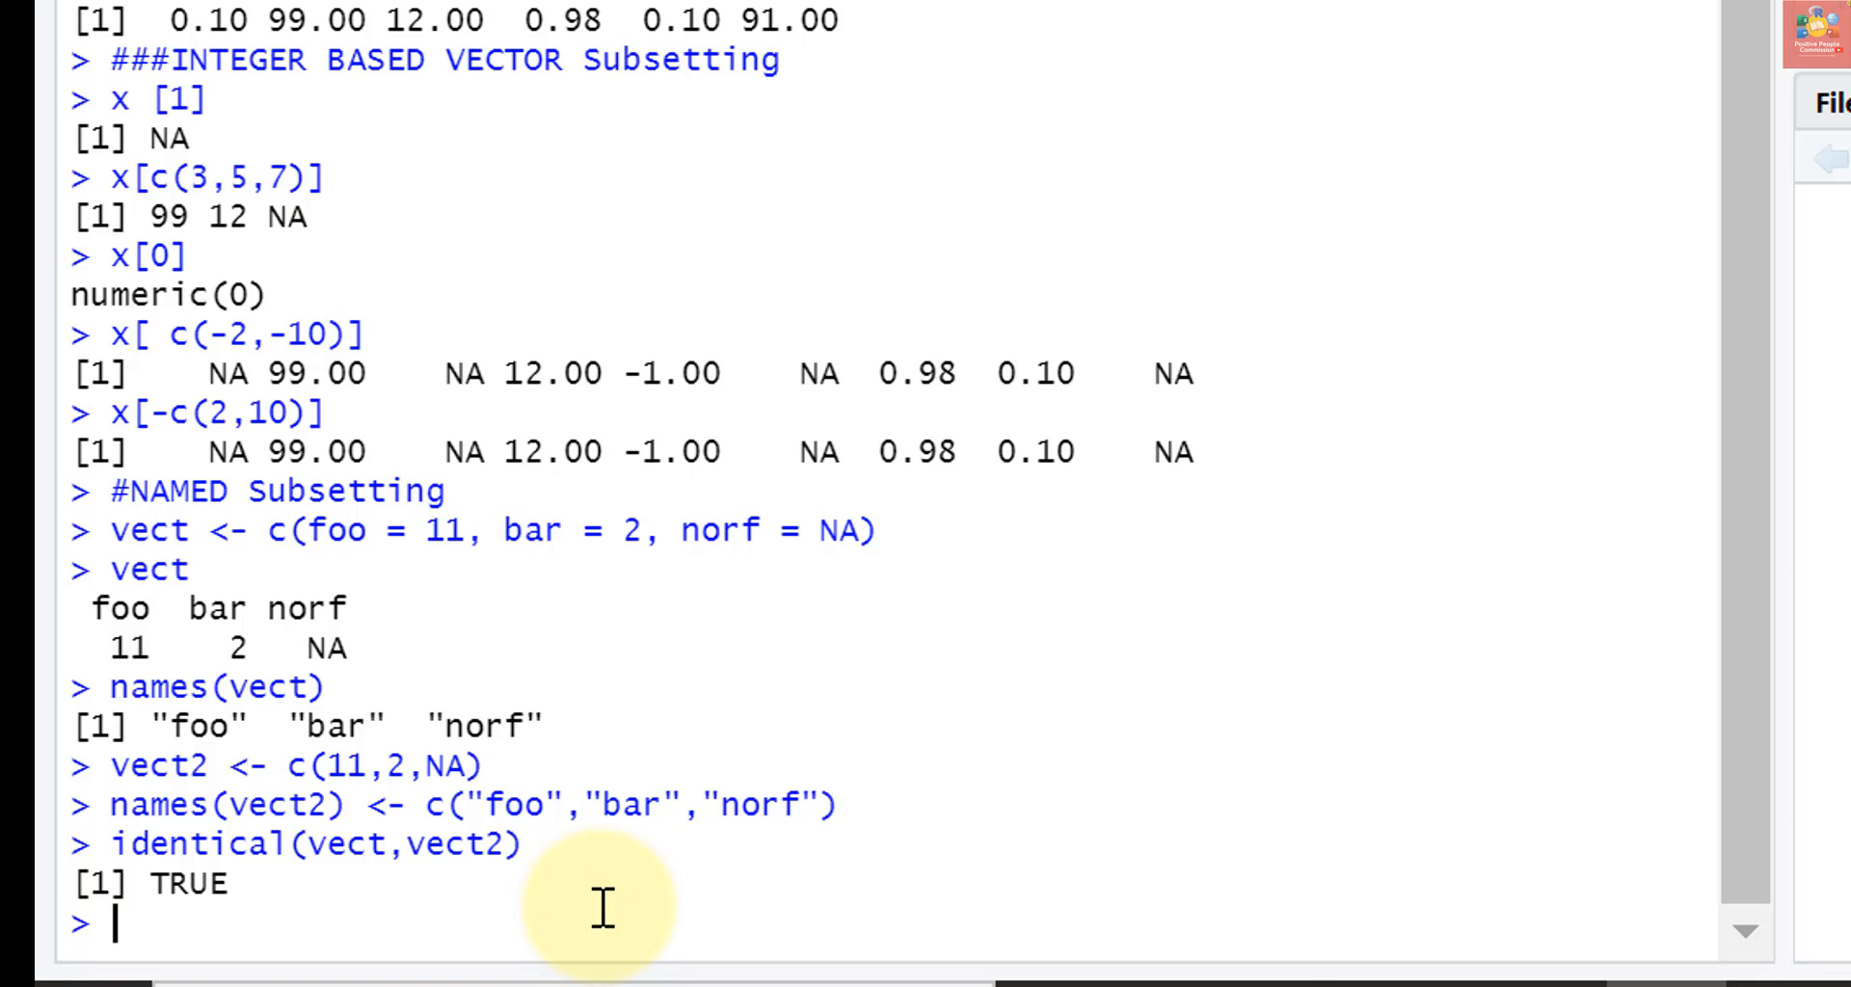
Run vect["bar"] to return 2 by name
type("v")
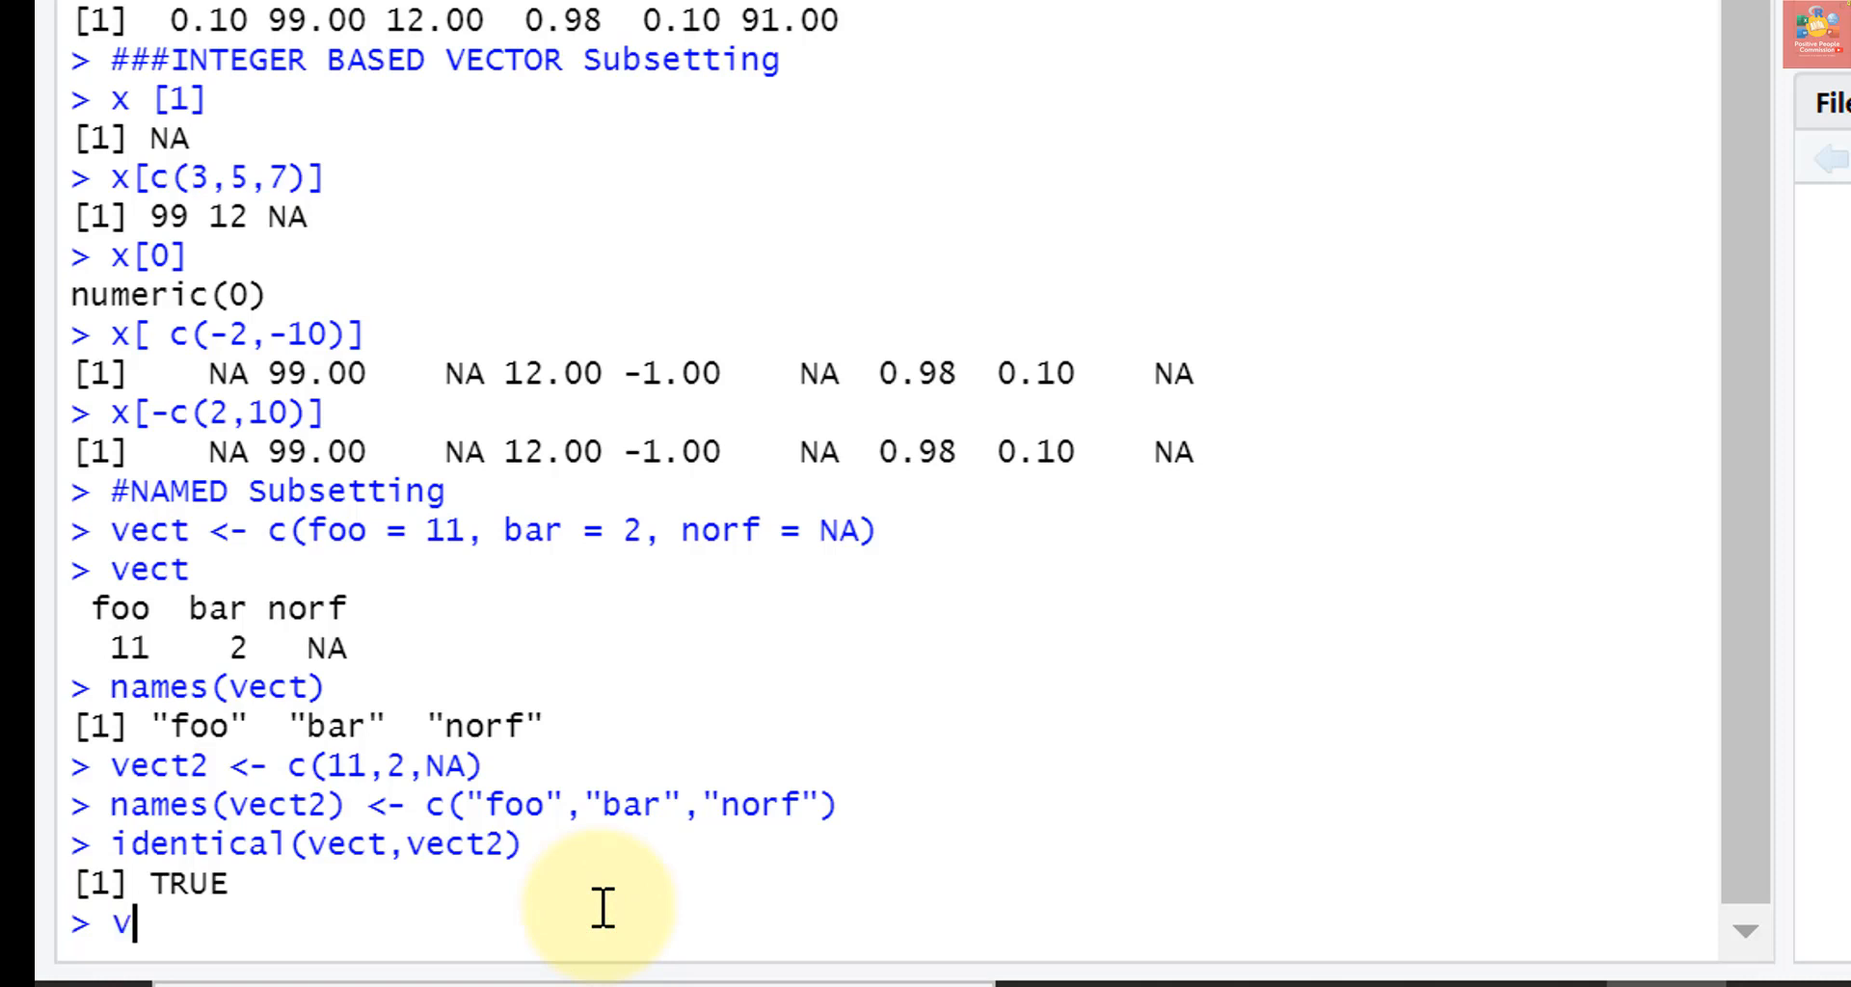
type("ect[")
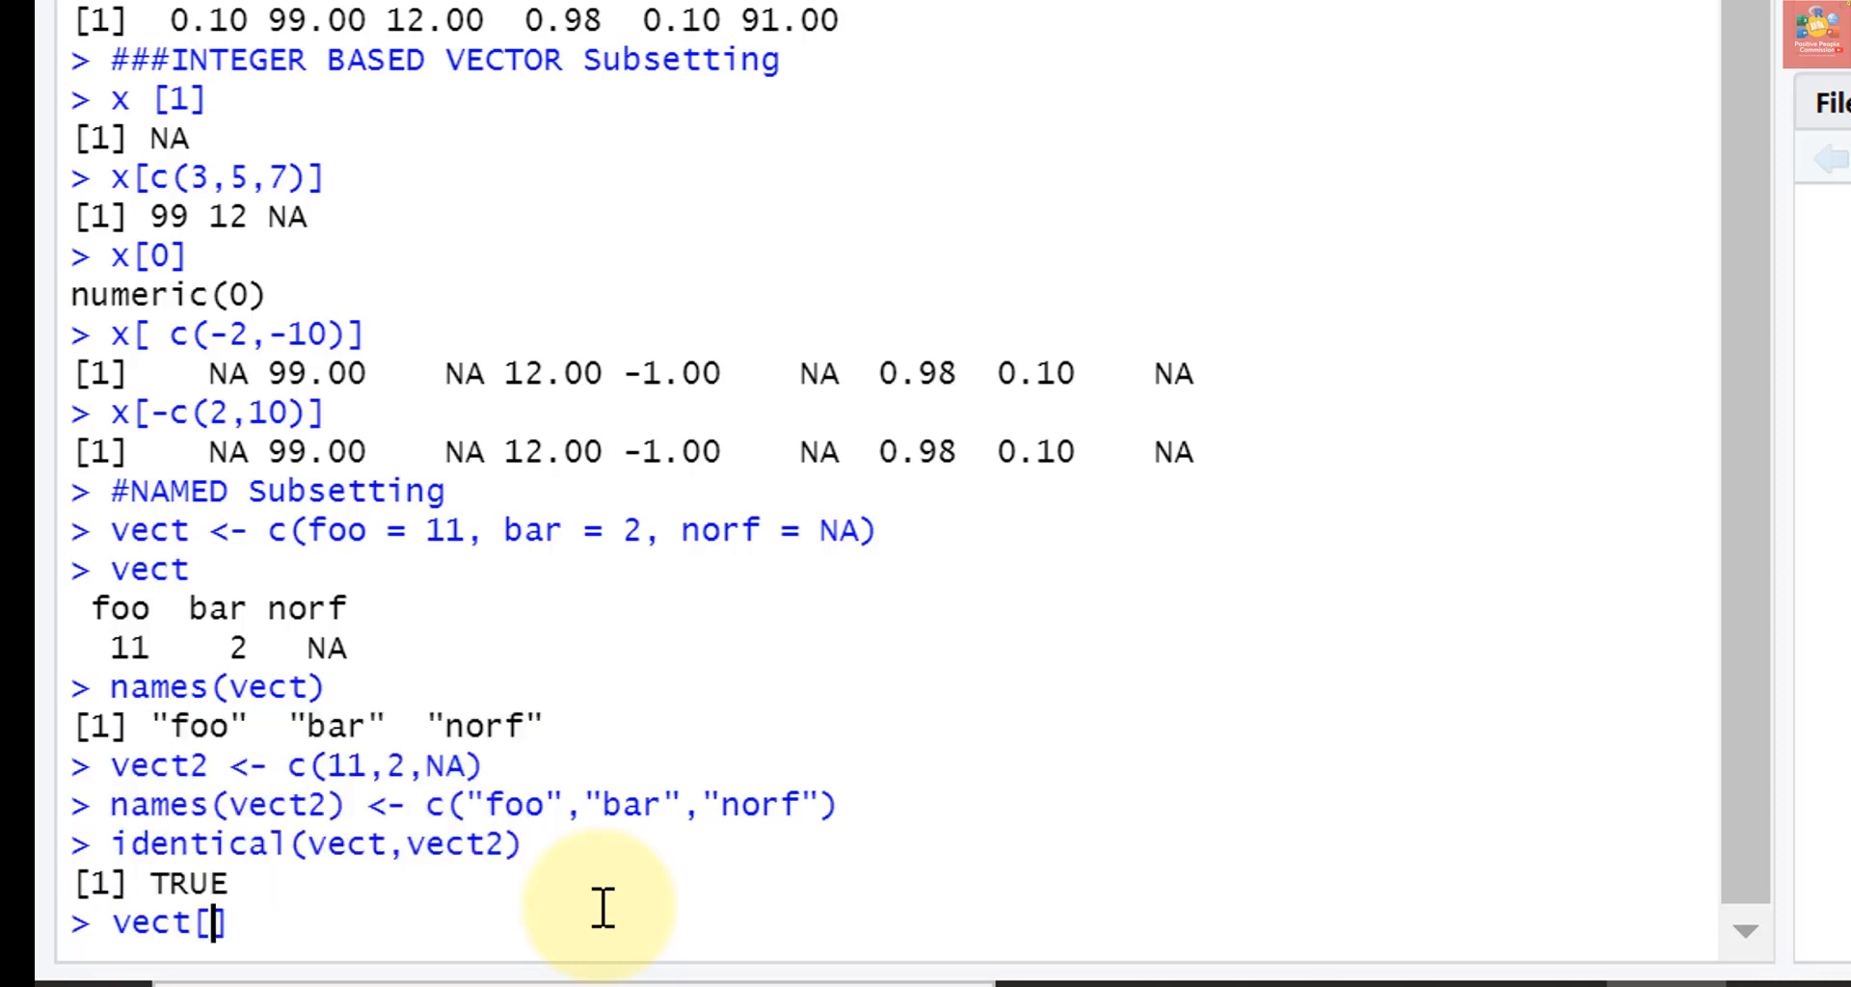
type("\"]")
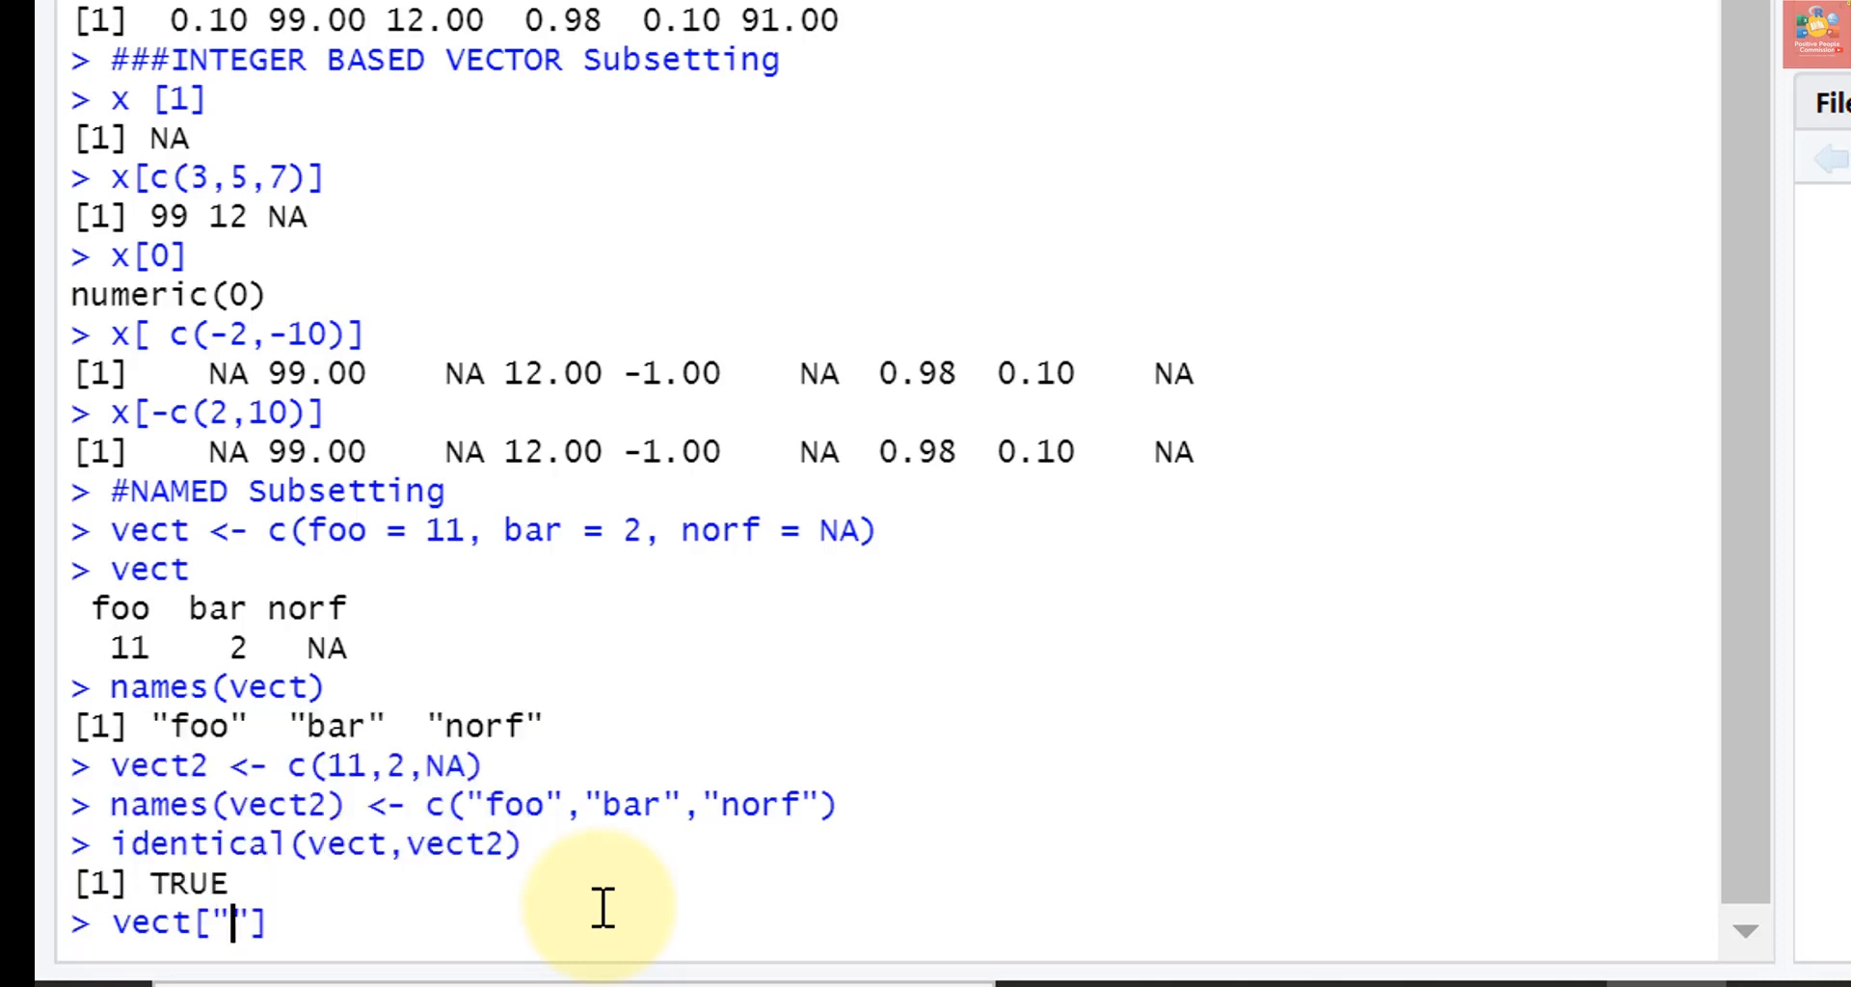
type("bar")
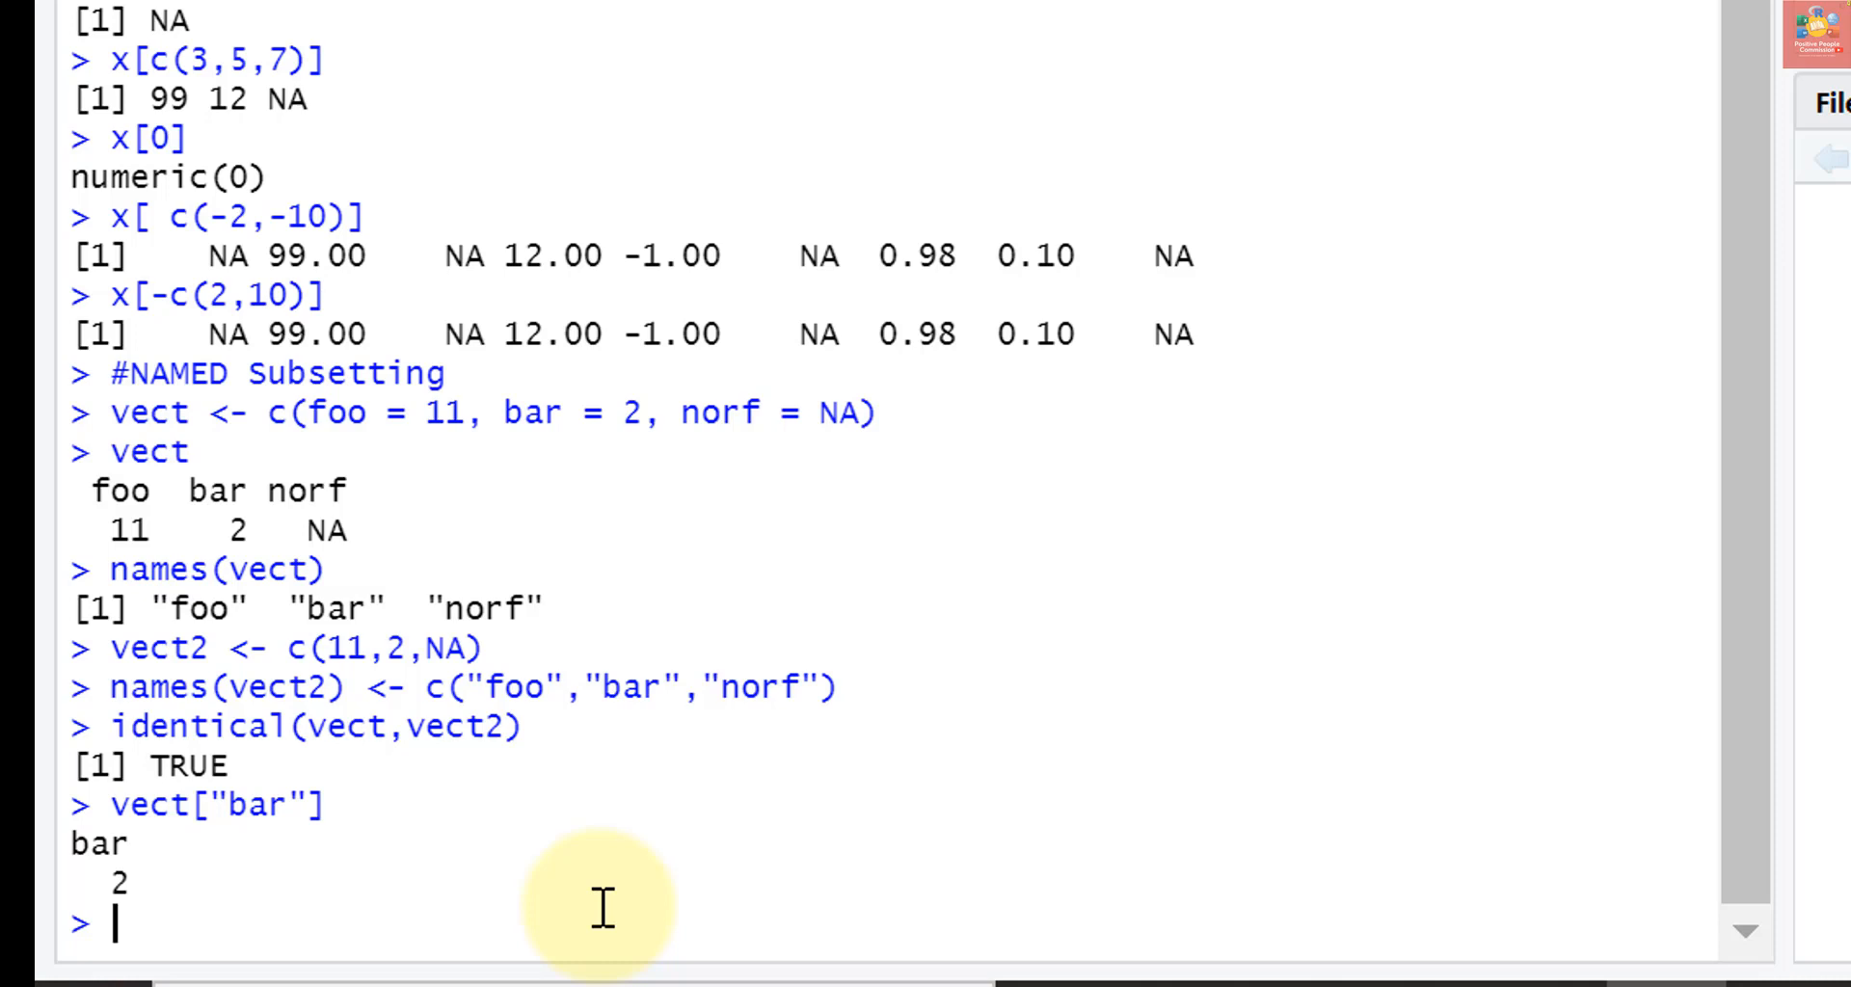
mouse_move(212, 194)
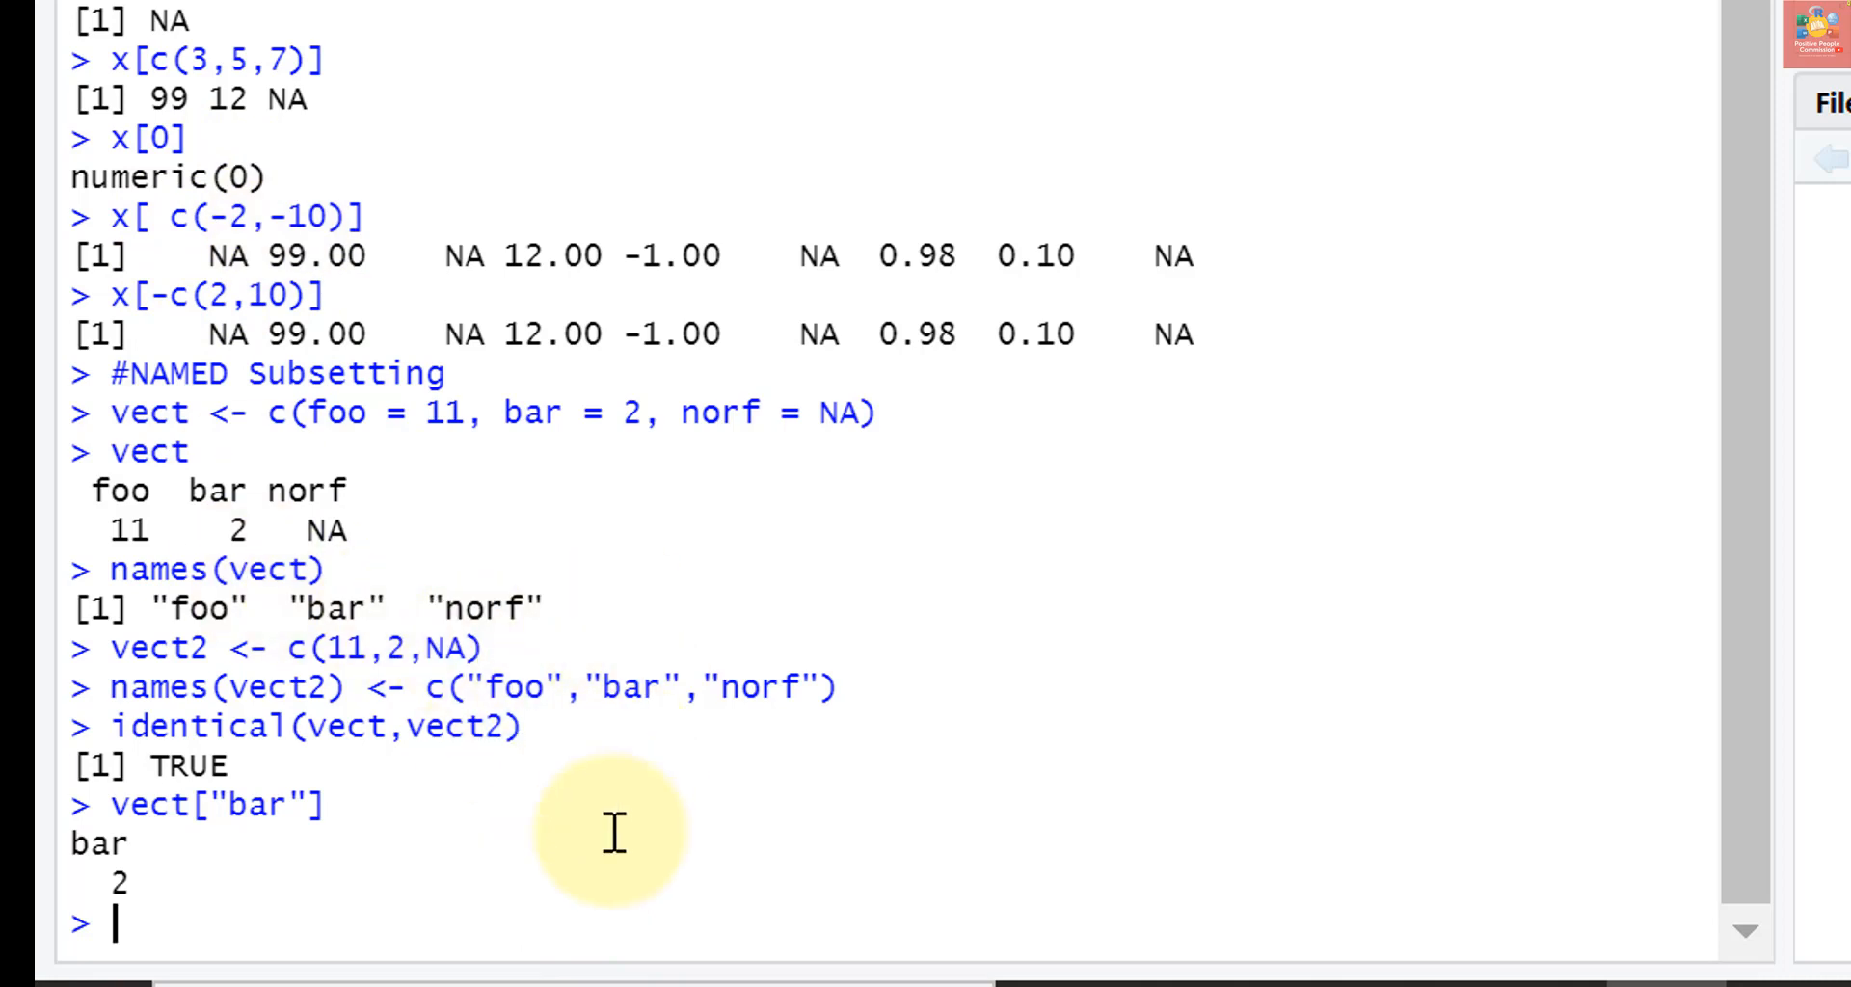
Run vect[c("foo","bar")] to return foo 11 and bar 2
type("vect[")
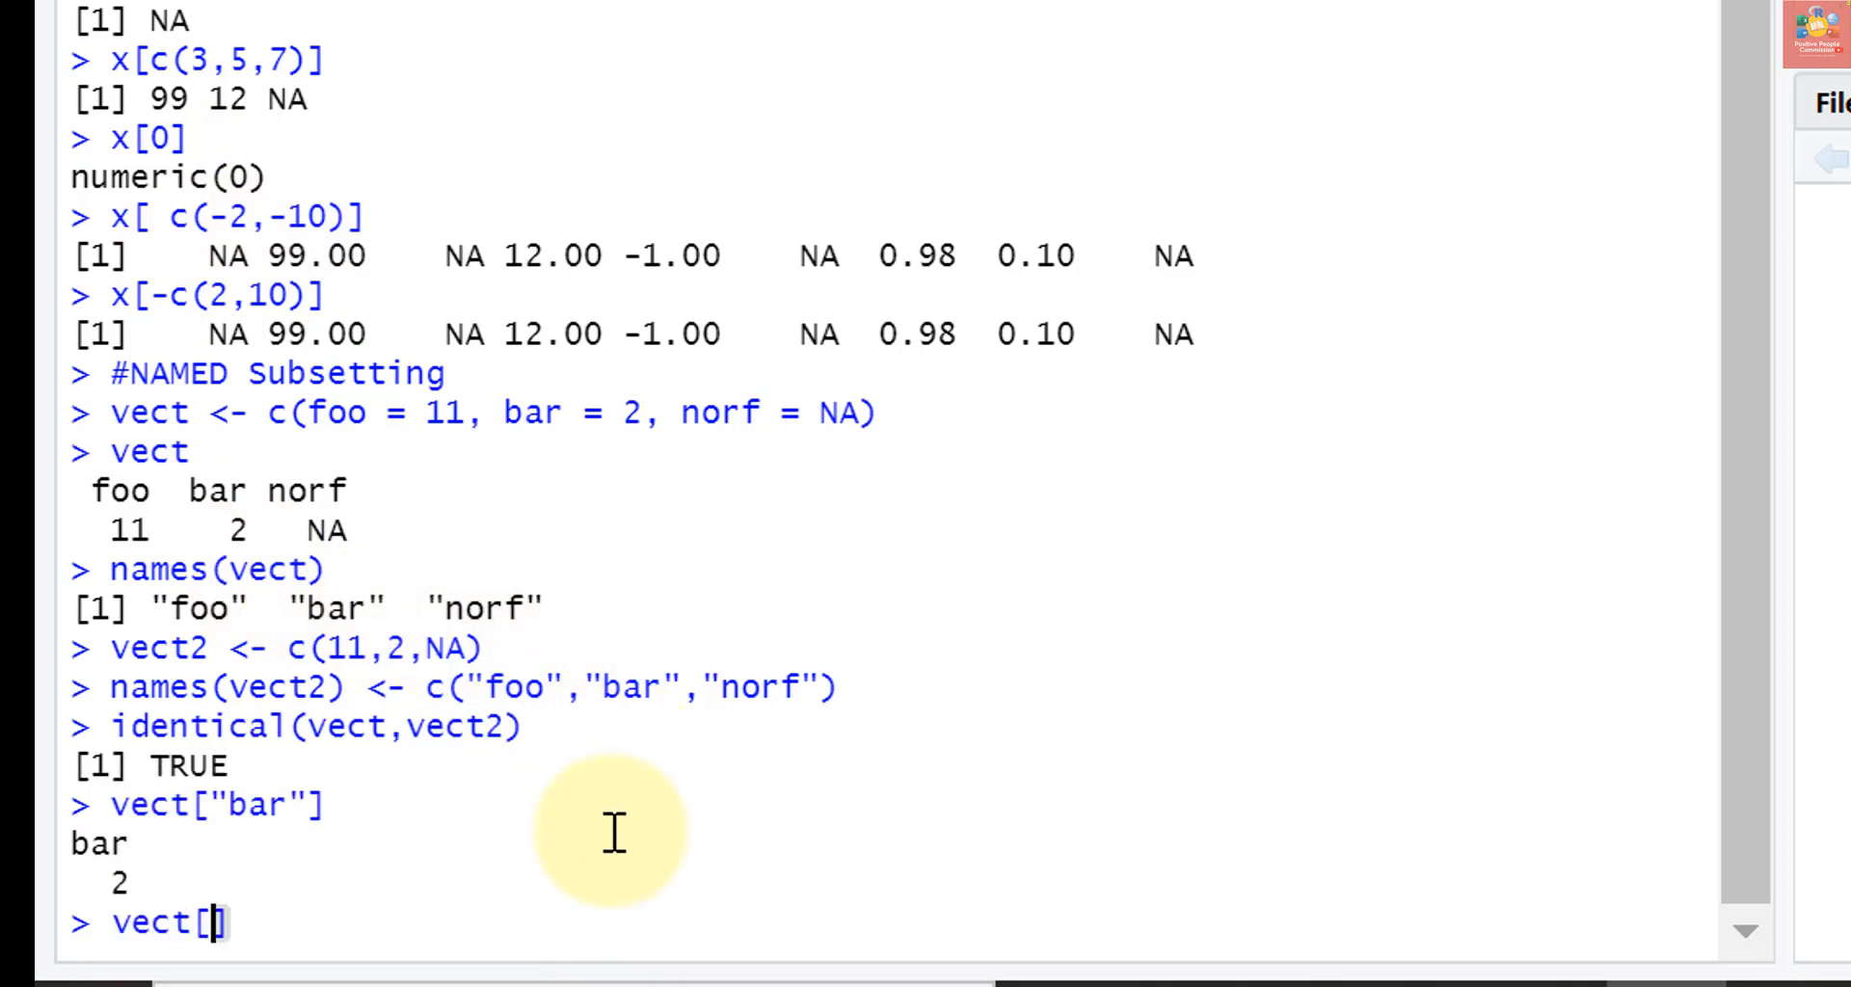
type("c(")
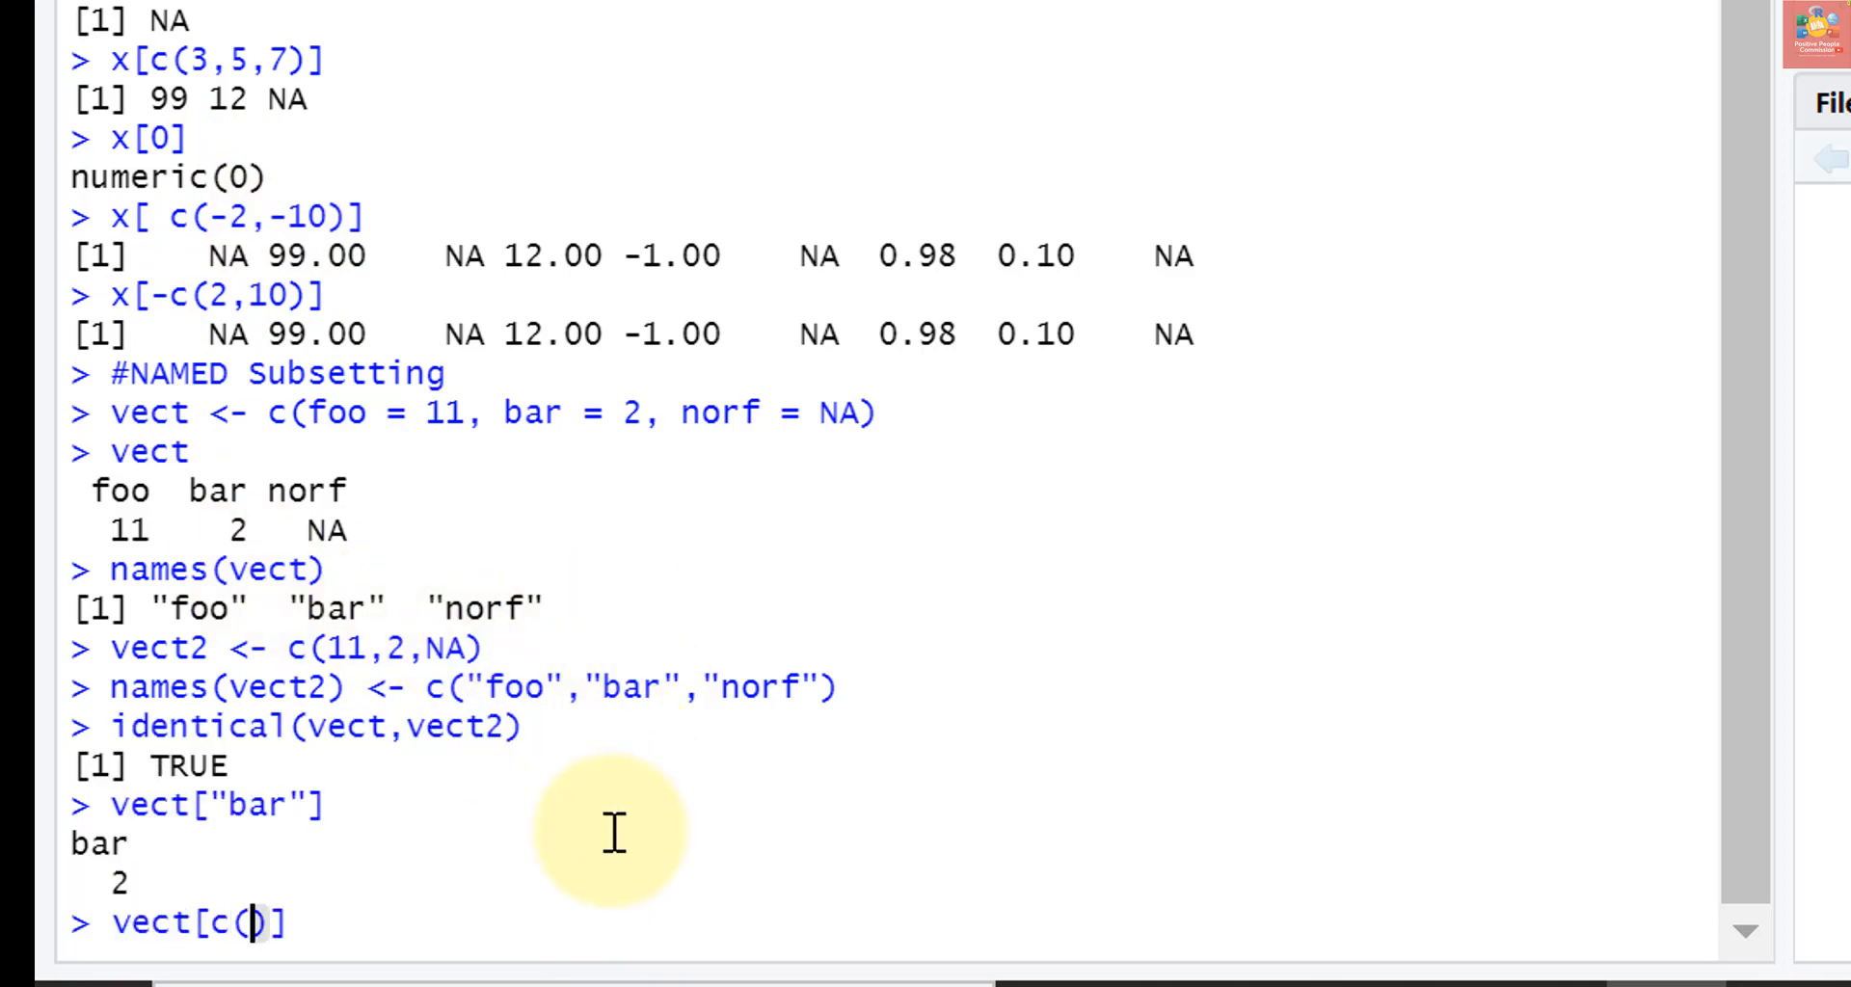
type("\"foo\"")
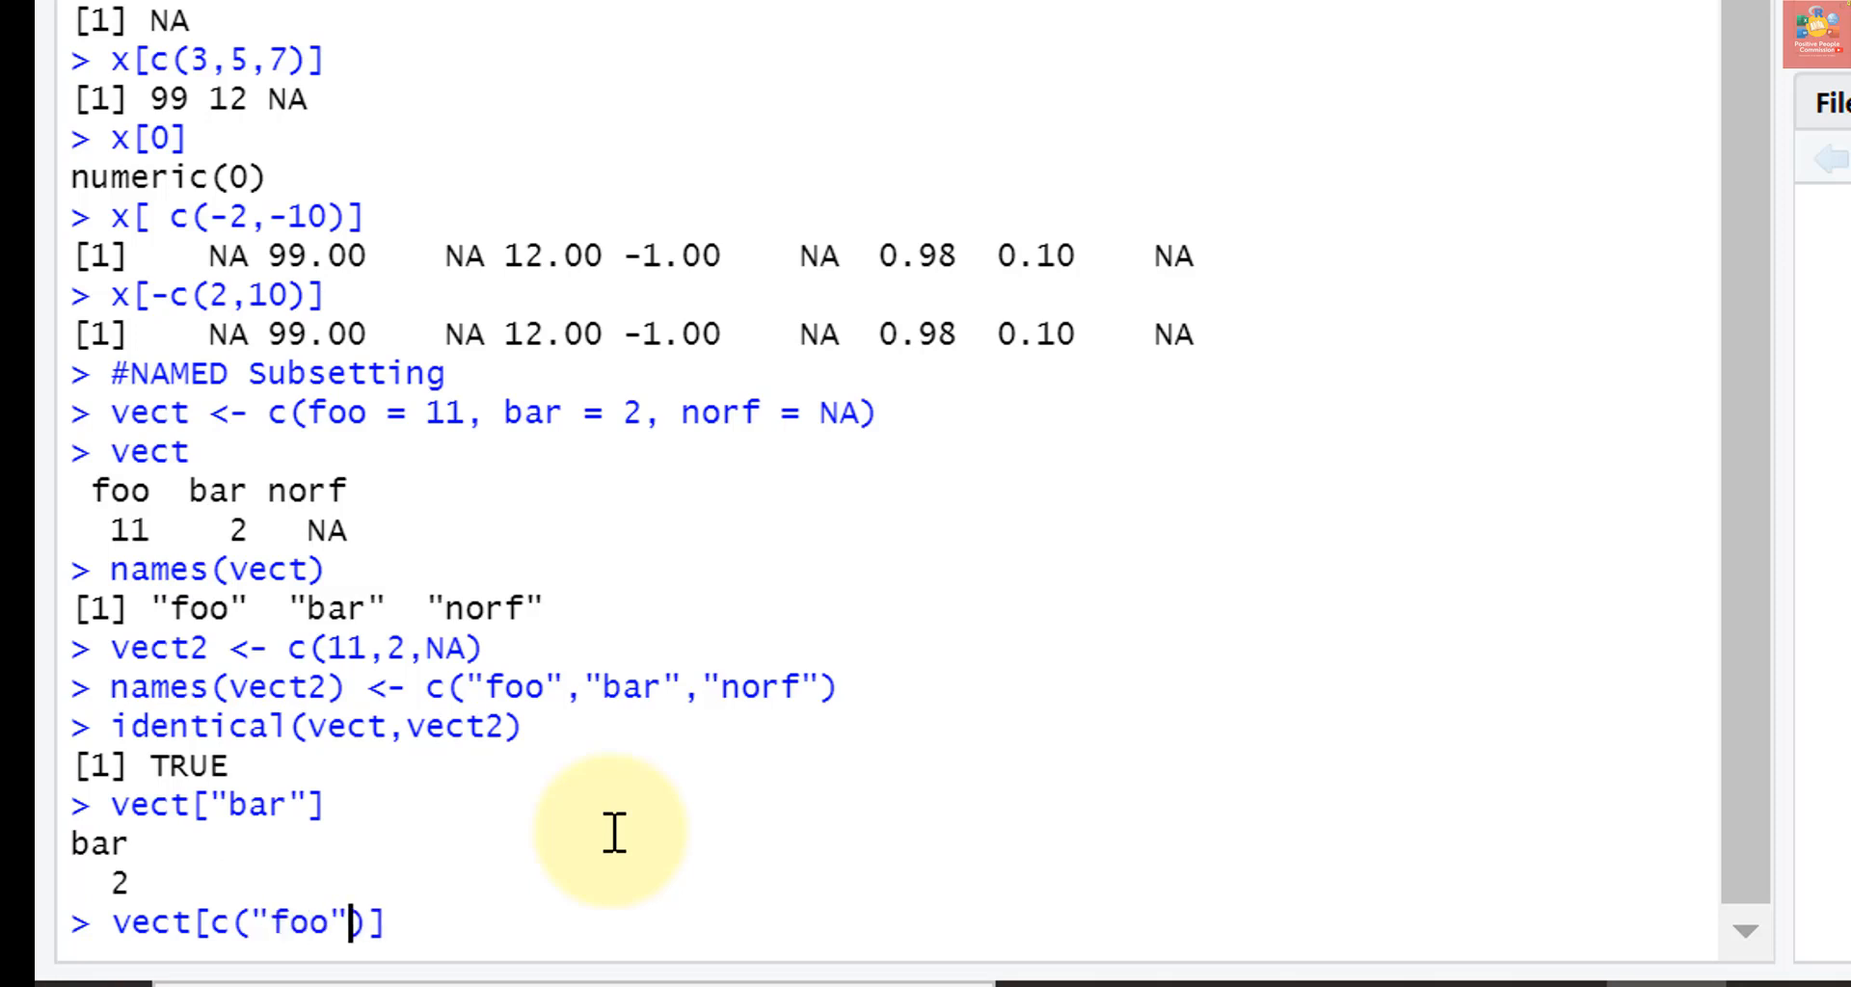
type(",\"bar\"")
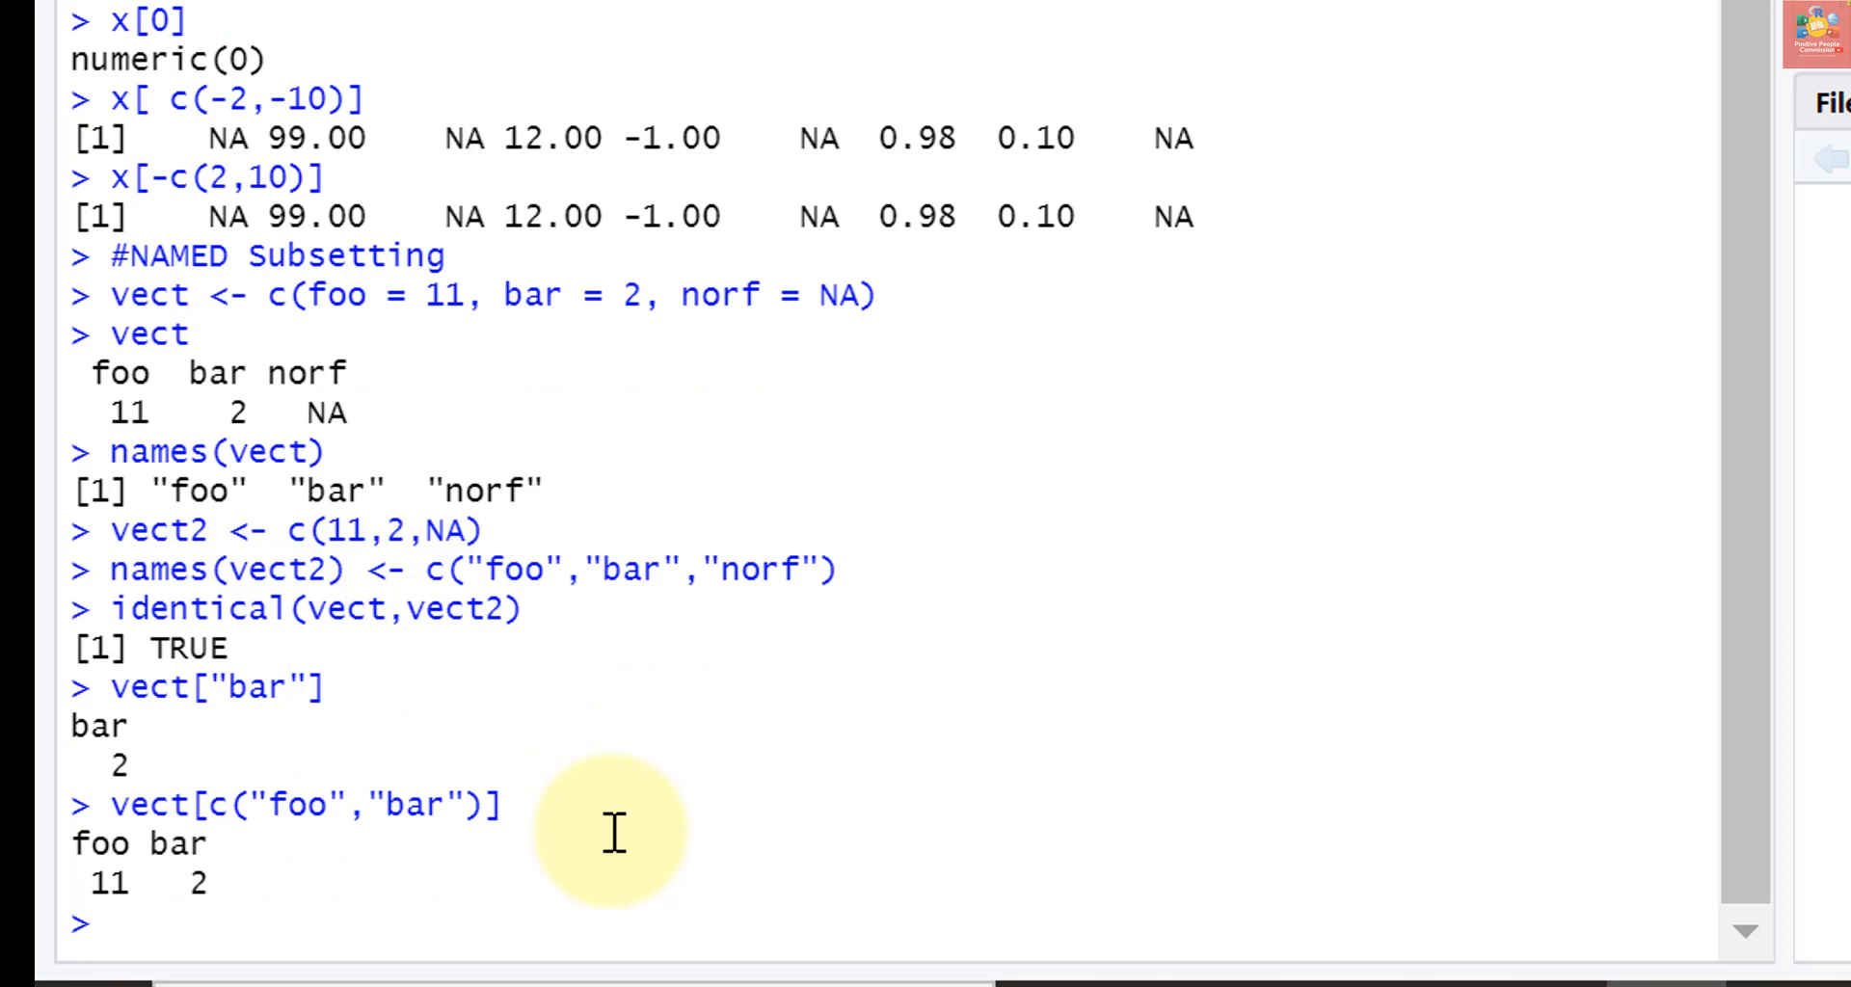
mouse_move(614, 833)
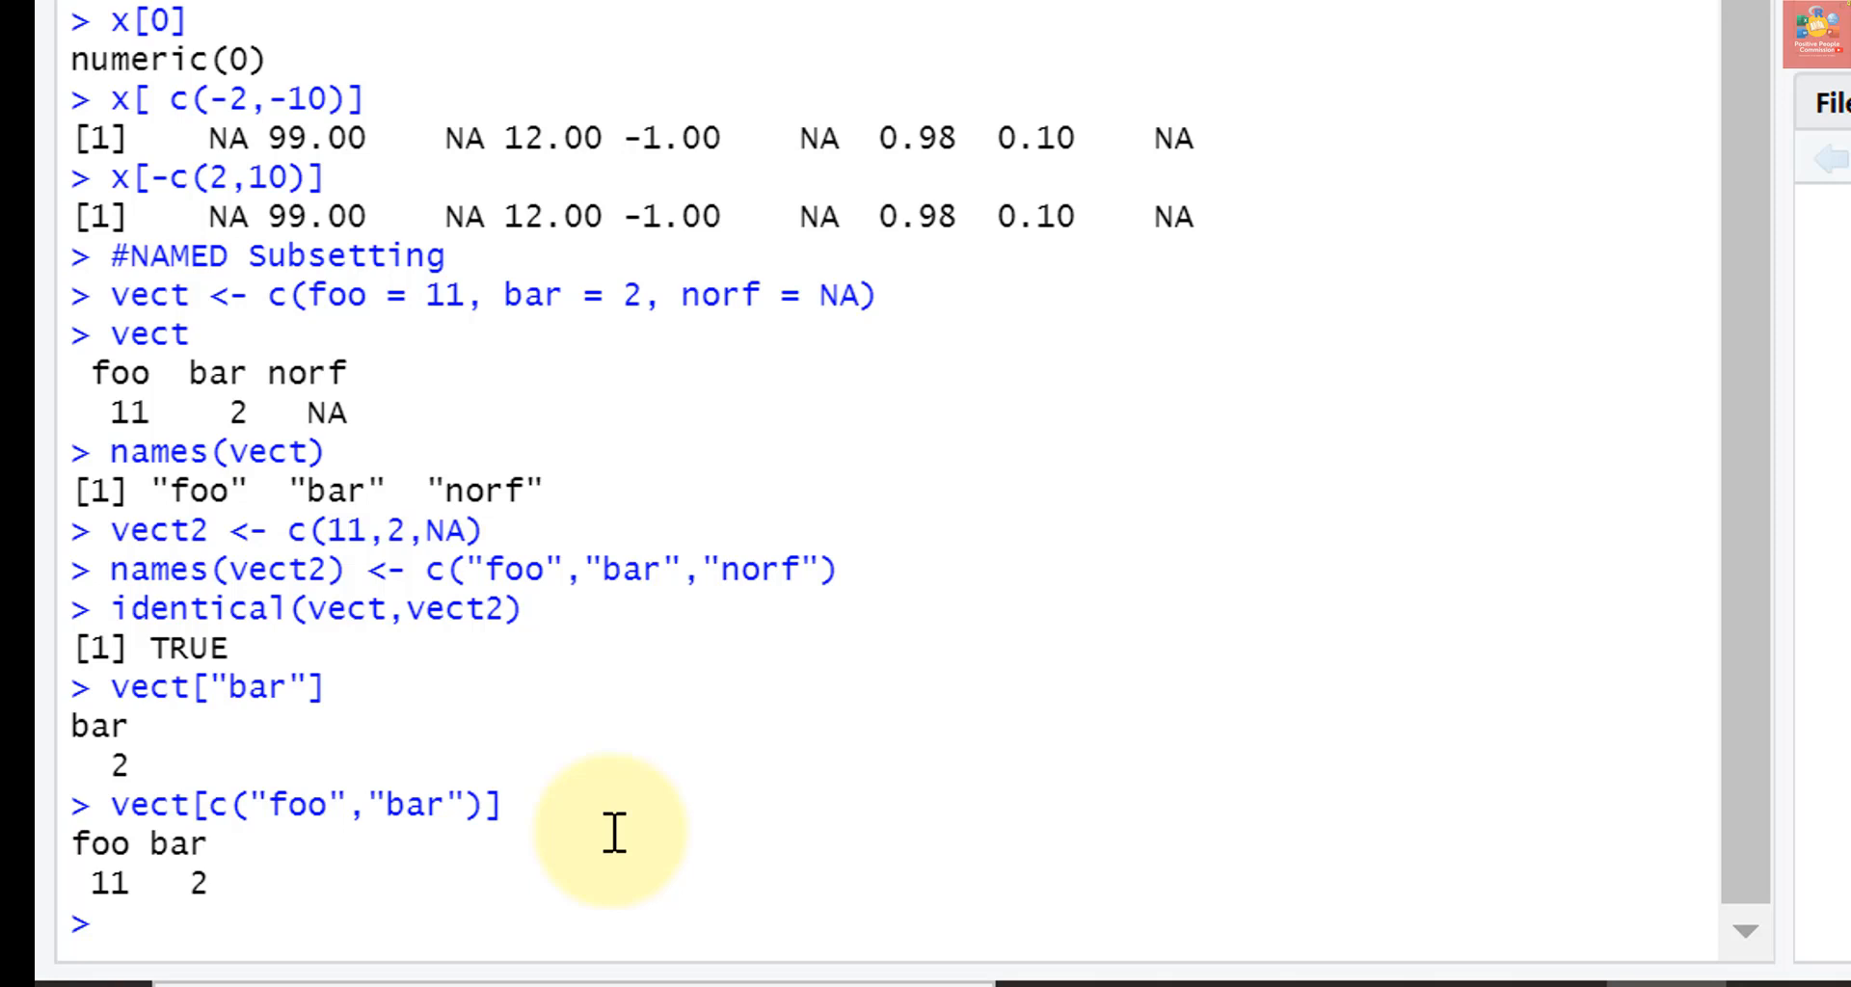